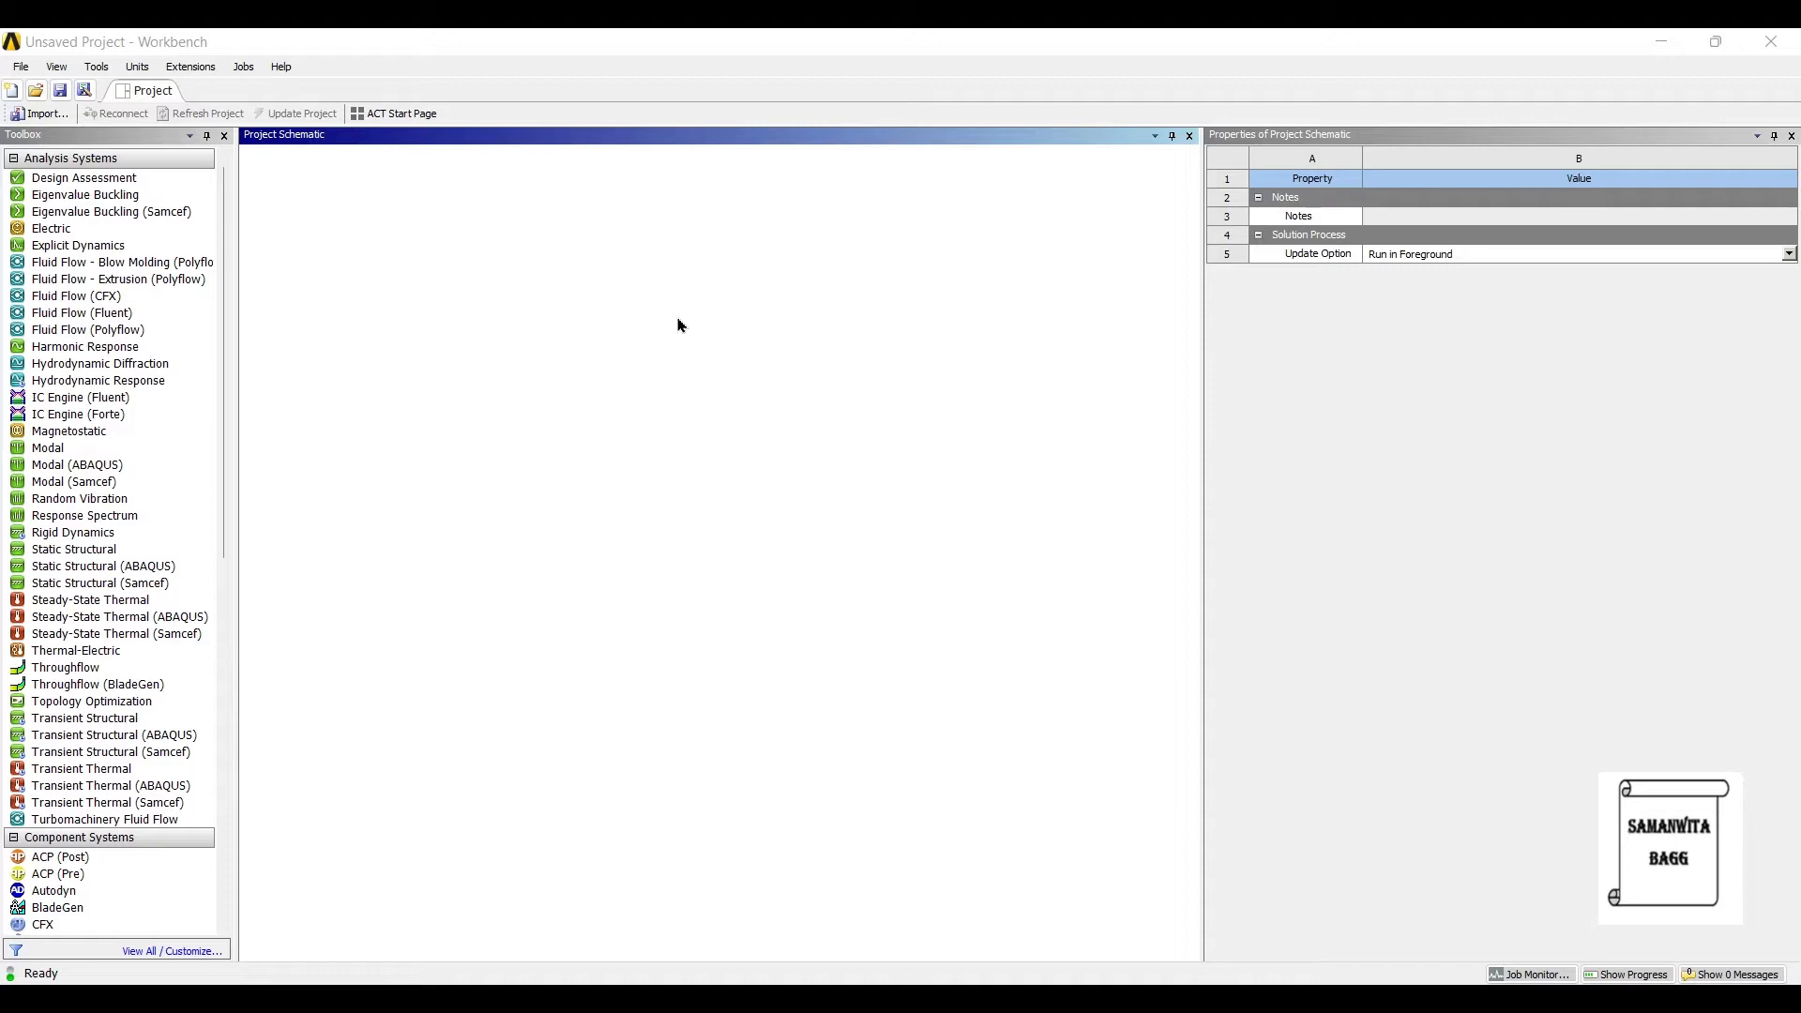
Add a Transient Thermal analysis system from the toolbox into the project schematic.
click(111, 801)
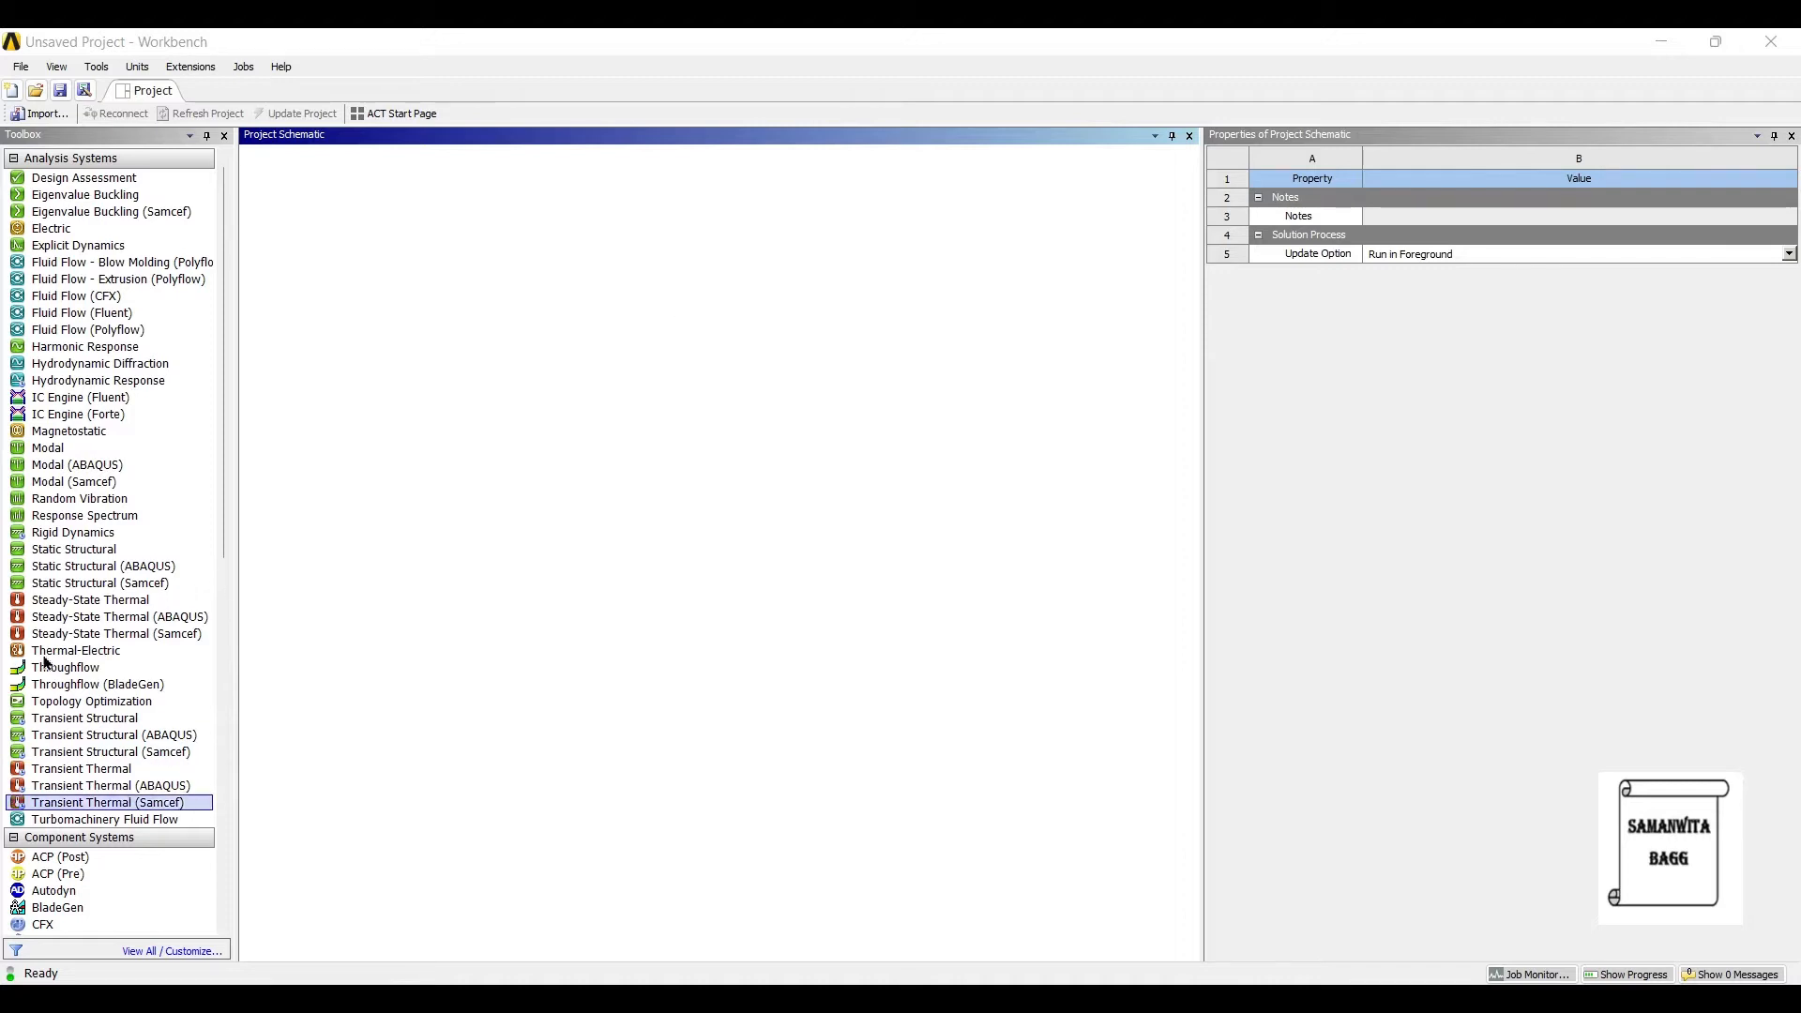
click(80, 769)
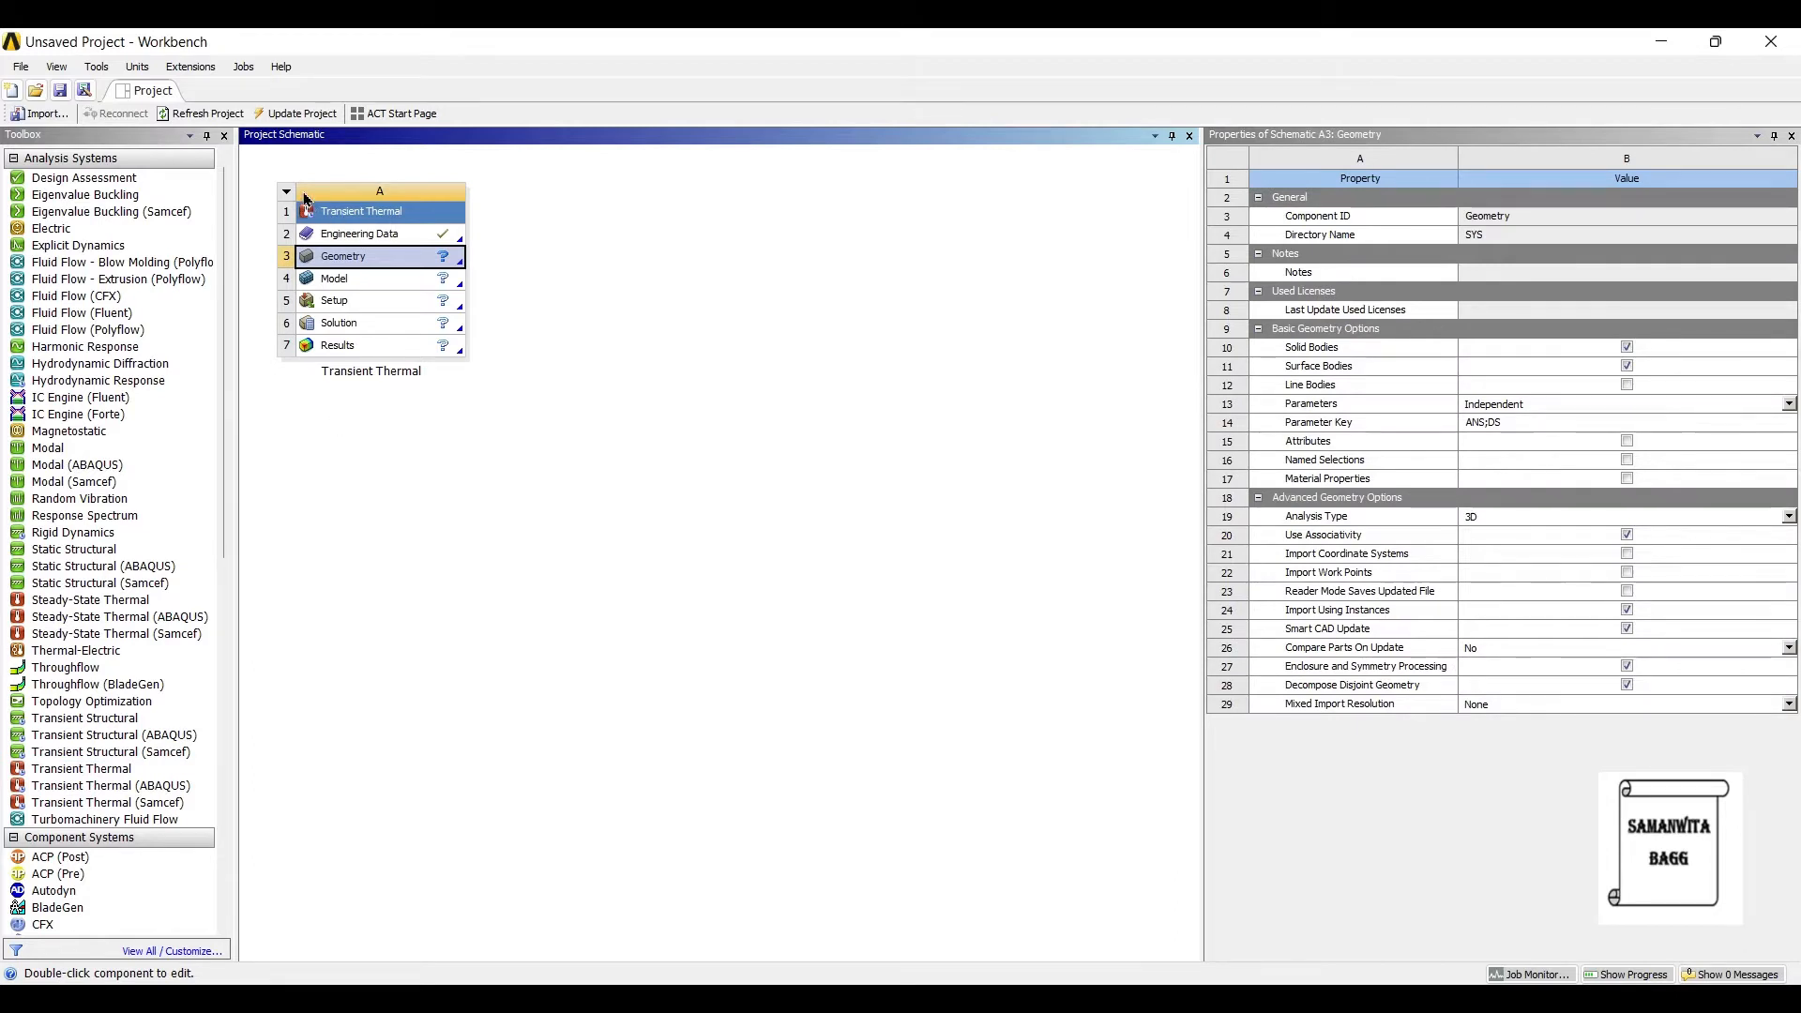
Add Copper Alloy from the General Materials library to Engineering Data, then return to the schematic.
double_click(360, 233)
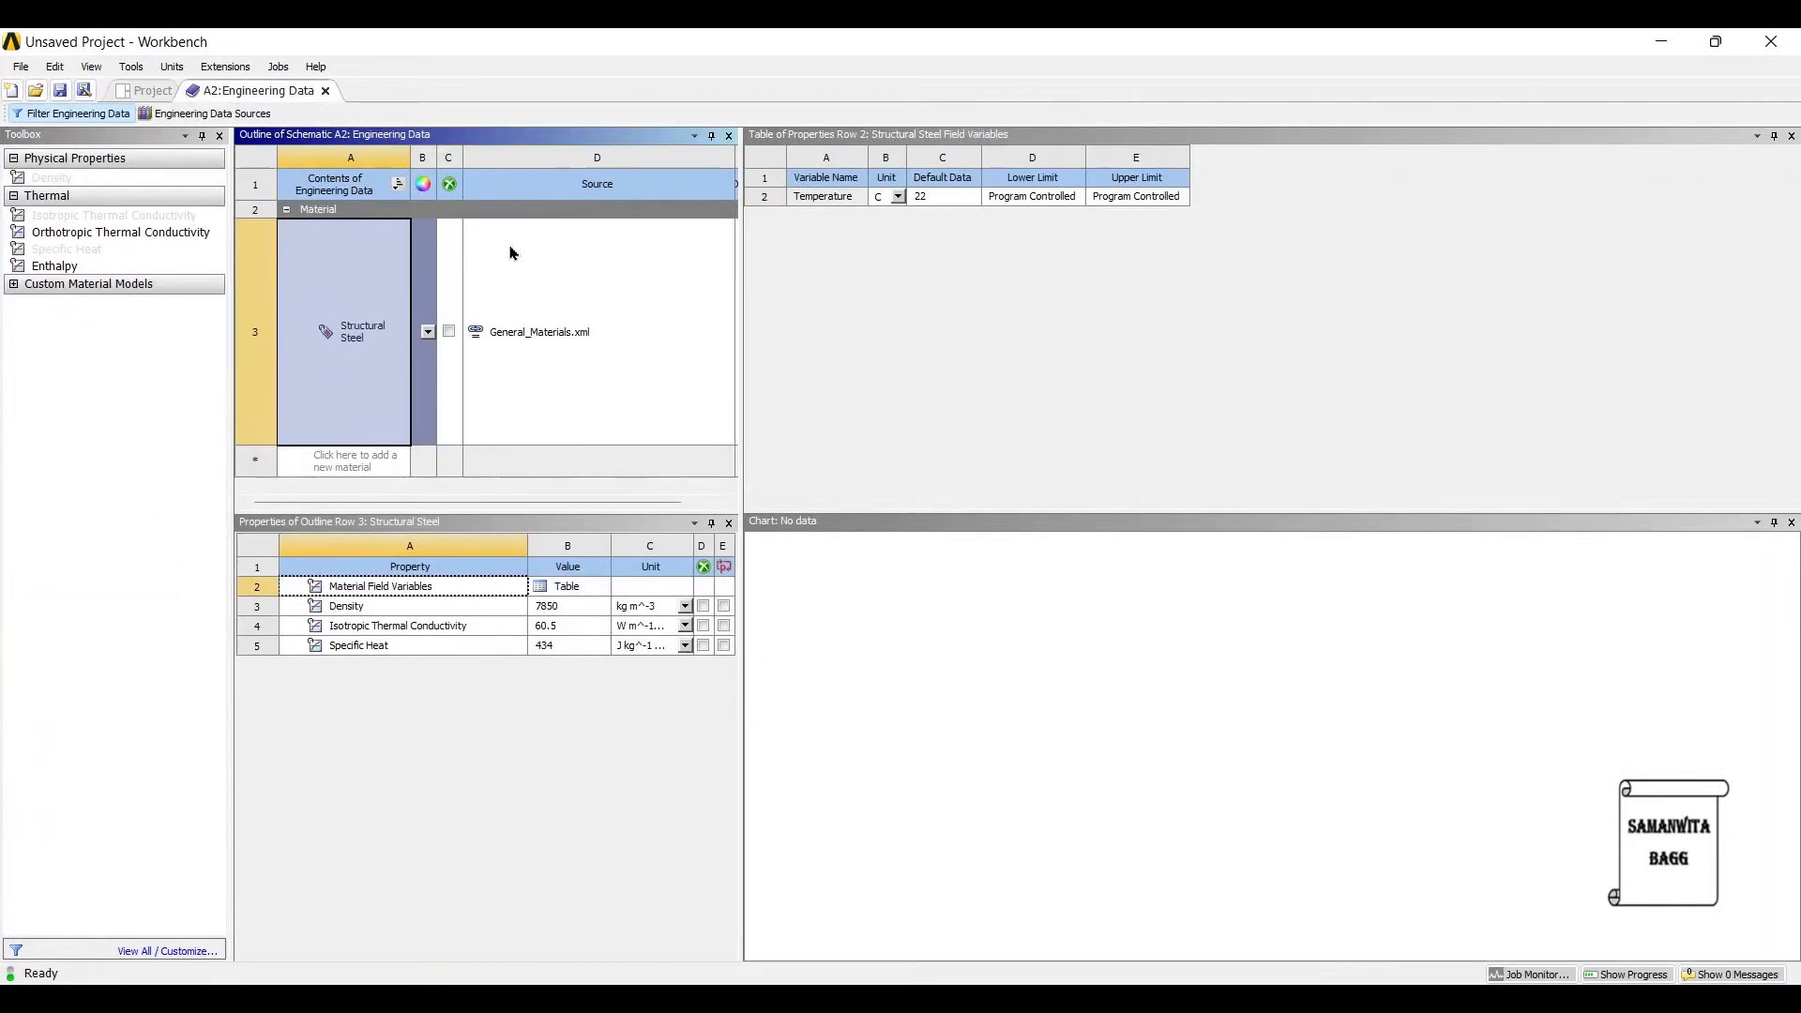
click(210, 112)
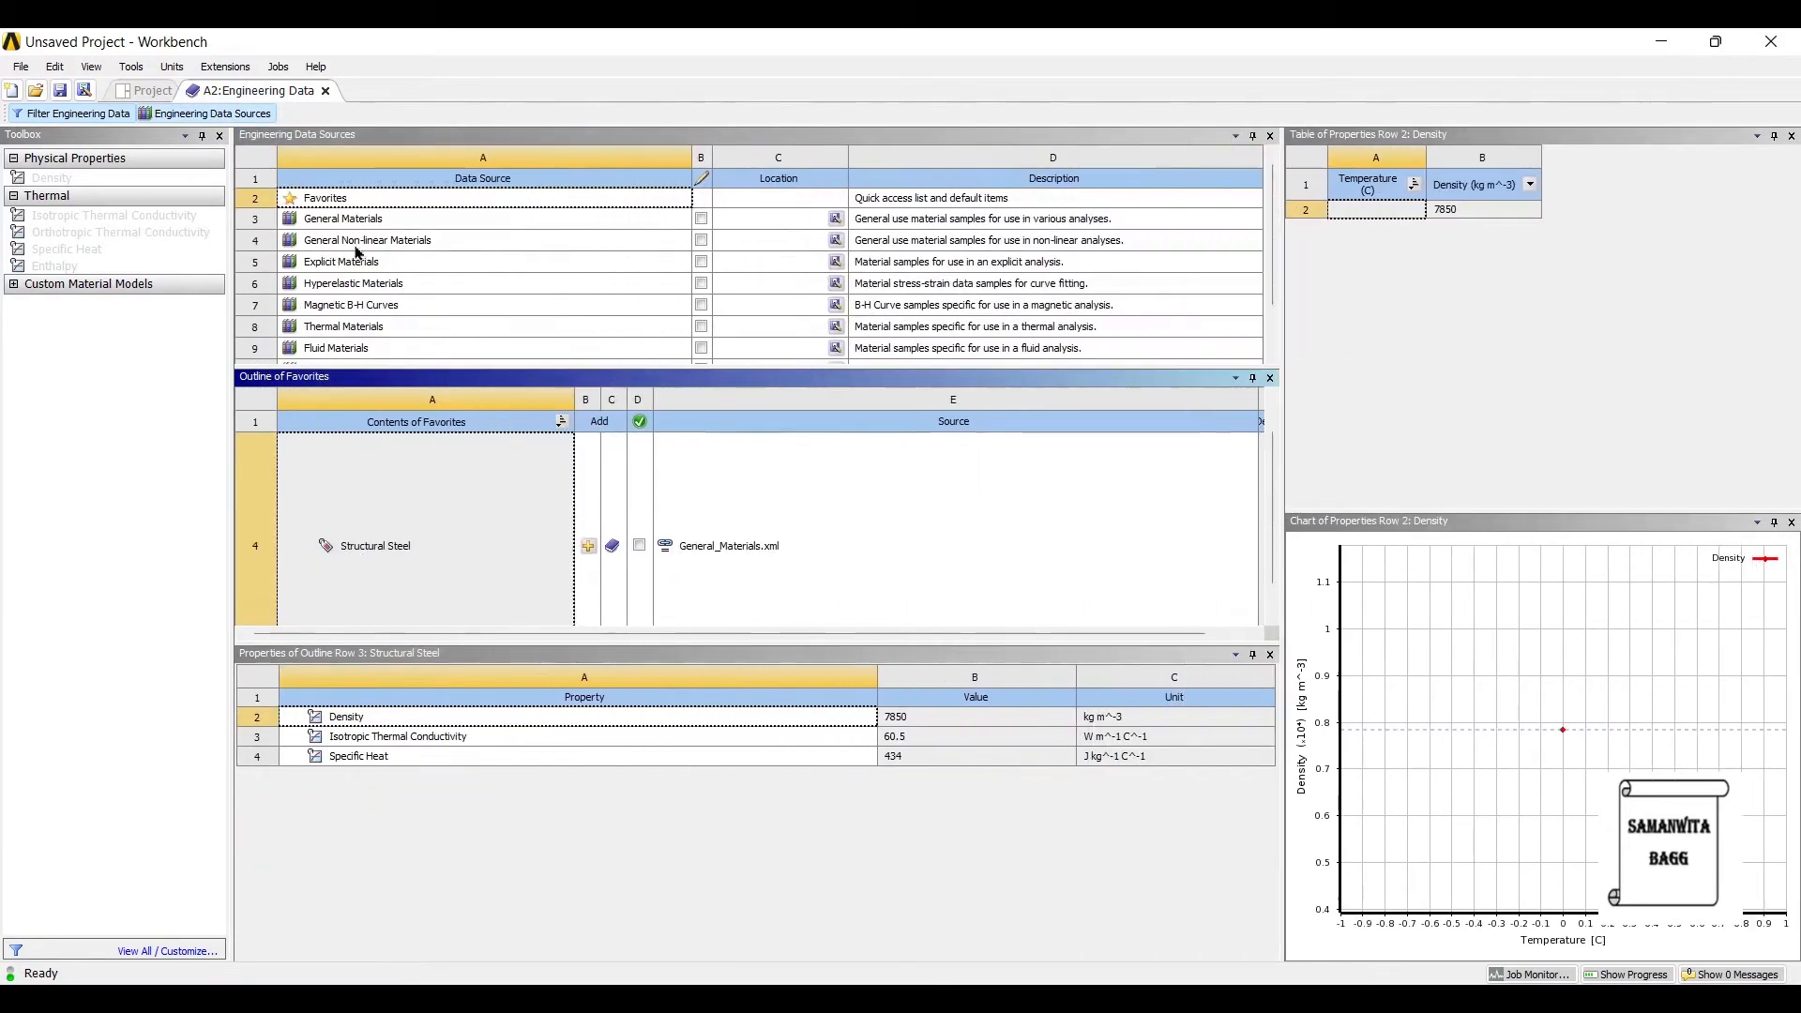
click(341, 217)
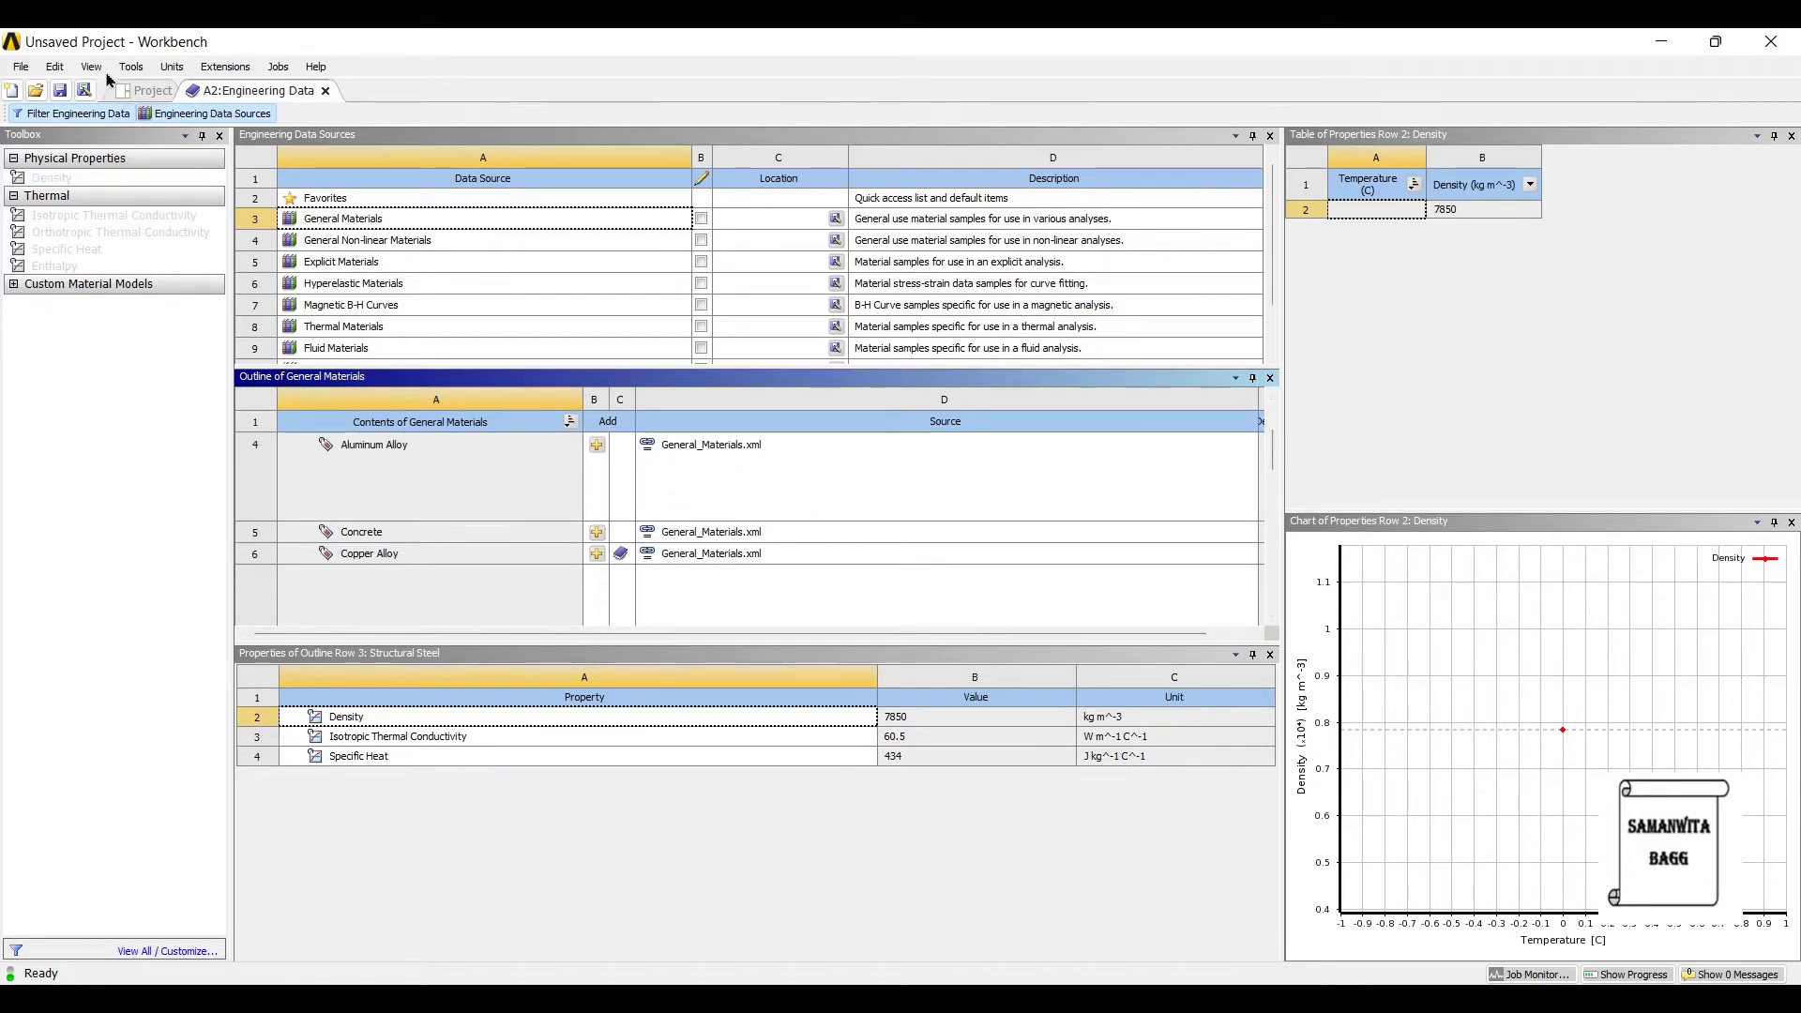
click(150, 90)
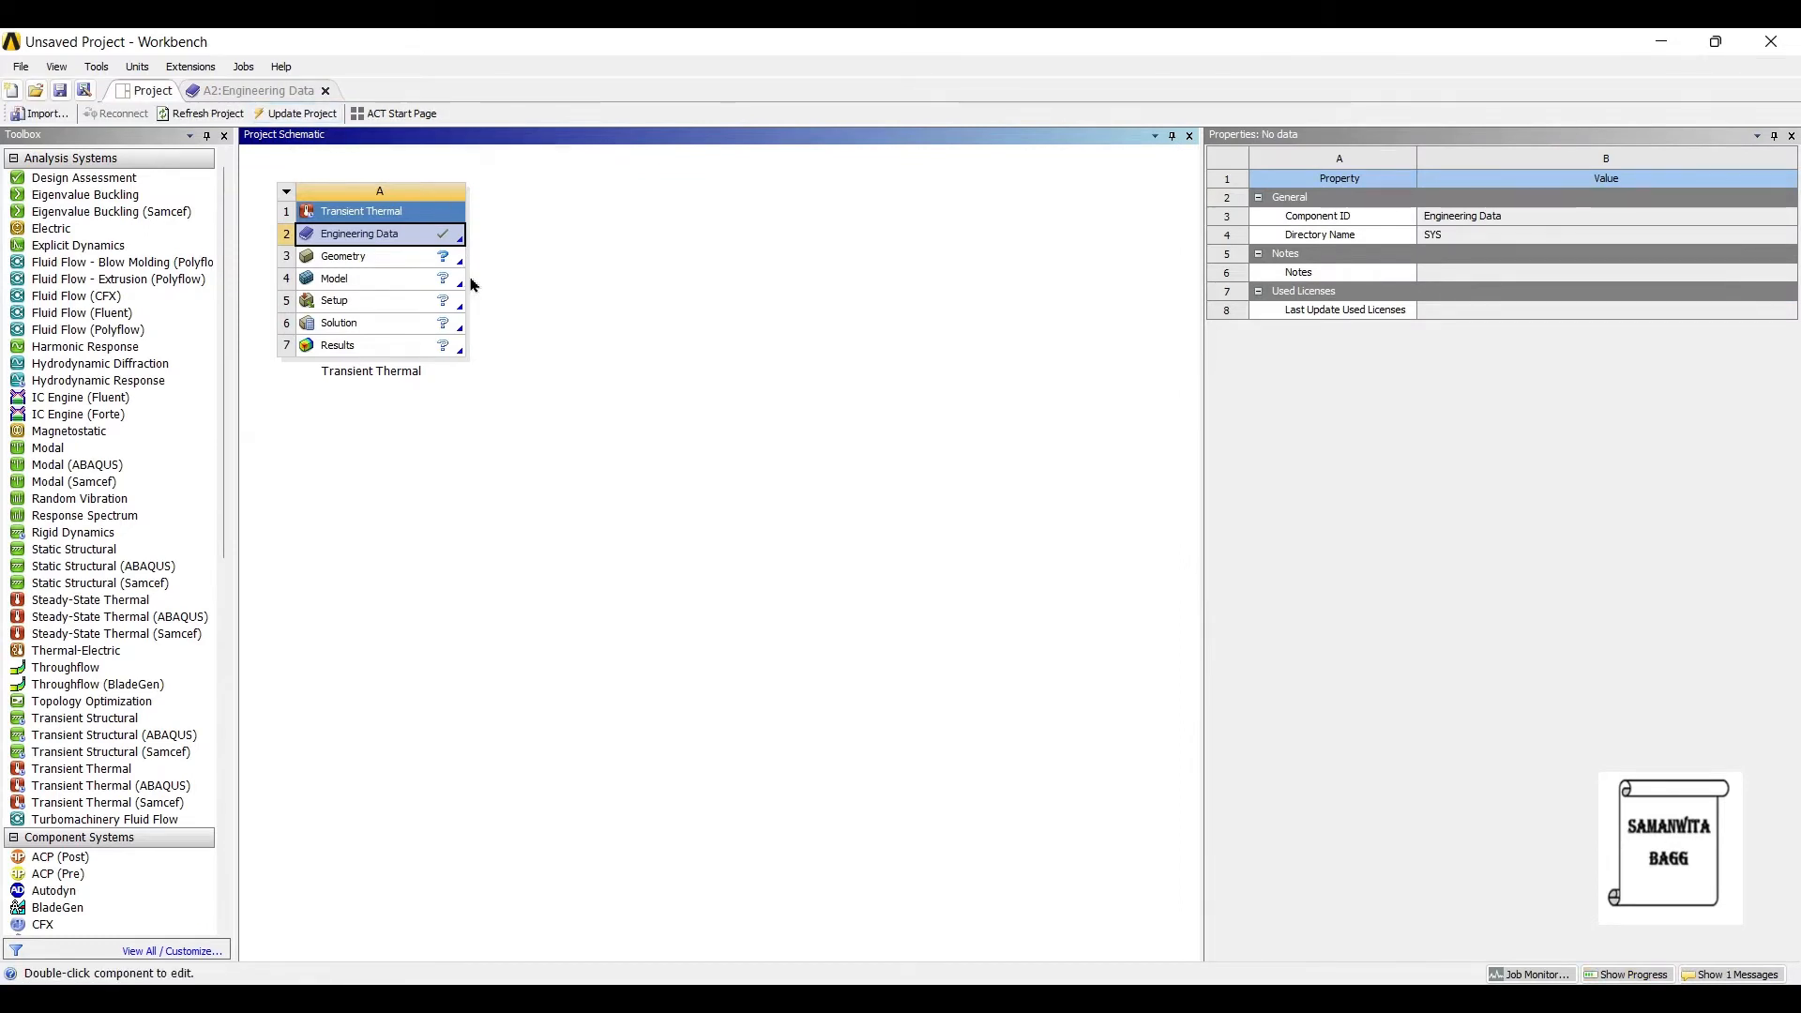
Start a new DesignModeler geometry from the Geometry cell's context menu.
click(326, 90)
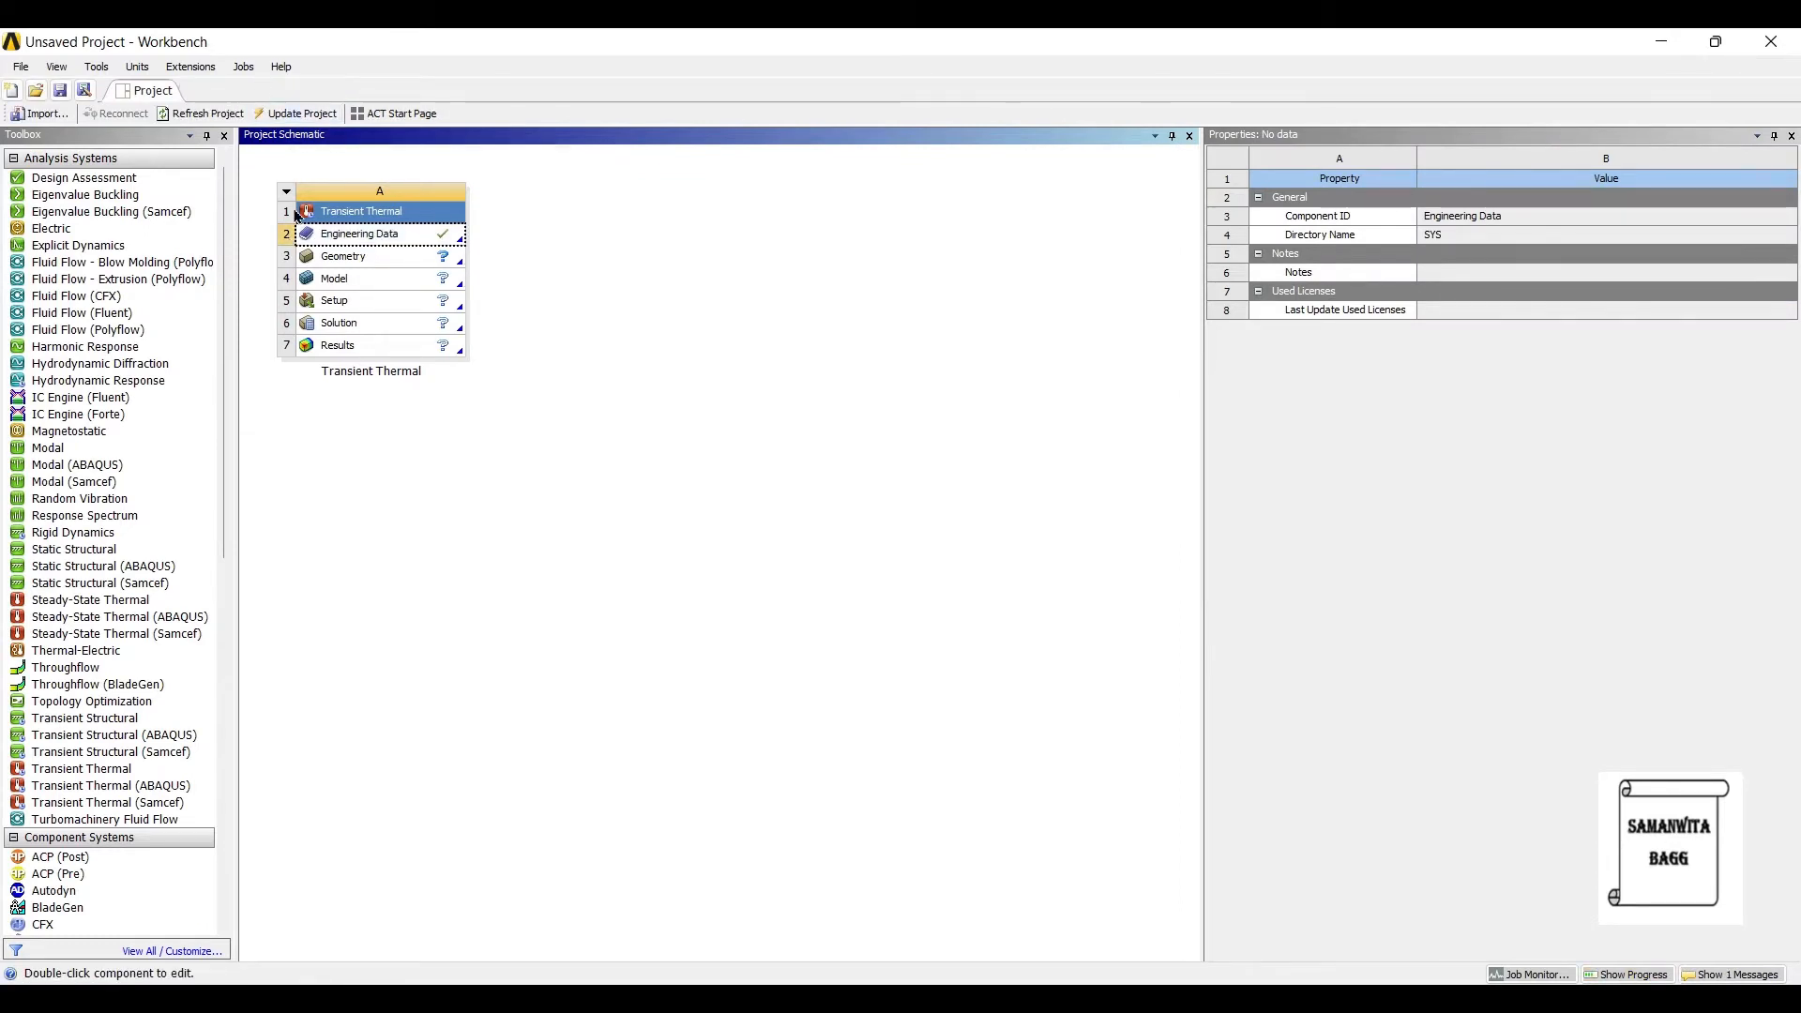
click(357, 257)
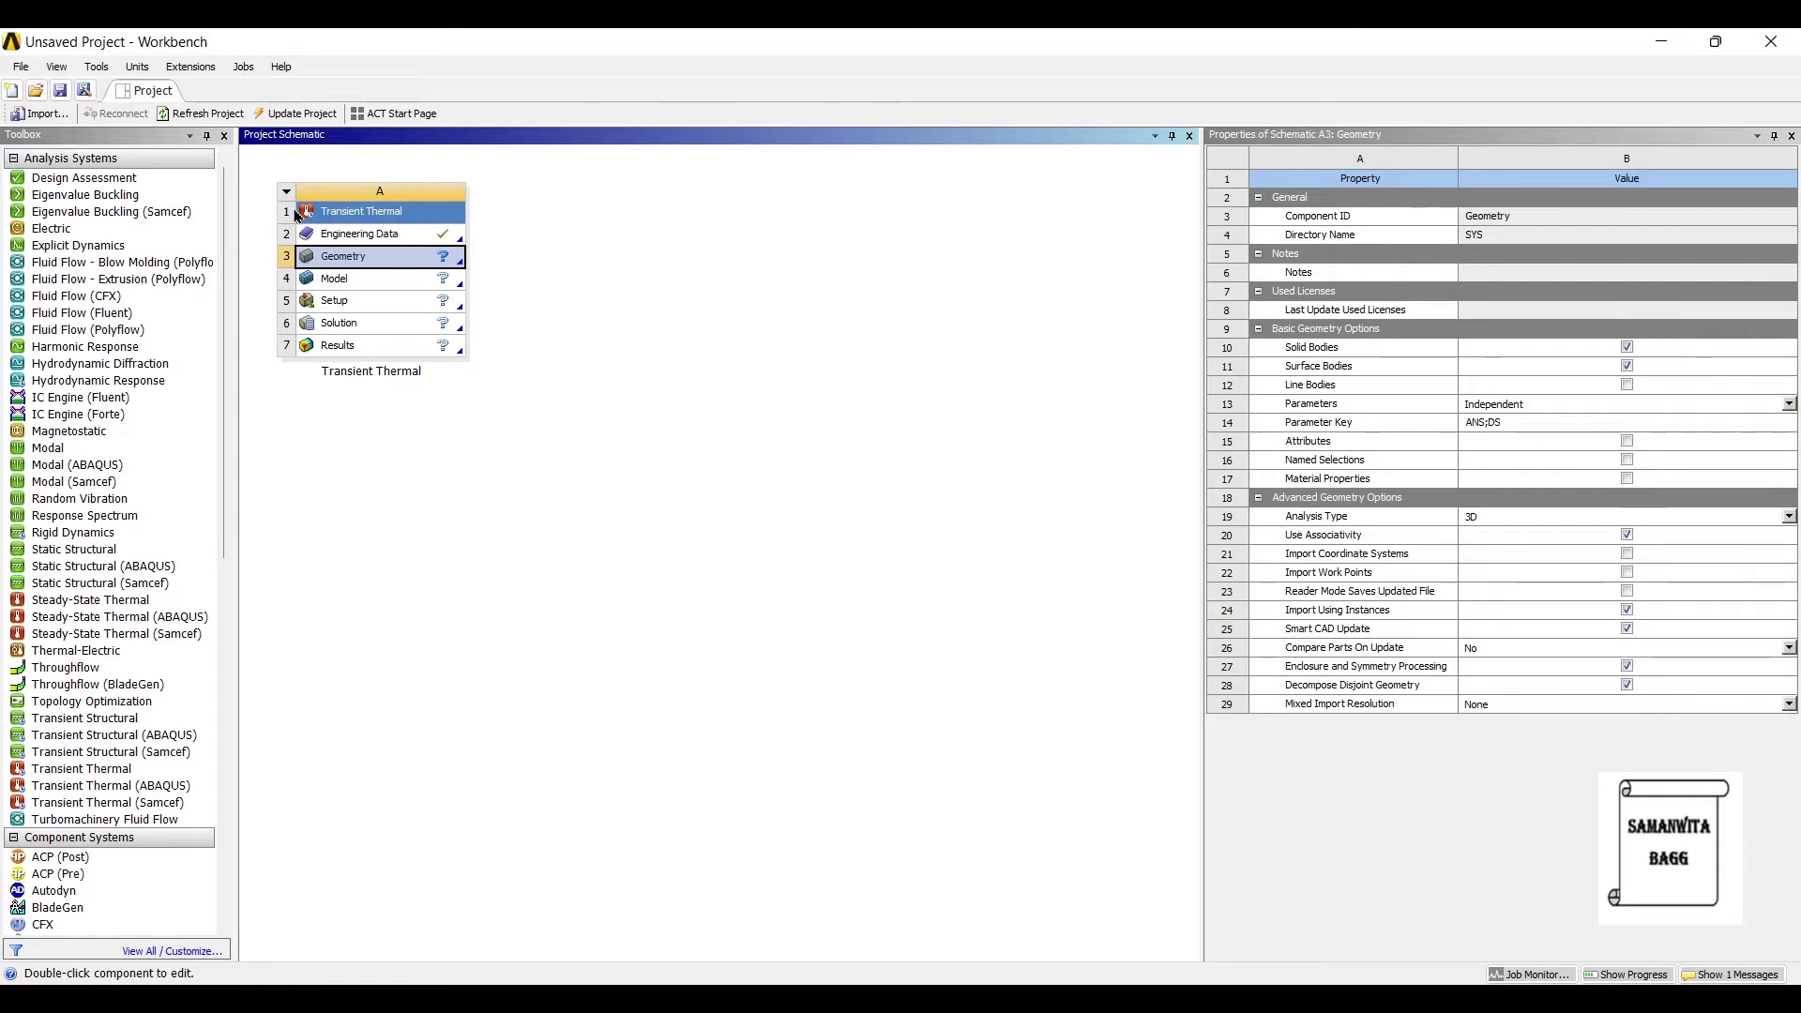
right_click(342, 257)
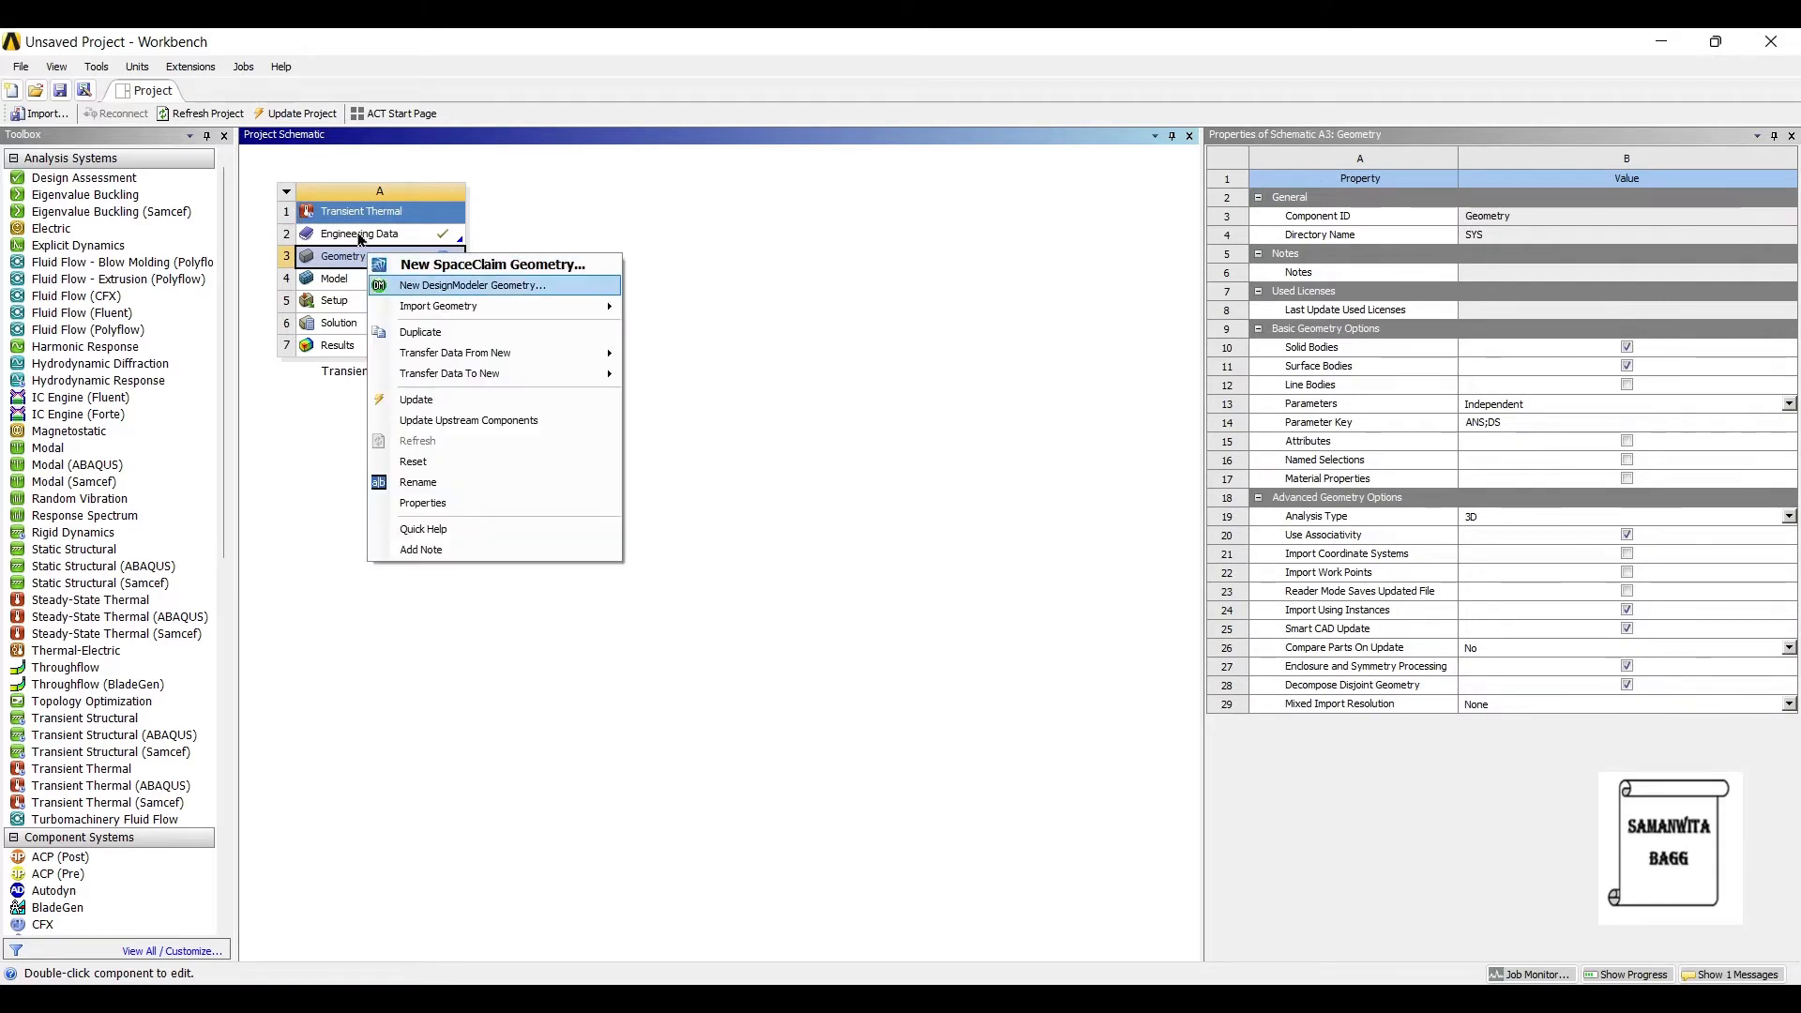
click(471, 285)
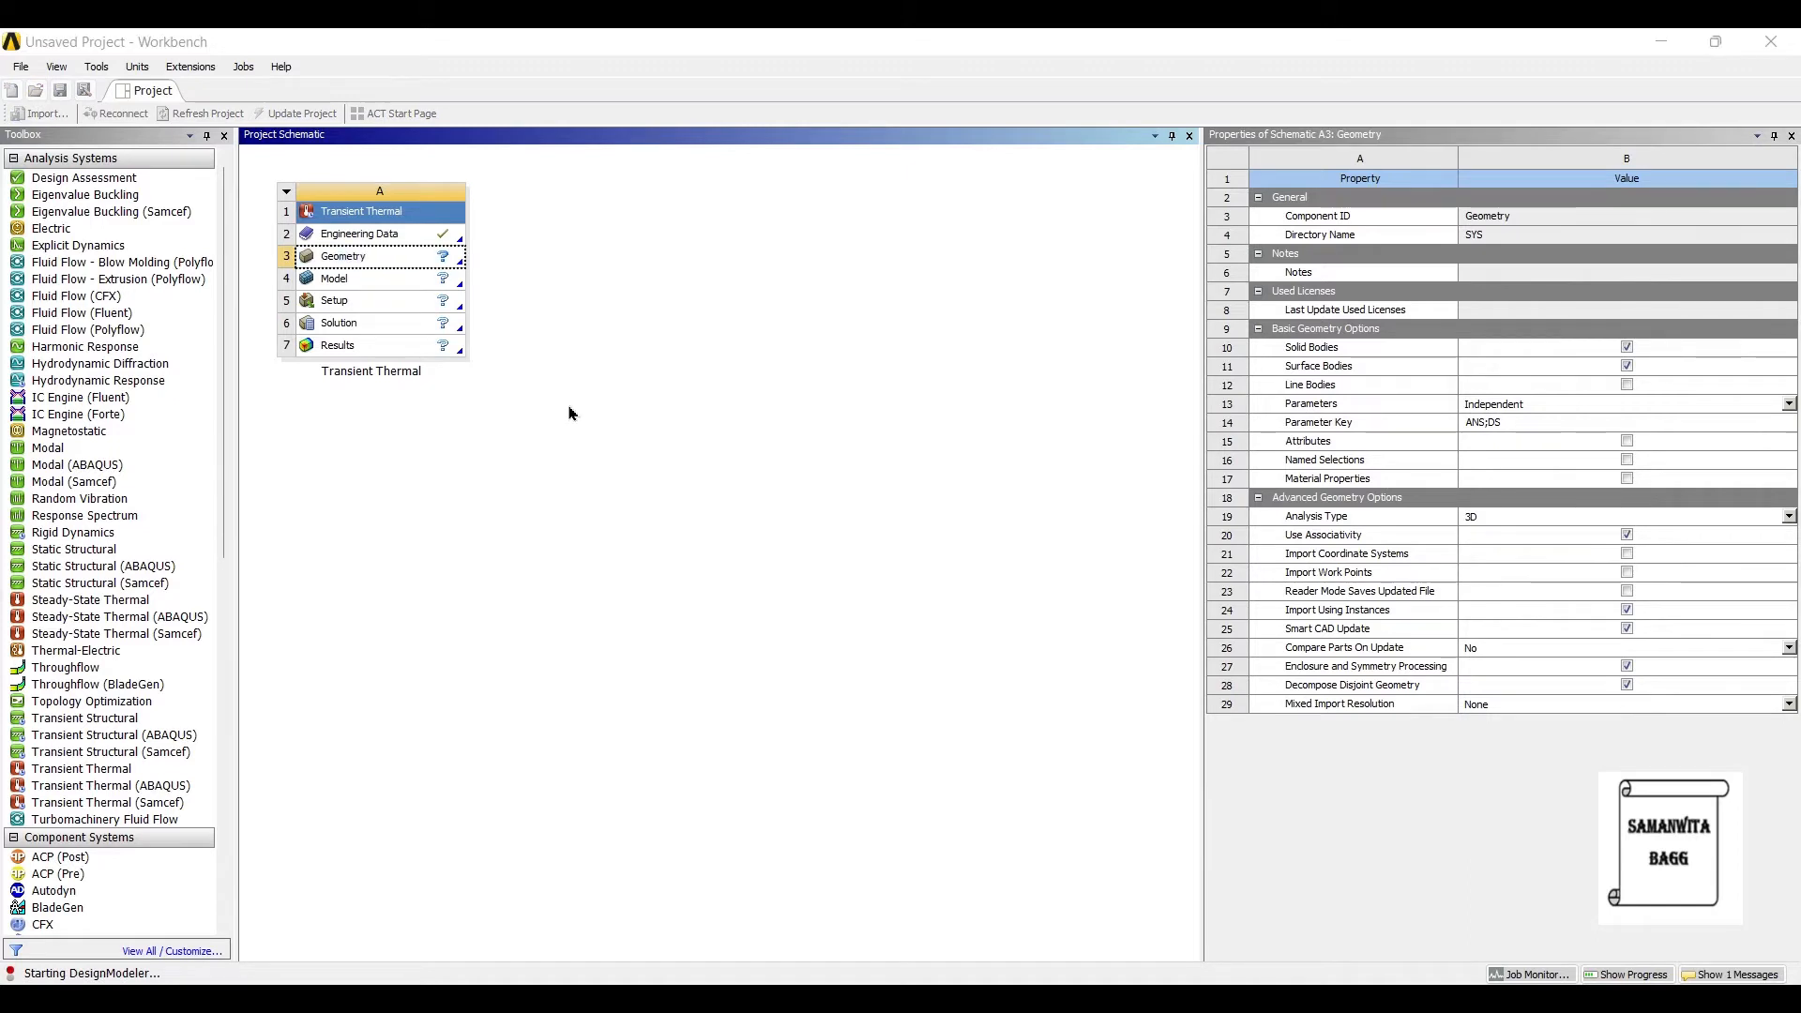
In millimetres, sketch a 60 mm by 60 mm rectangle on the XY plane.
double_click(341, 255)
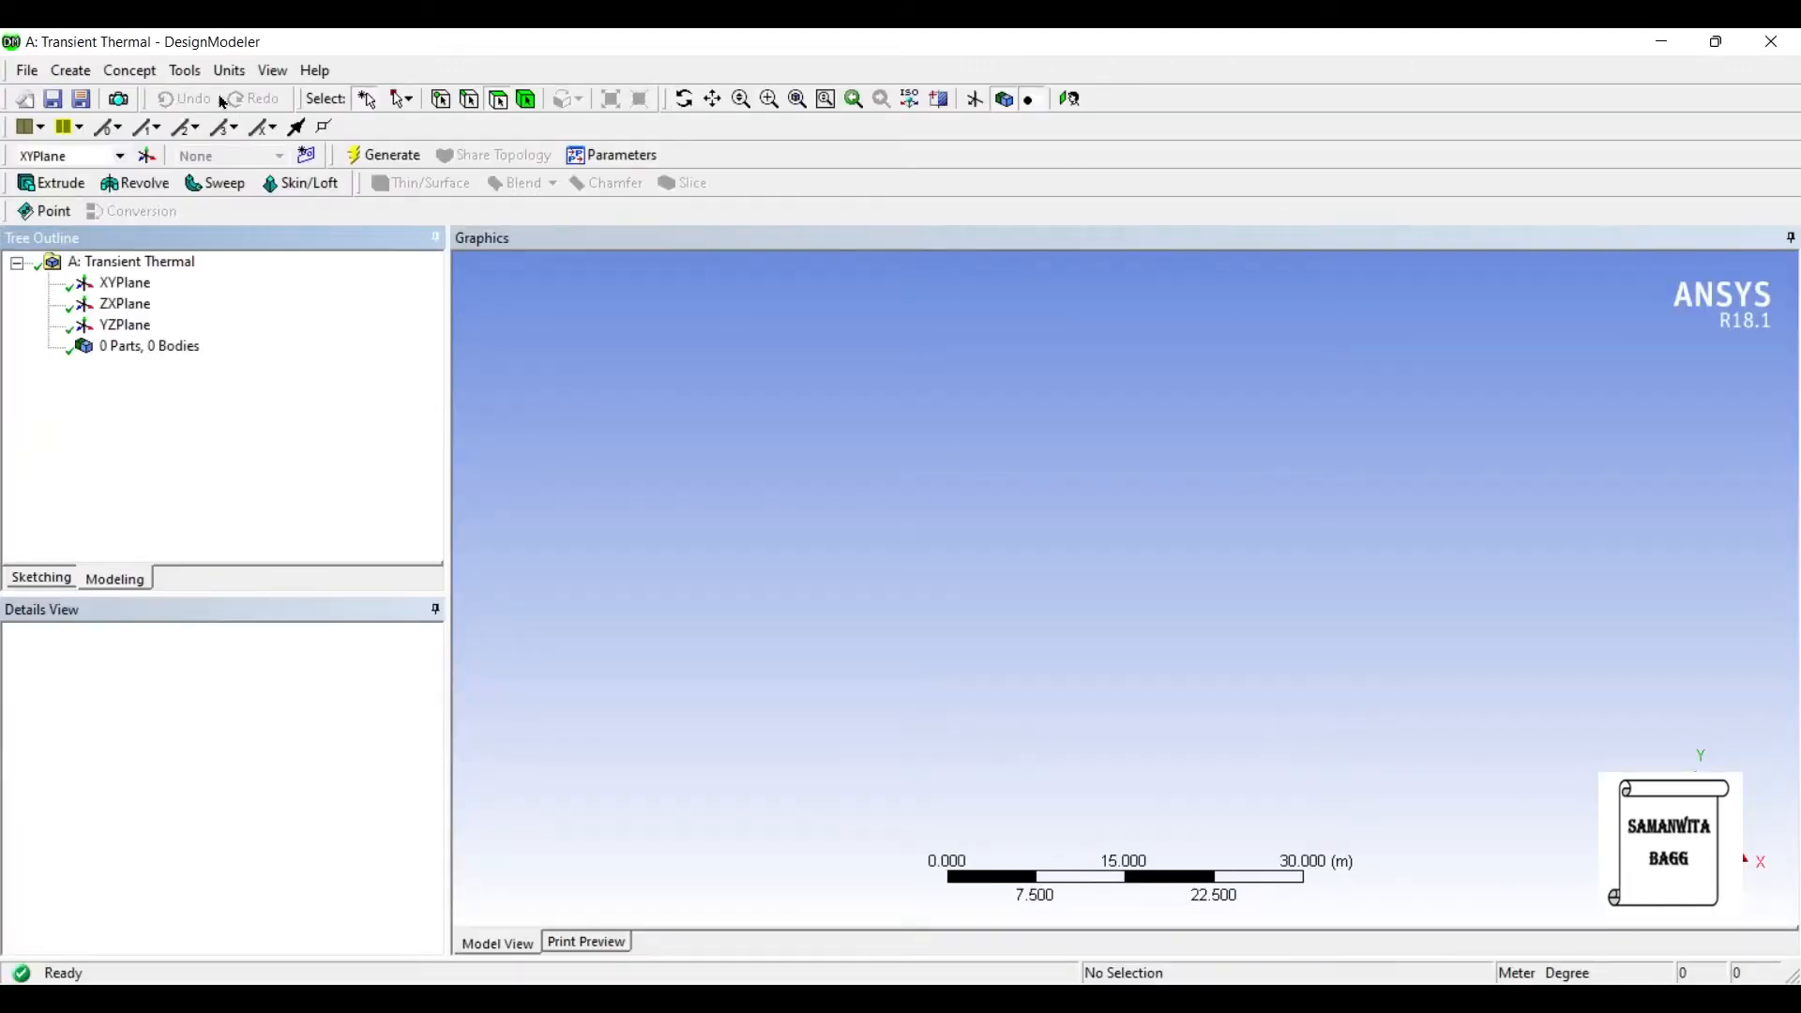
click(227, 69)
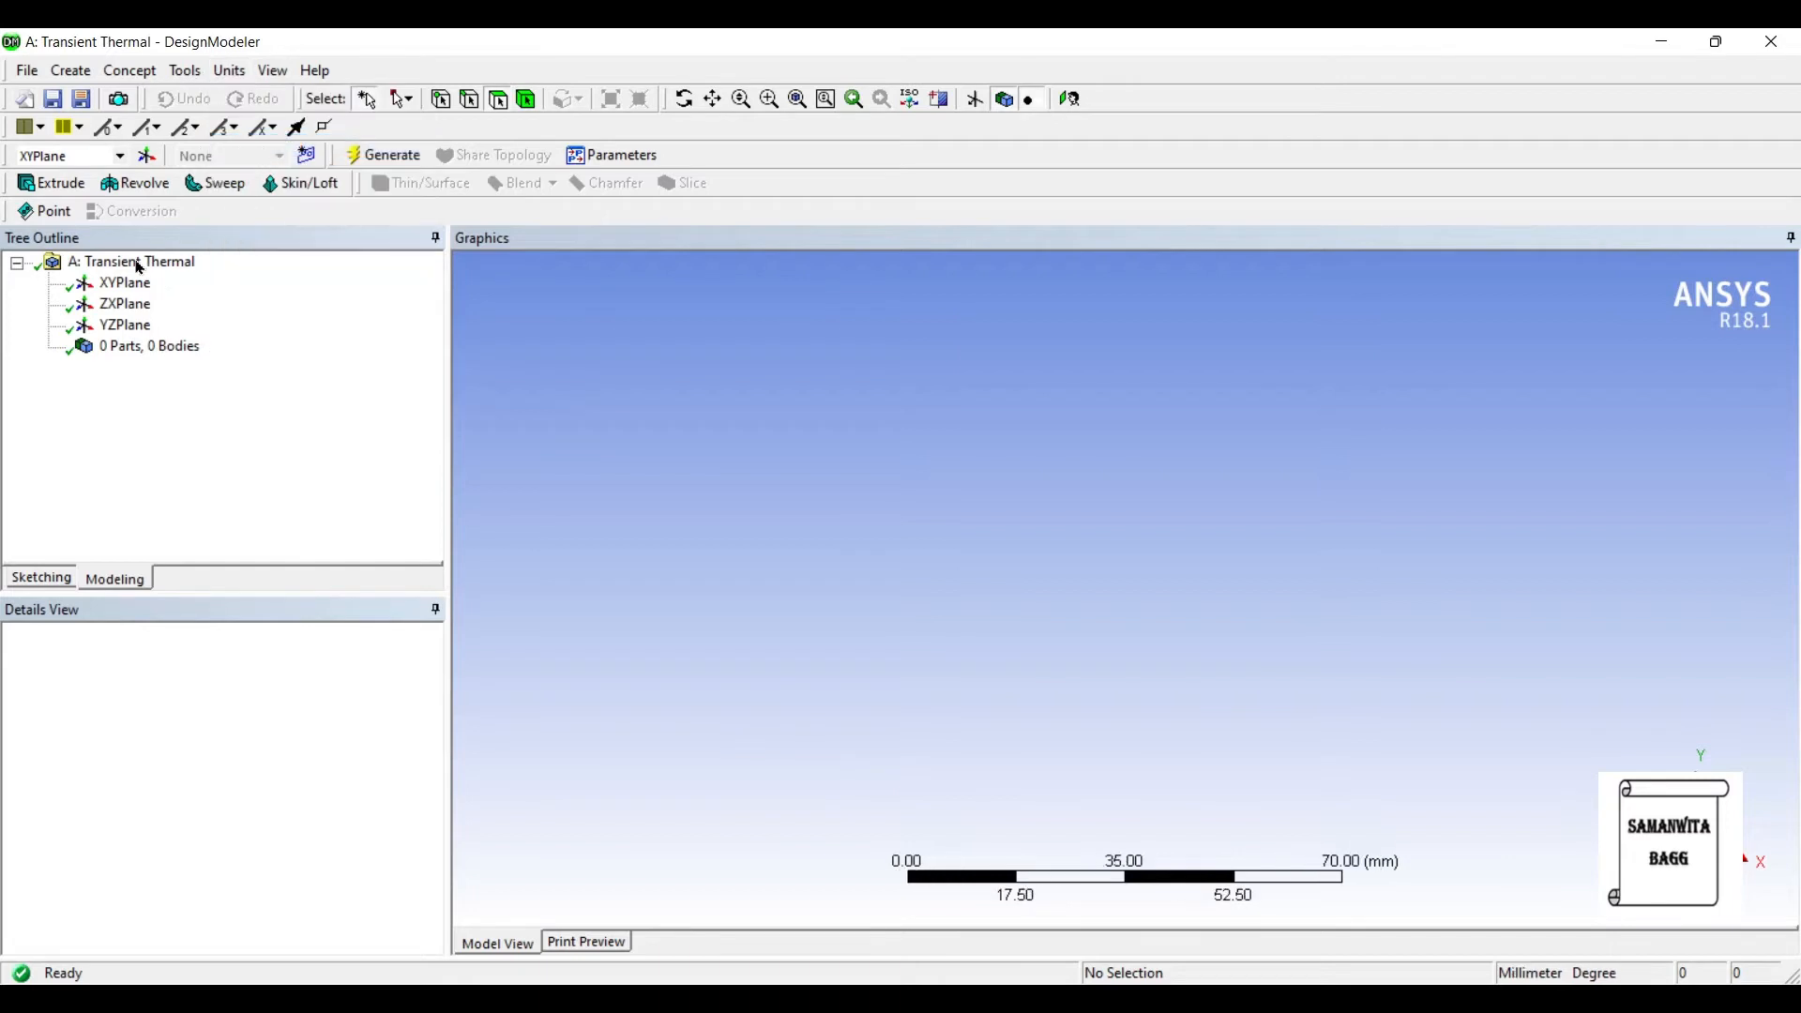
click(124, 284)
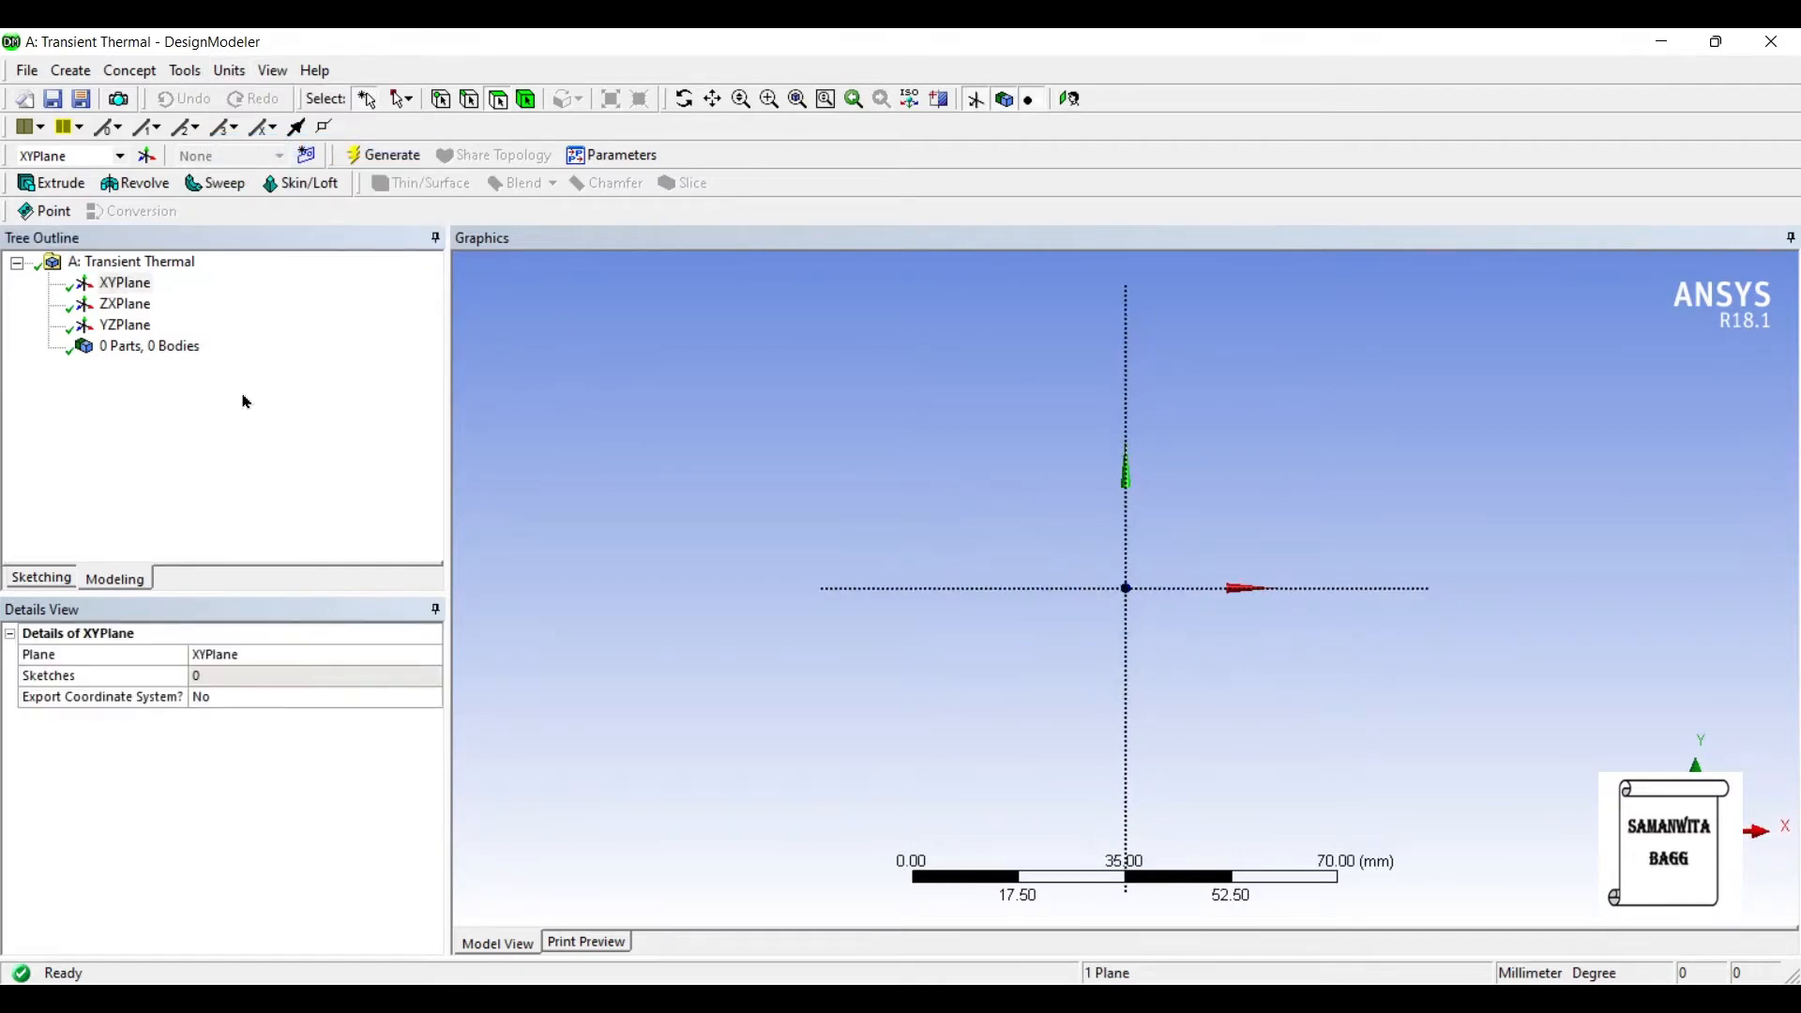
click(39, 578)
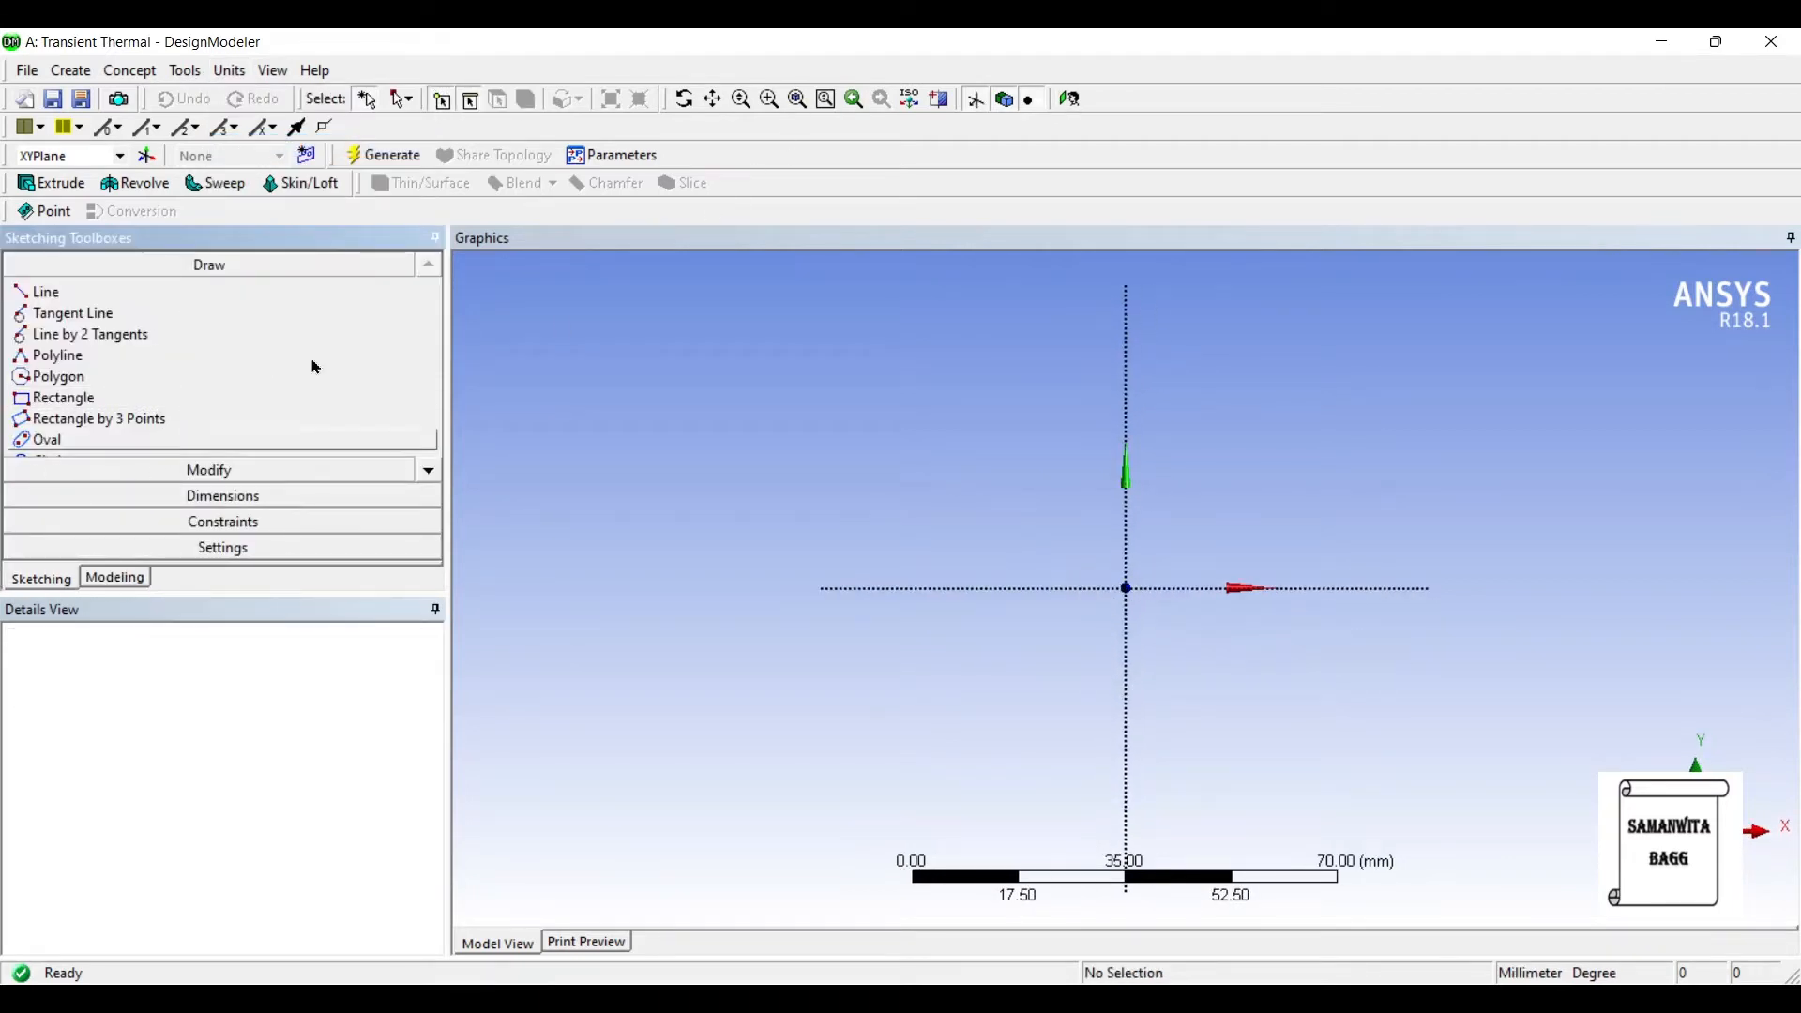
scroll(down, 3)
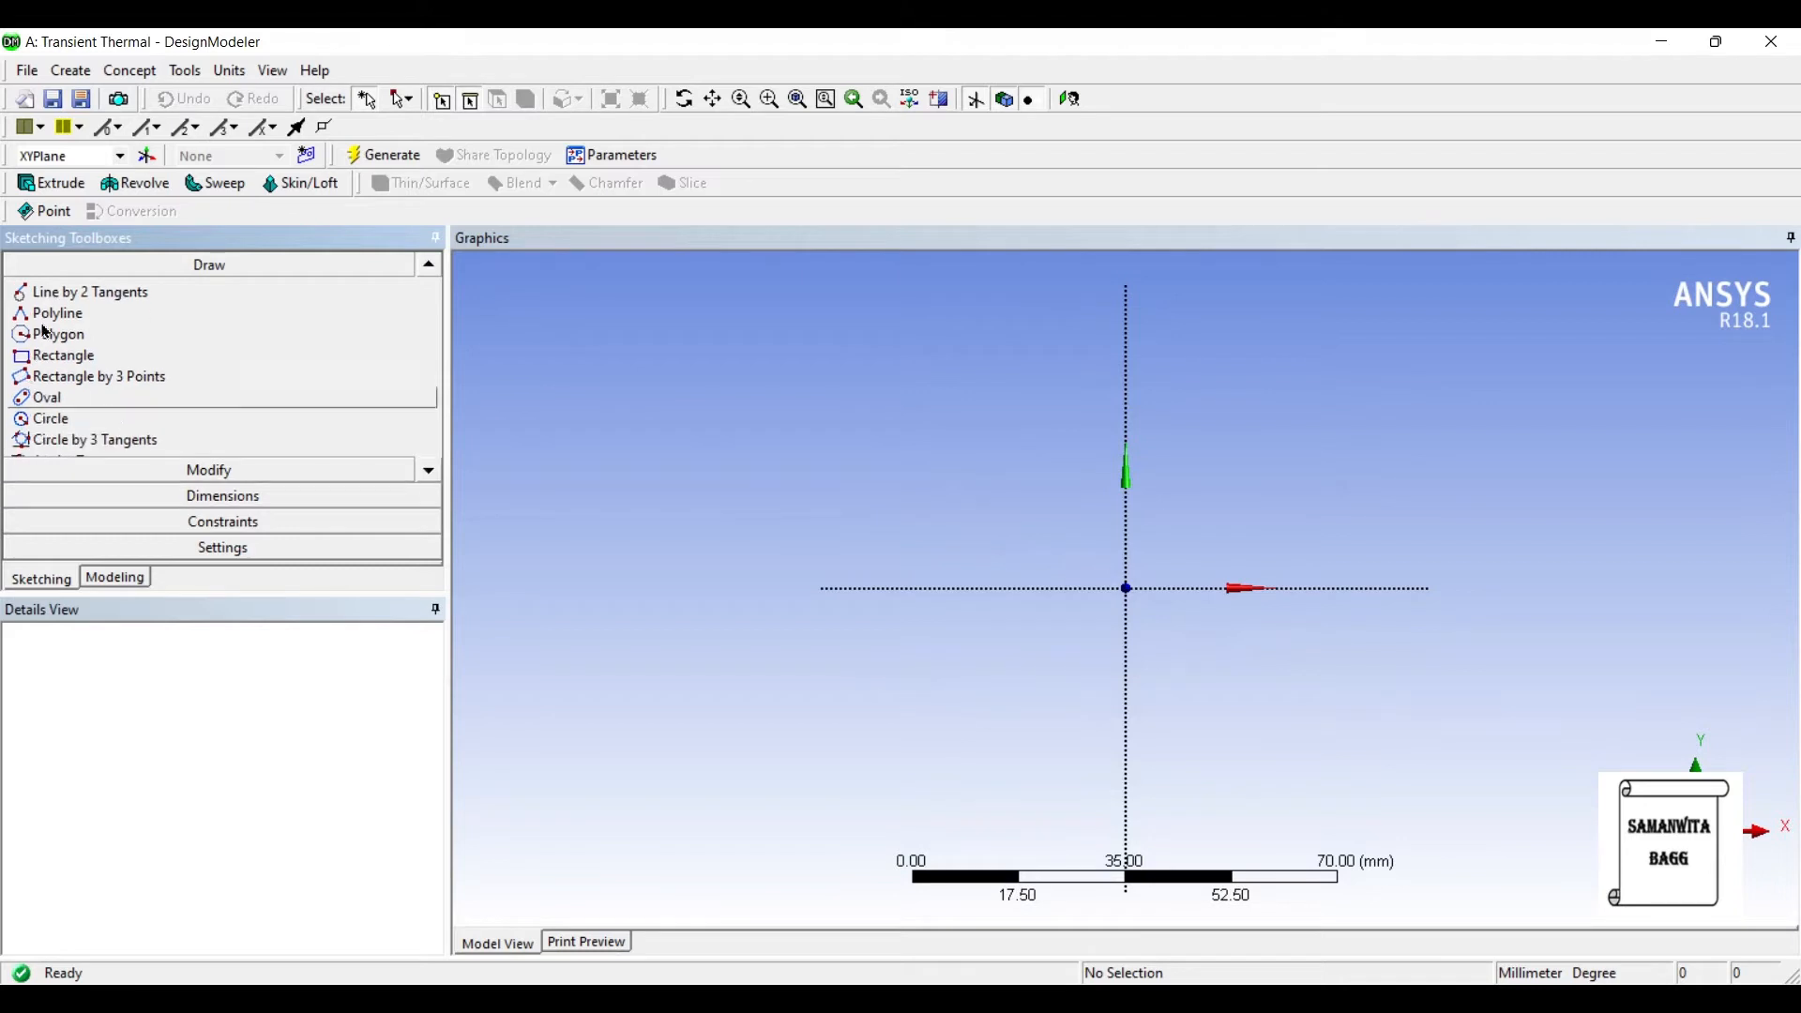
click(64, 355)
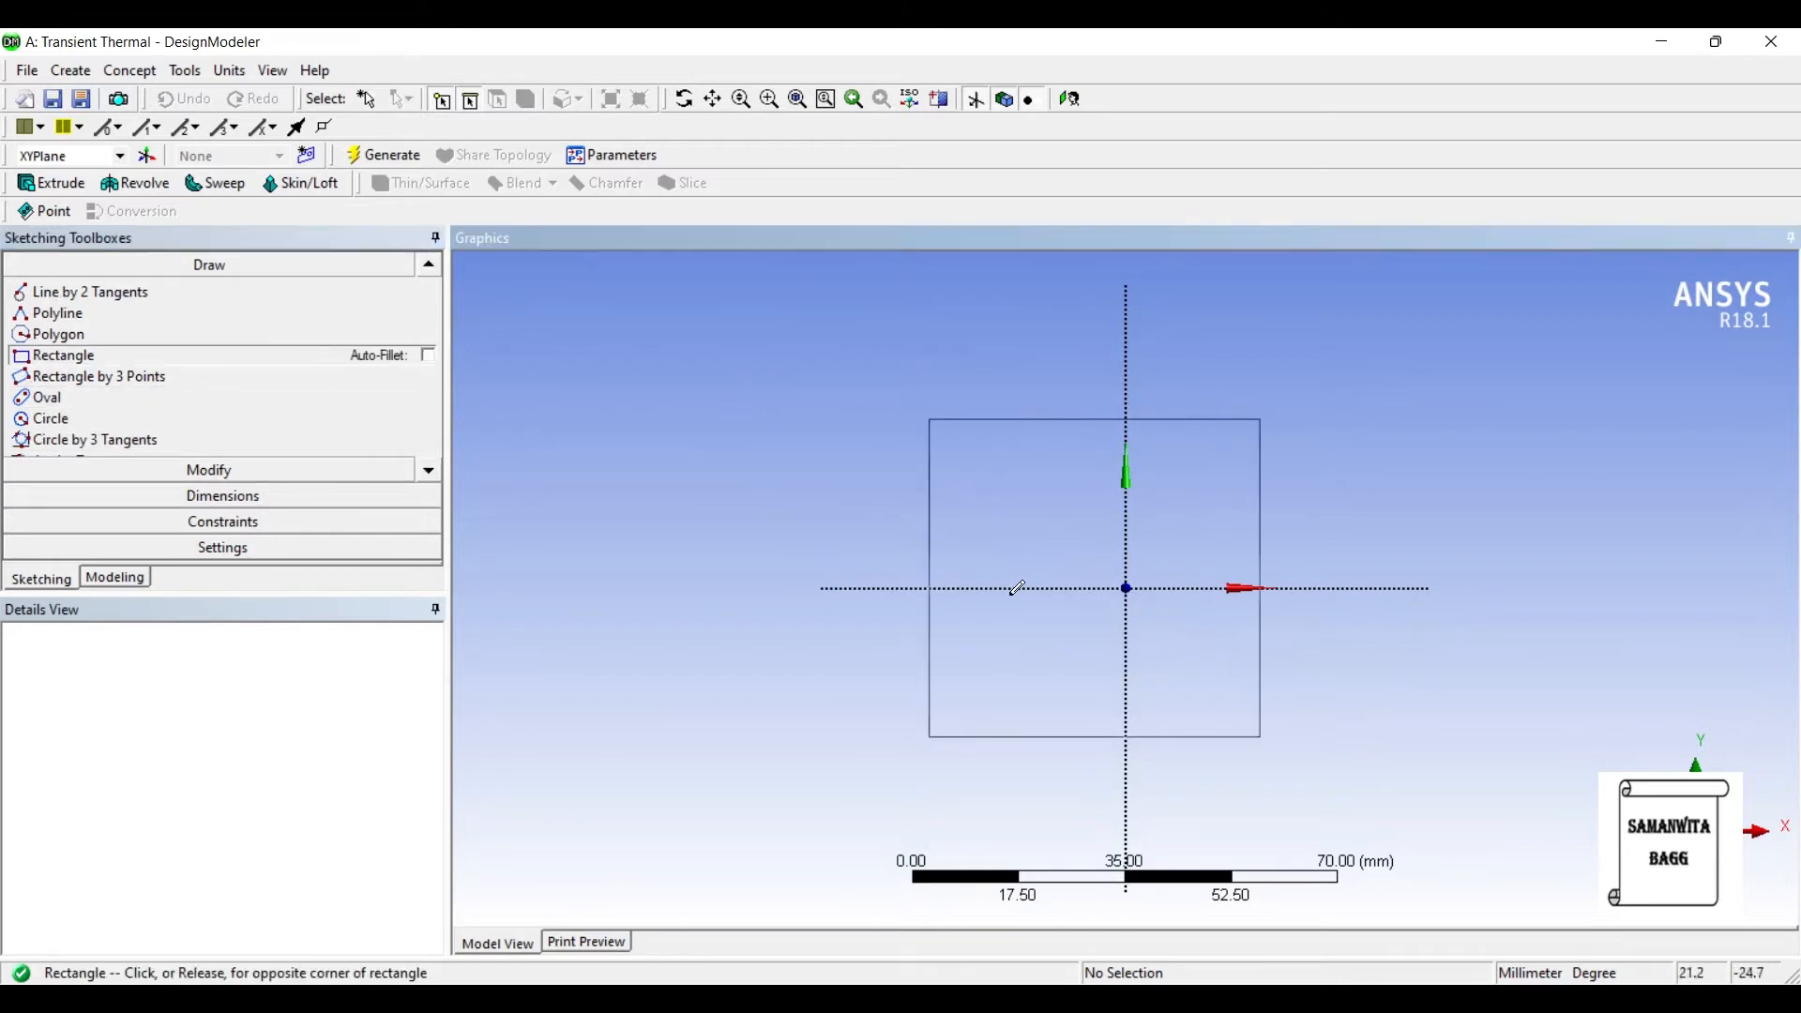
click(1362, 728)
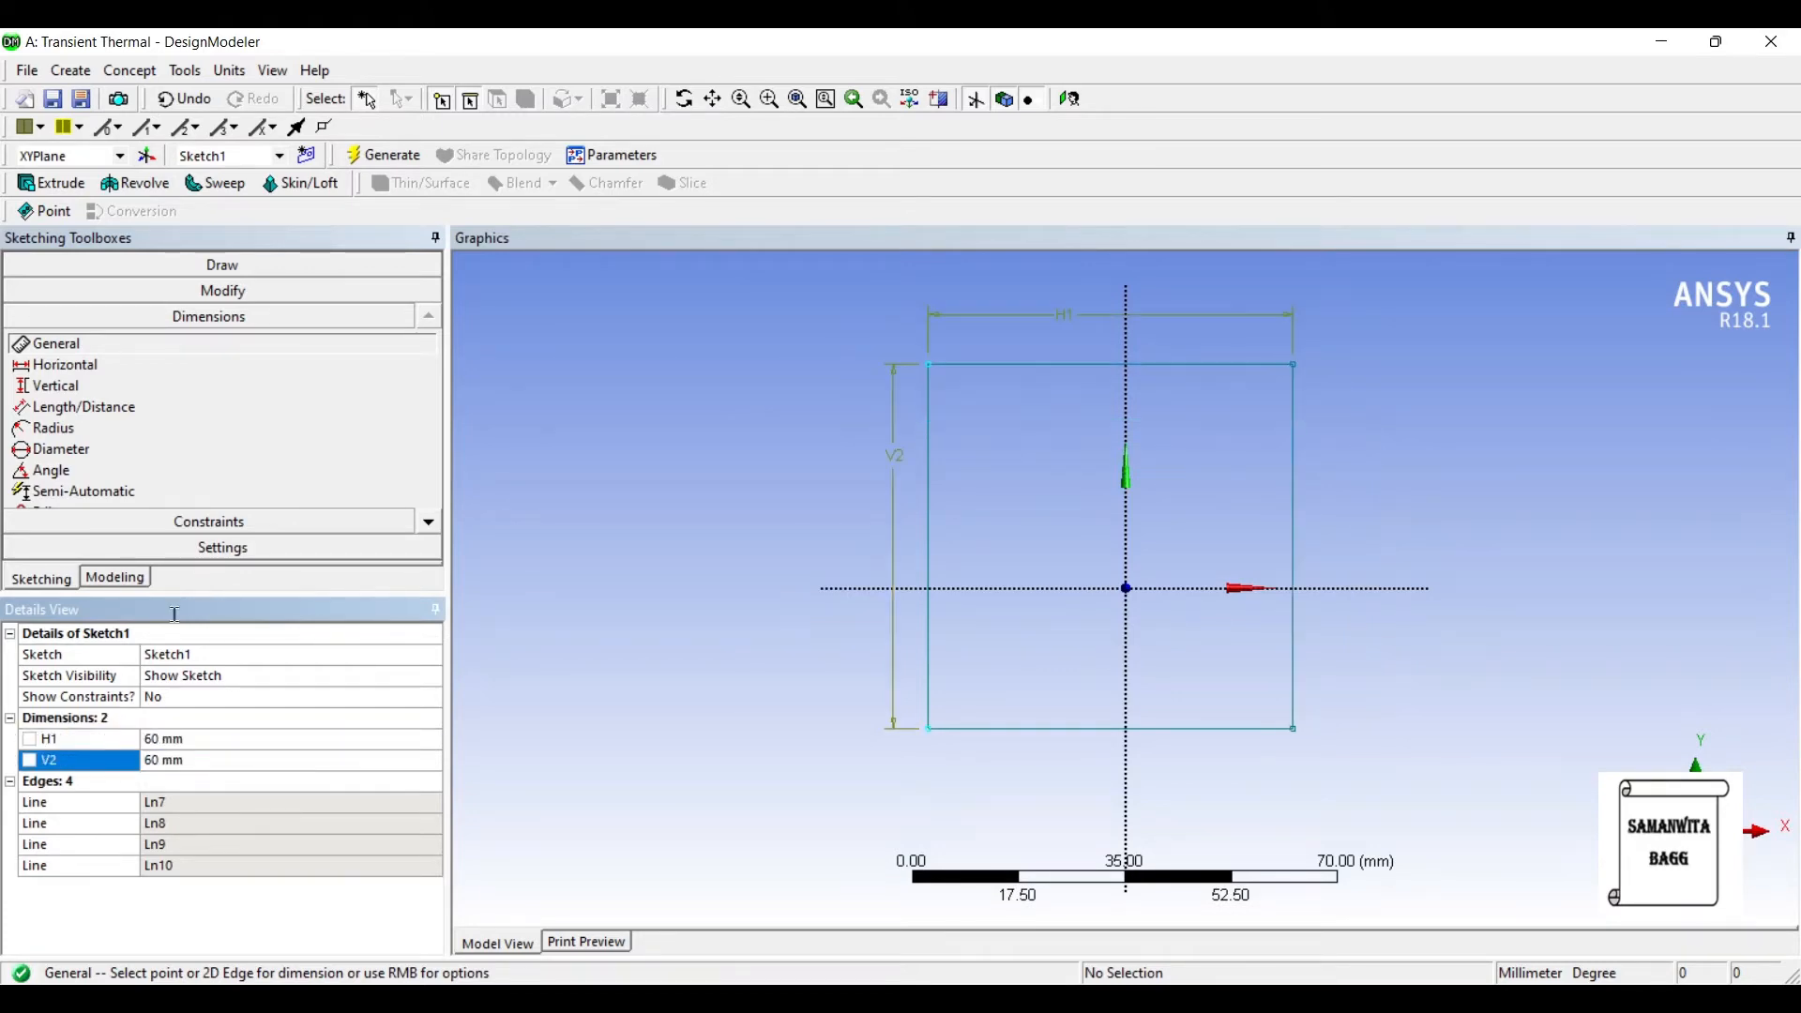
Extrude Sketch1 25 mm into a solid block and begin a new plane on its front face.
click(58, 182)
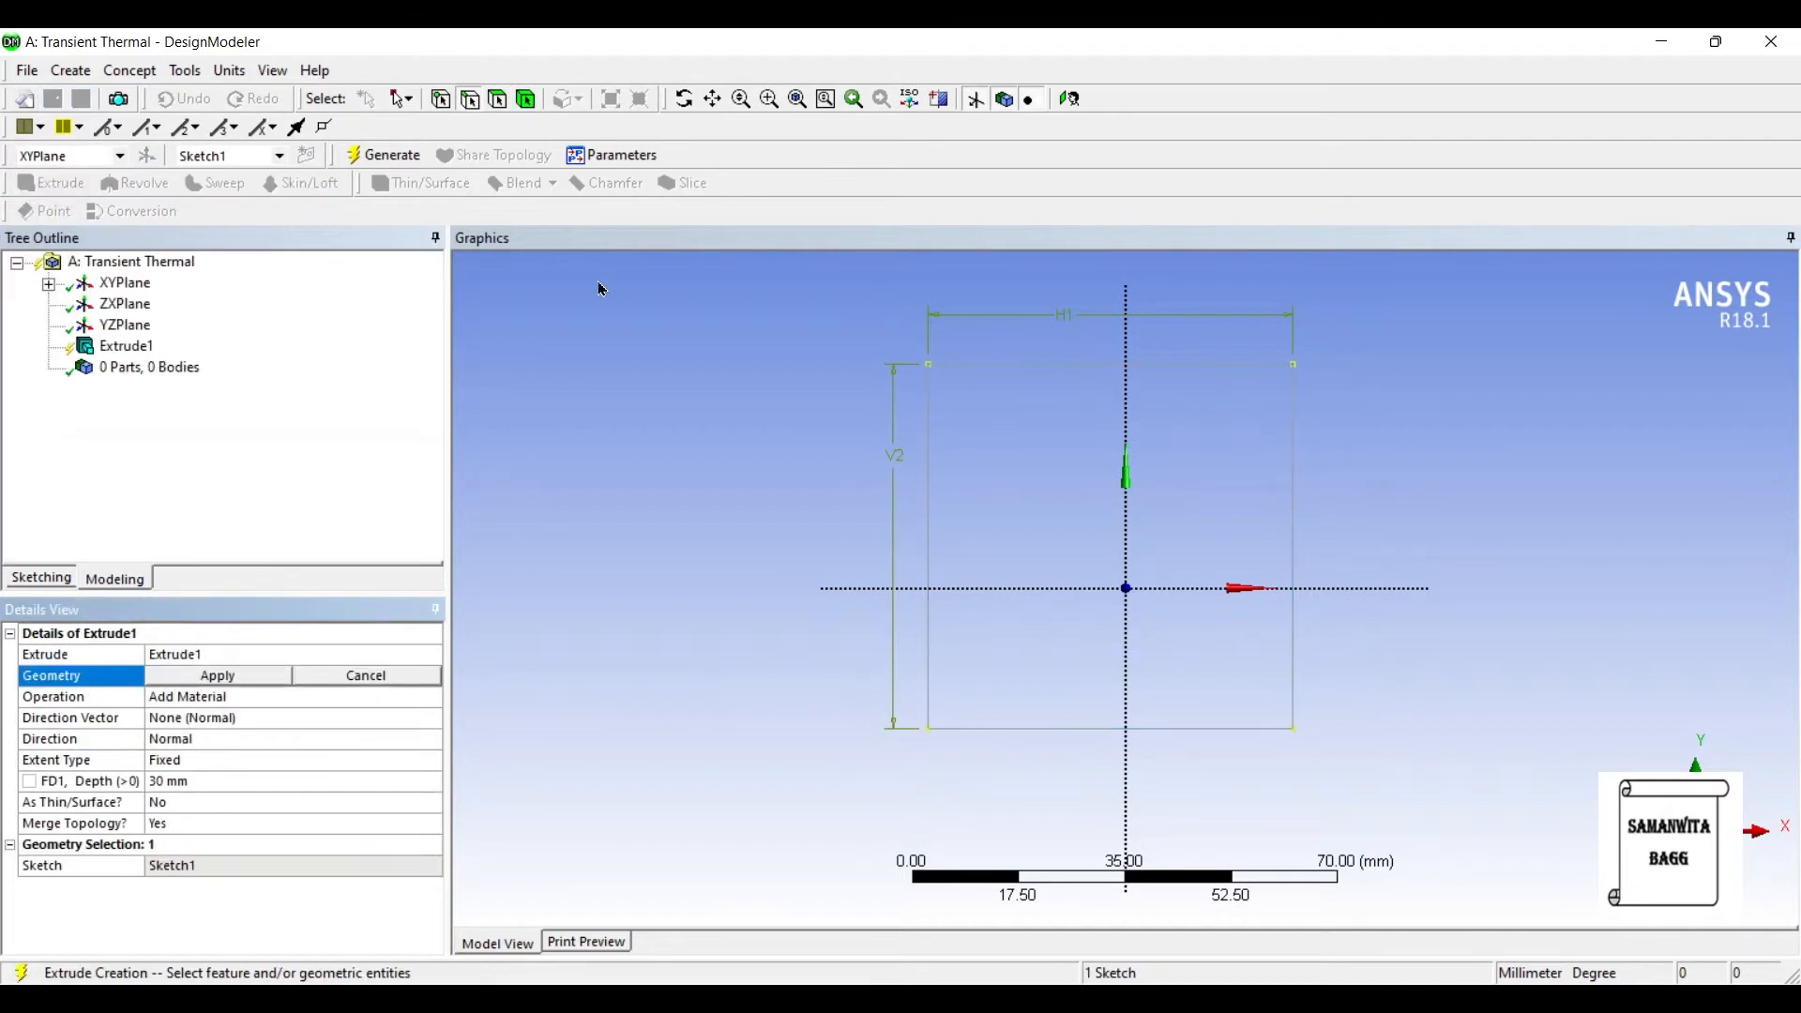
click(216, 675)
text(25)
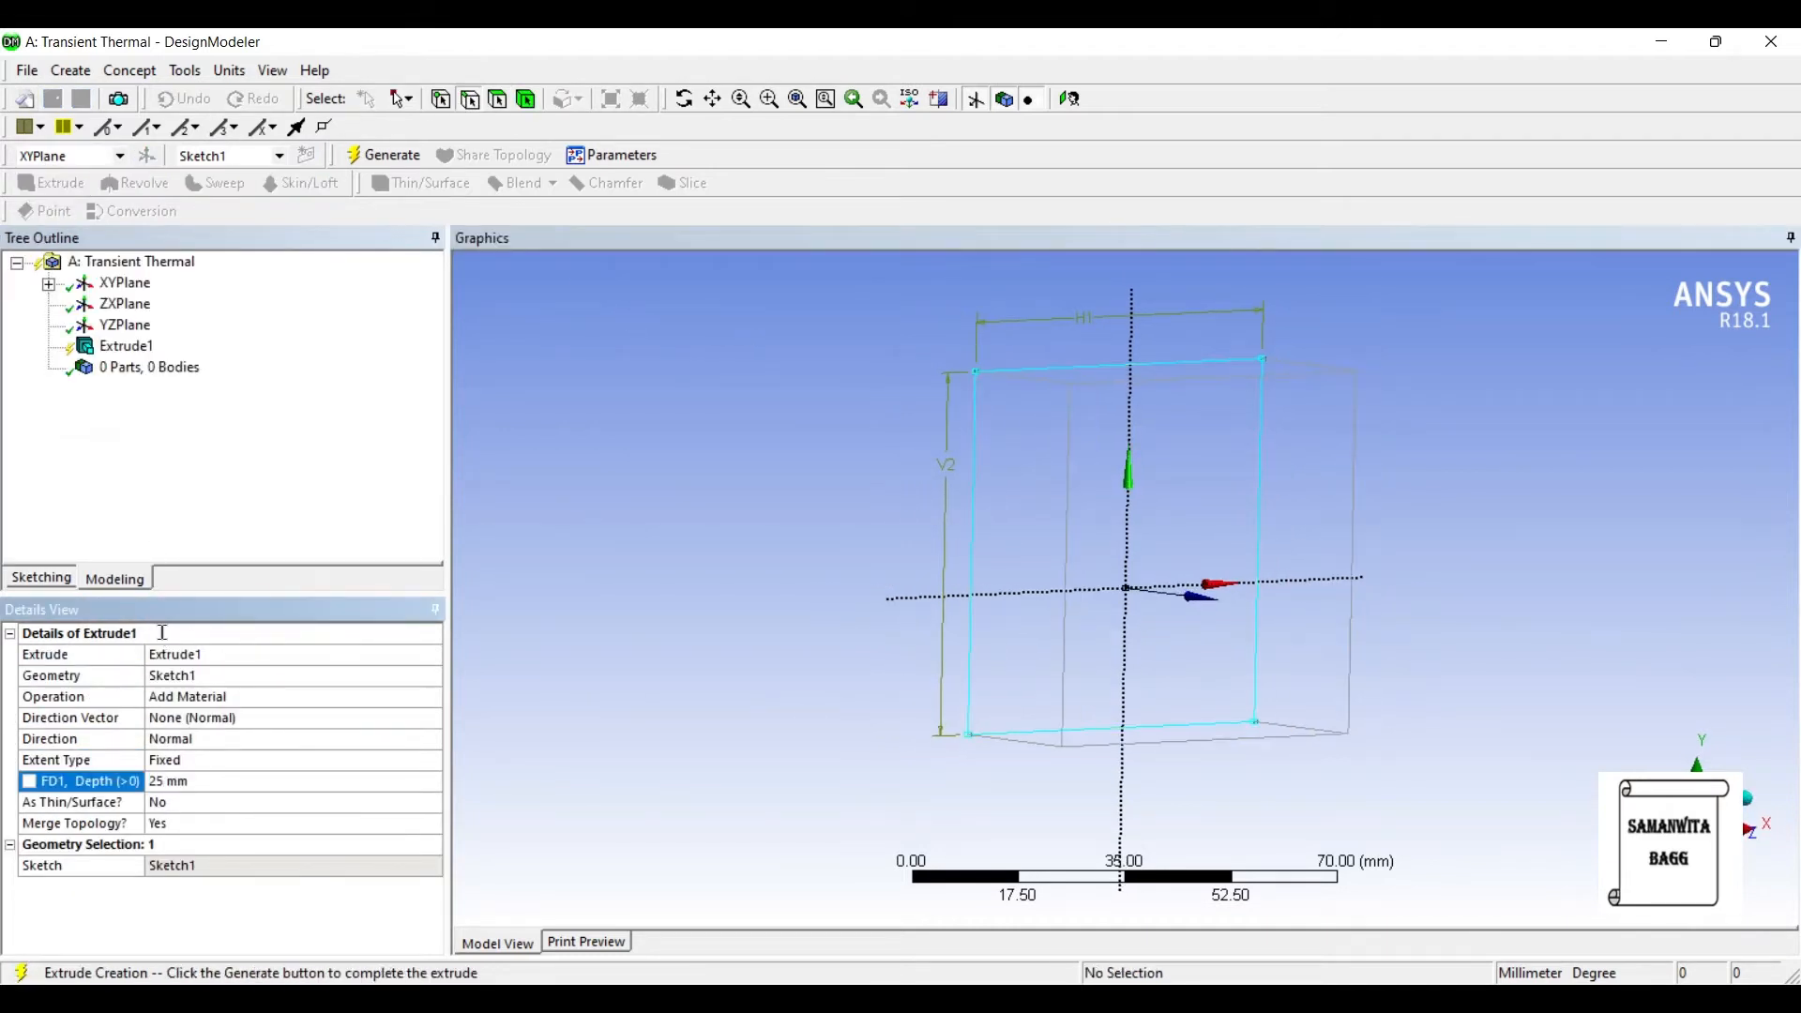
click(390, 156)
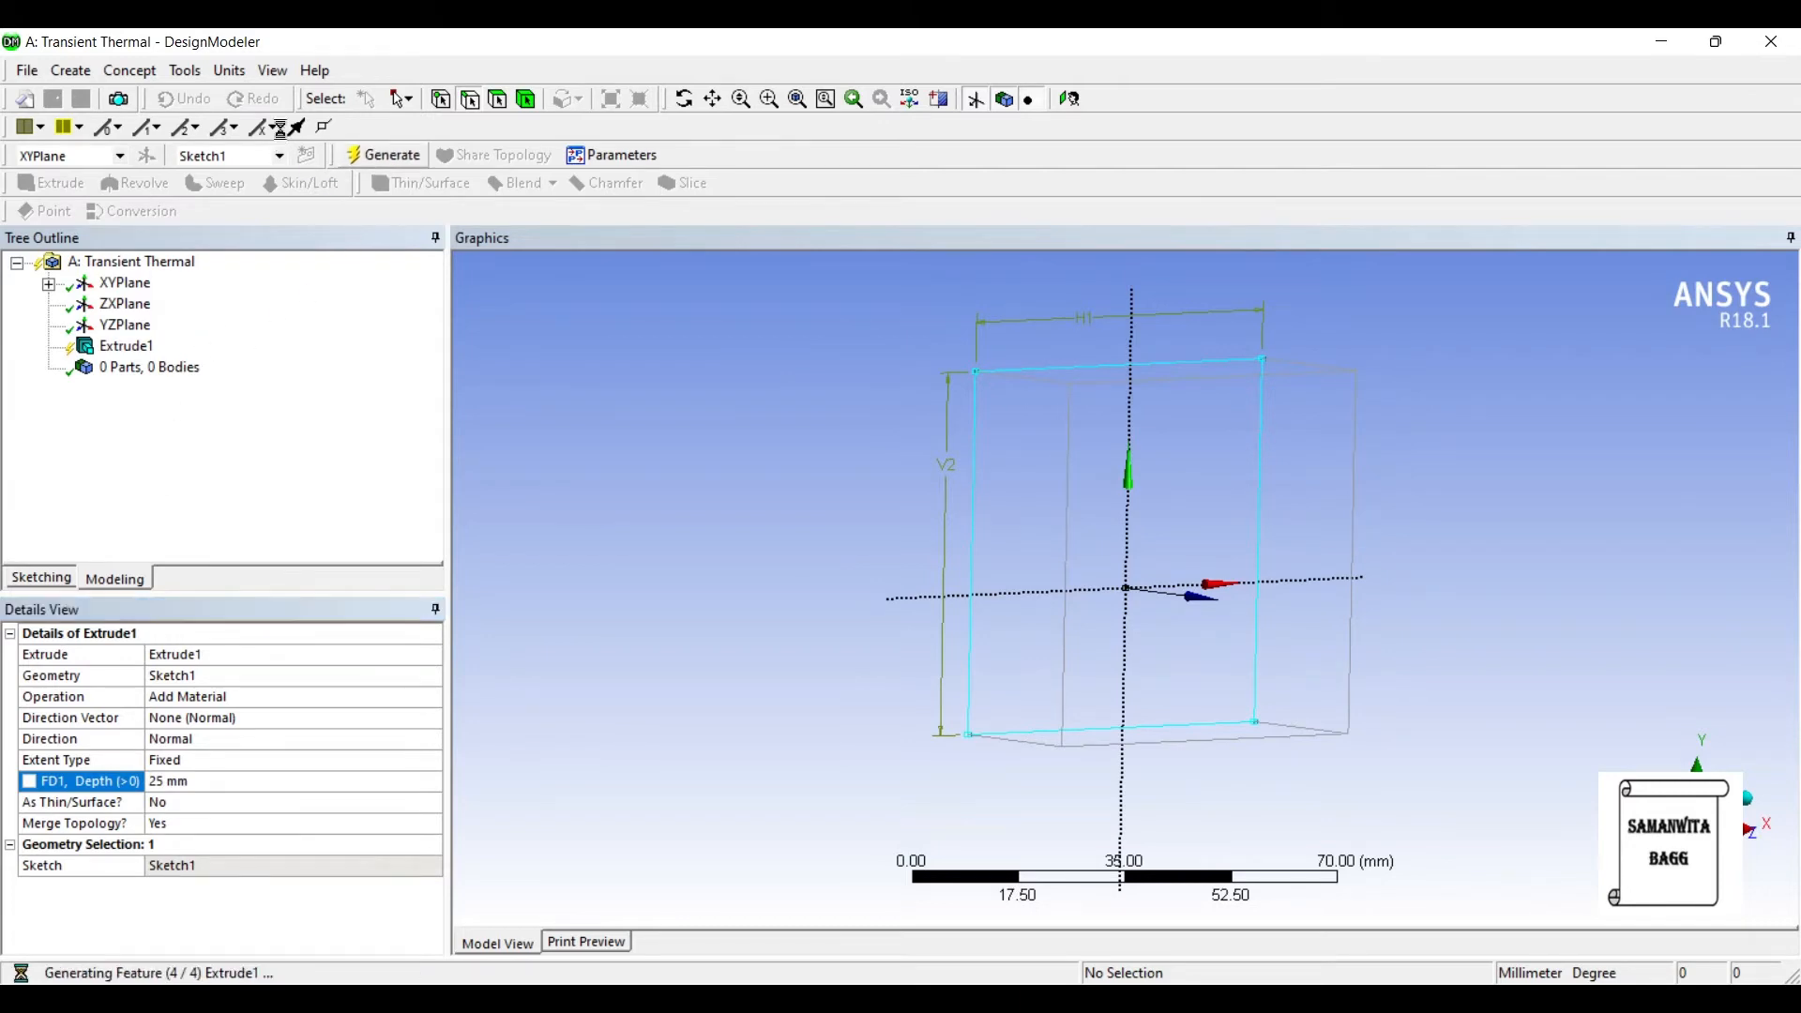
click(390, 156)
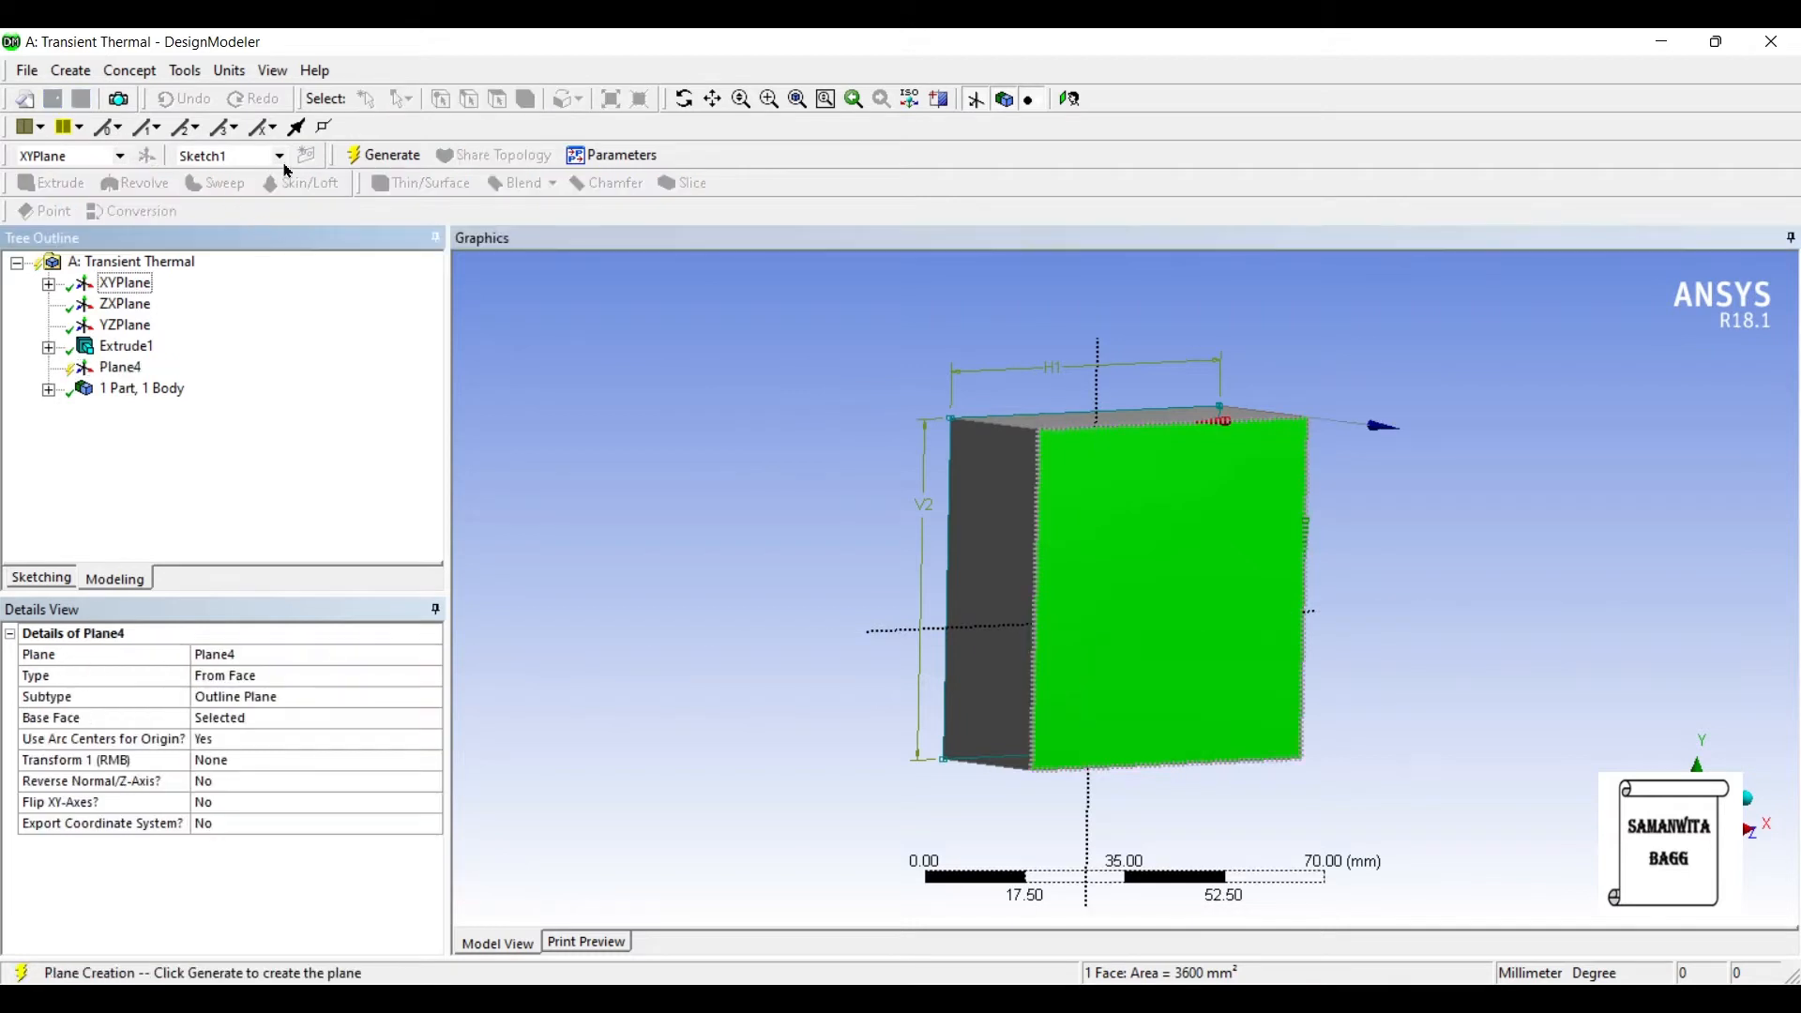
Generate the front-face plane and sketch a circle near its top-left corner.
click(390, 156)
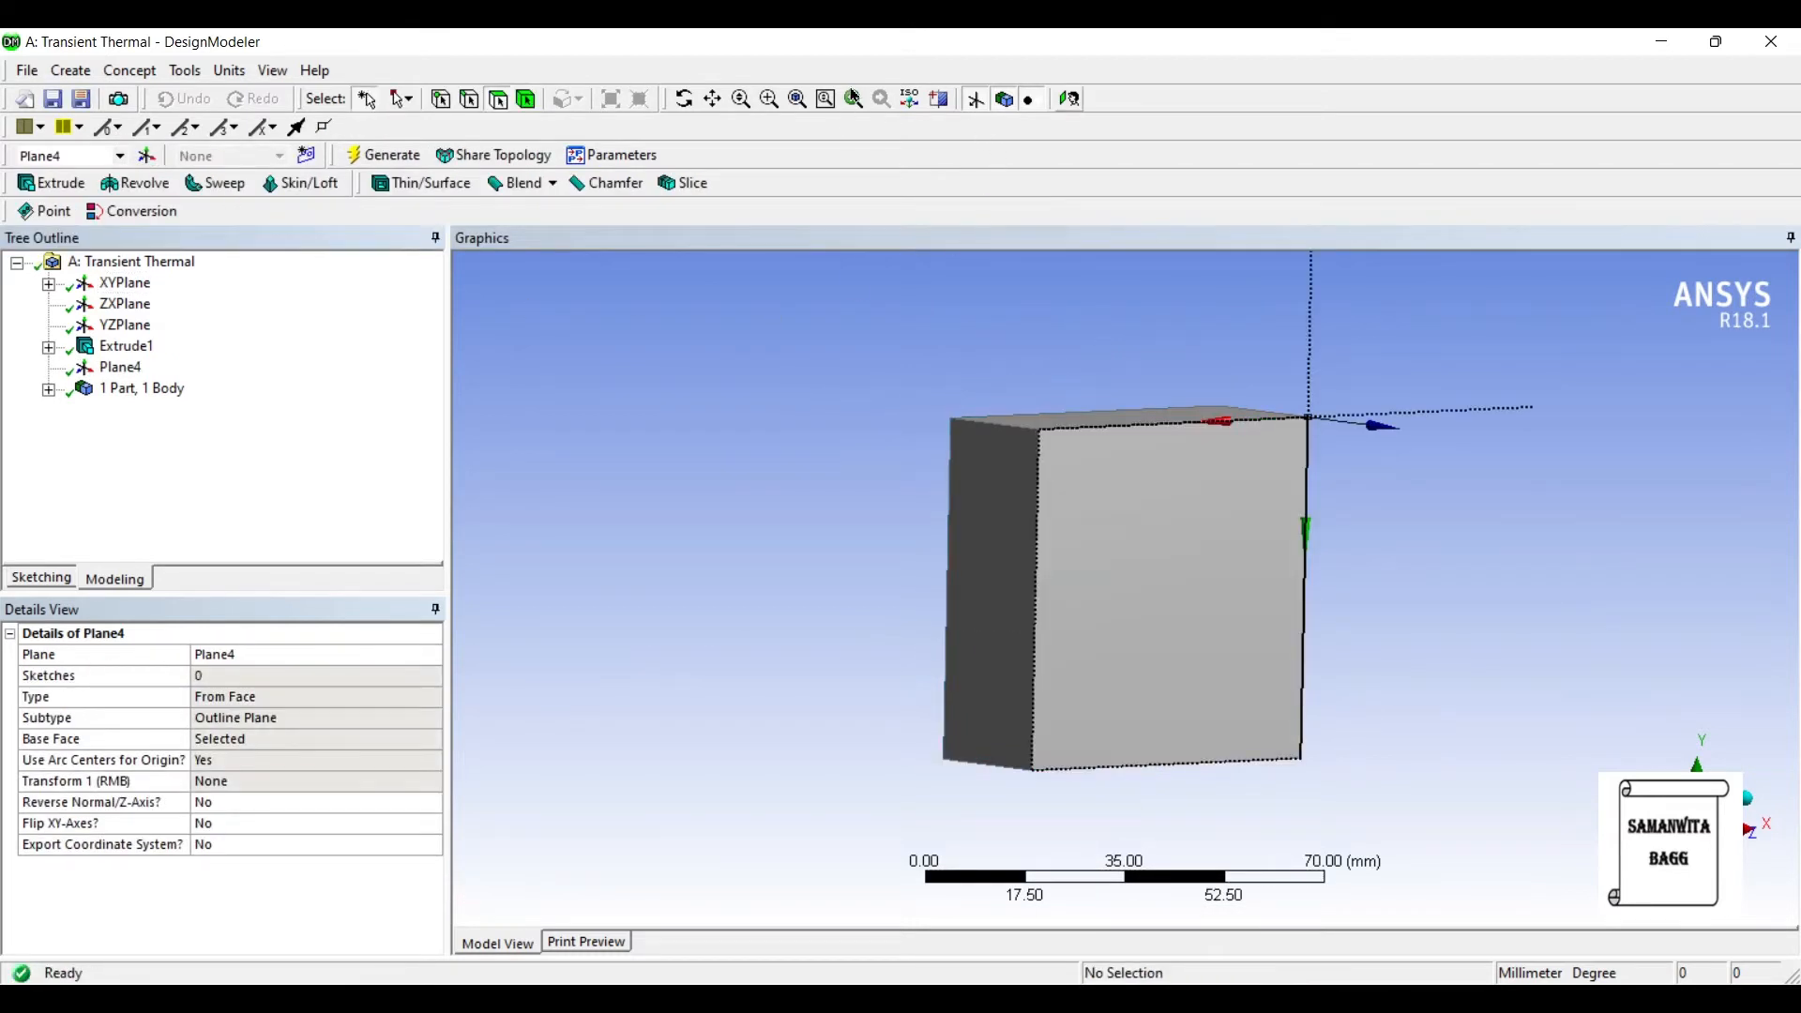
click(39, 576)
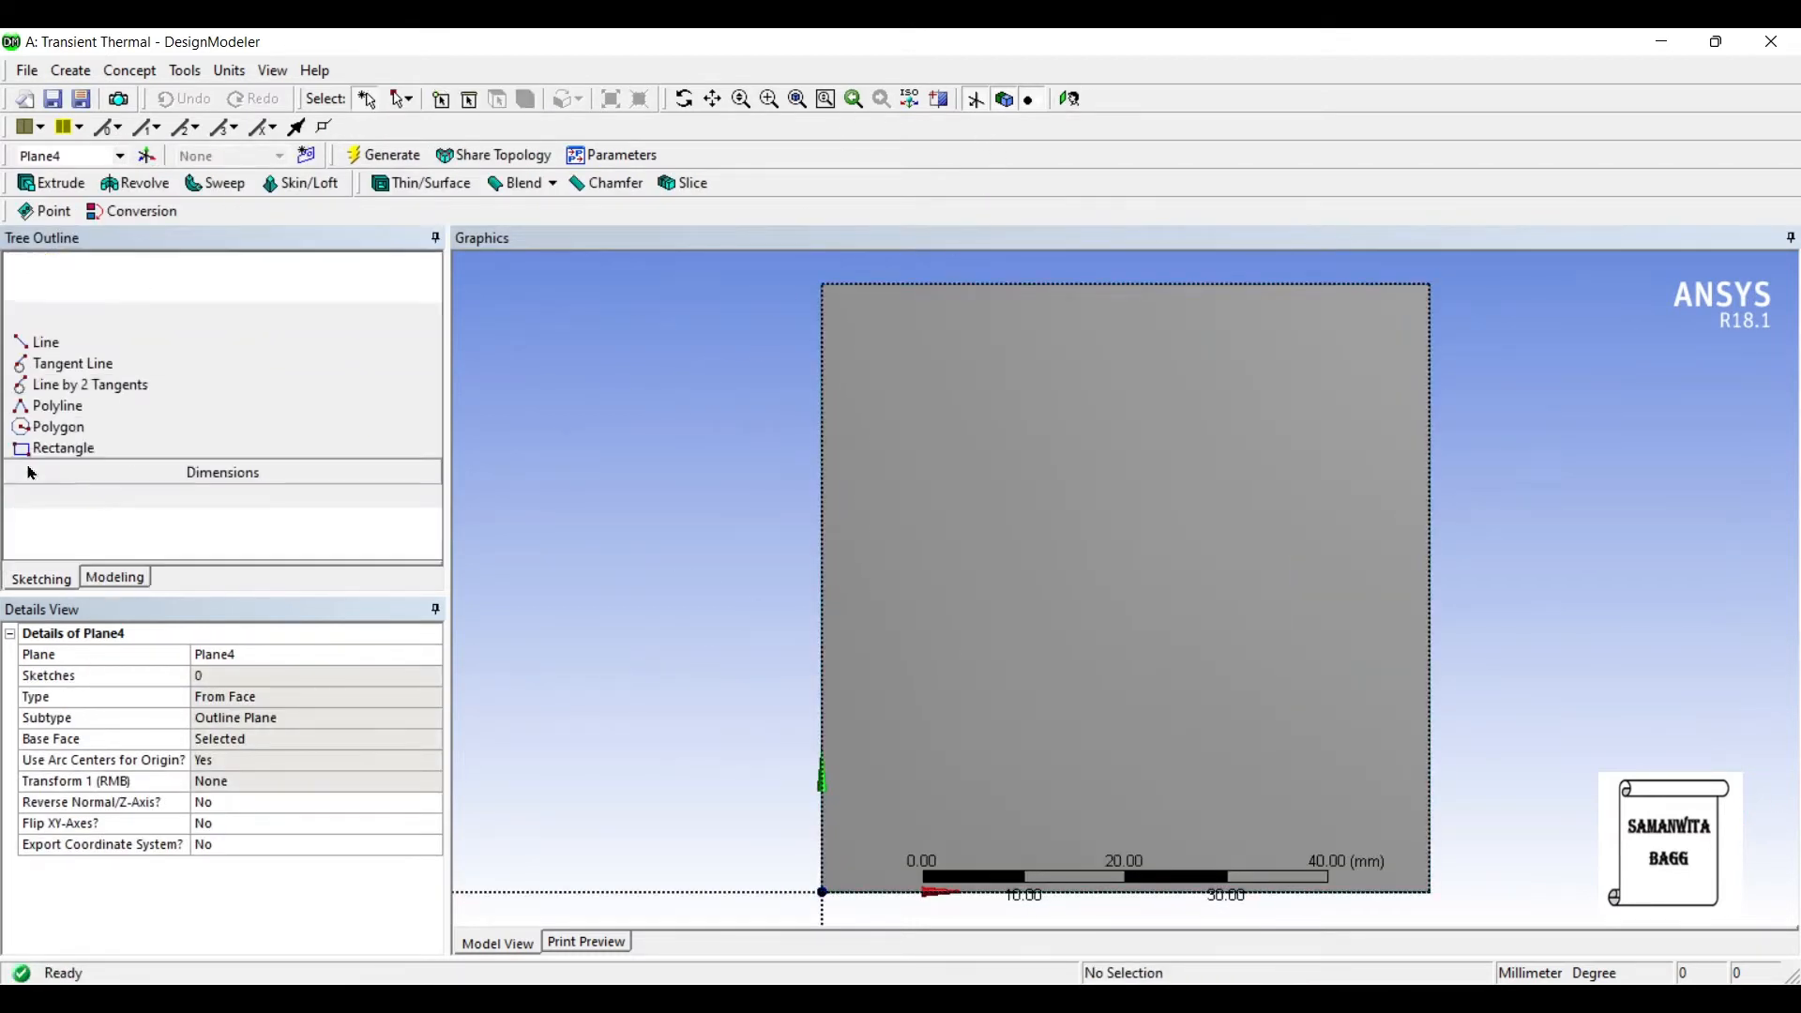
click(40, 578)
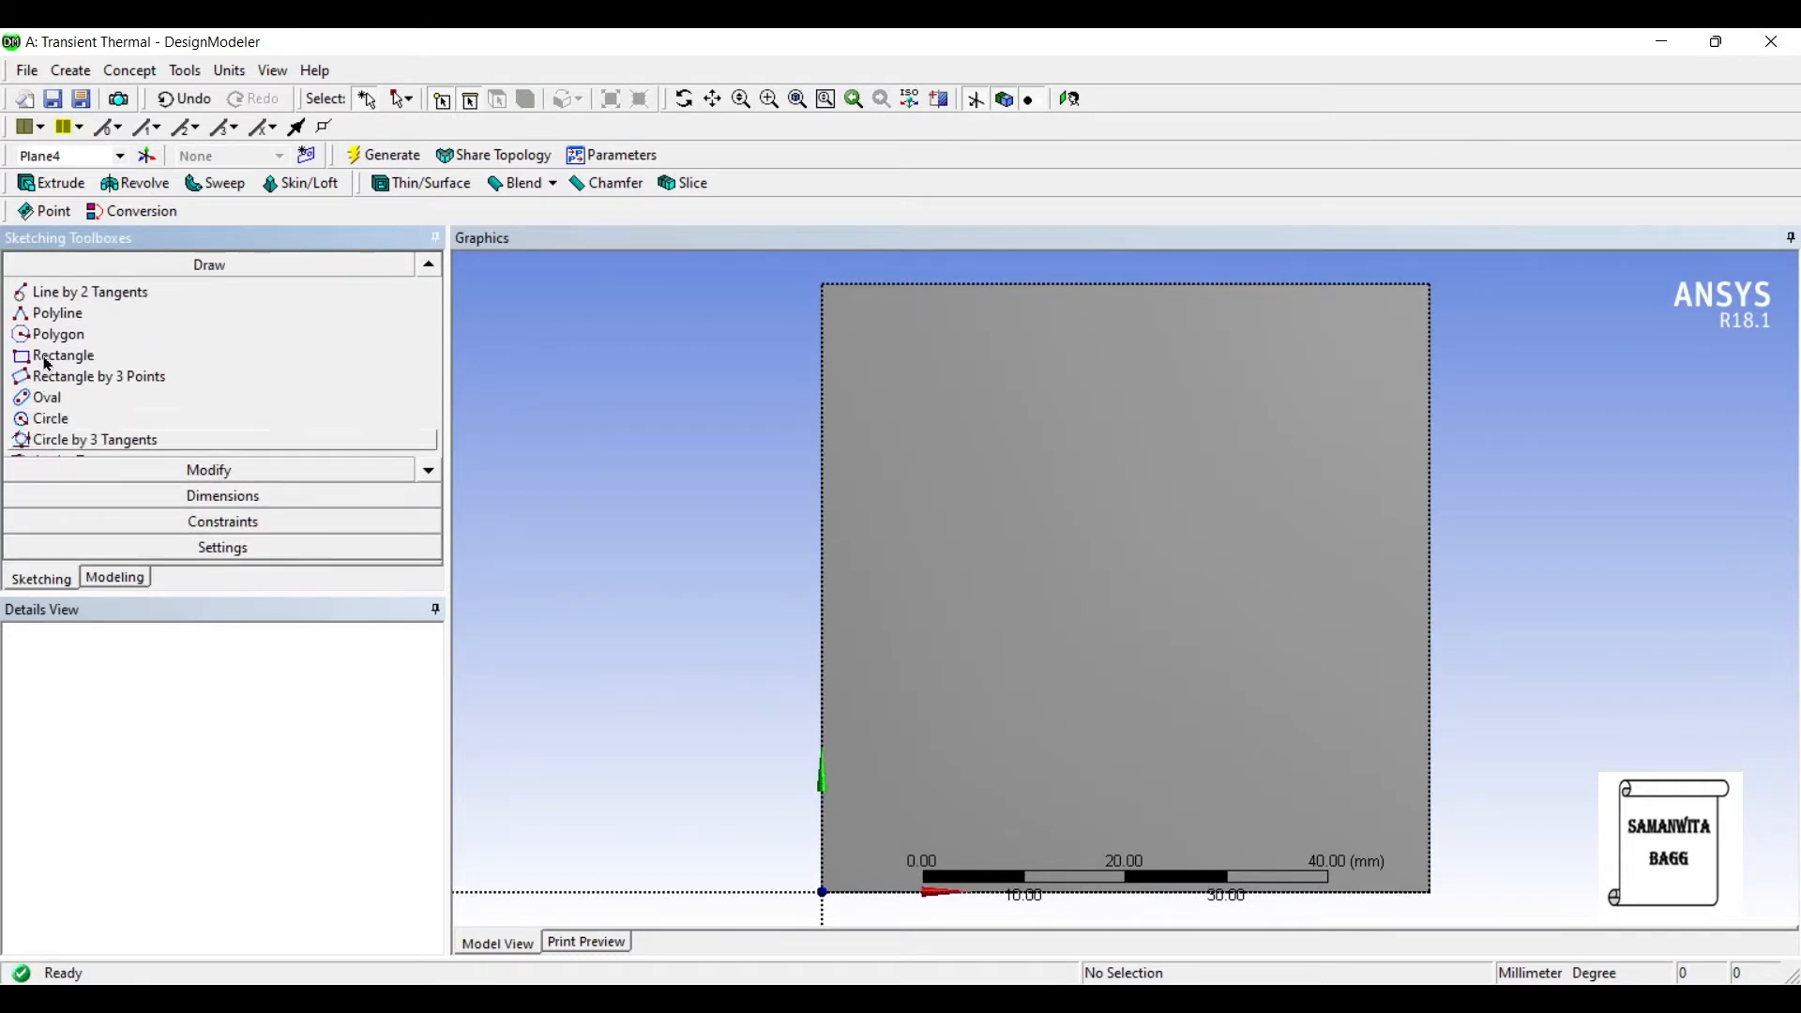
click(51, 419)
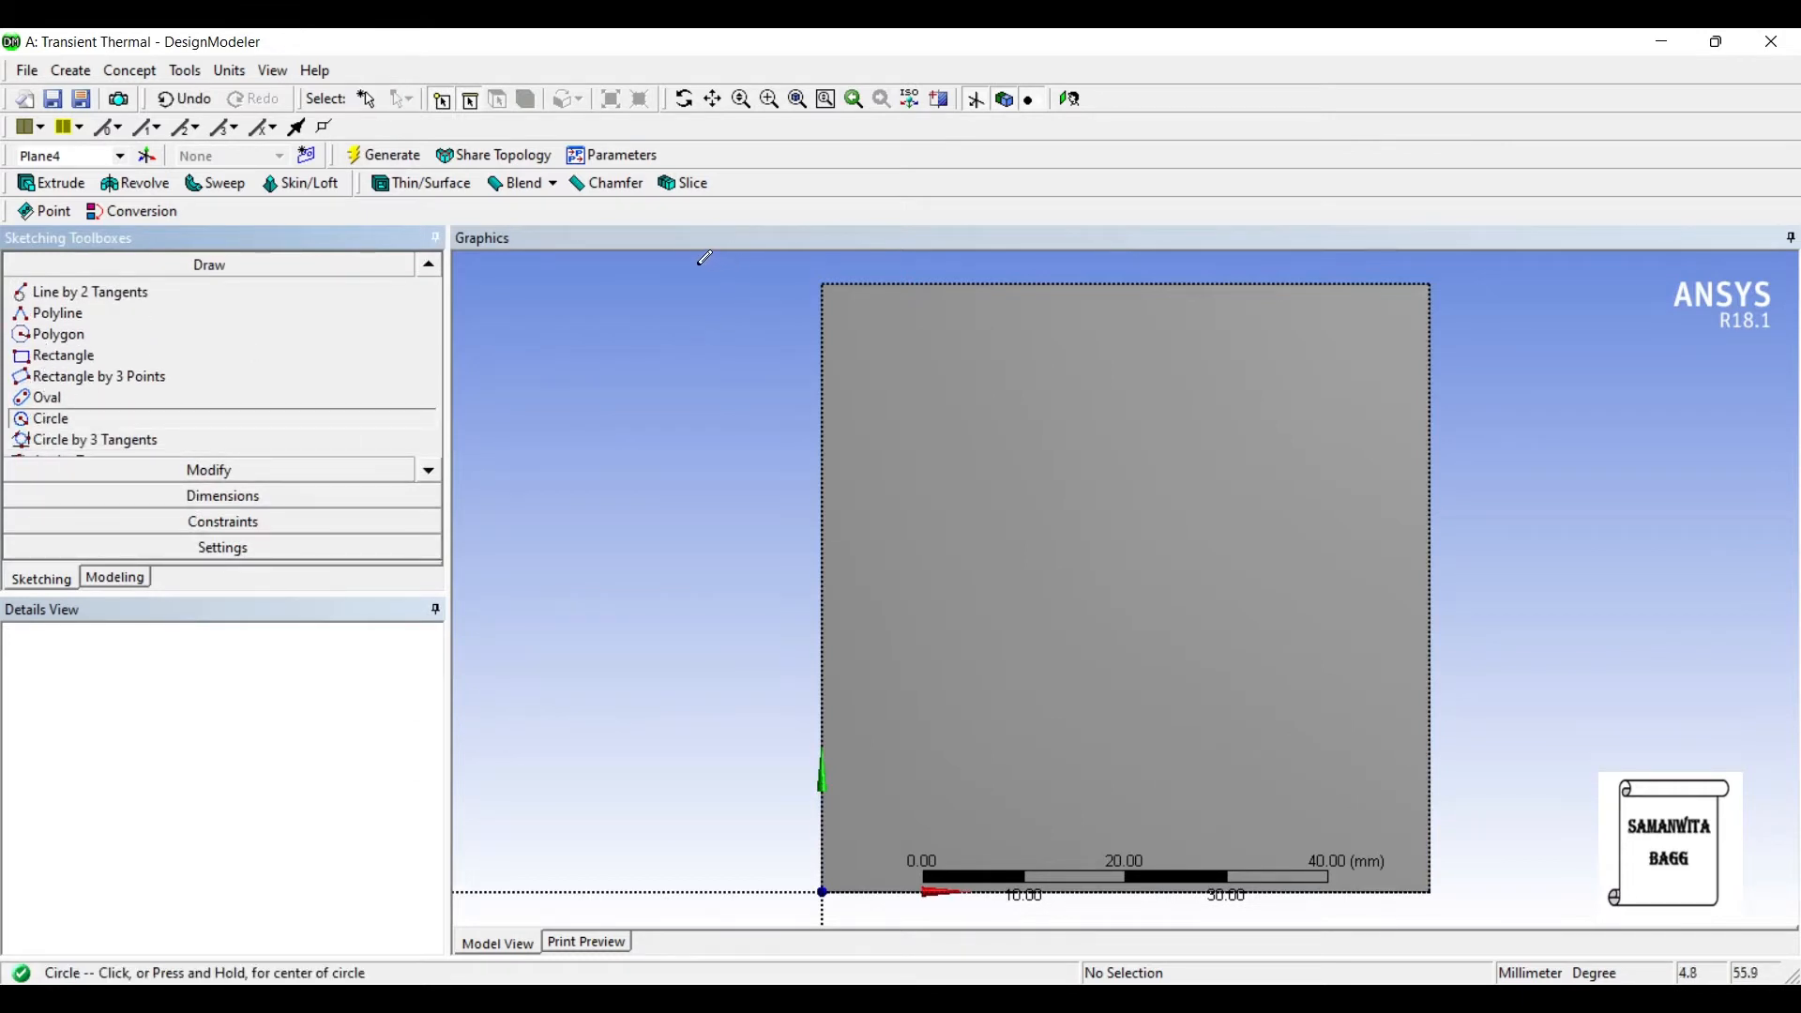
click(870, 325)
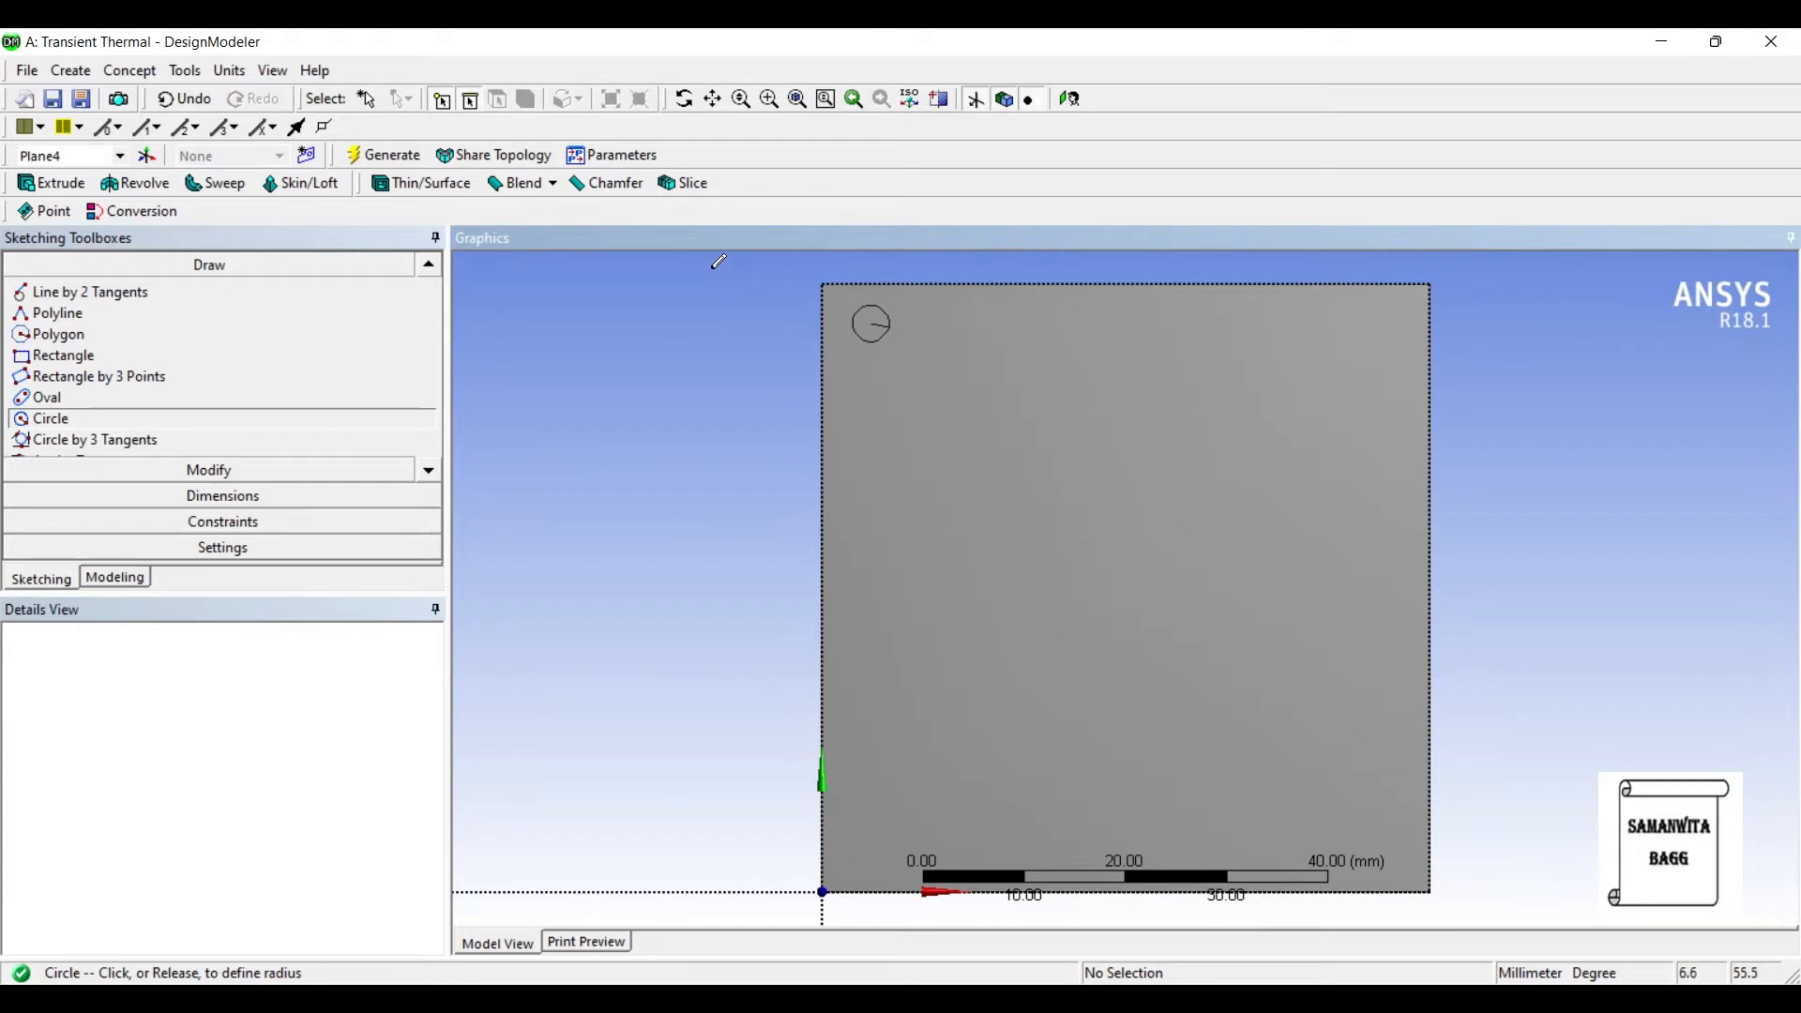
Dimension the circle to 3 mm diameter, 4 mm from the top and left edges.
click(871, 324)
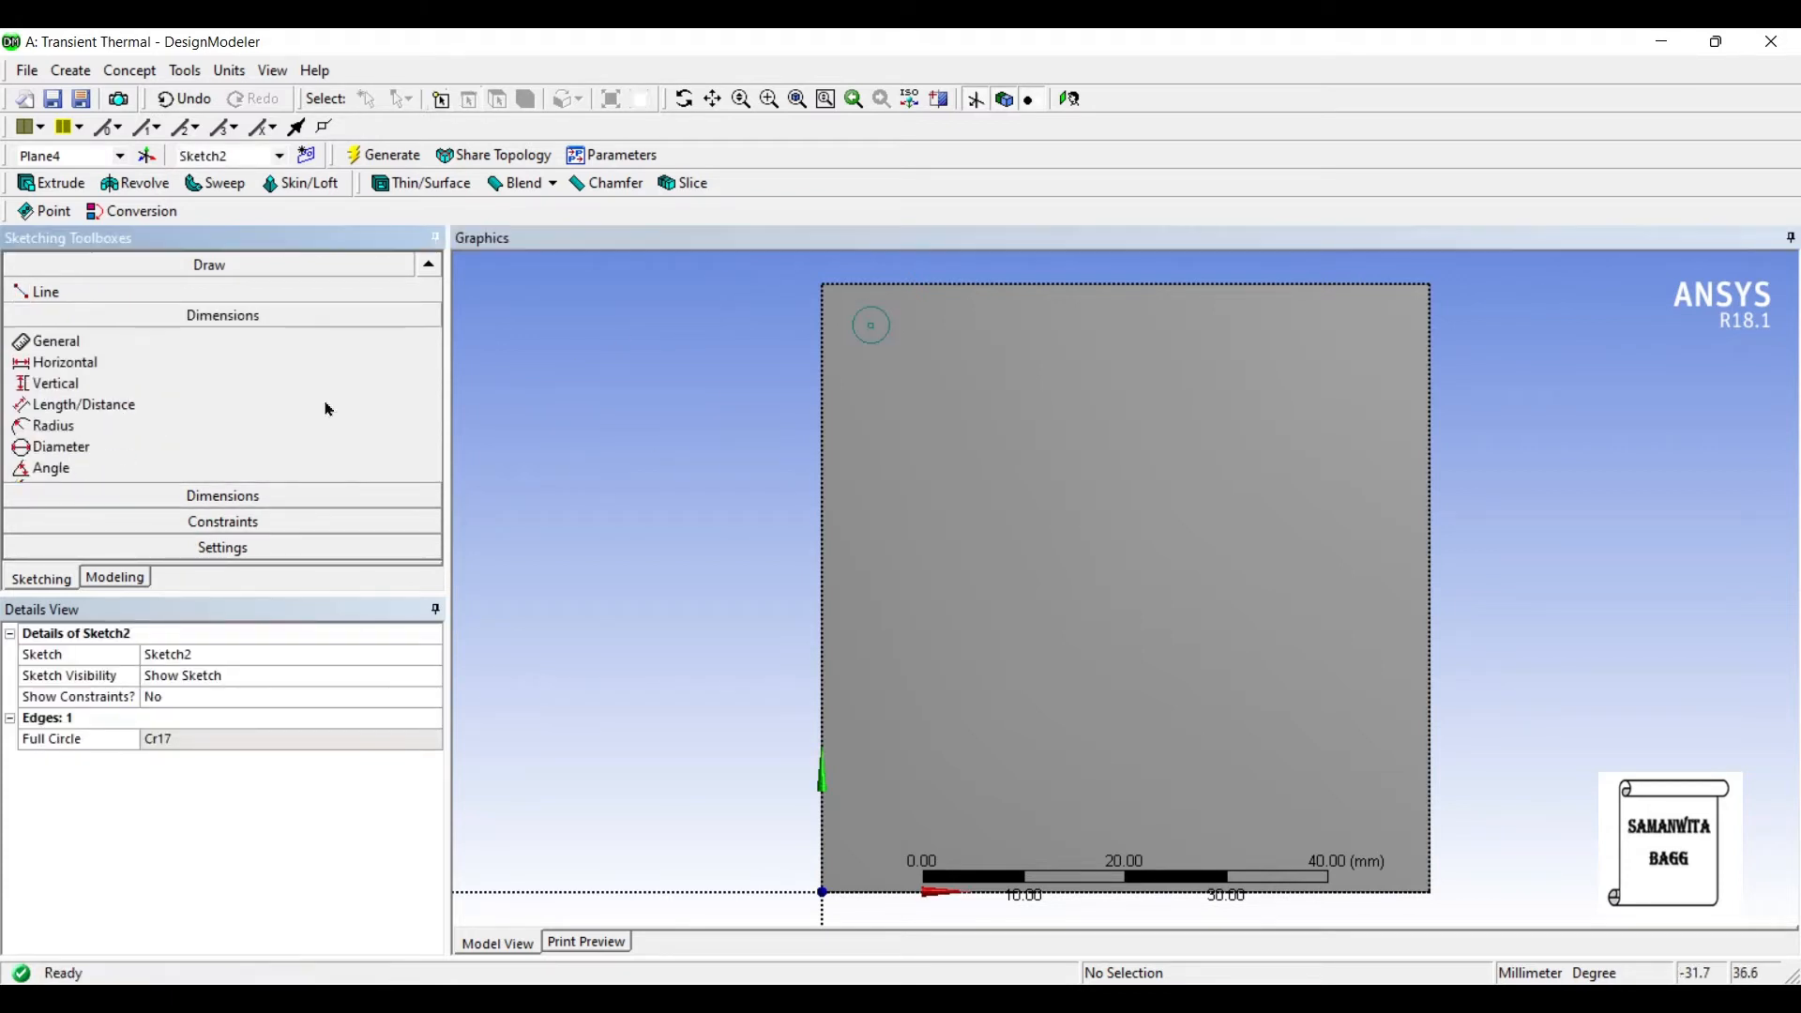
click(54, 342)
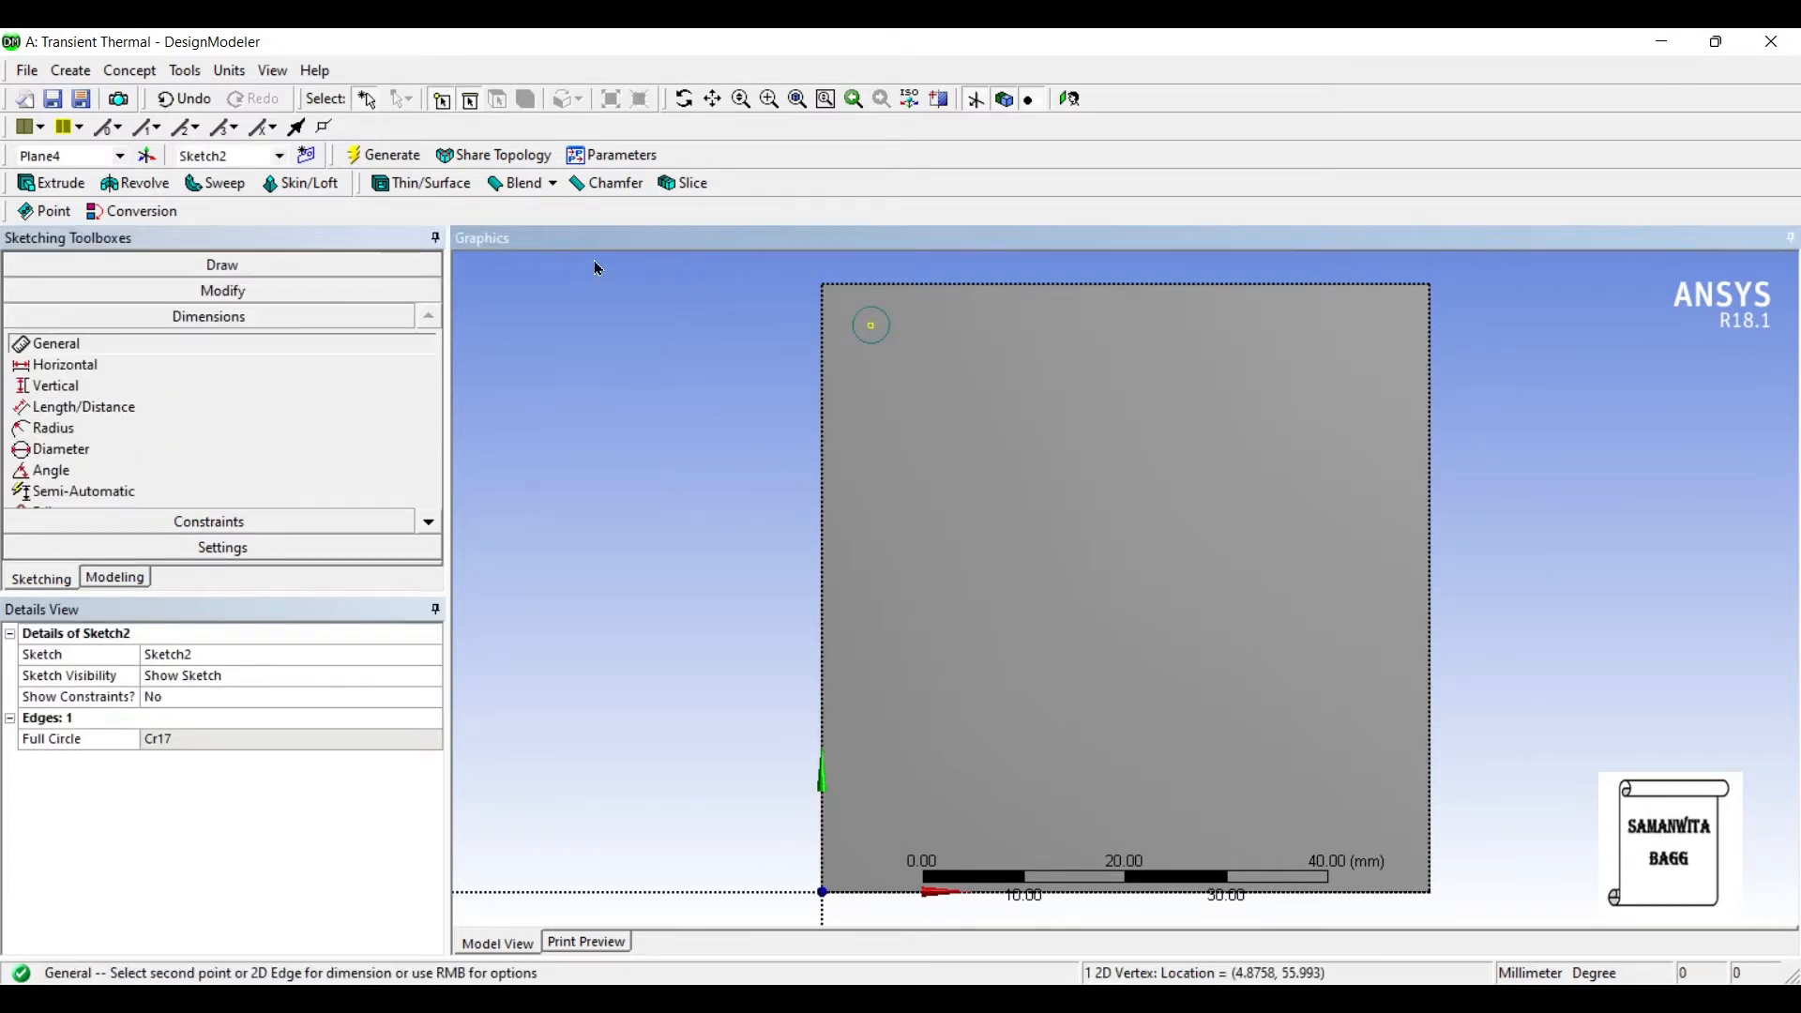
click(62, 449)
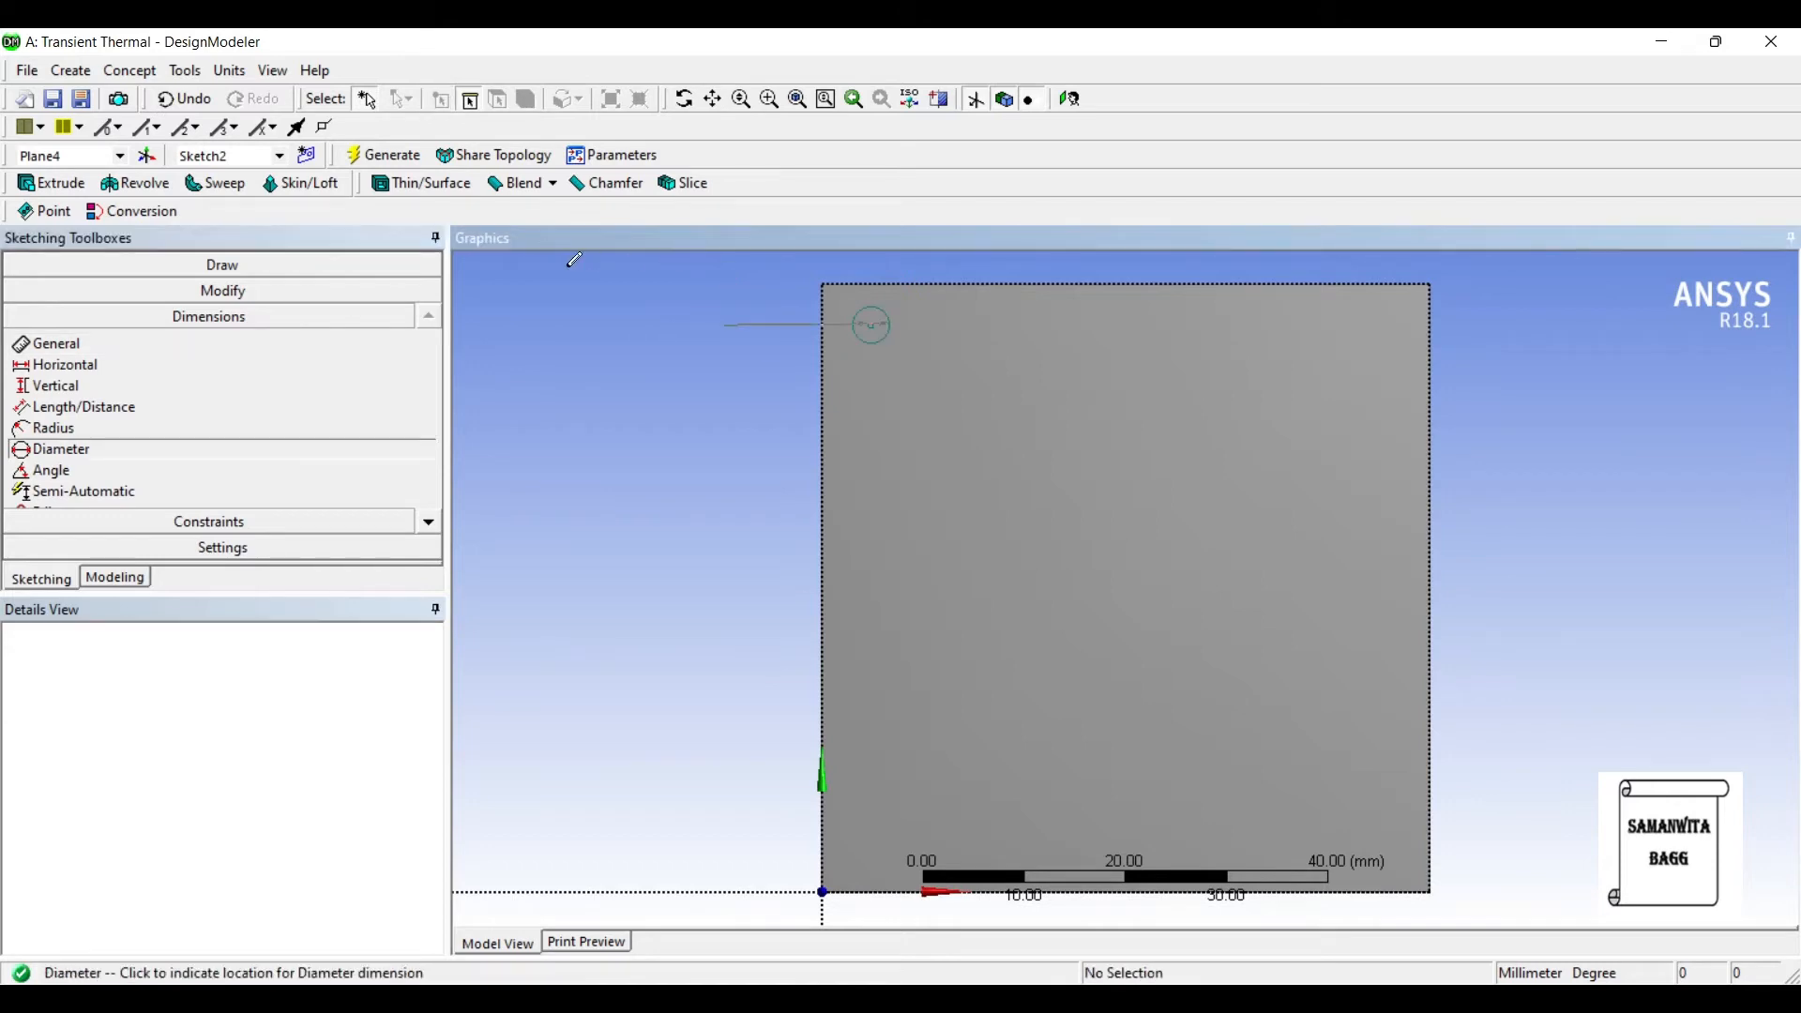
click(869, 325)
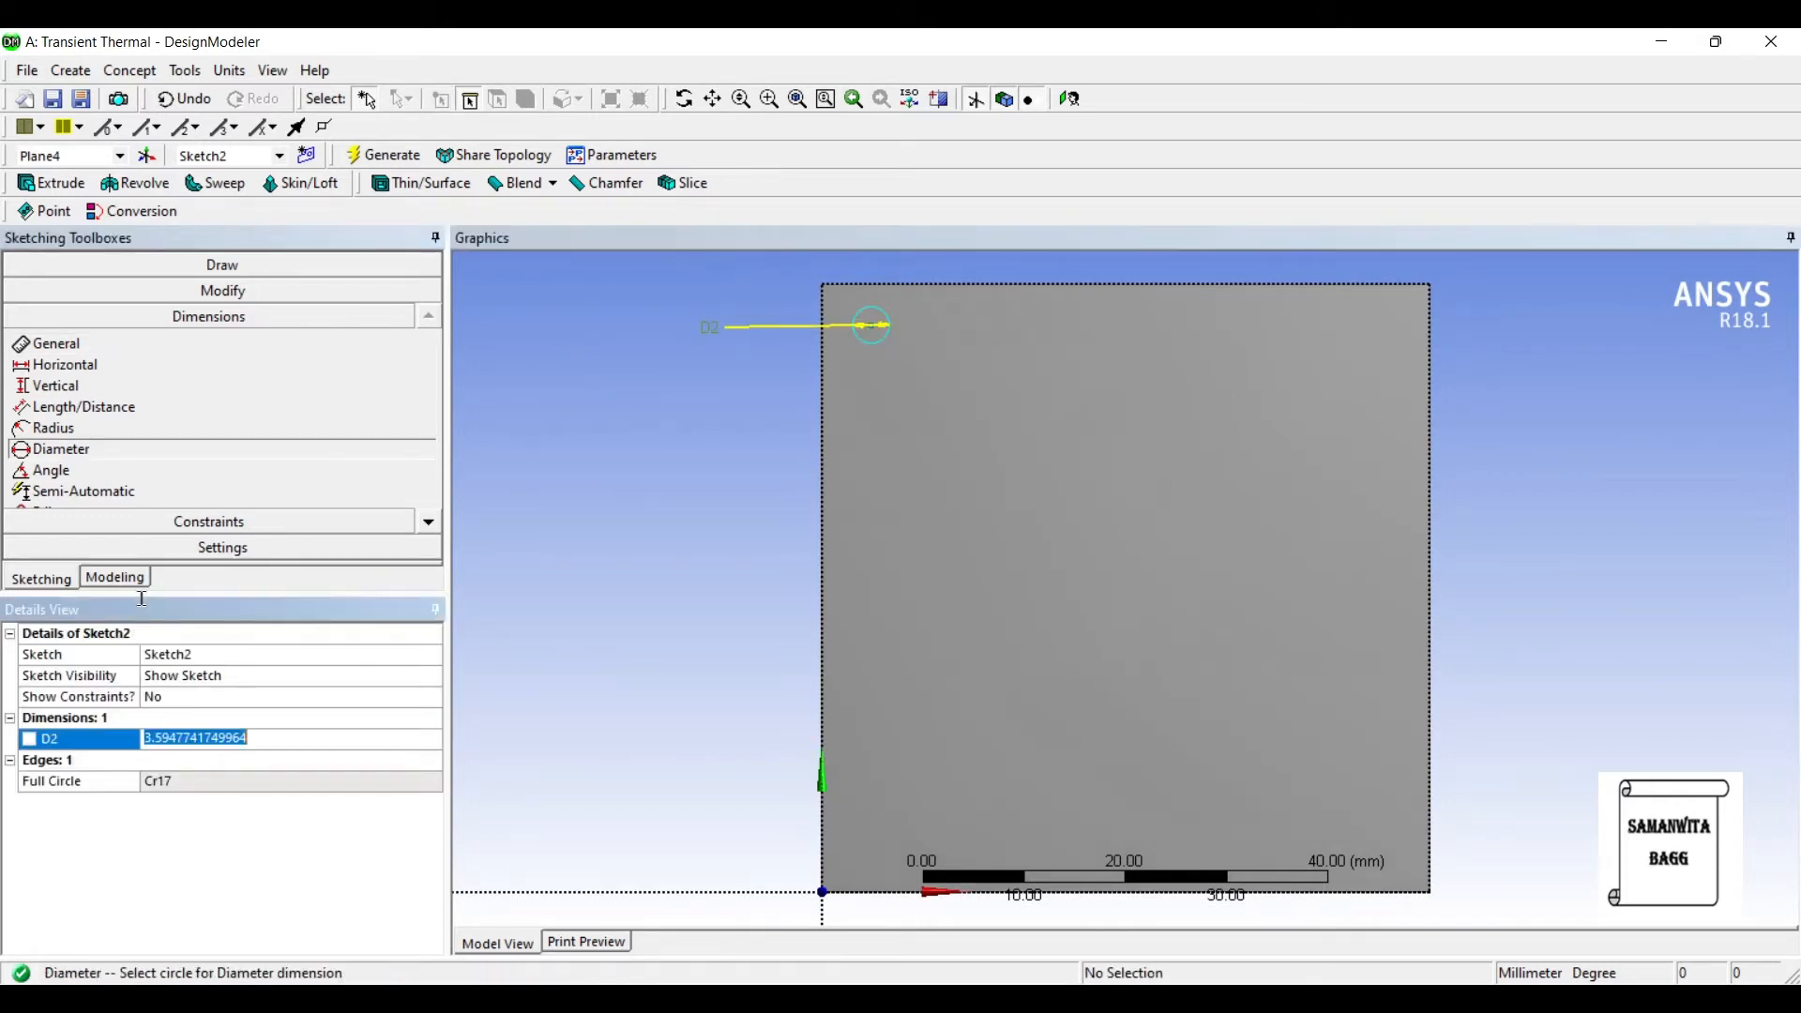
text(3 mm)
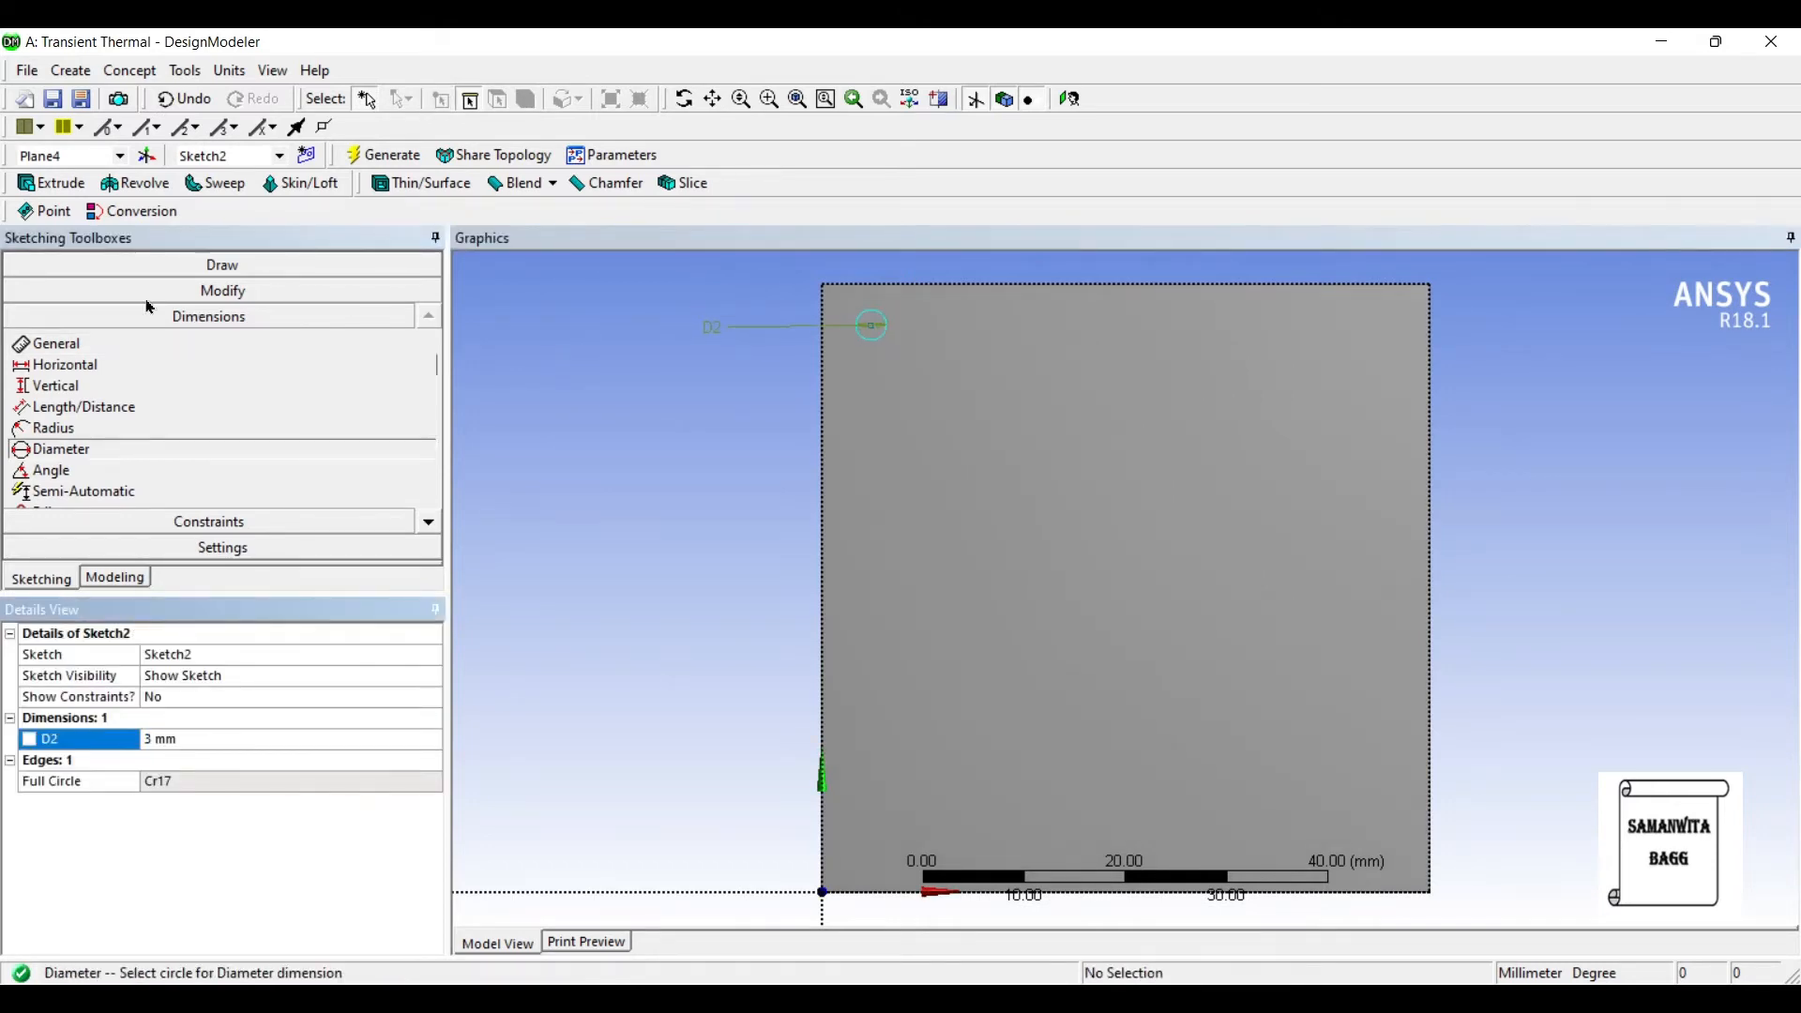
click(54, 343)
text(4)
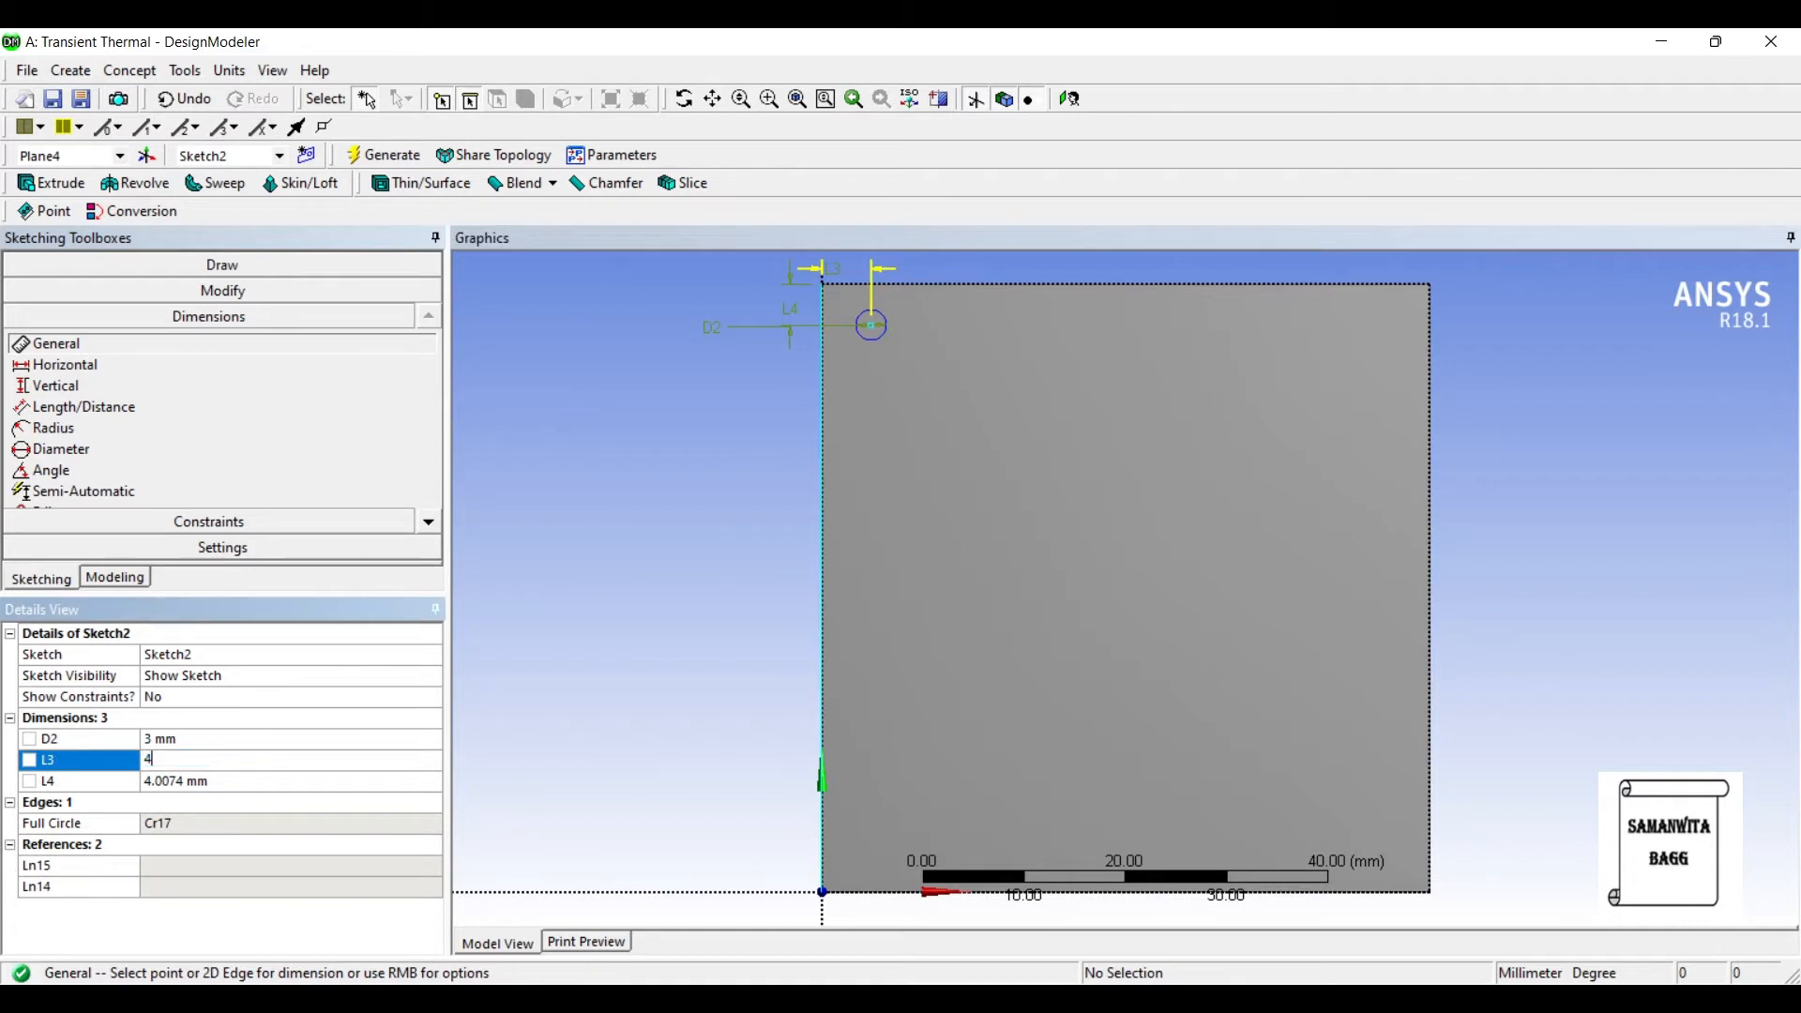
key(Return)
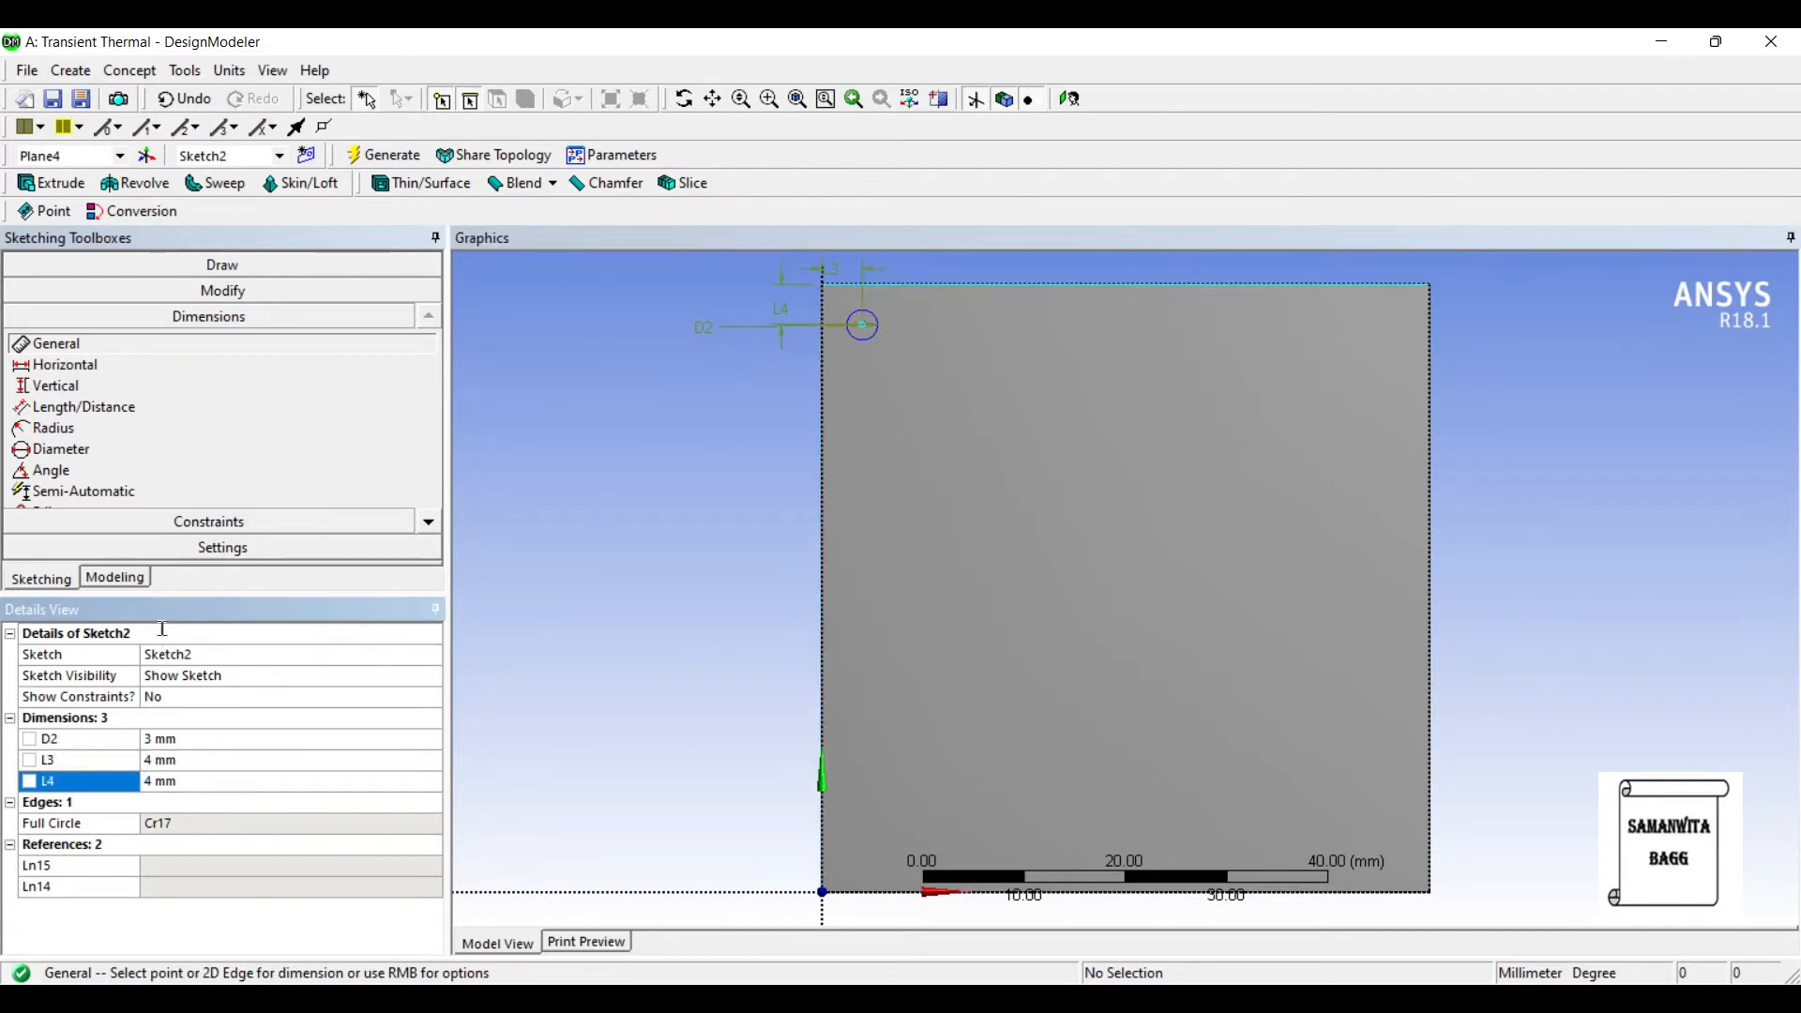
click(49, 182)
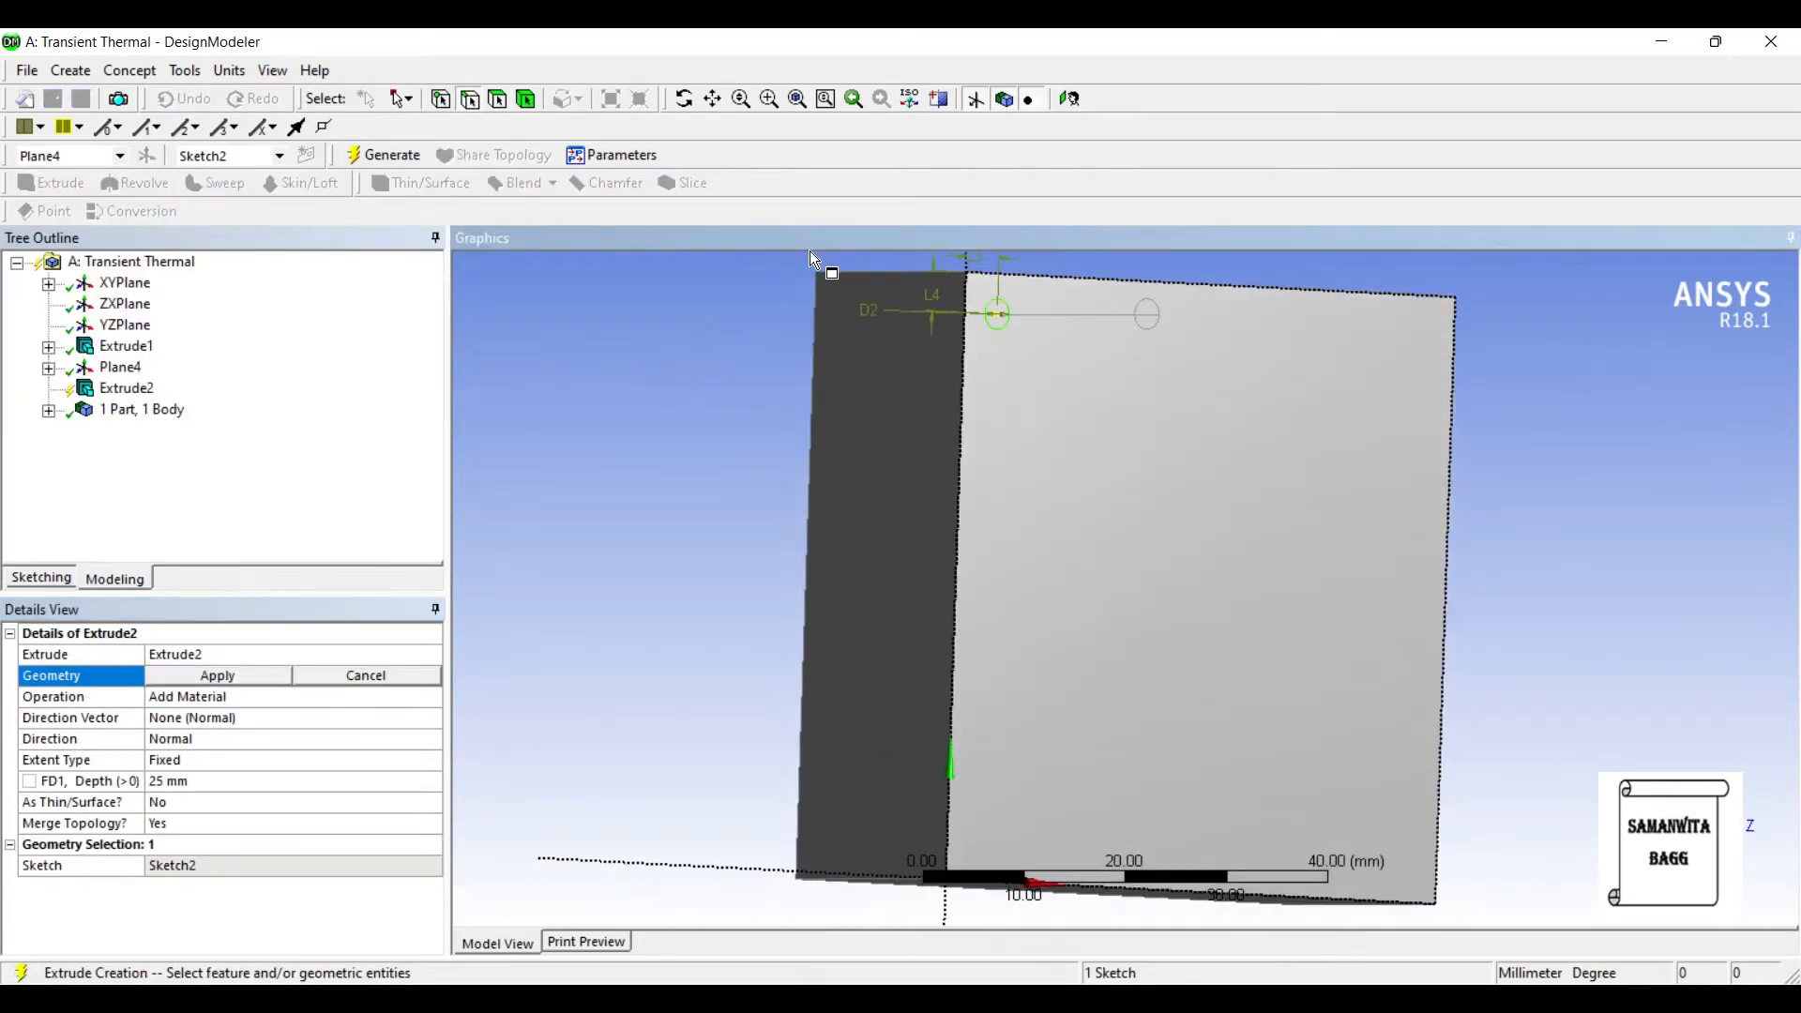
Extrude Sketch2 100 mm as an Add Frozen body to form a separate pin.
click(216, 673)
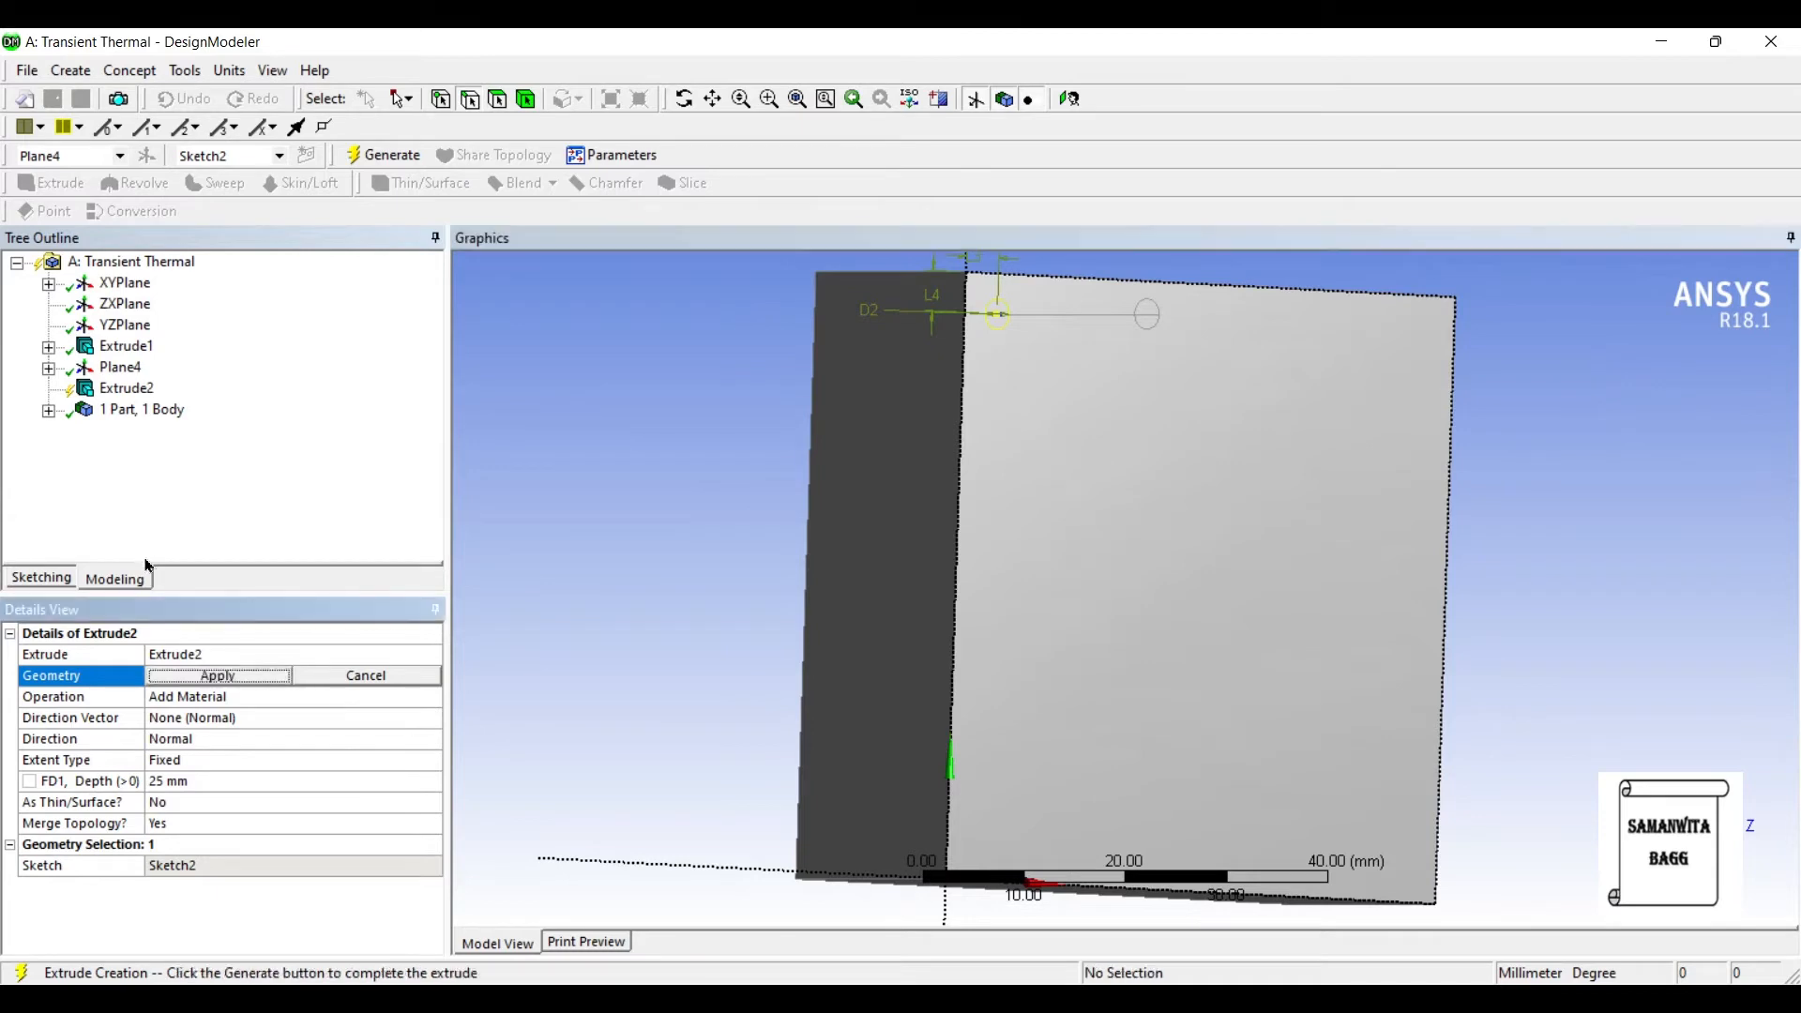
click(292, 696)
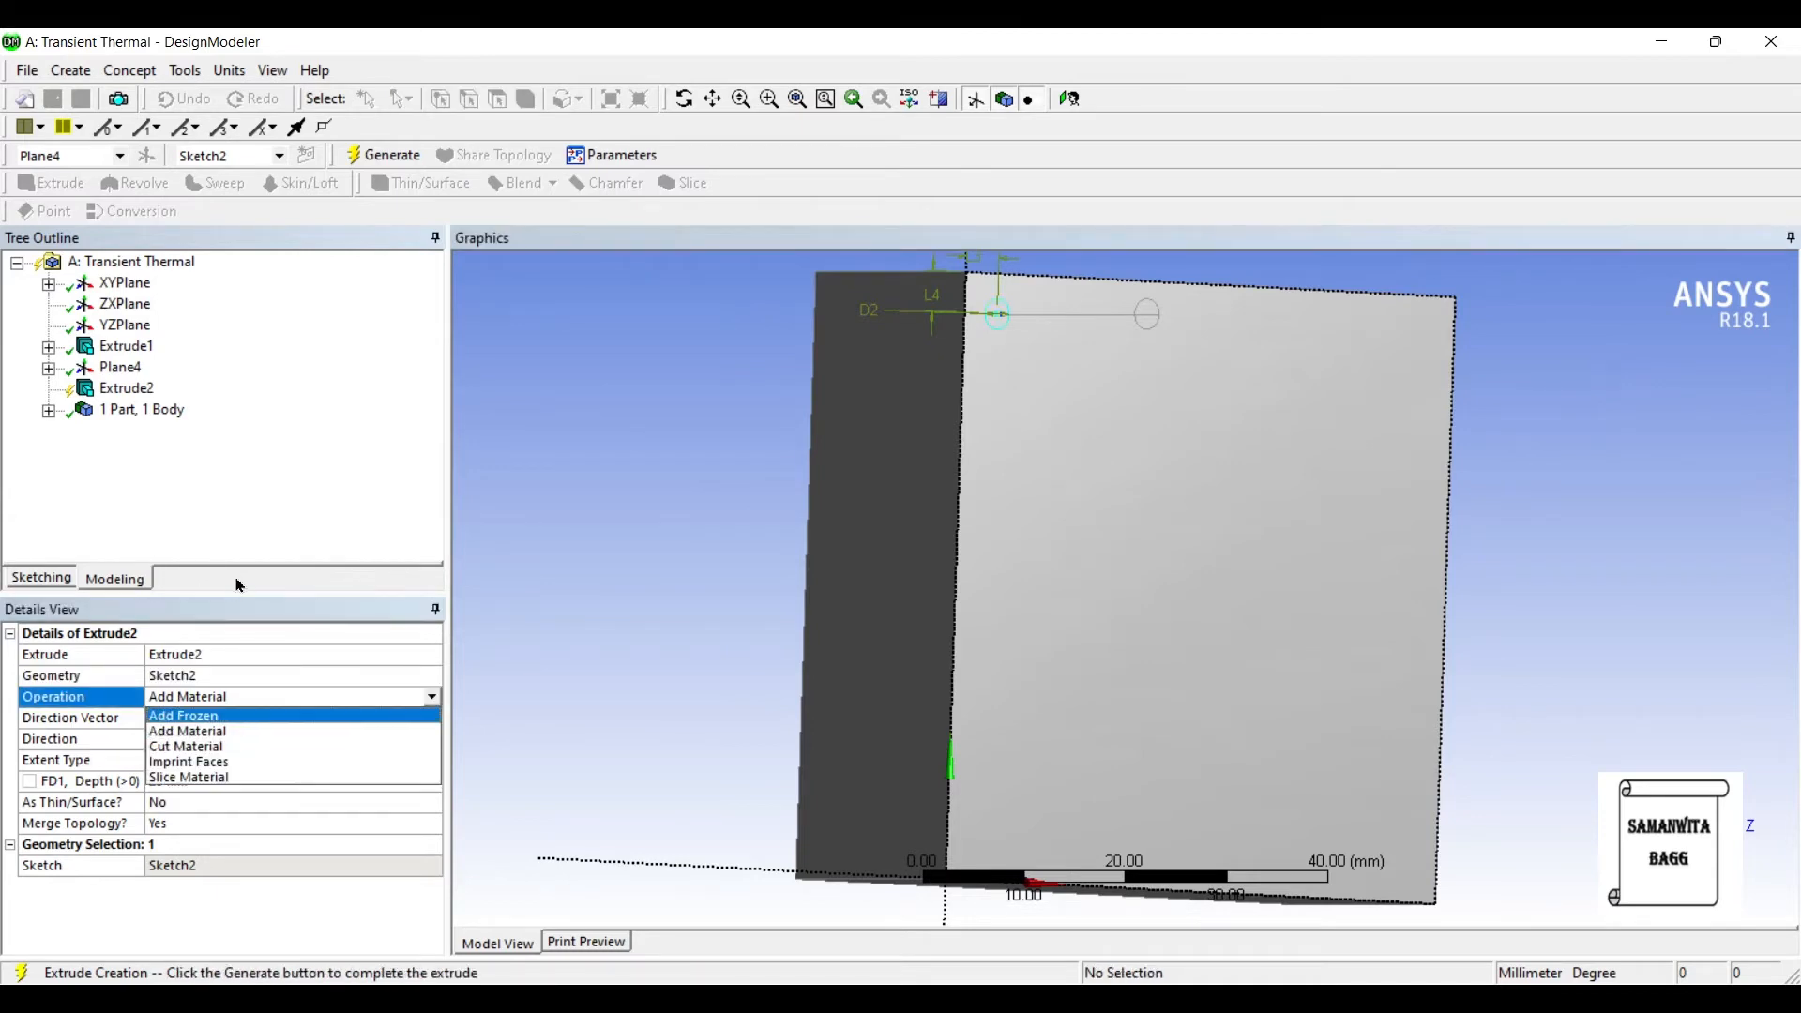
click(184, 715)
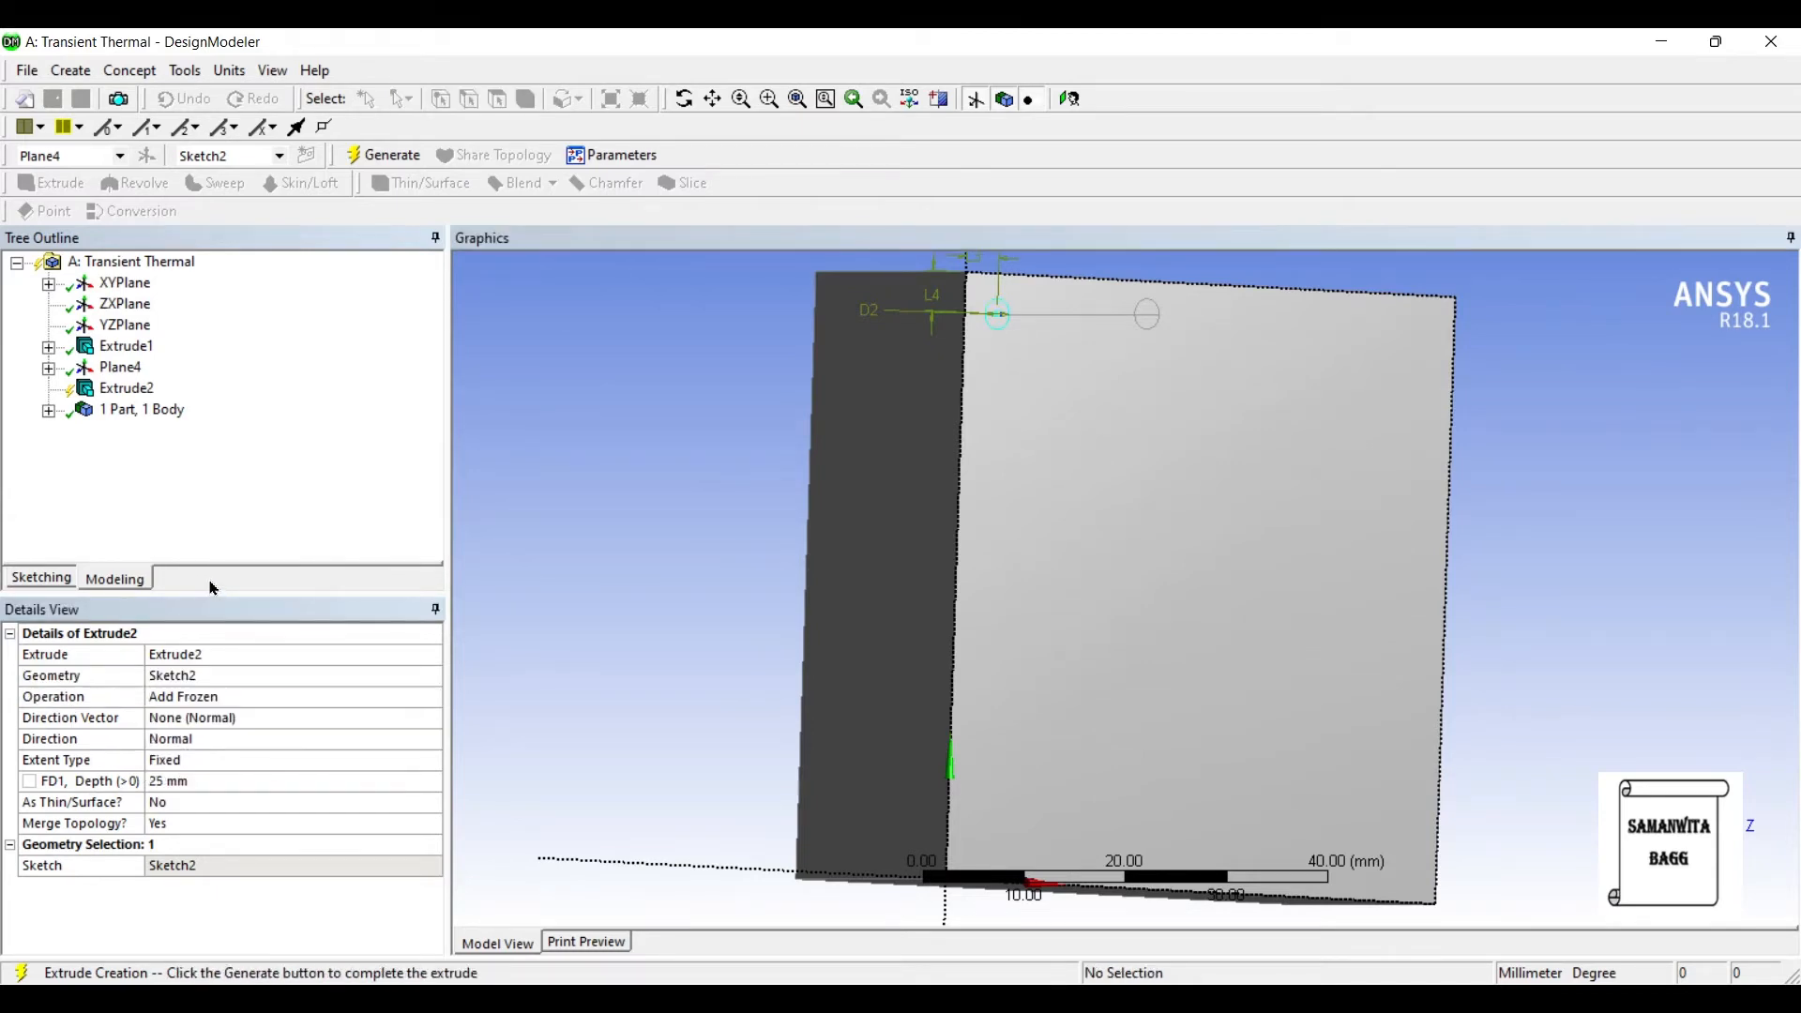
click(292, 780)
text(100)
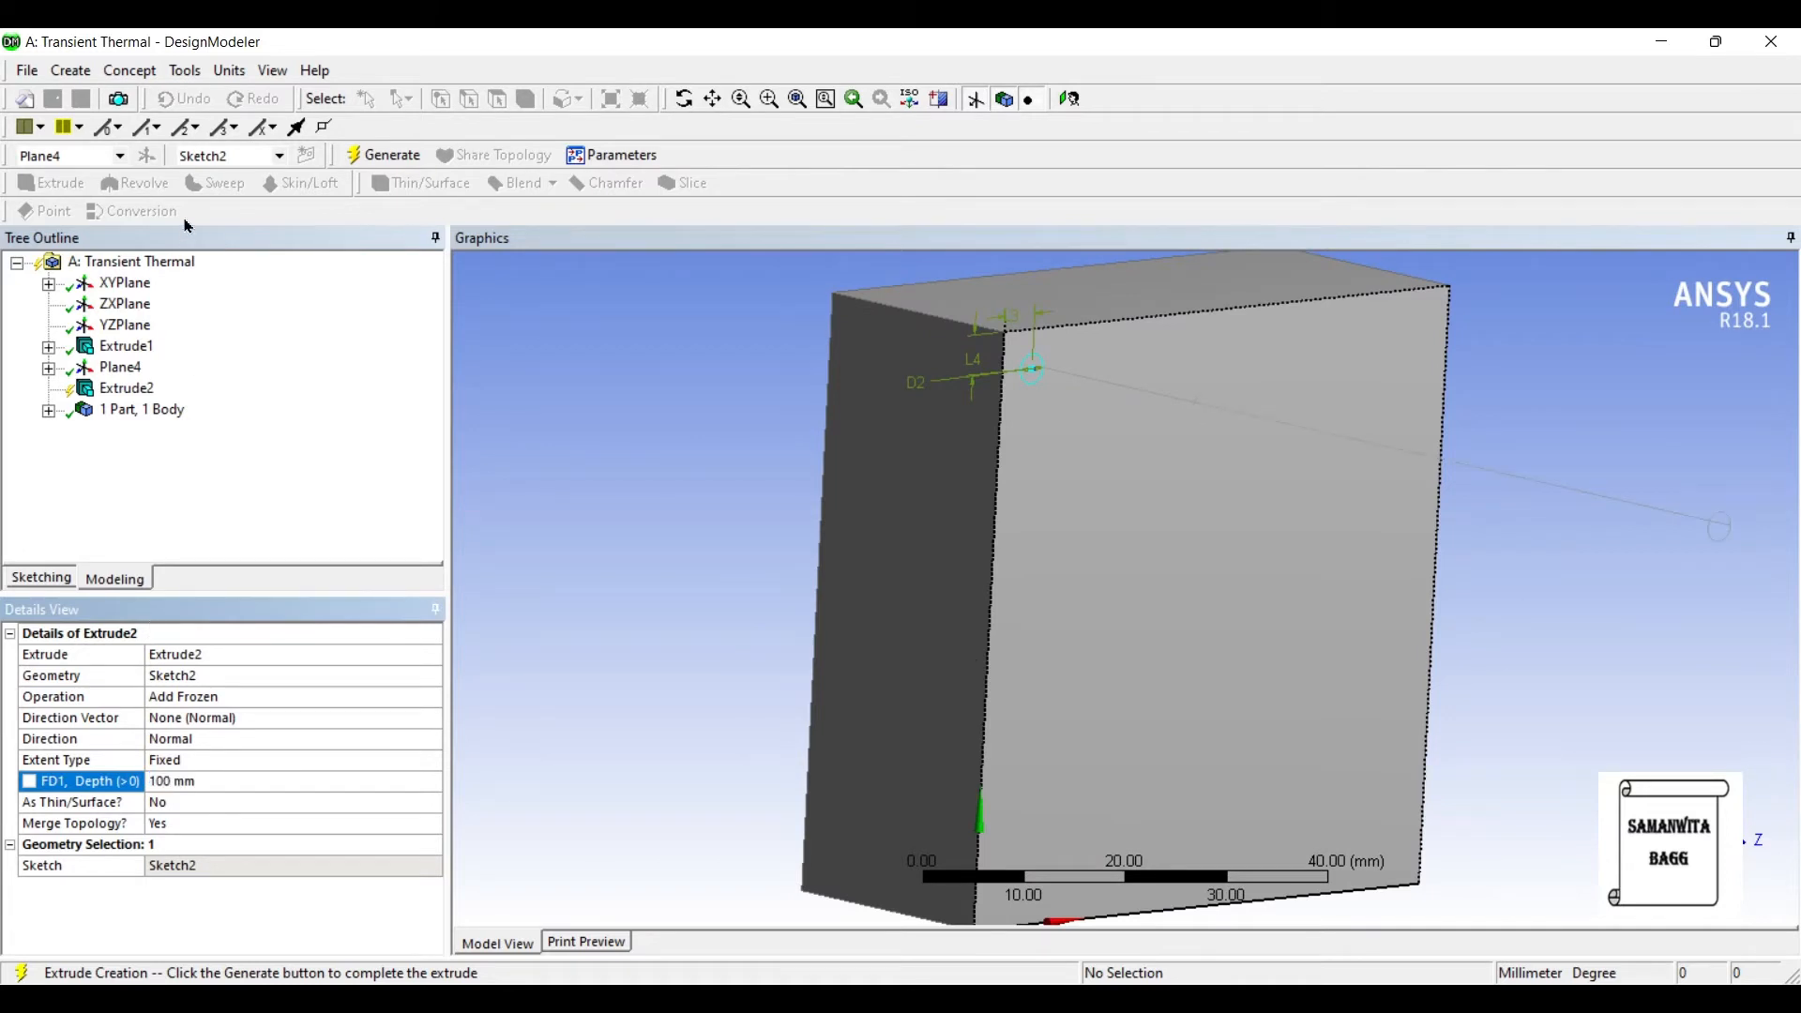
click(390, 156)
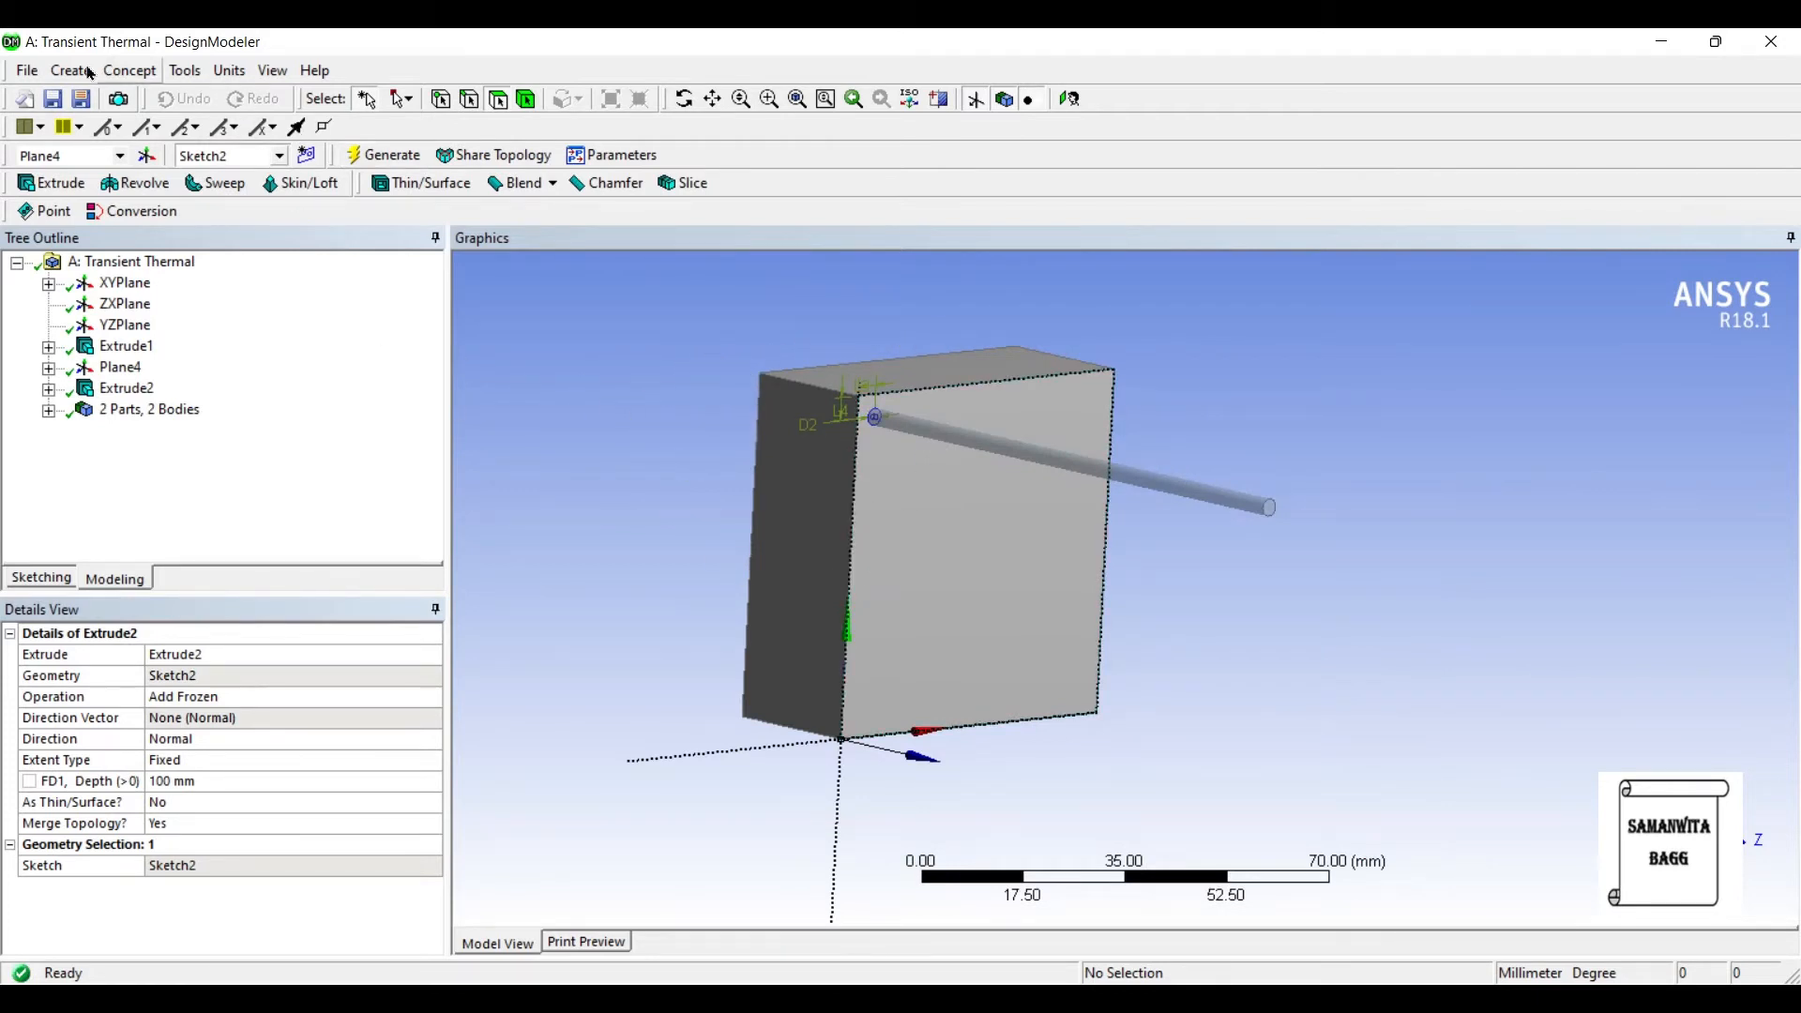
Create a linear pattern of the pin along the wall's top edge, 8 copies 6 mm apart.
click(69, 70)
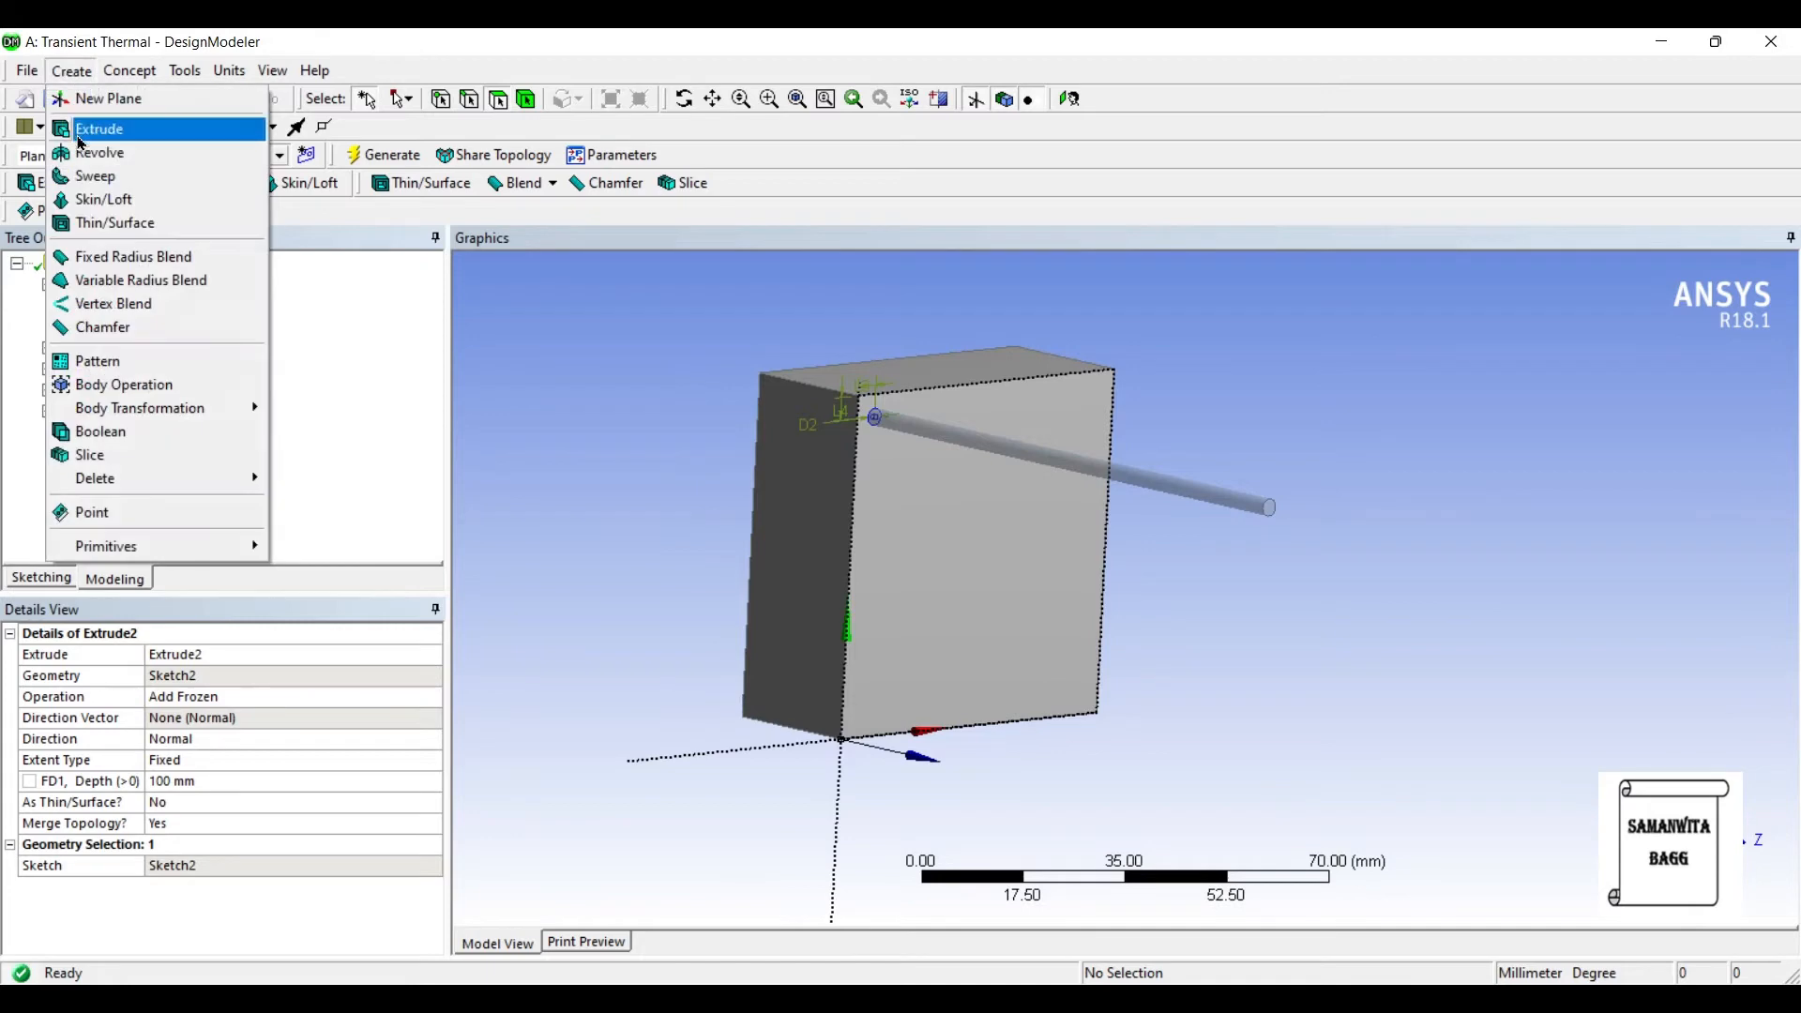
click(97, 360)
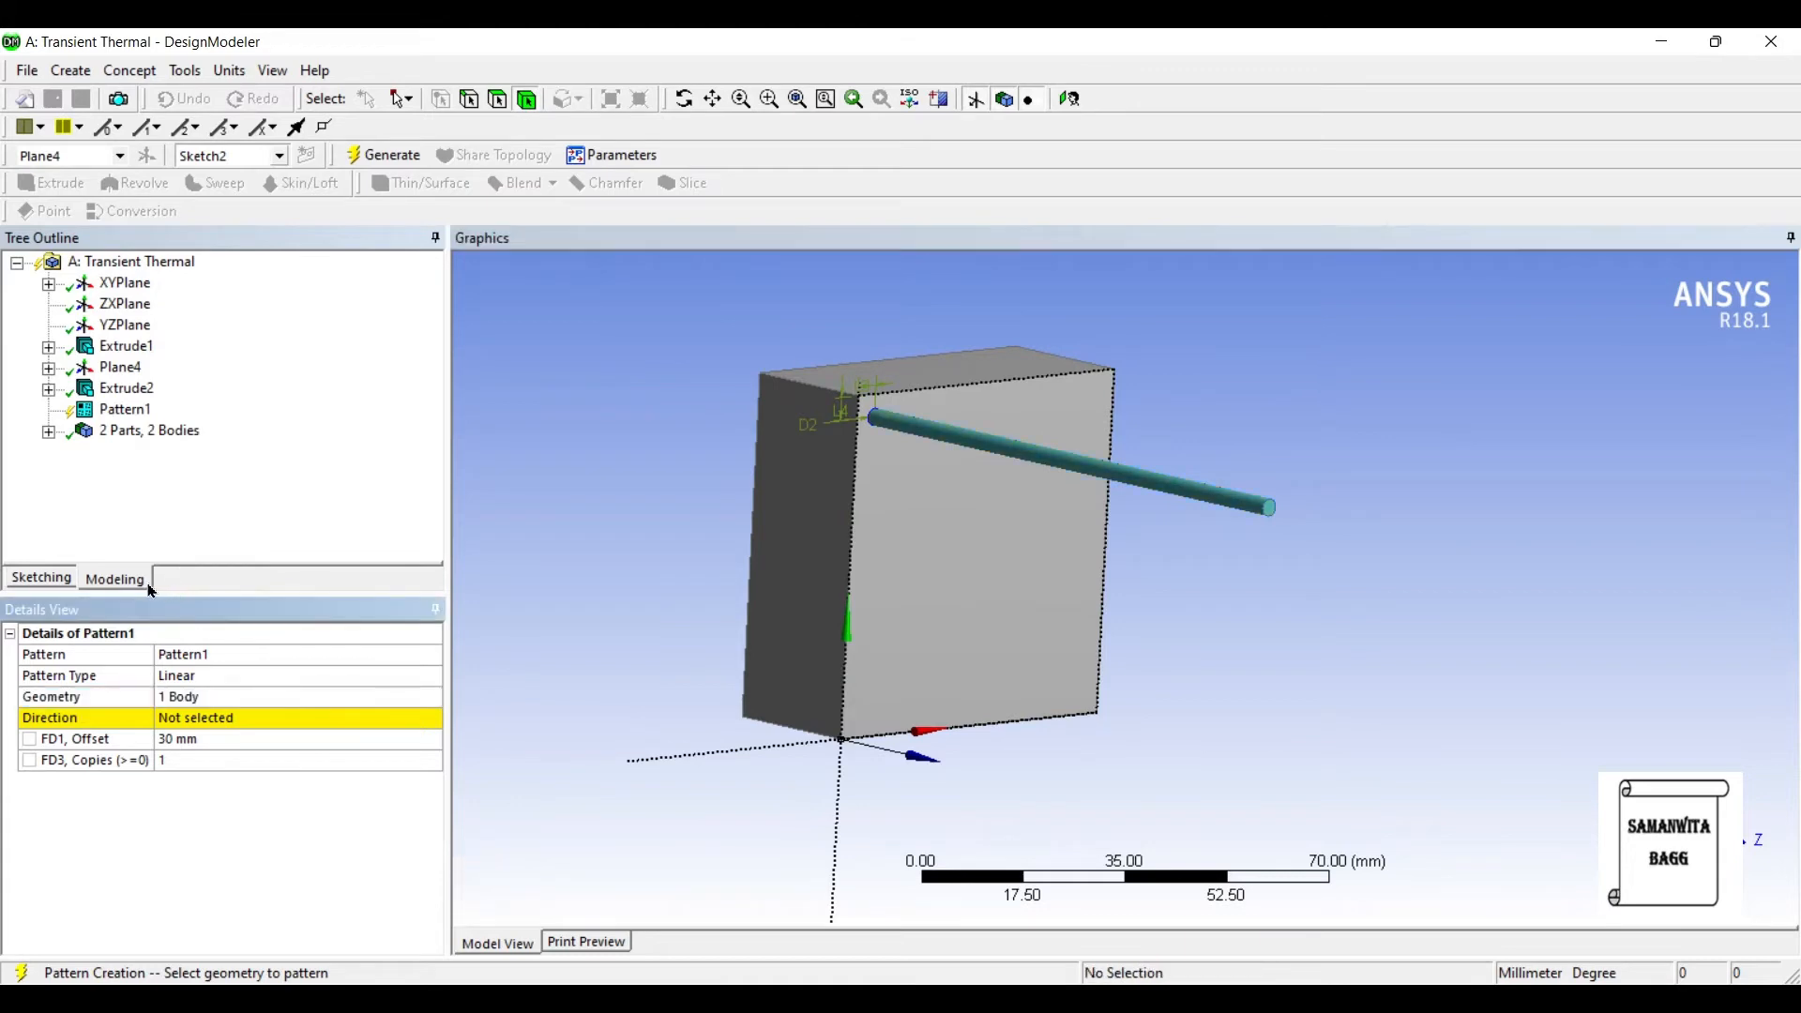
click(195, 717)
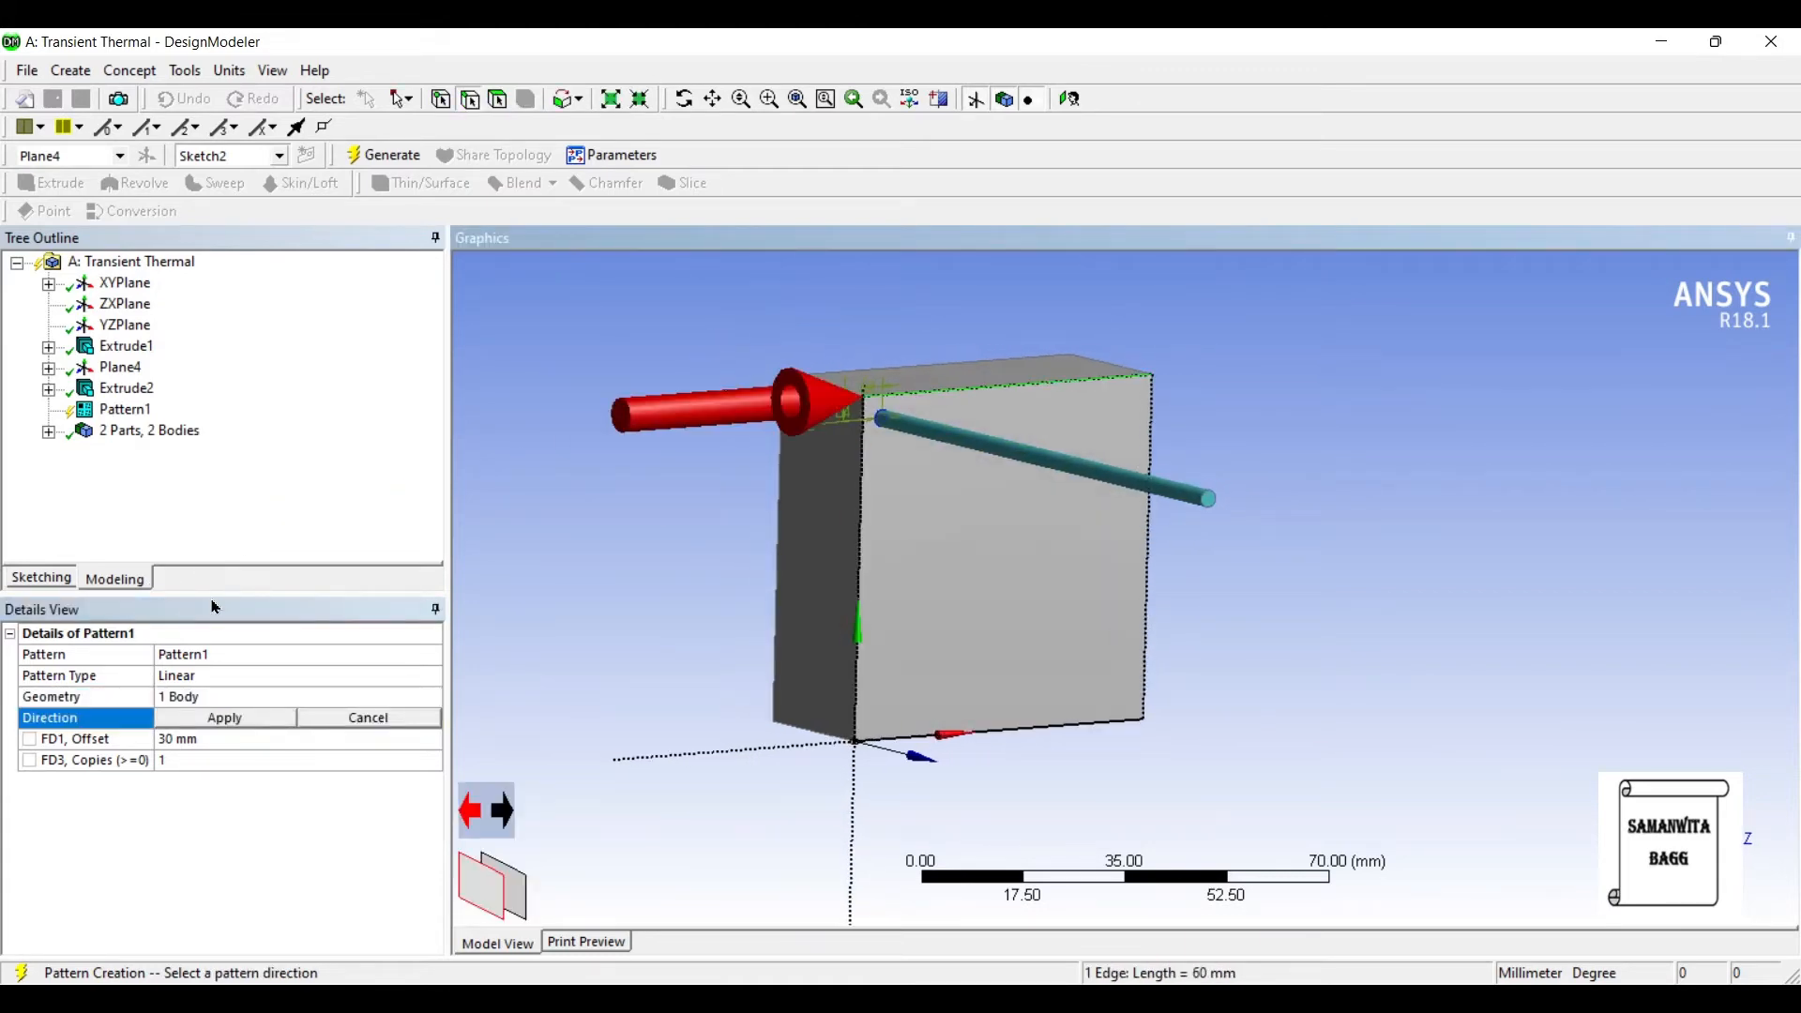
click(223, 716)
text(5)
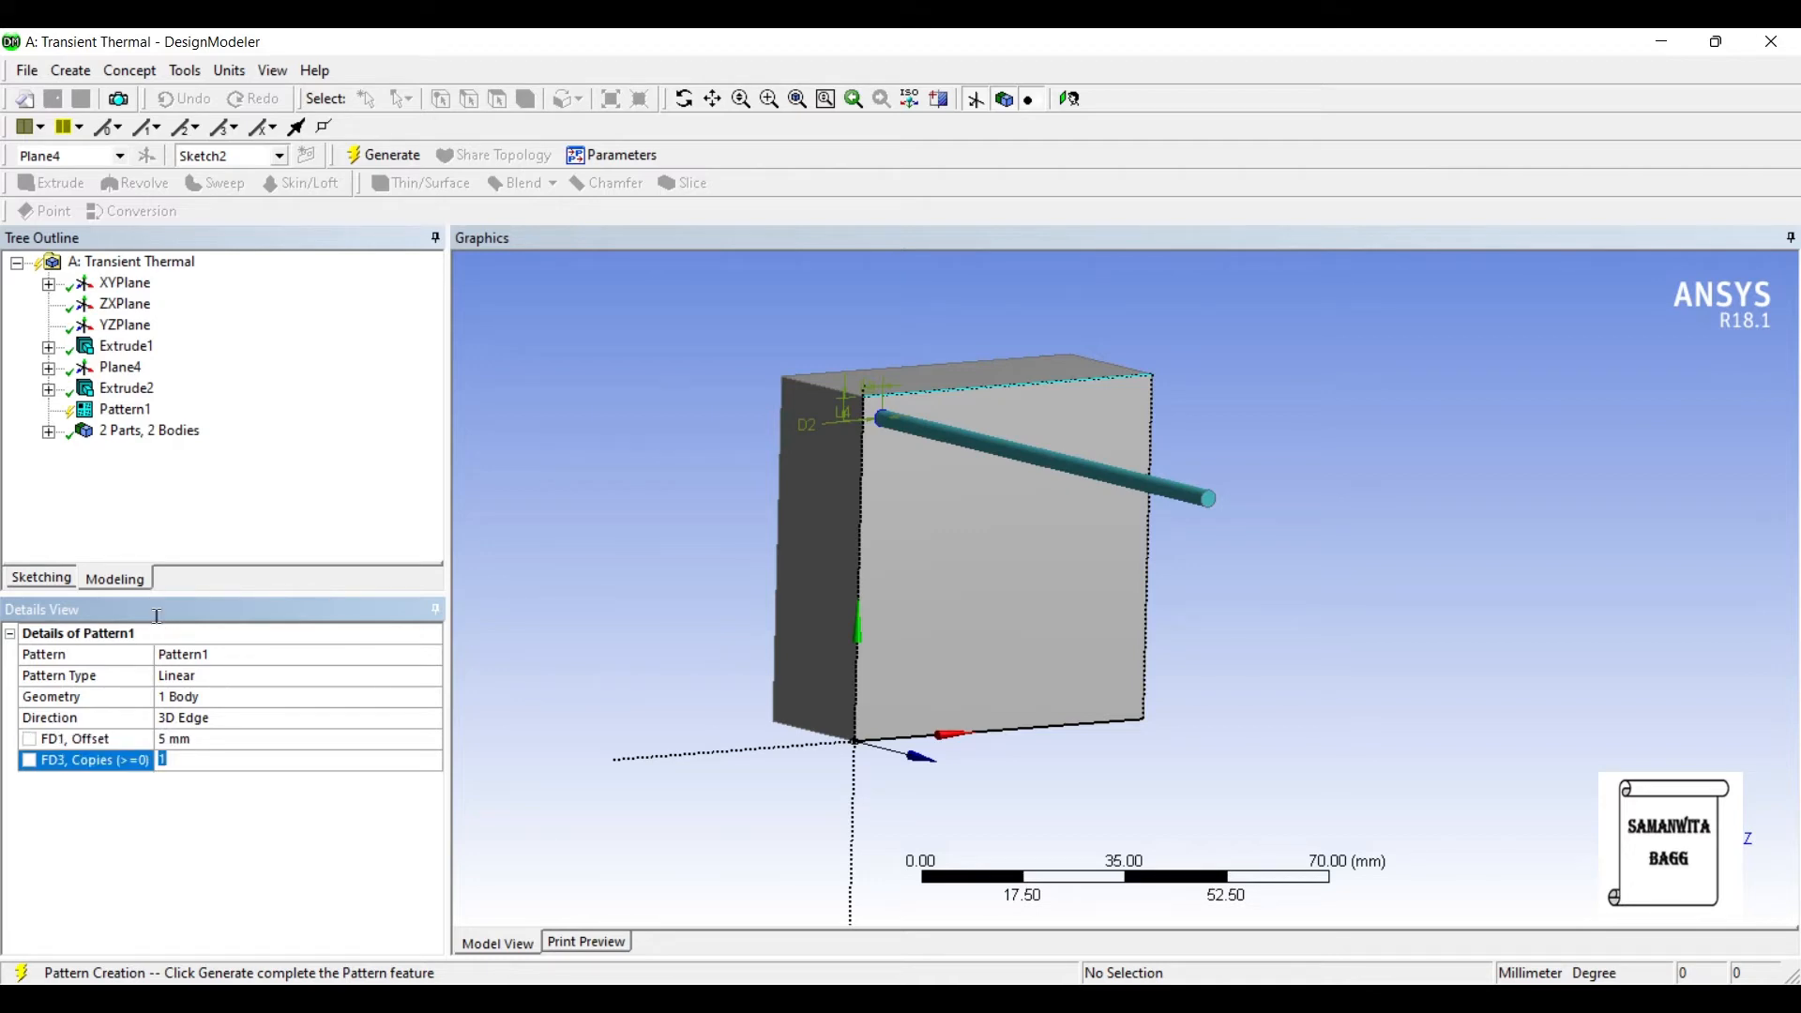
text(8)
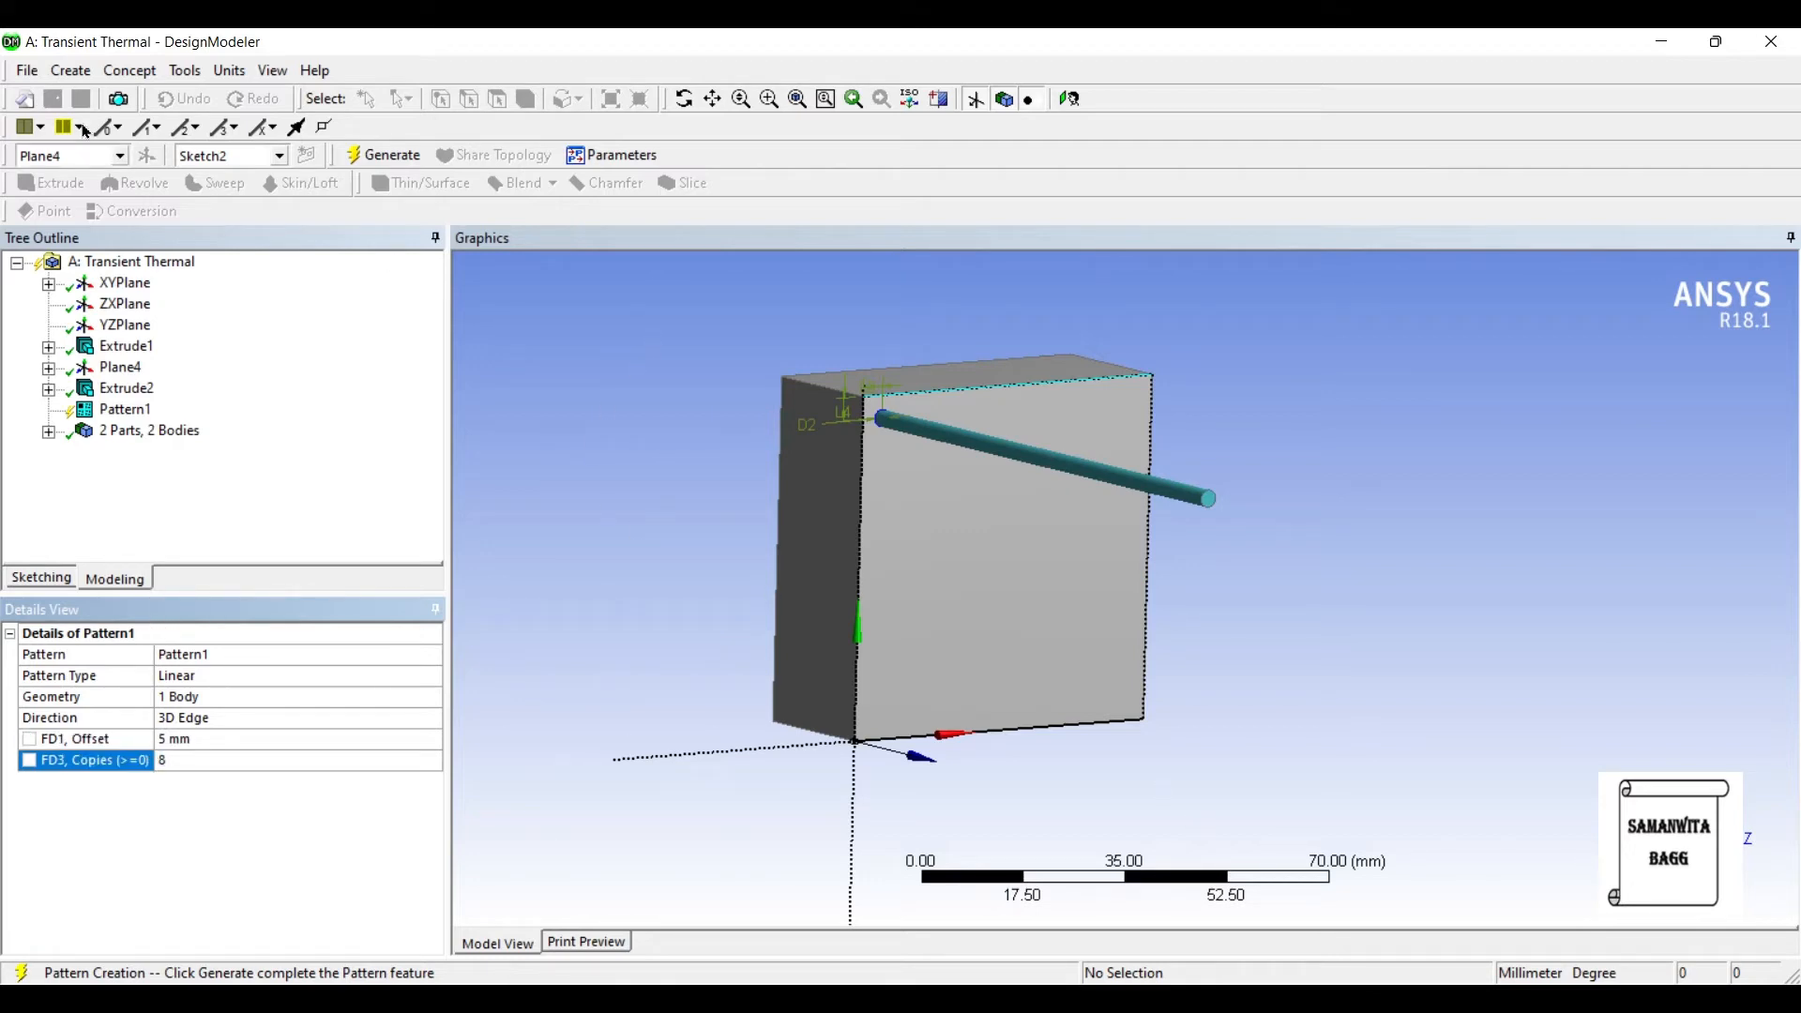
click(390, 155)
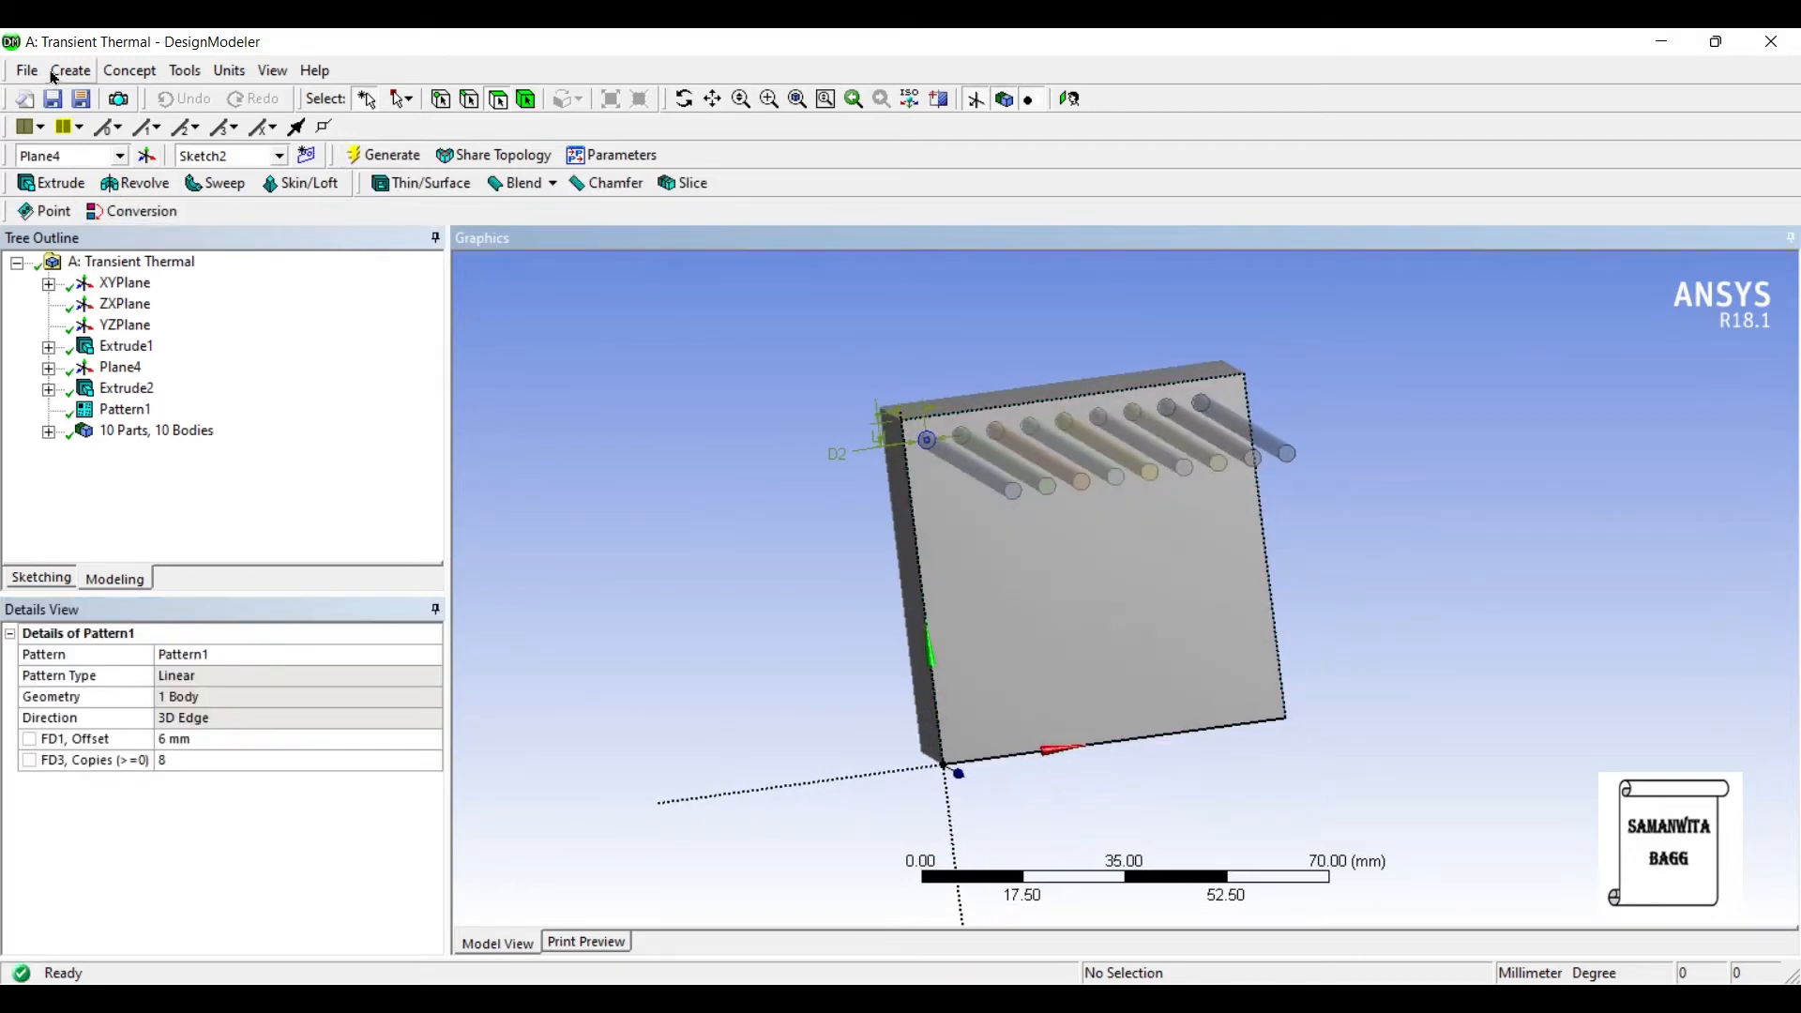
Pattern the nine pins down the wall's vertical edge, direction flipped, 8 copies 6 mm apart.
click(70, 70)
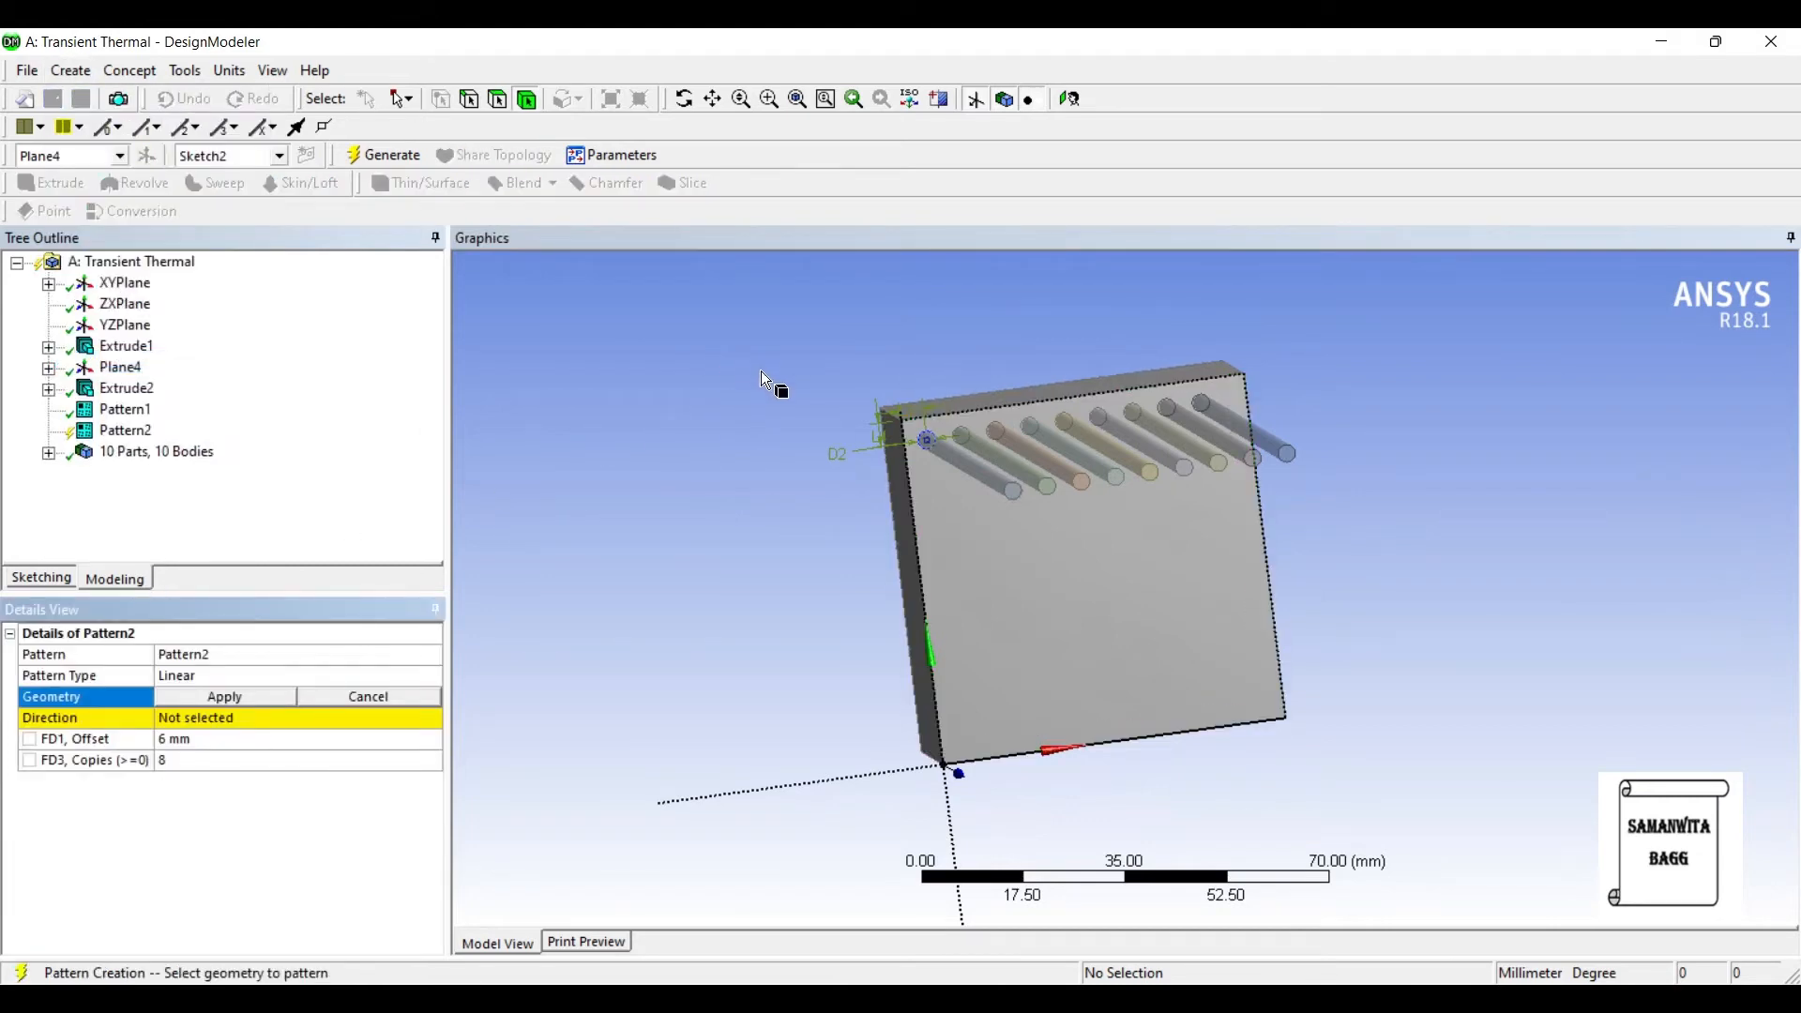
click(1080, 552)
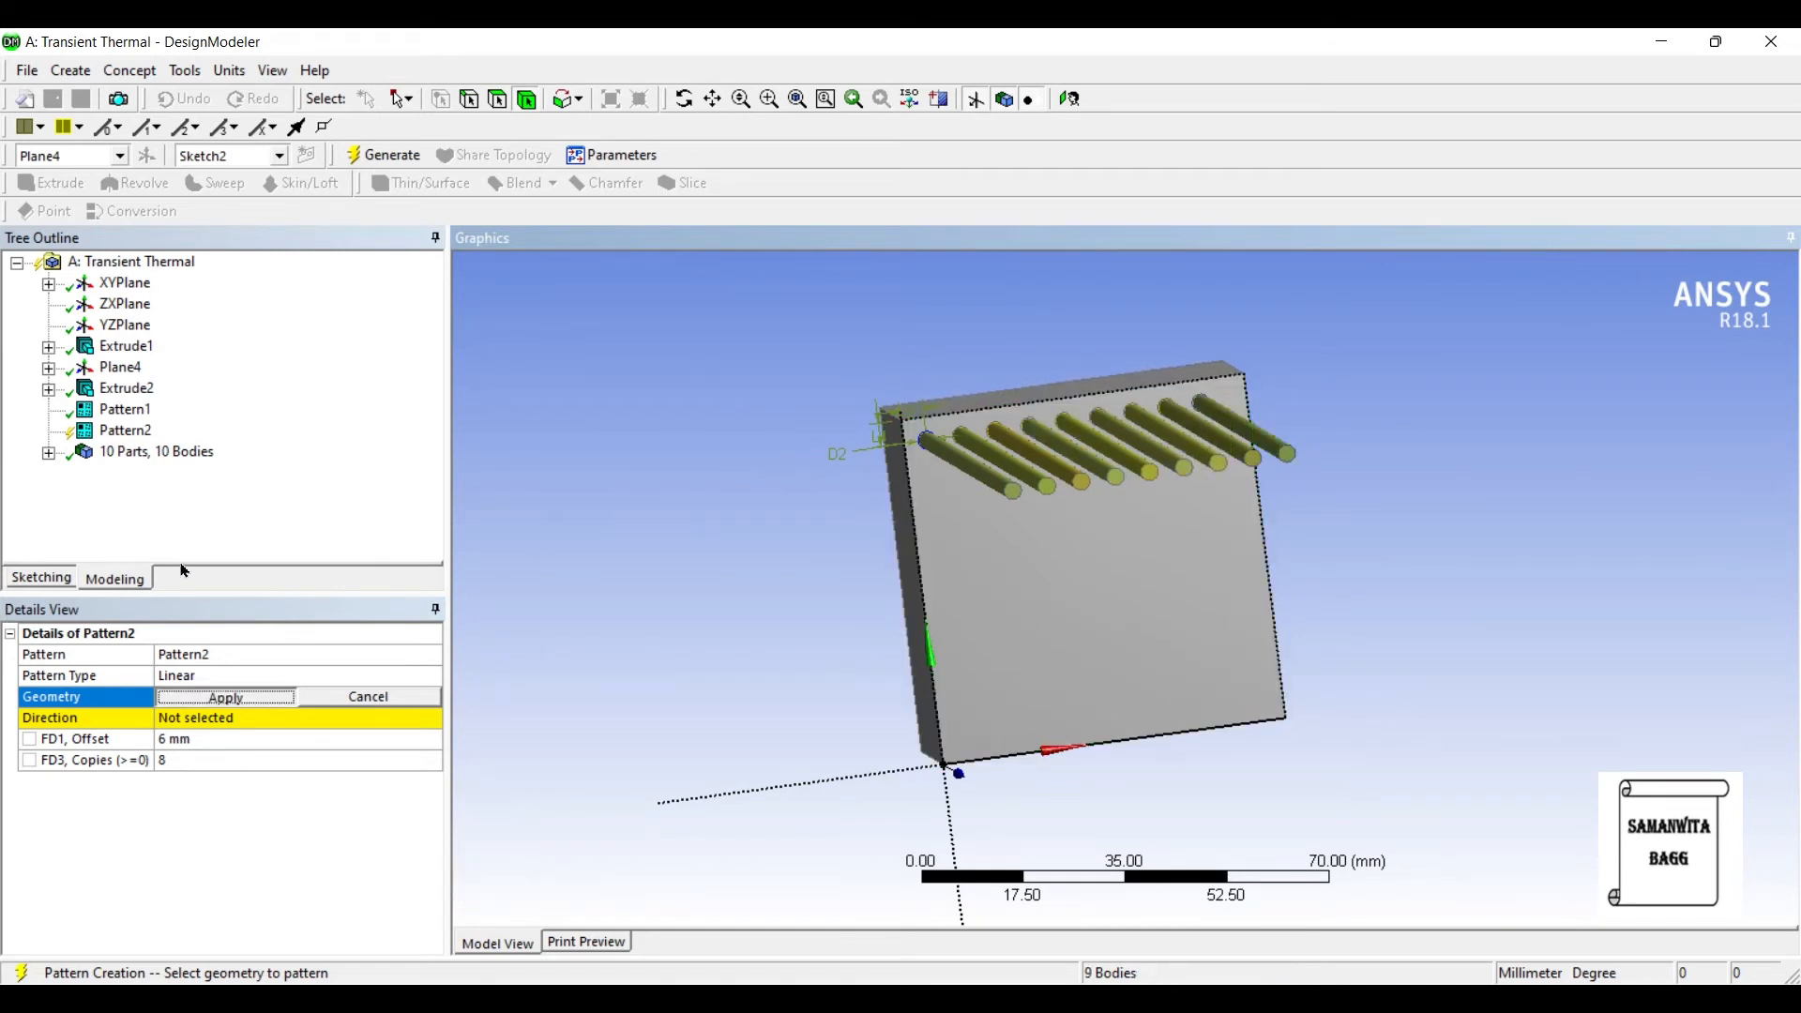
click(225, 696)
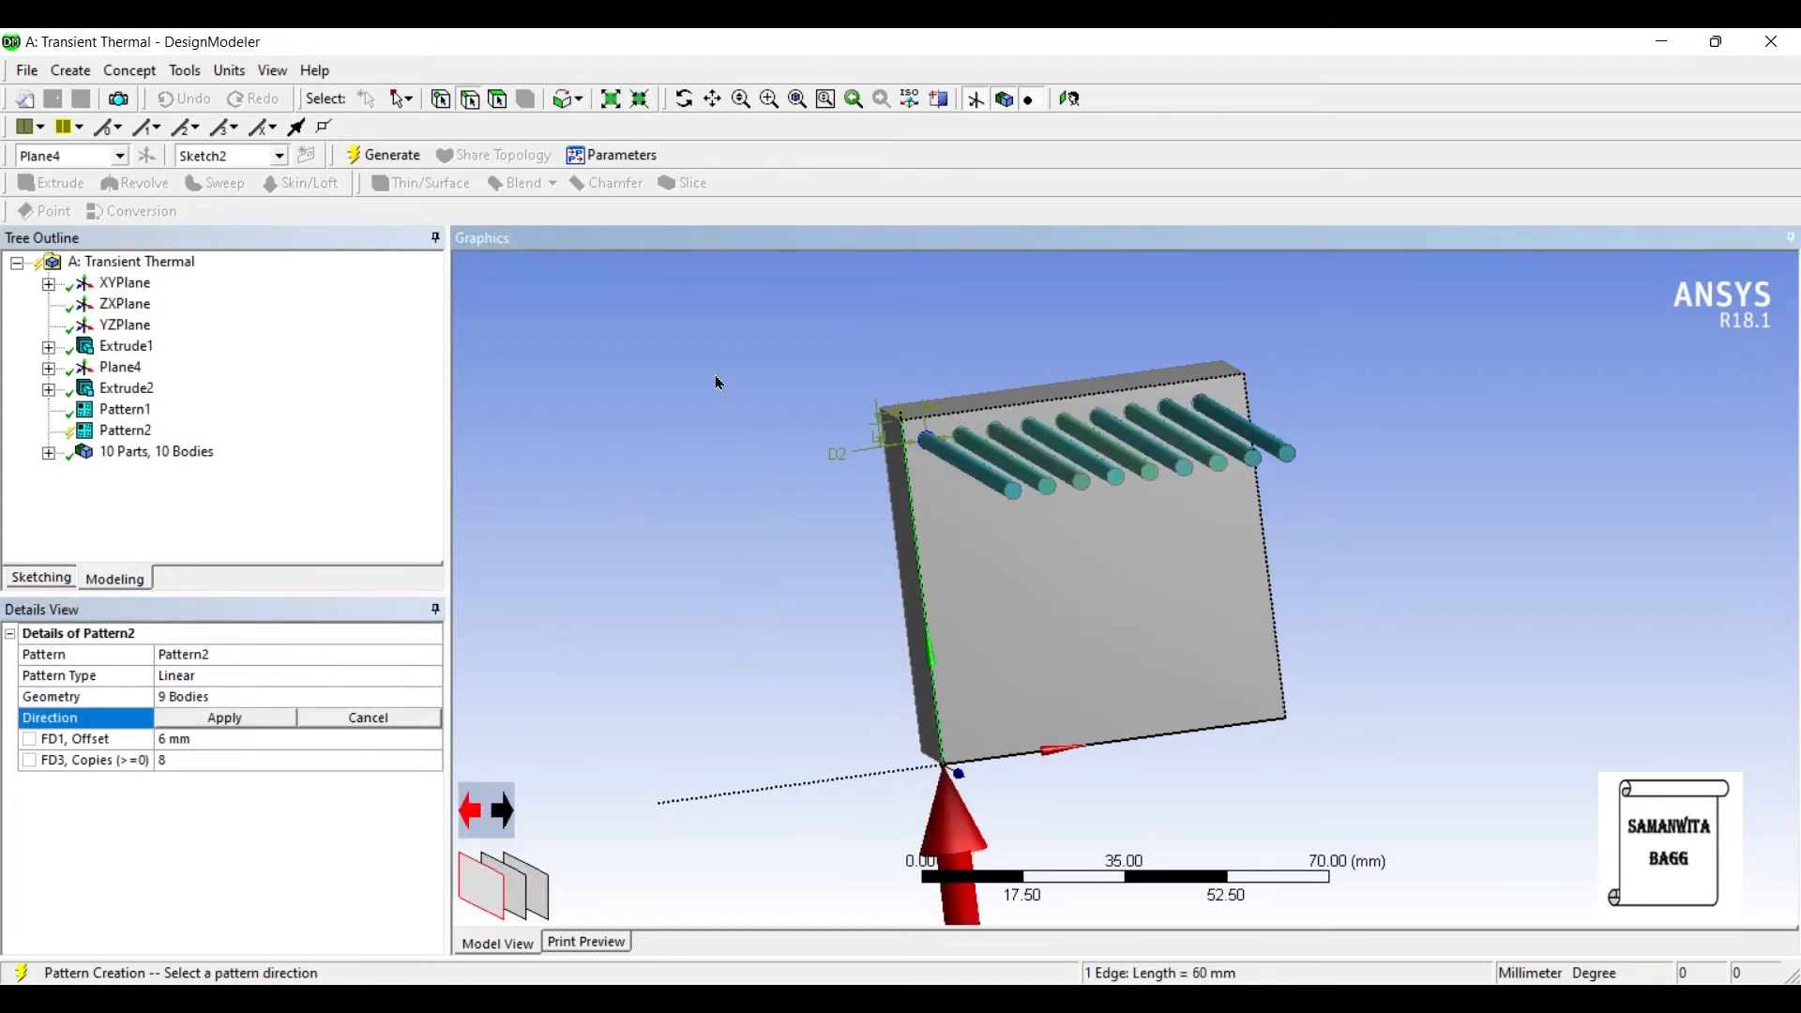
click(502, 810)
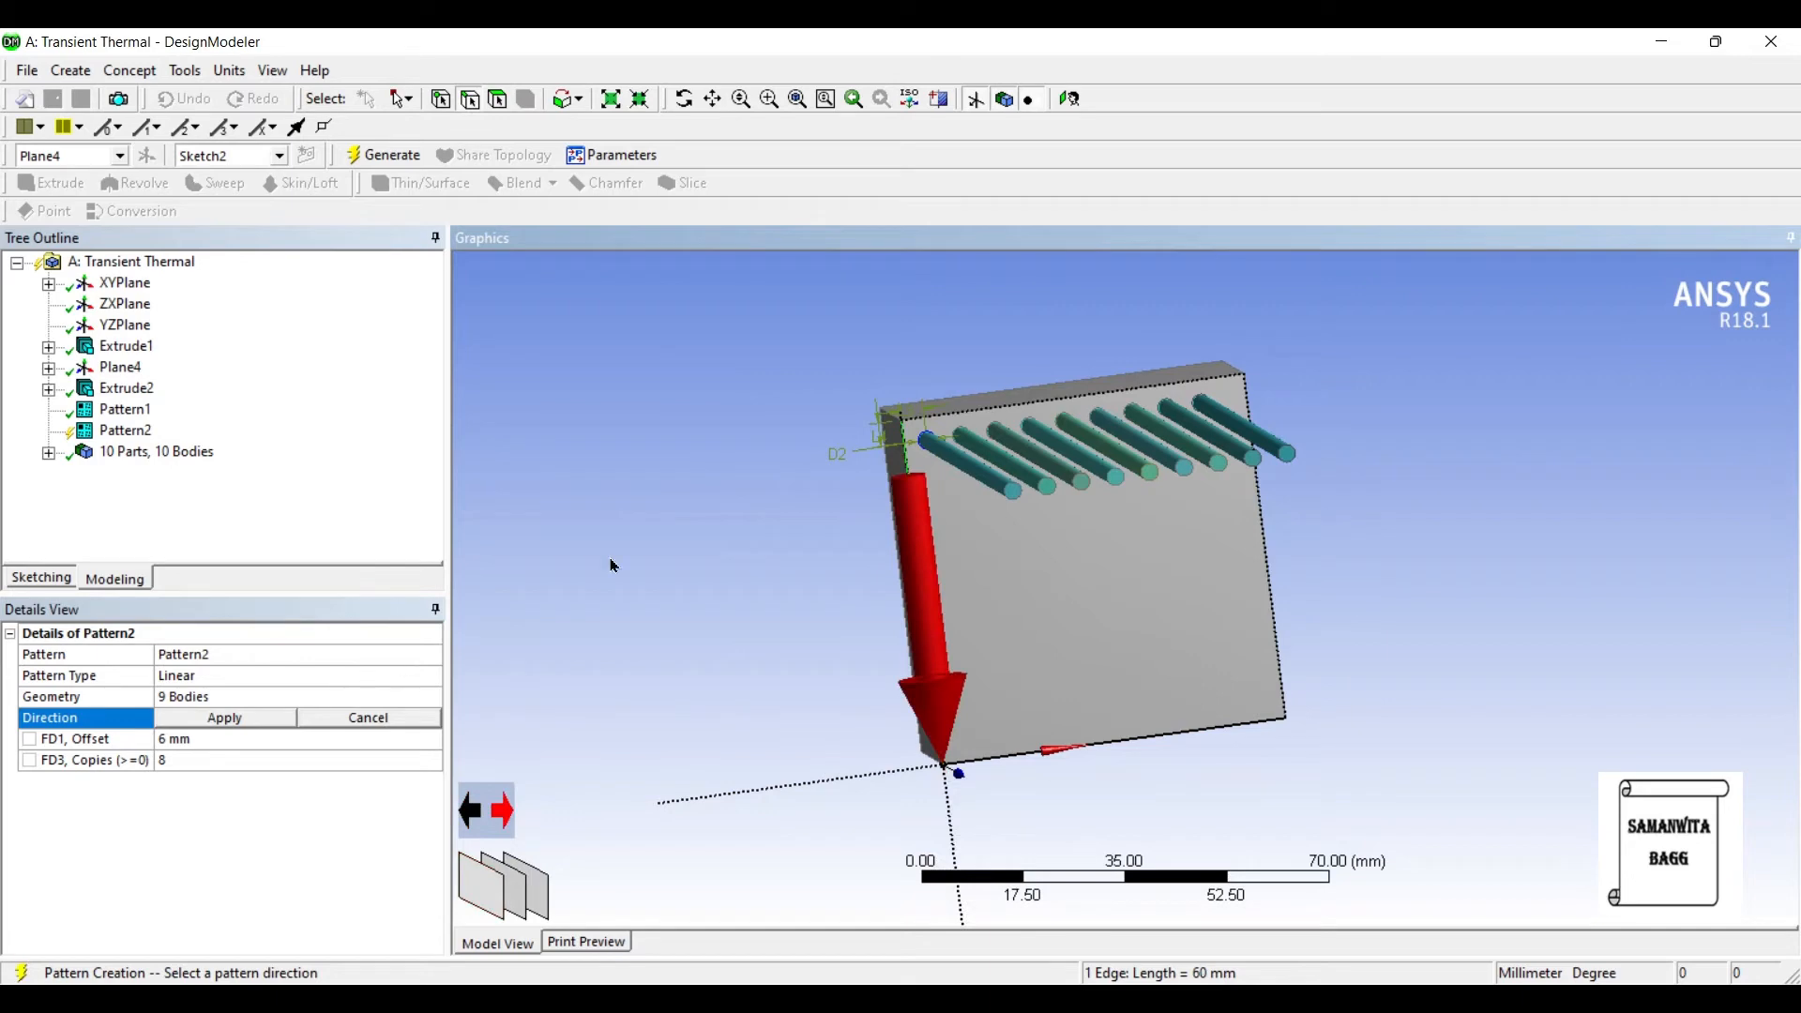
click(223, 717)
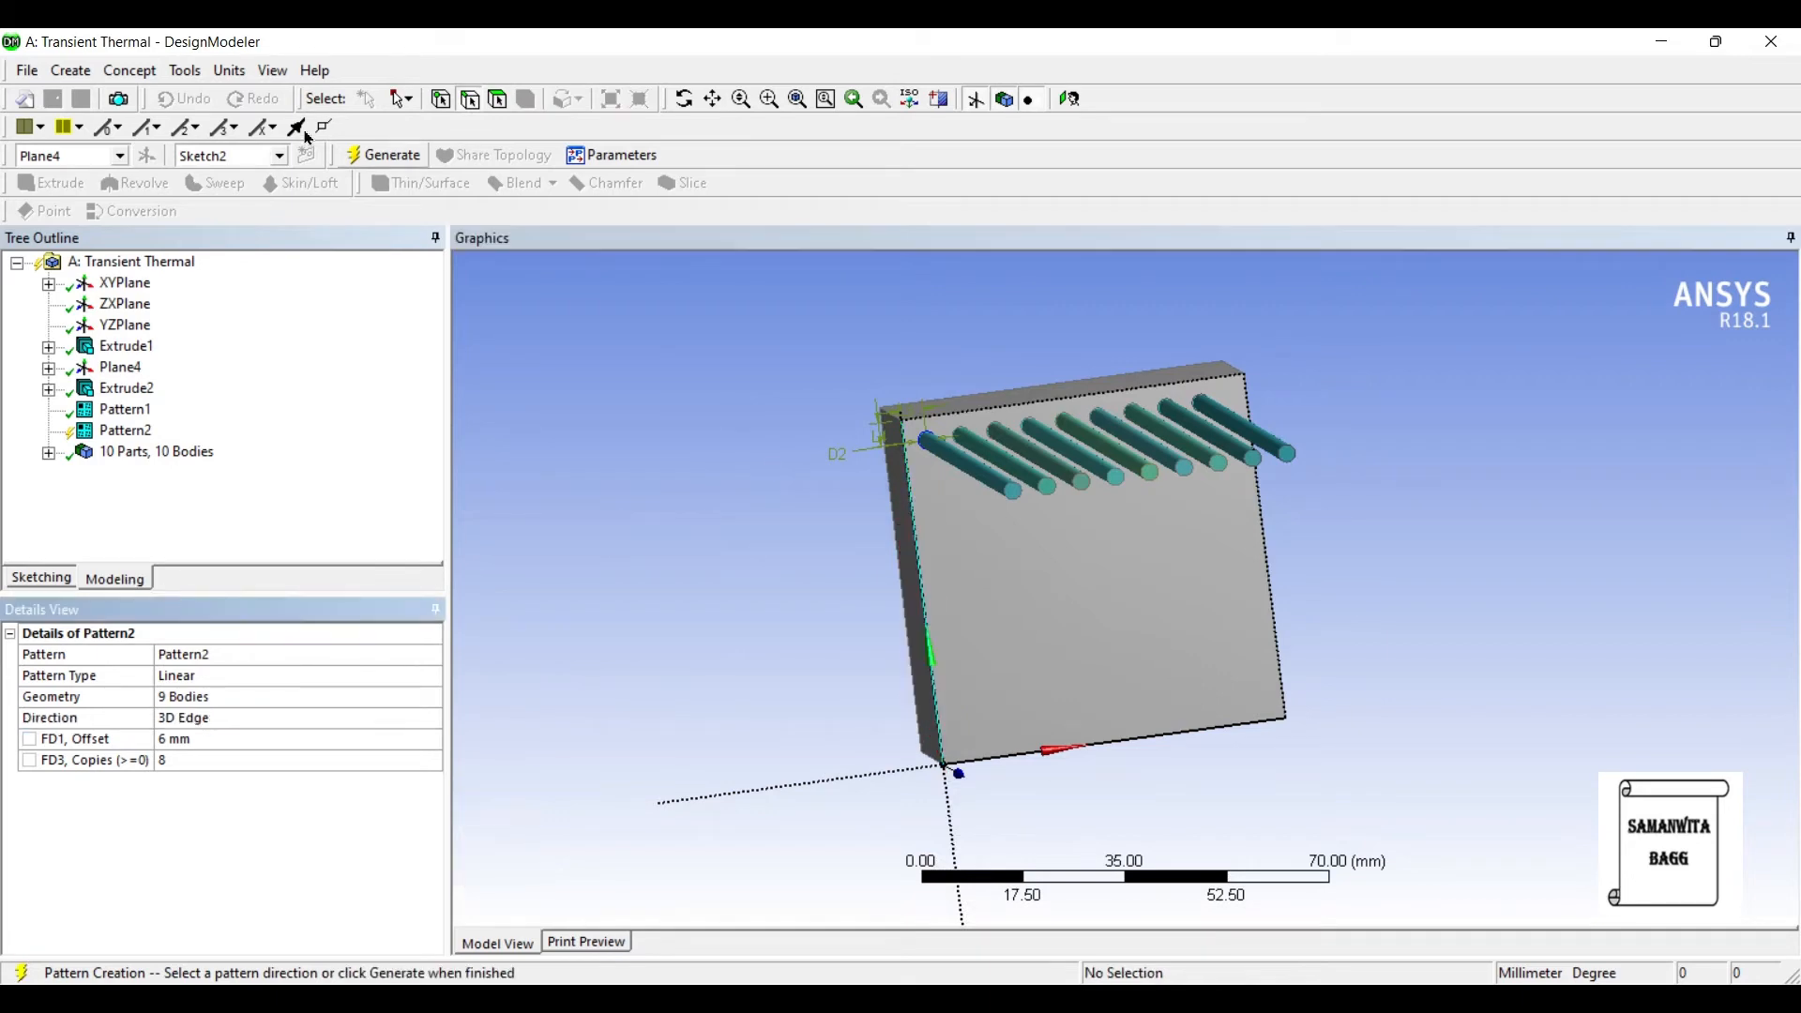
click(390, 155)
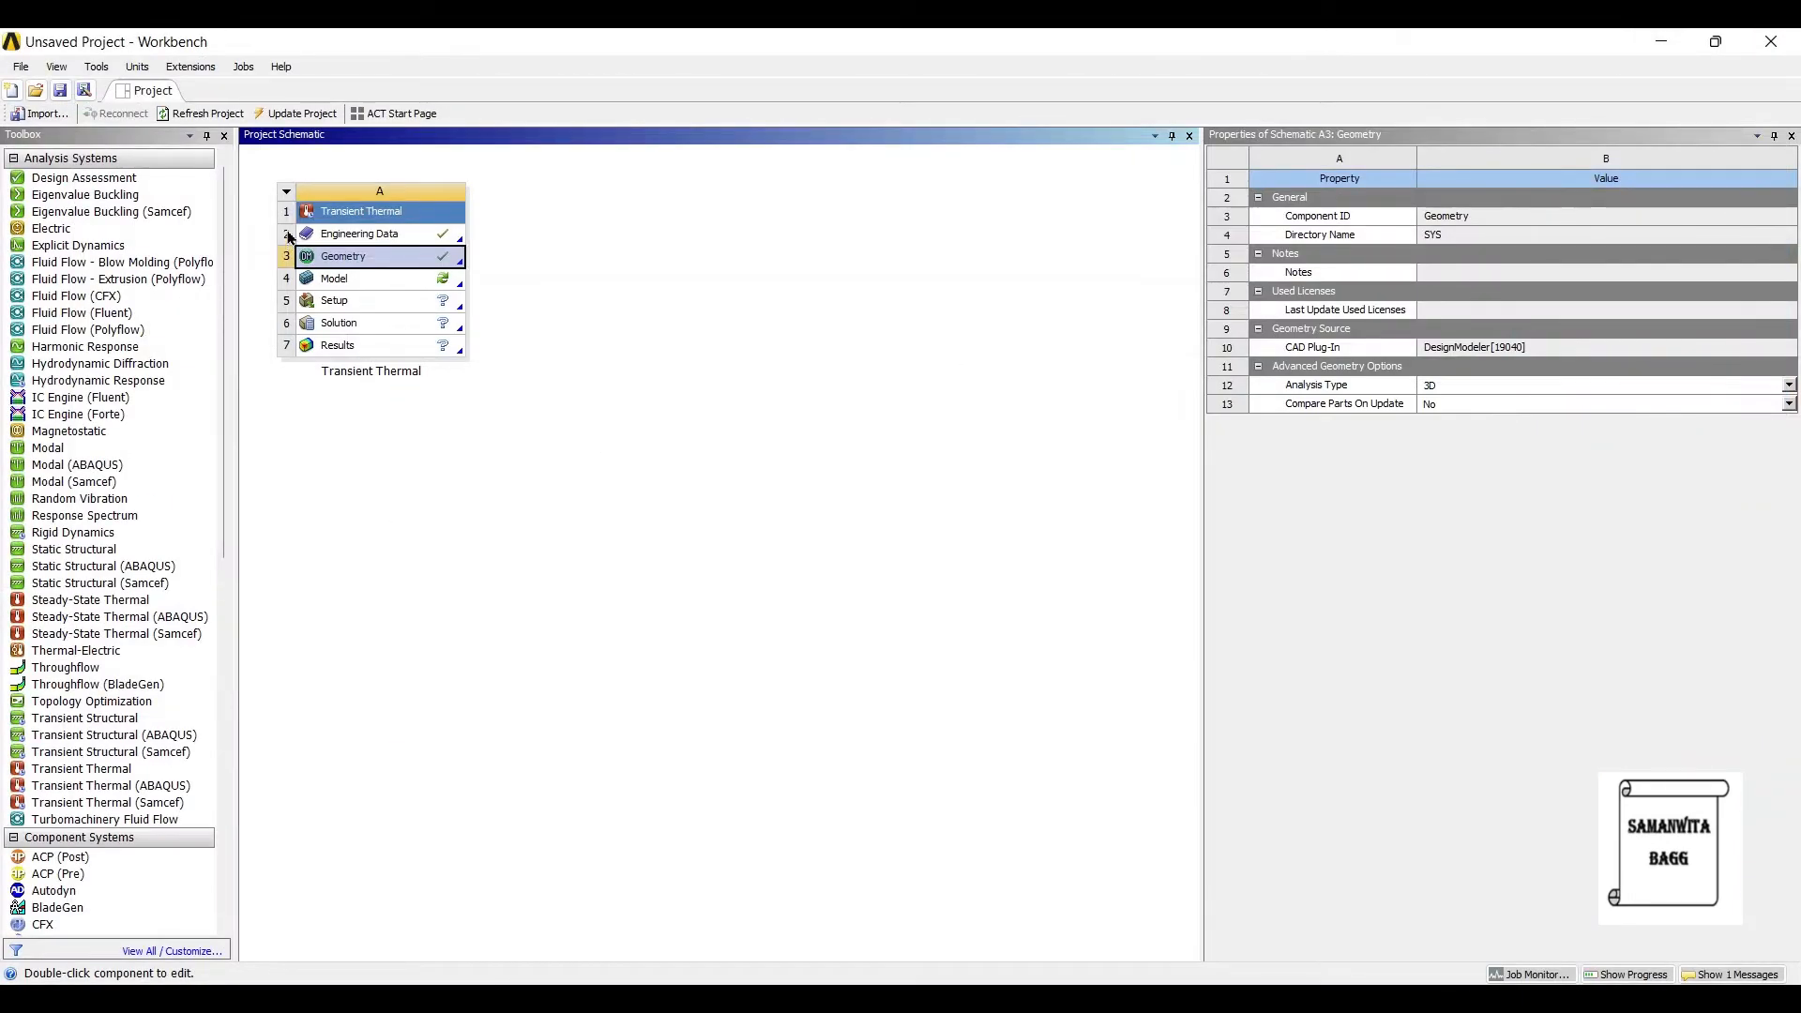
Launch Mechanical from the Transient Thermal system's Model cell.
click(362, 277)
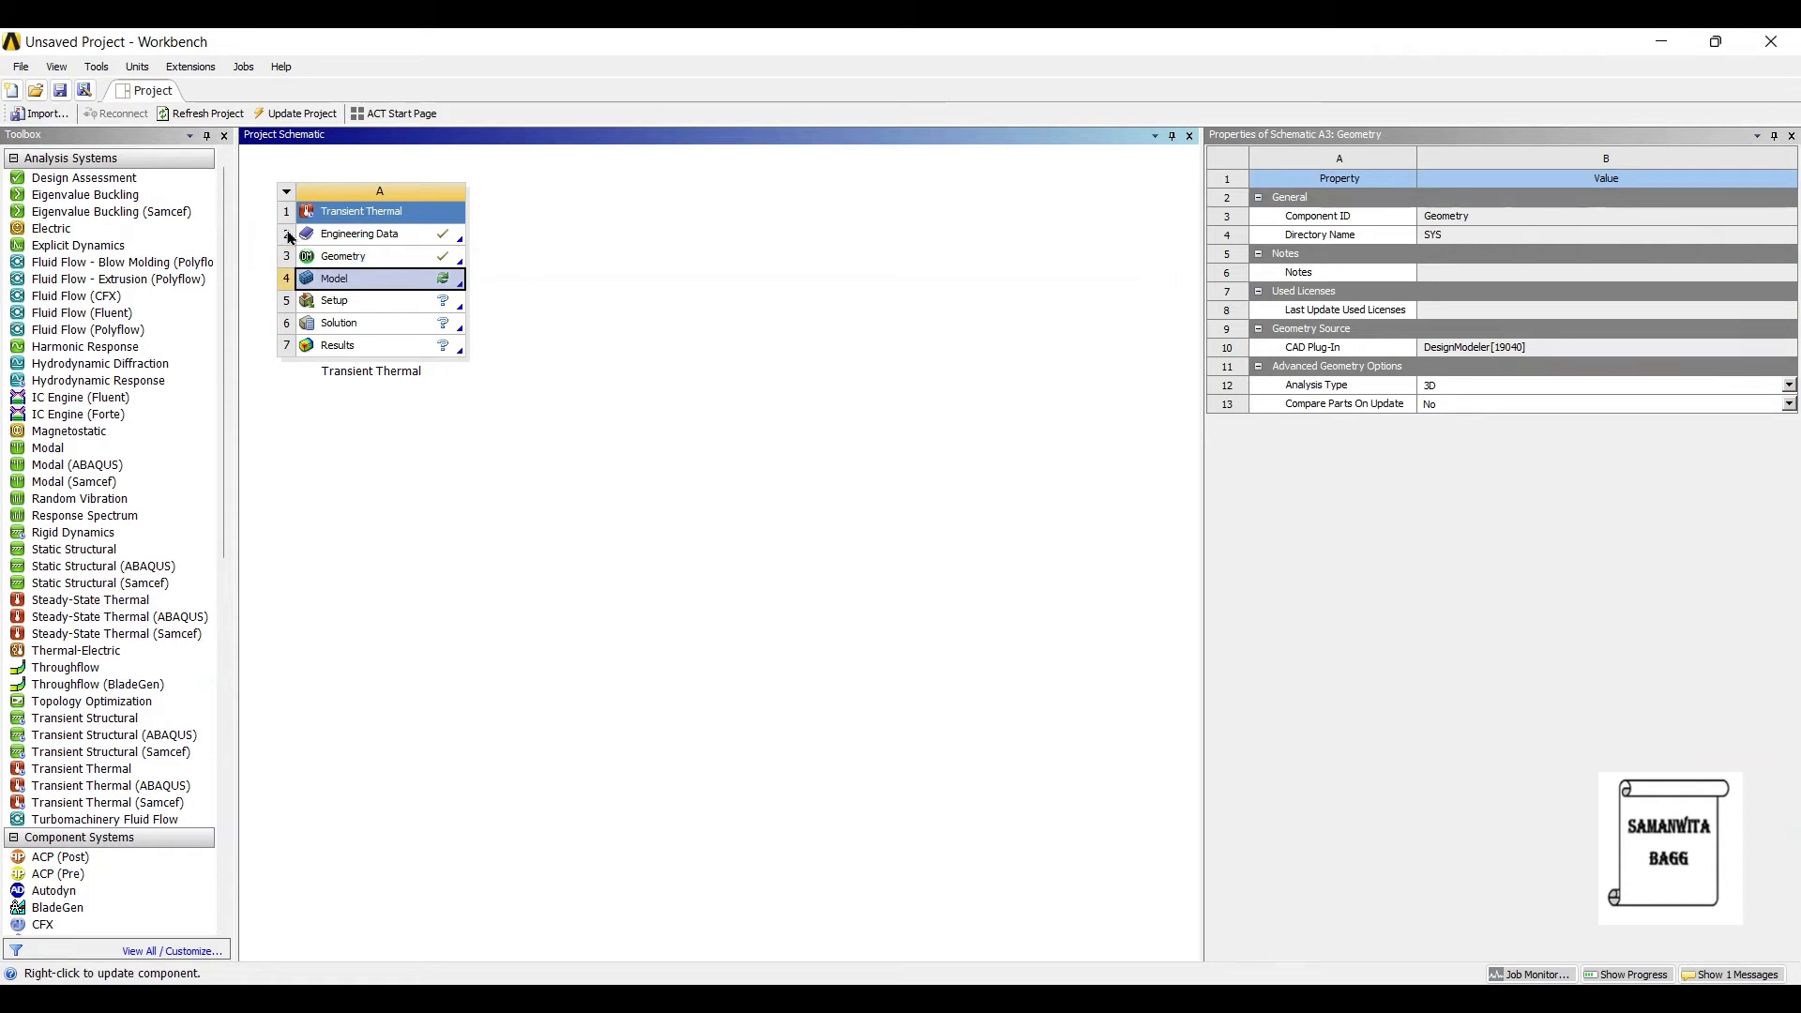
double_click(334, 277)
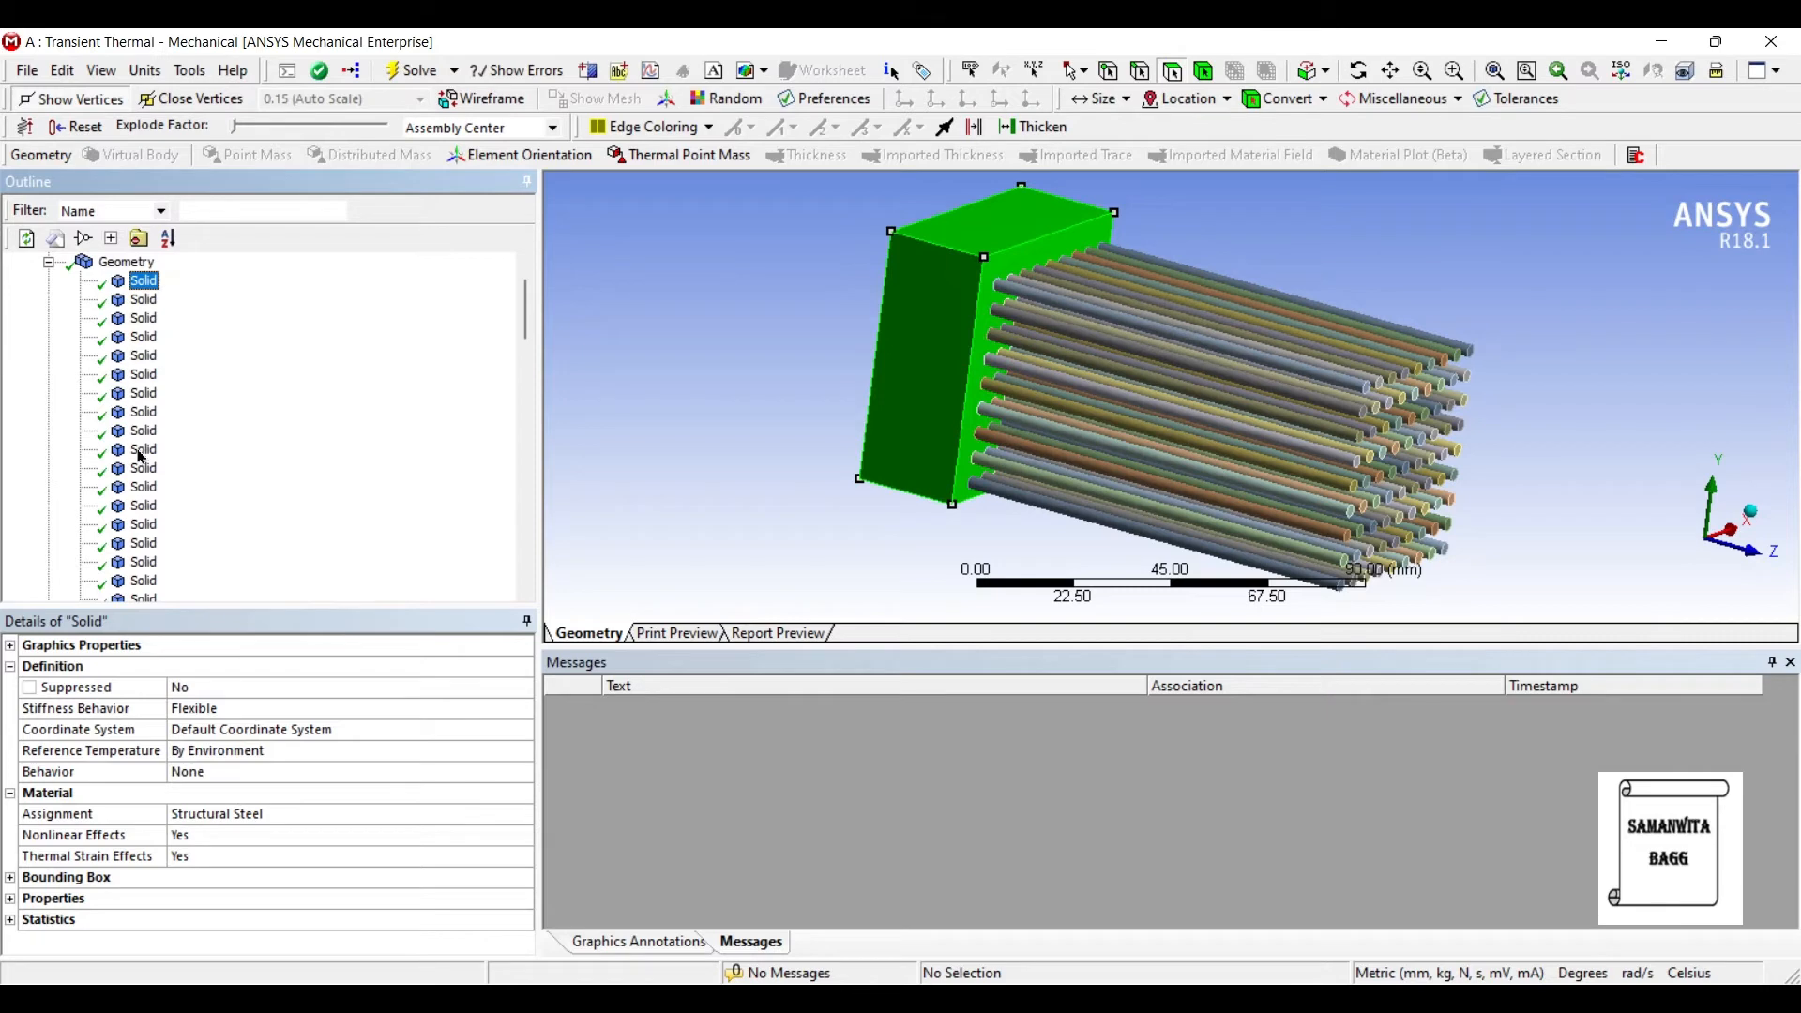
Assign Copper Alloy as the material of the selected pin fin solid bodies.
click(144, 298)
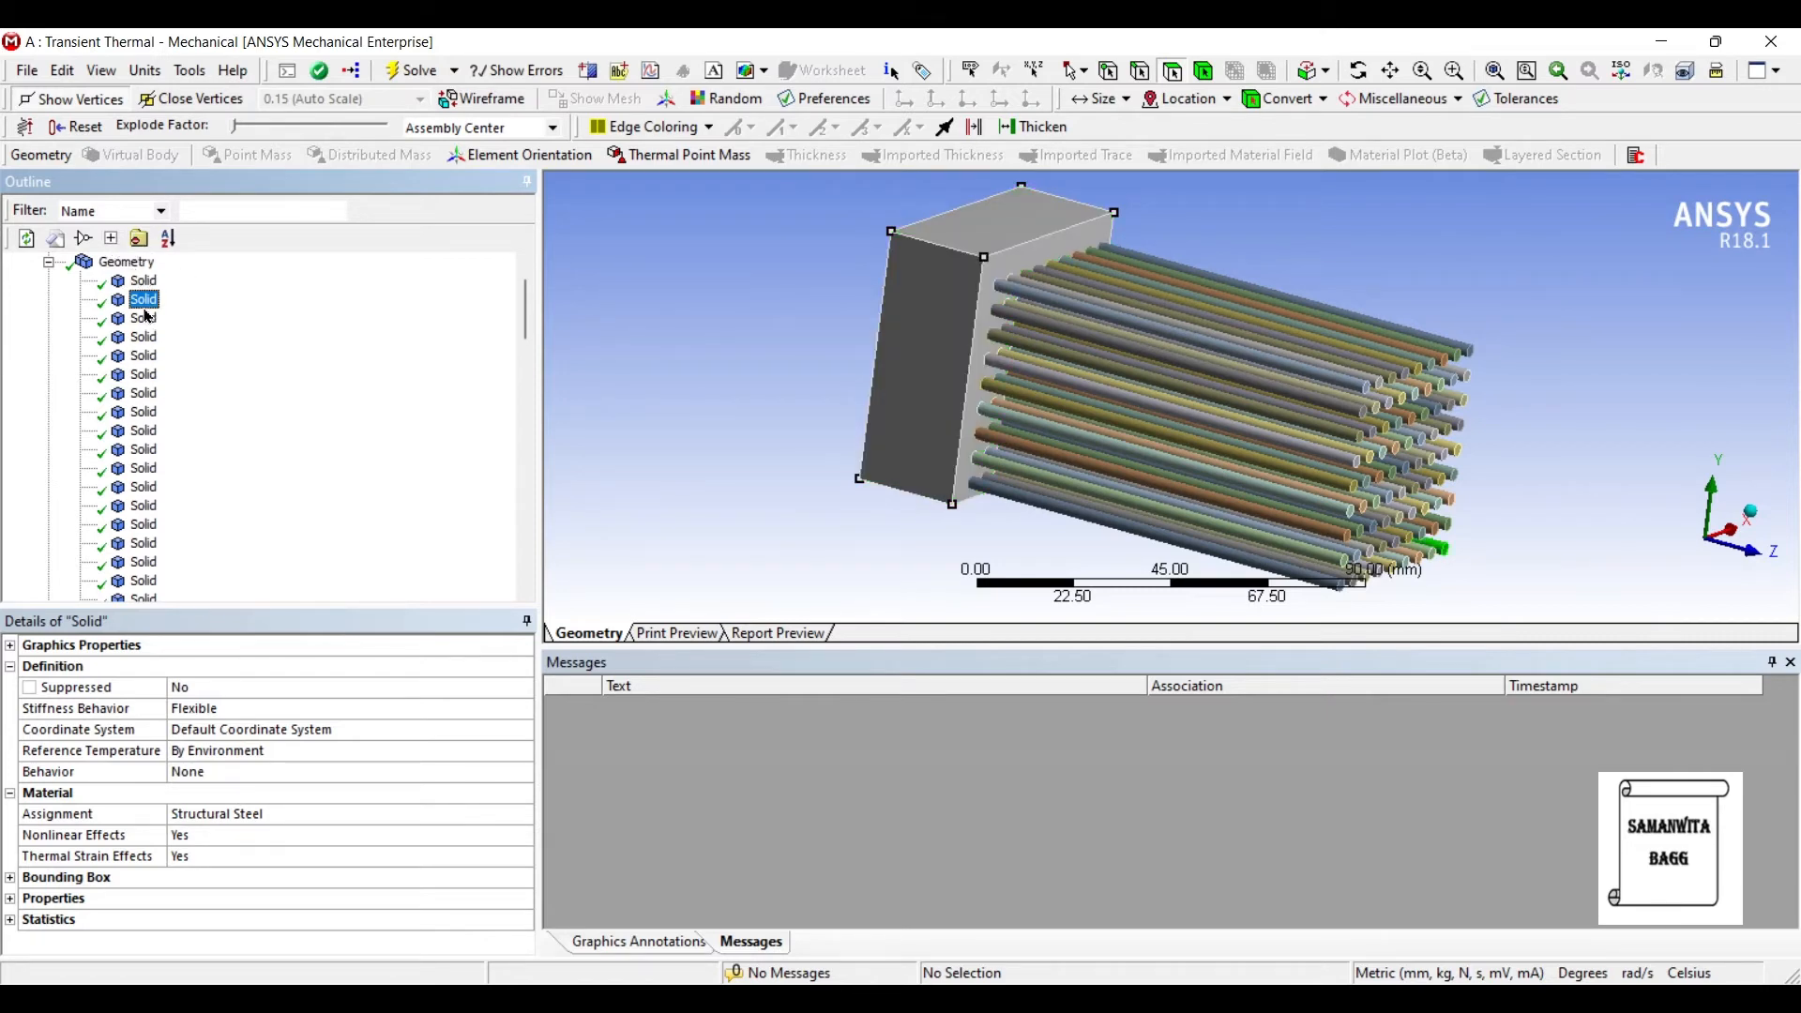
click(143, 319)
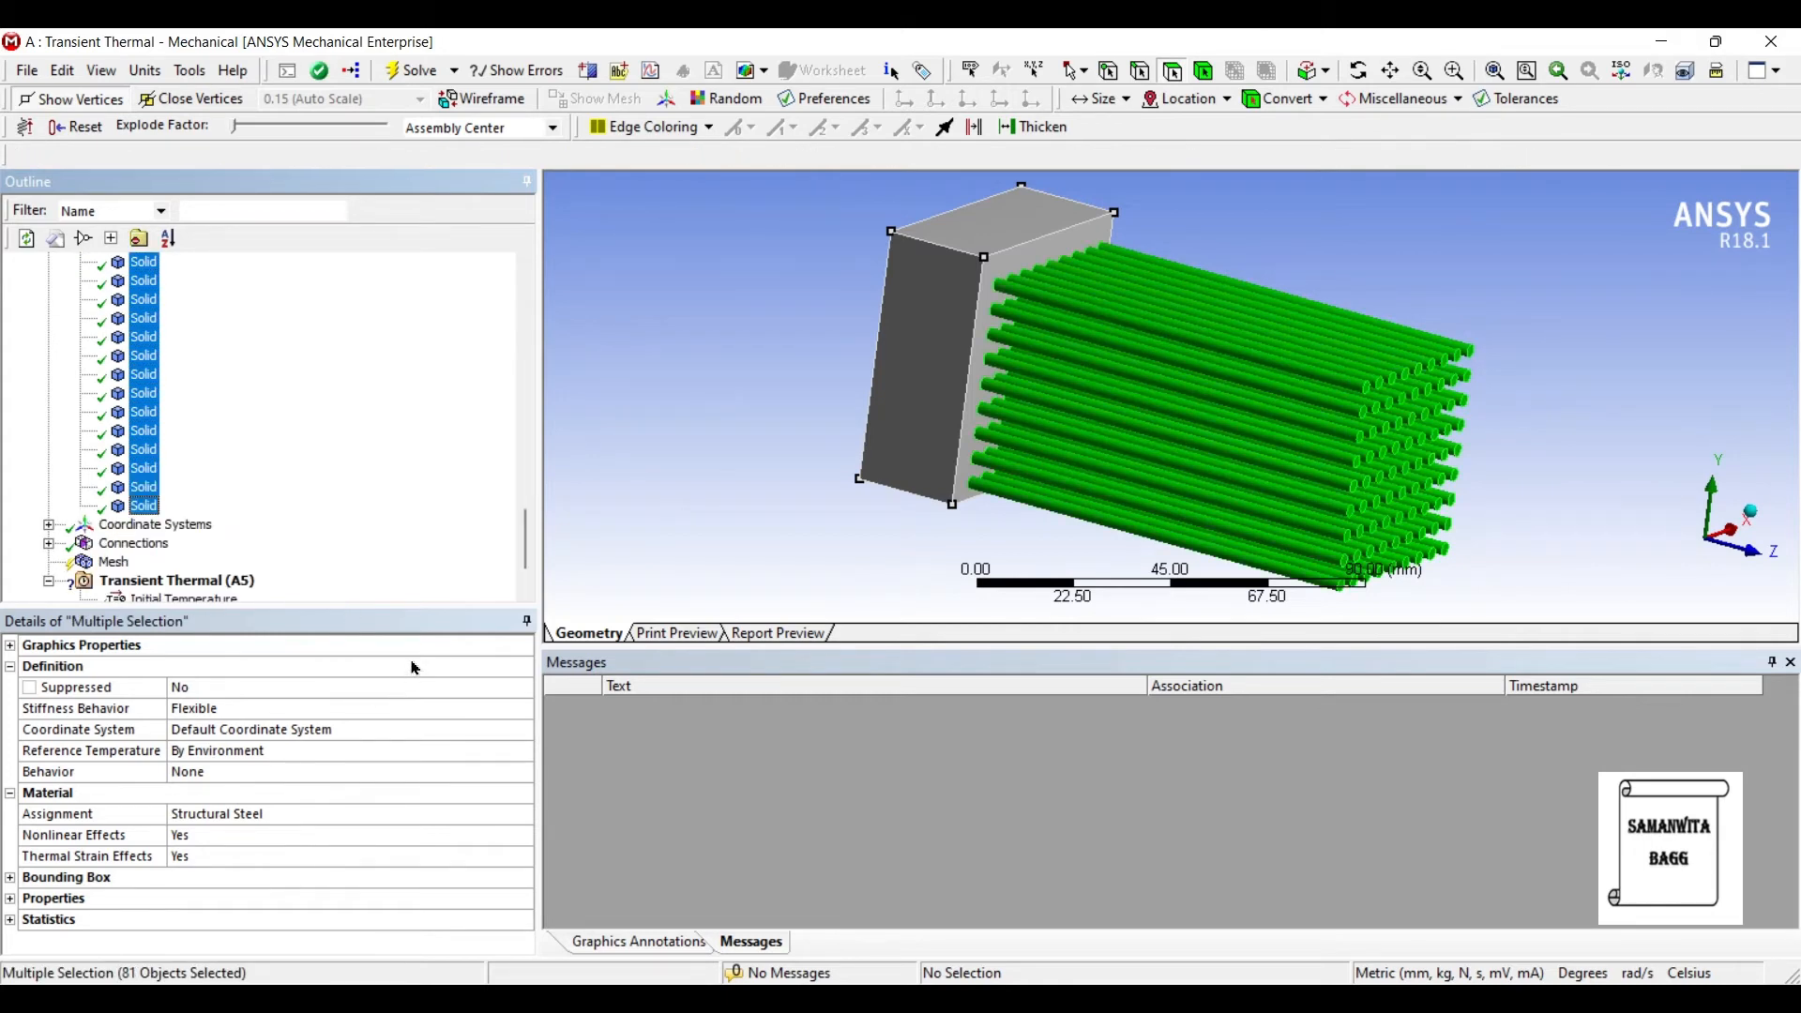
click(524, 813)
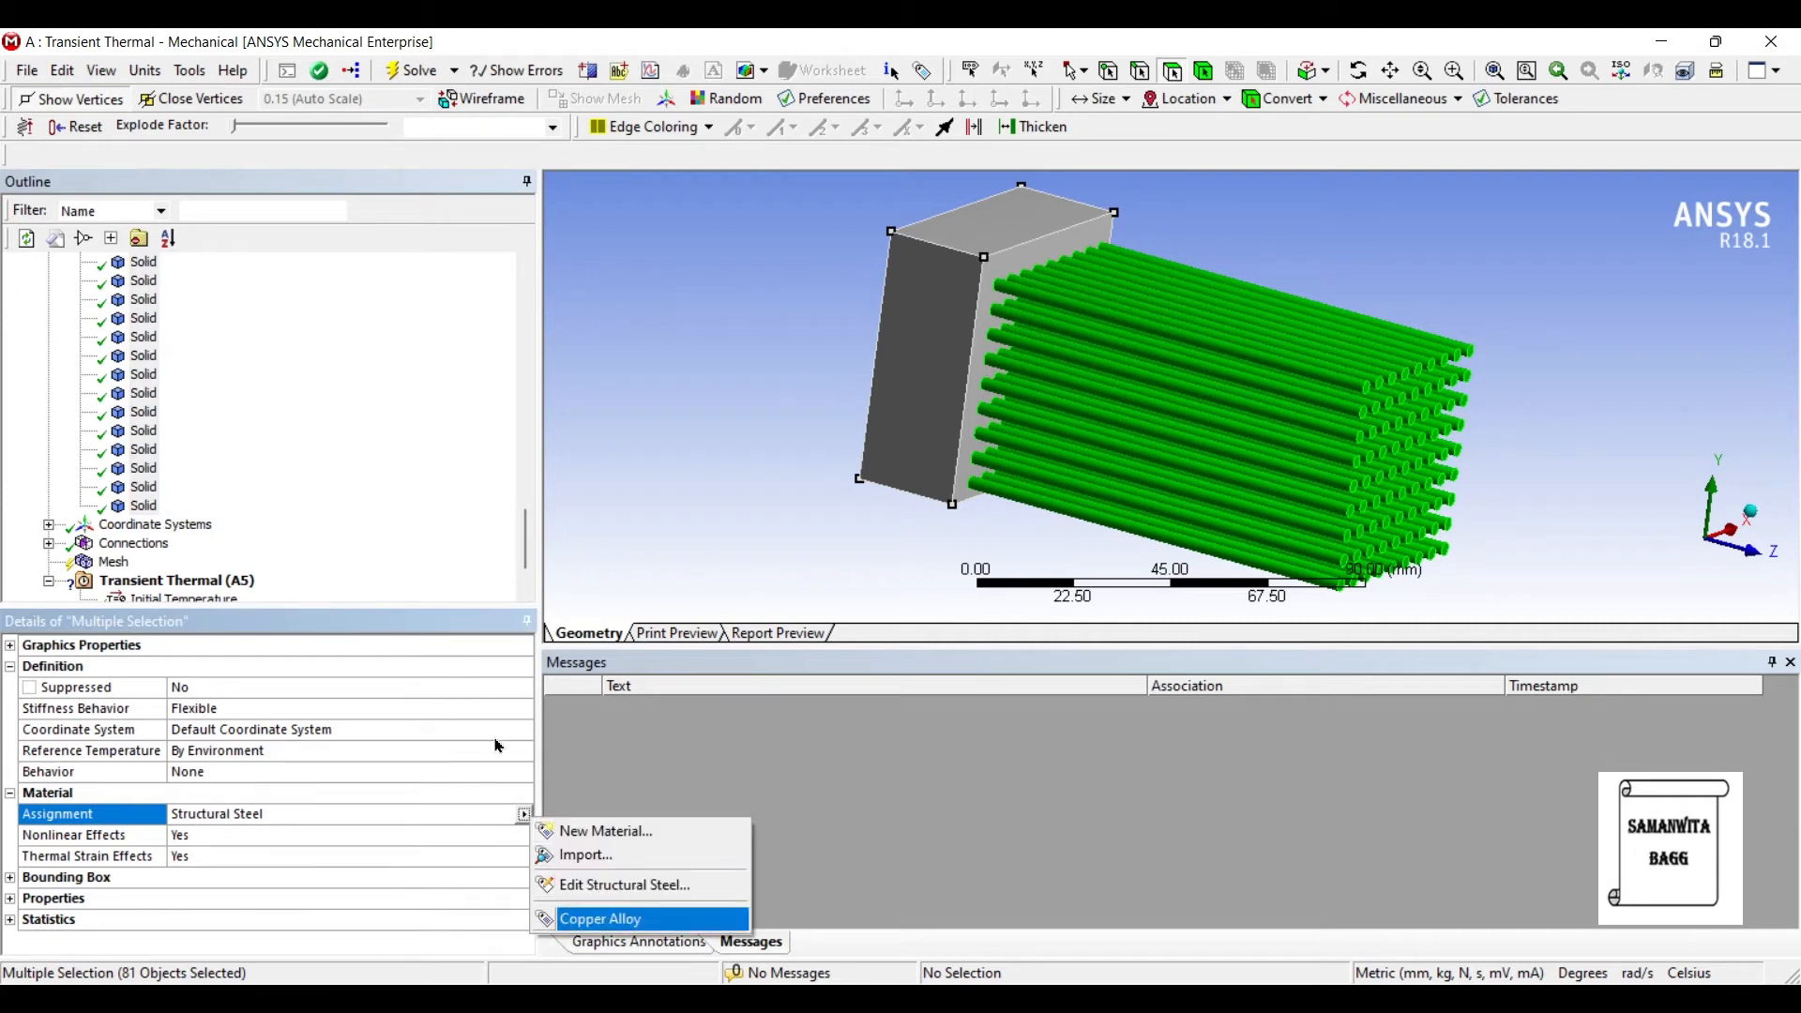
click(600, 917)
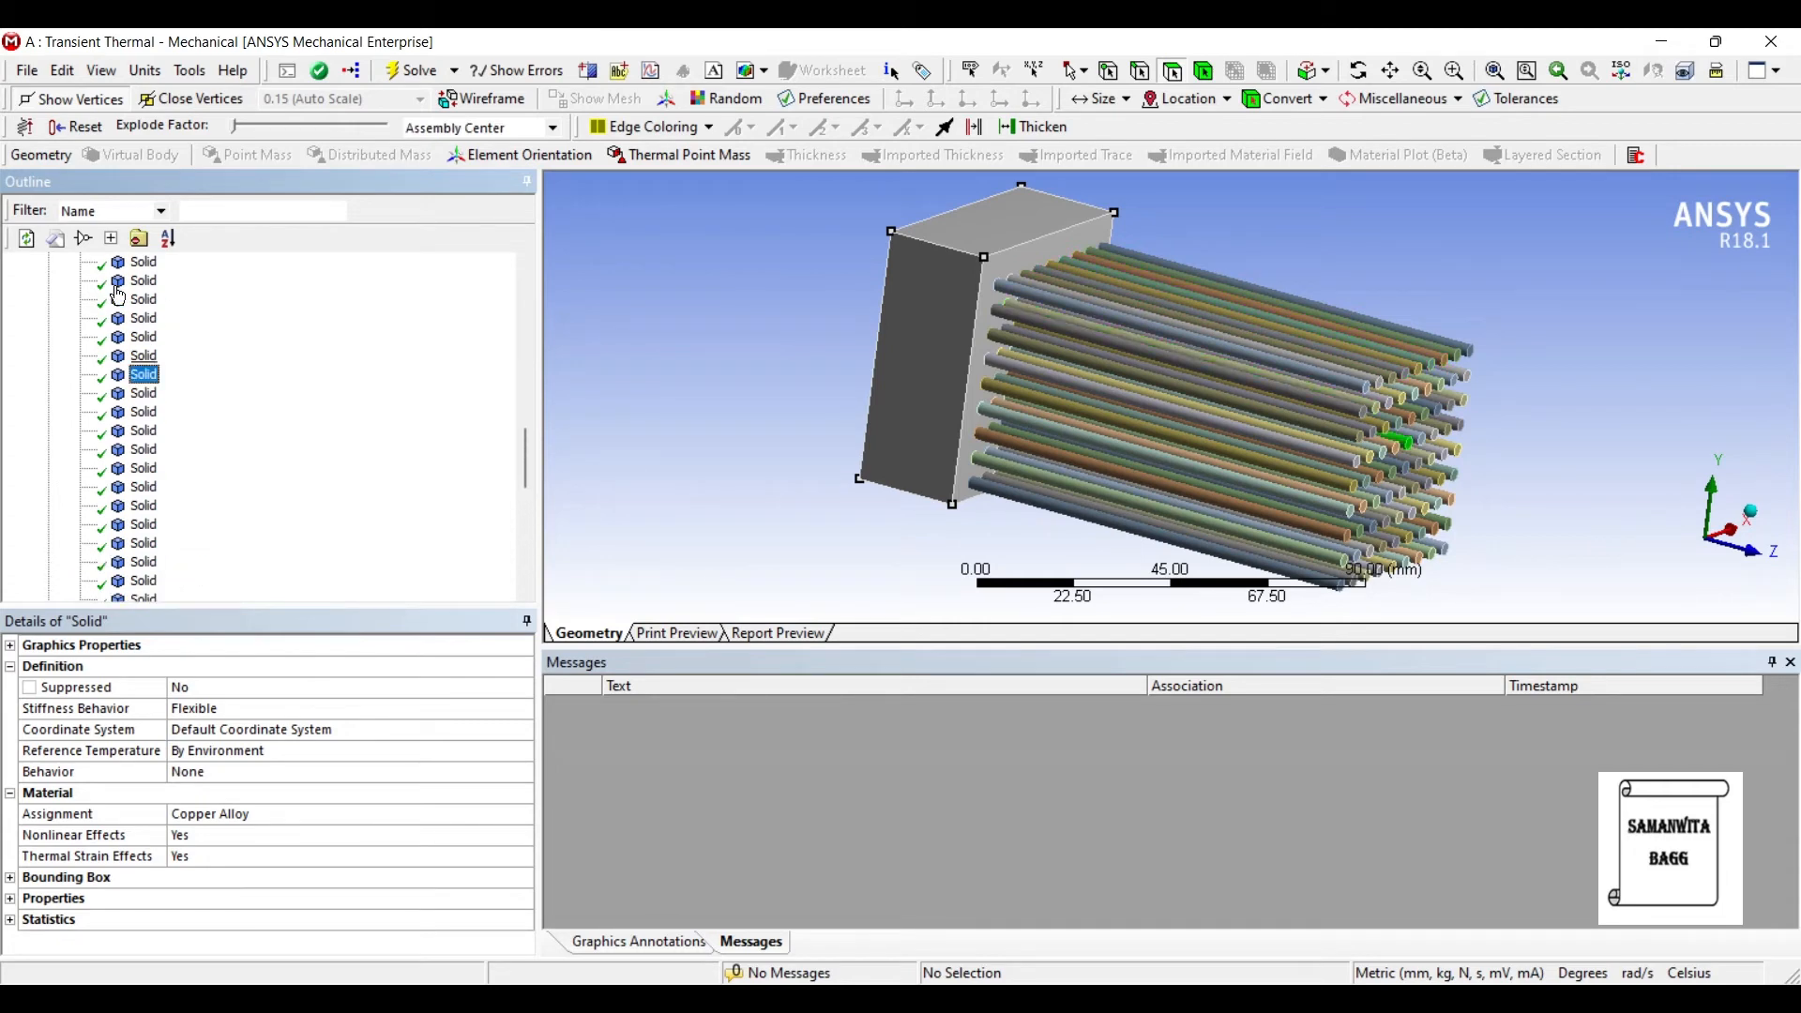
Verify a fin shows Copper Alloy and the wall stays Structural Steel, then collapse the body list.
click(142, 392)
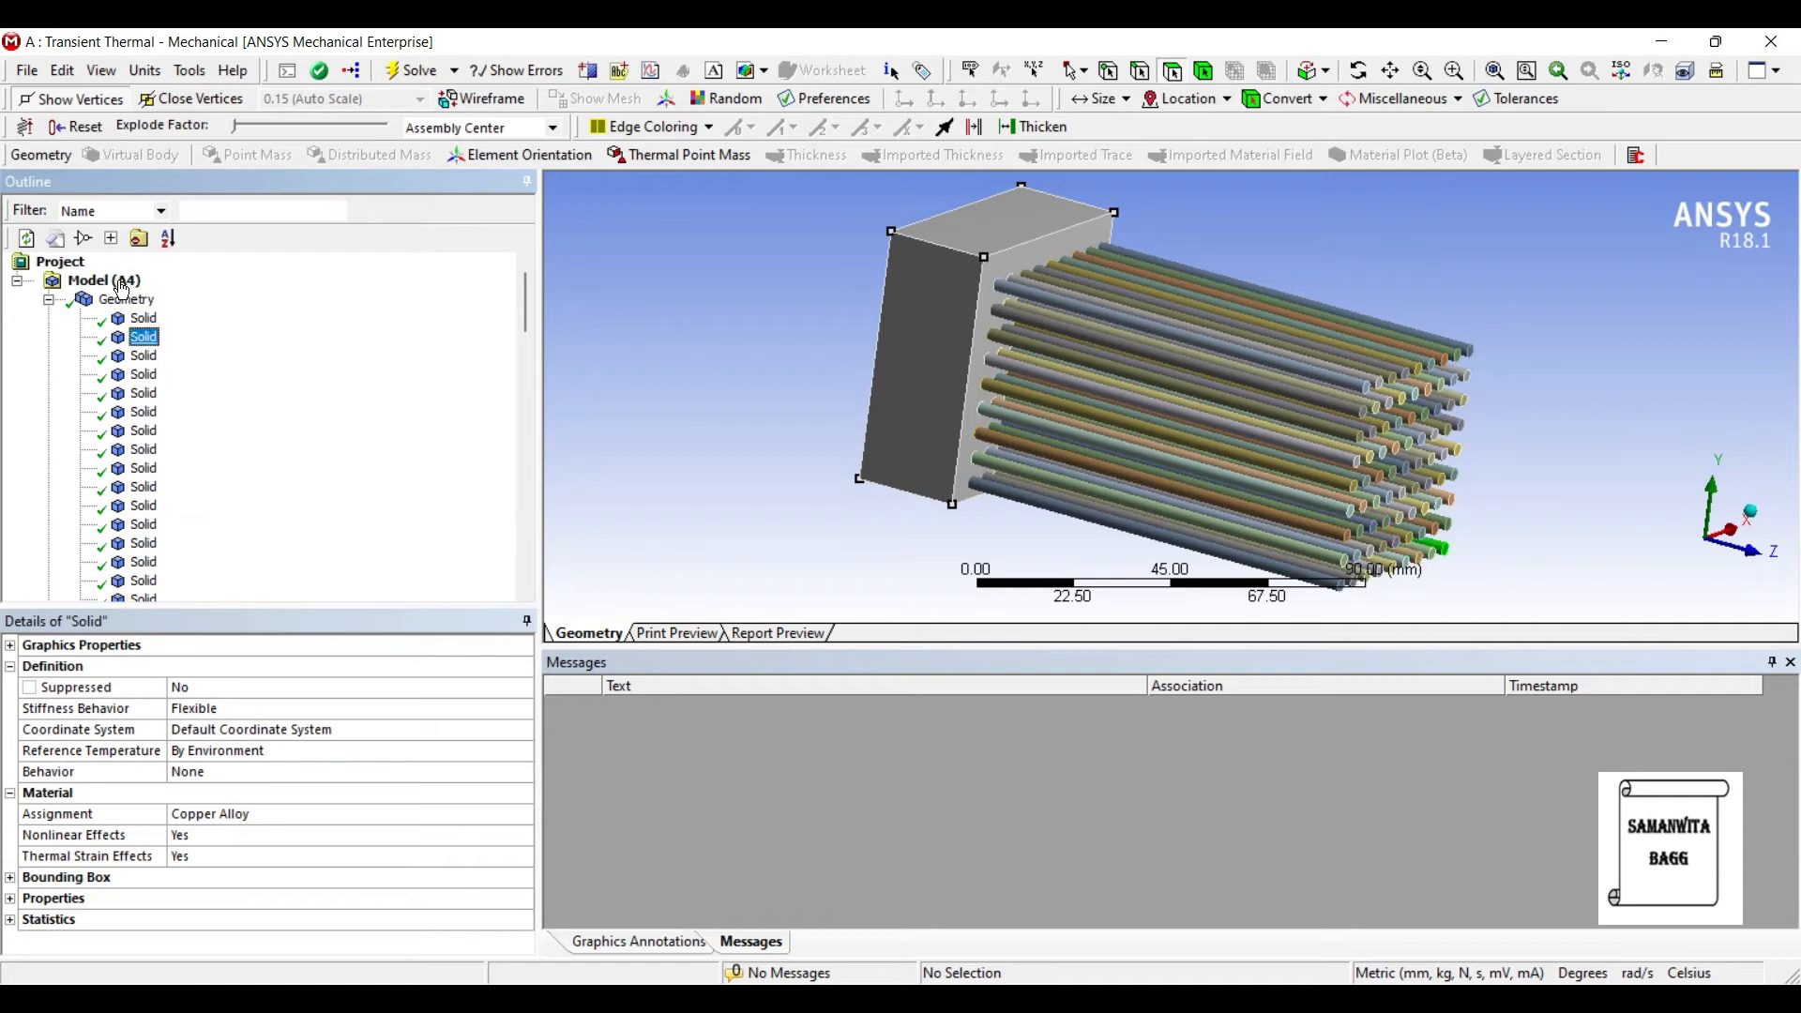
click(142, 319)
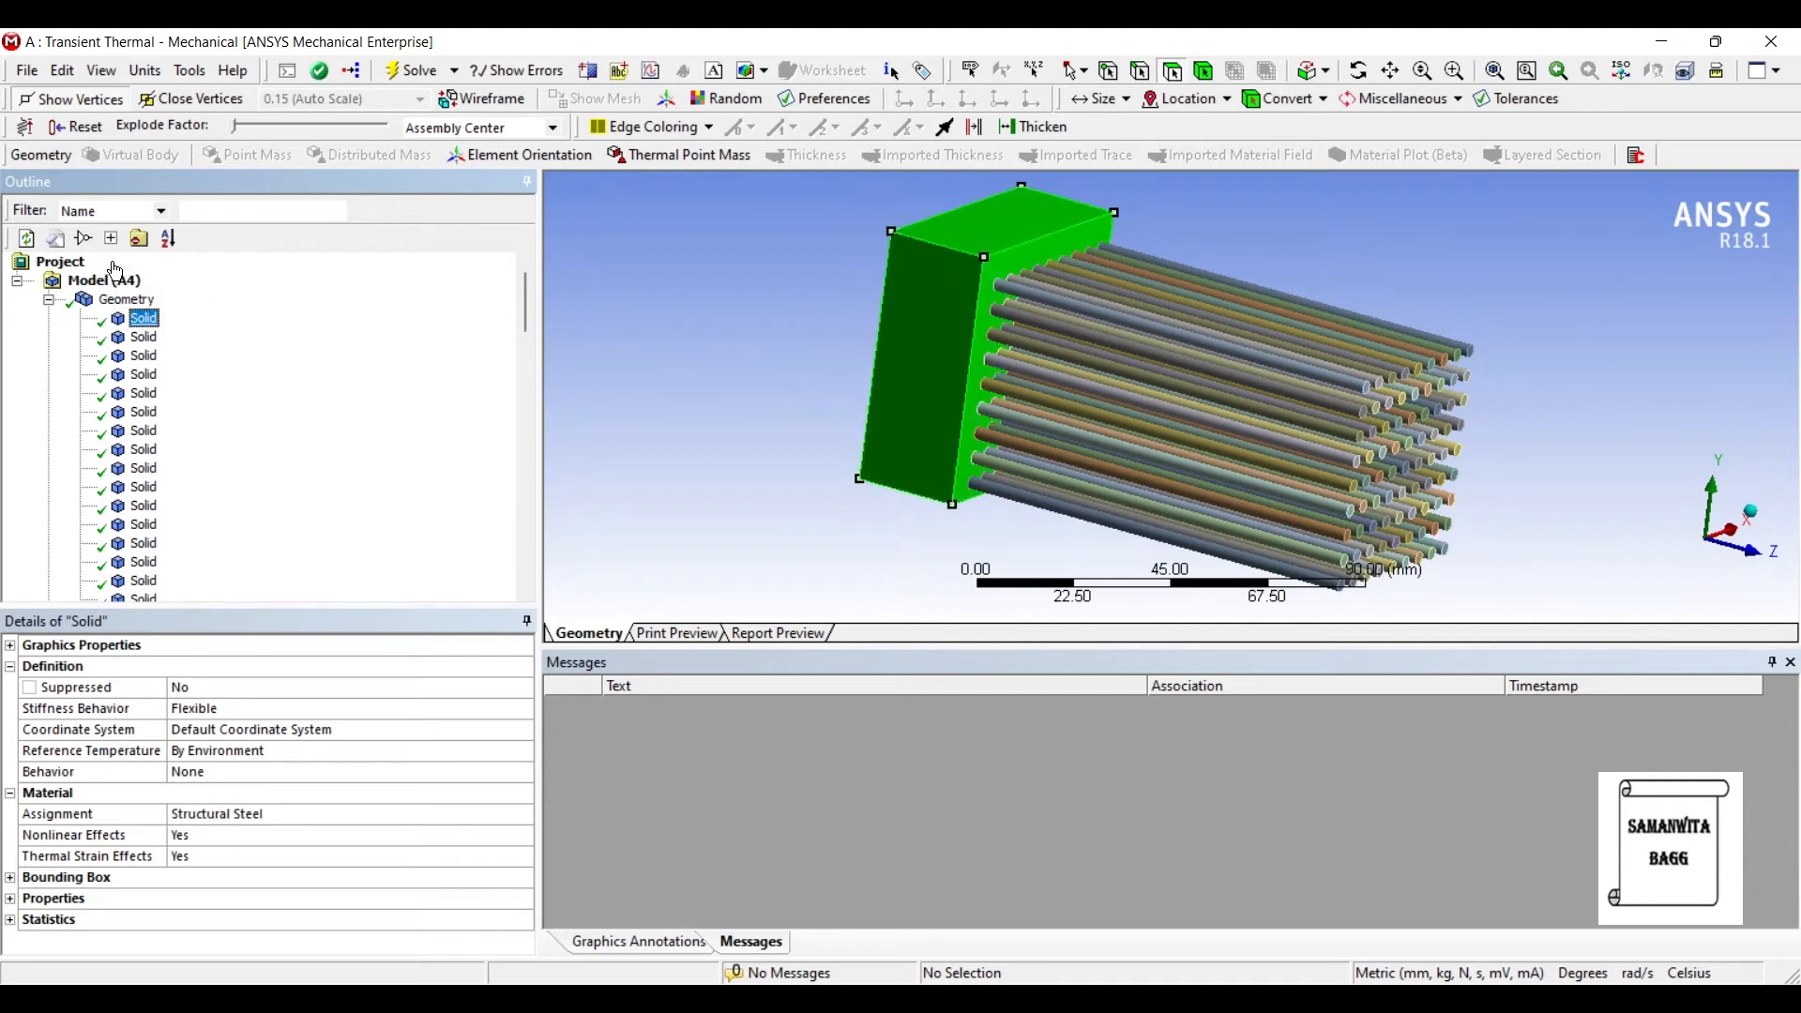
mouse_move(242, 360)
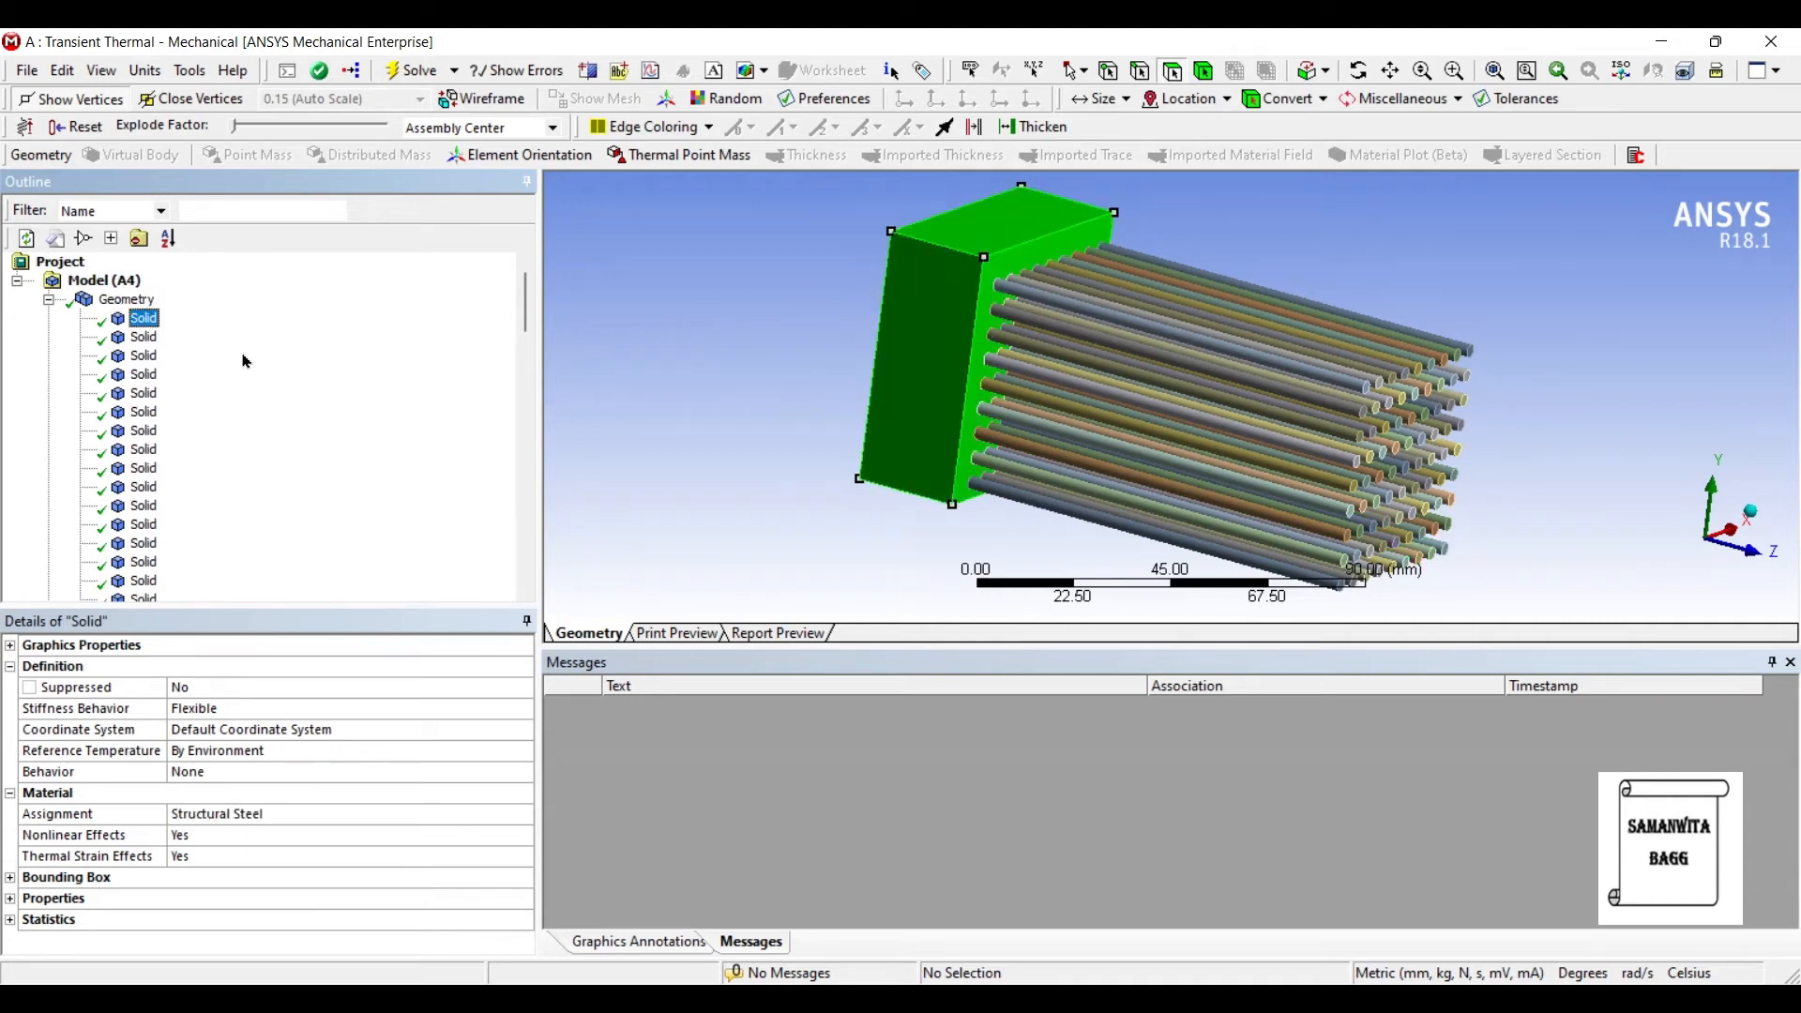
mouse_move(40, 254)
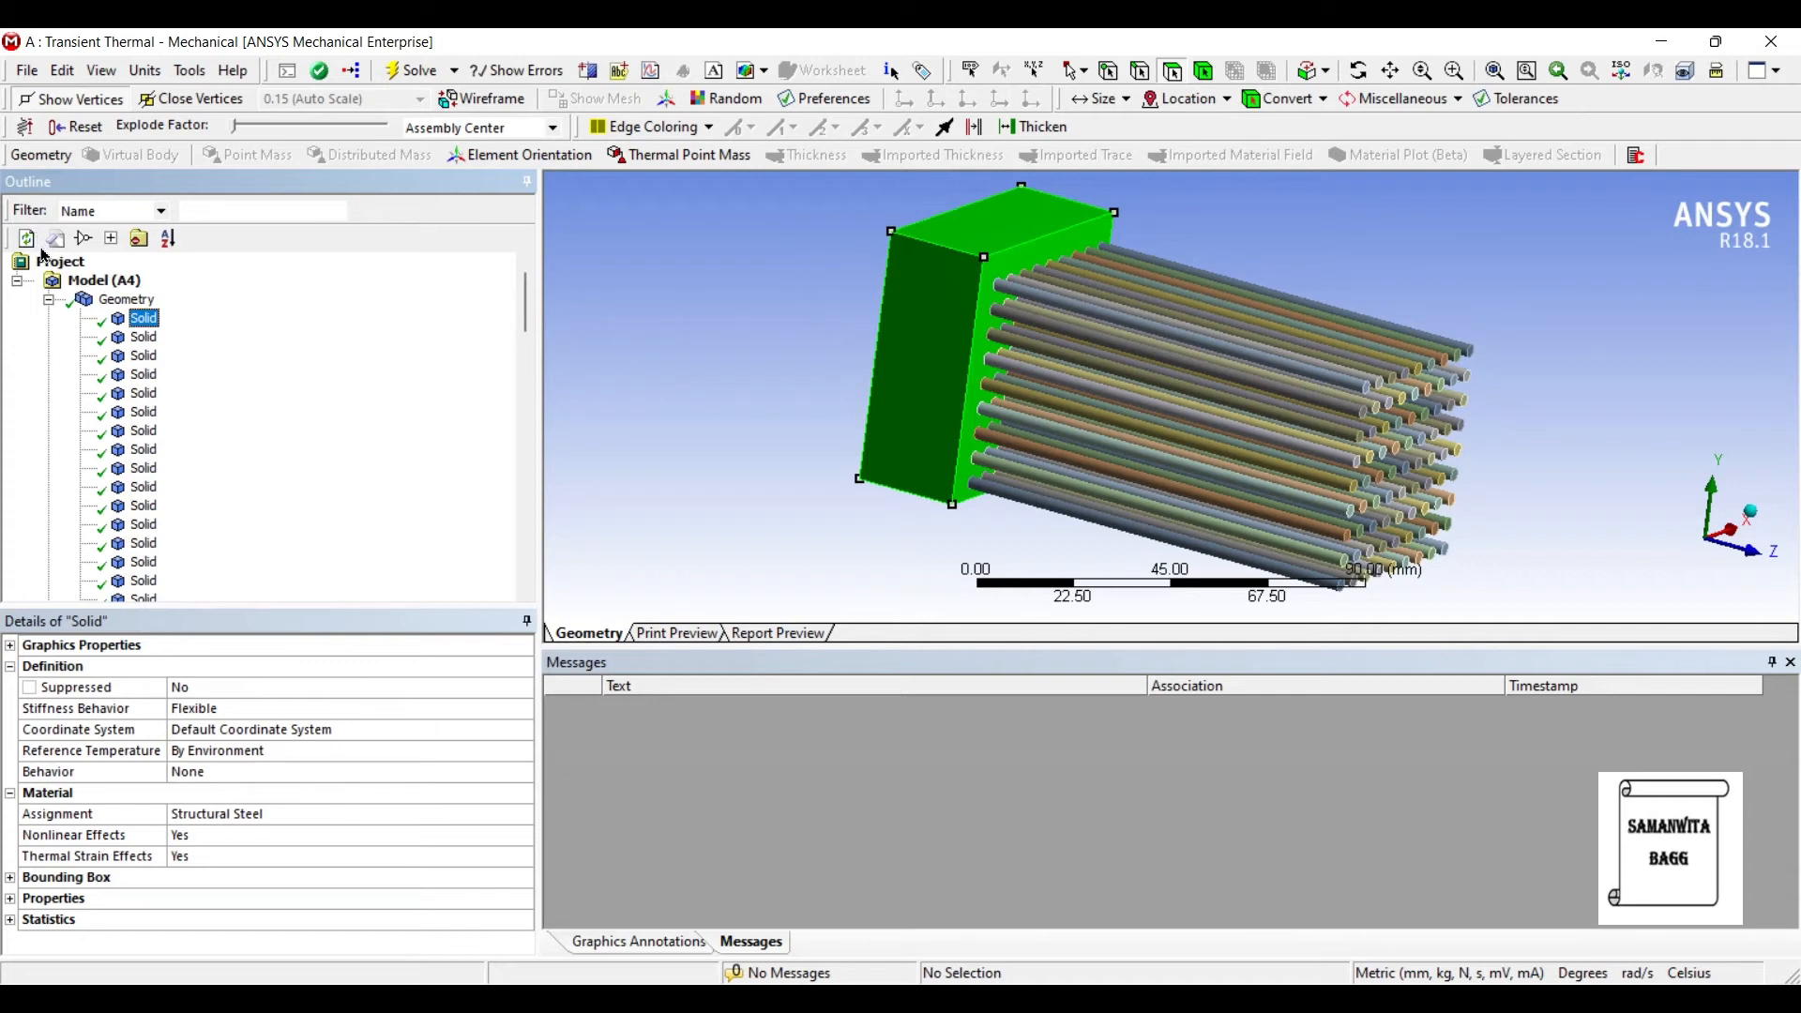
click(126, 299)
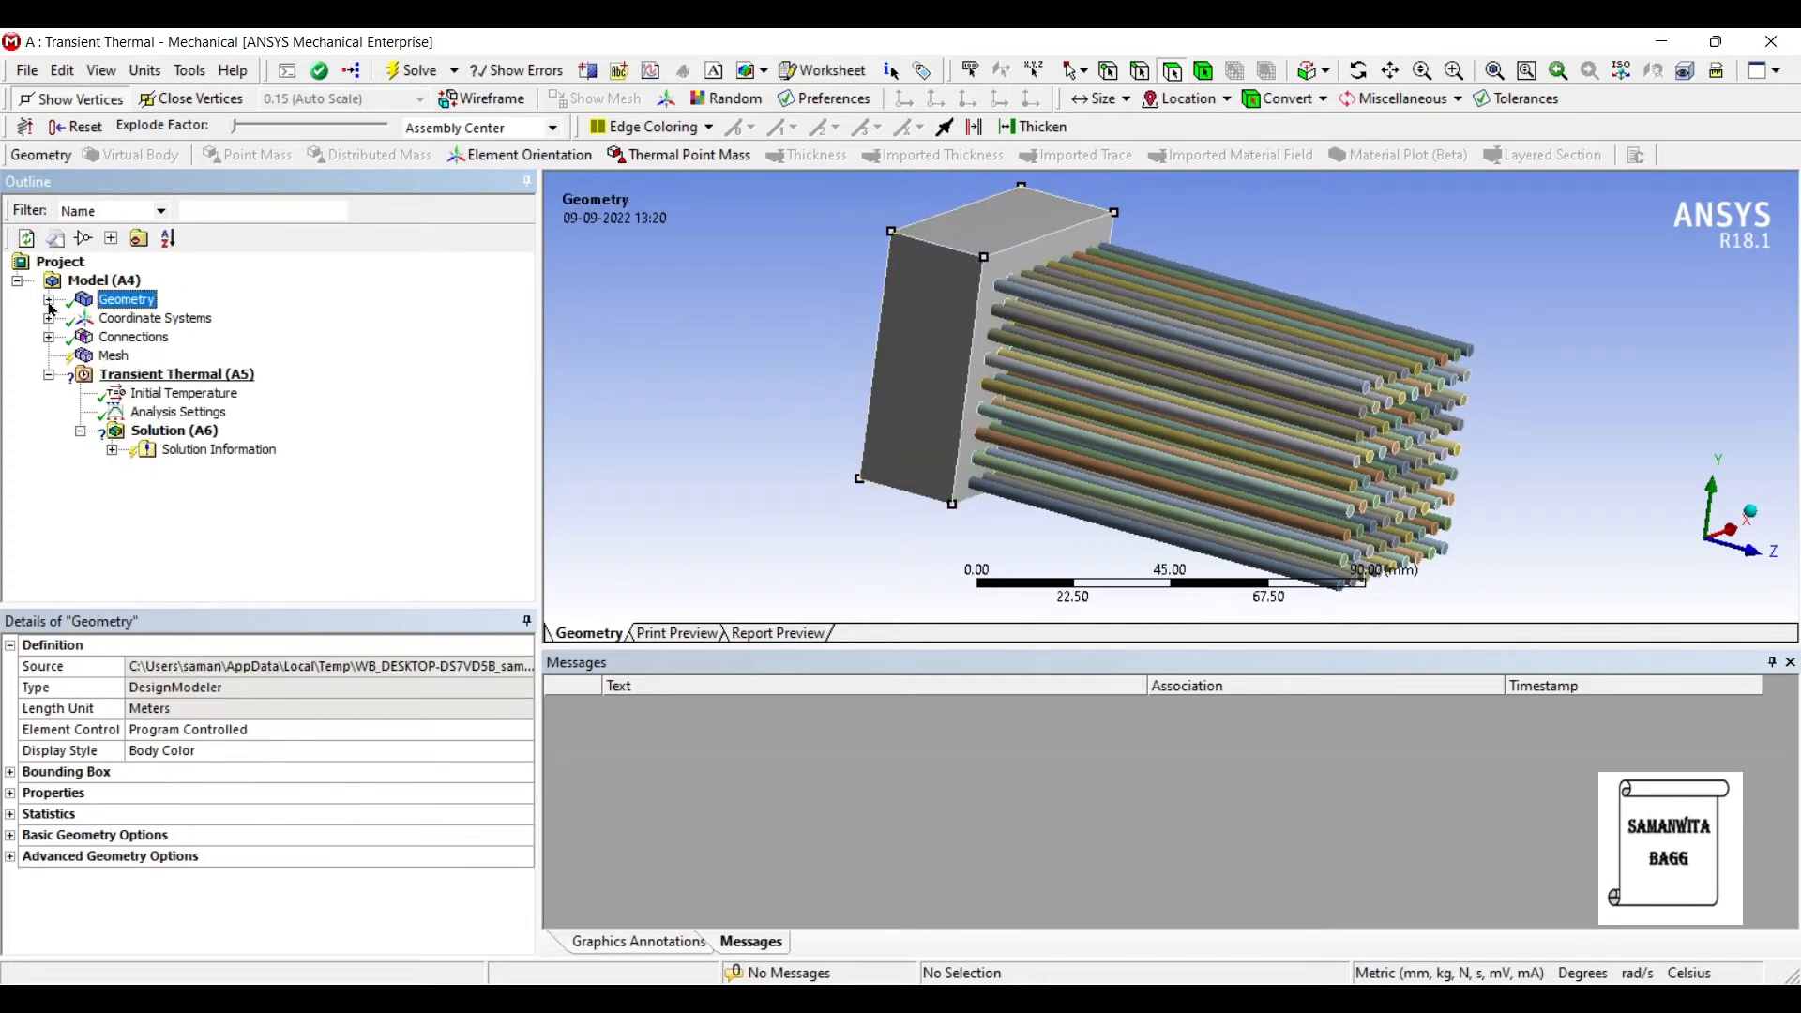
Set the mesh Relevance Center to Fine and generate the mesh on the wall and pins.
click(112, 354)
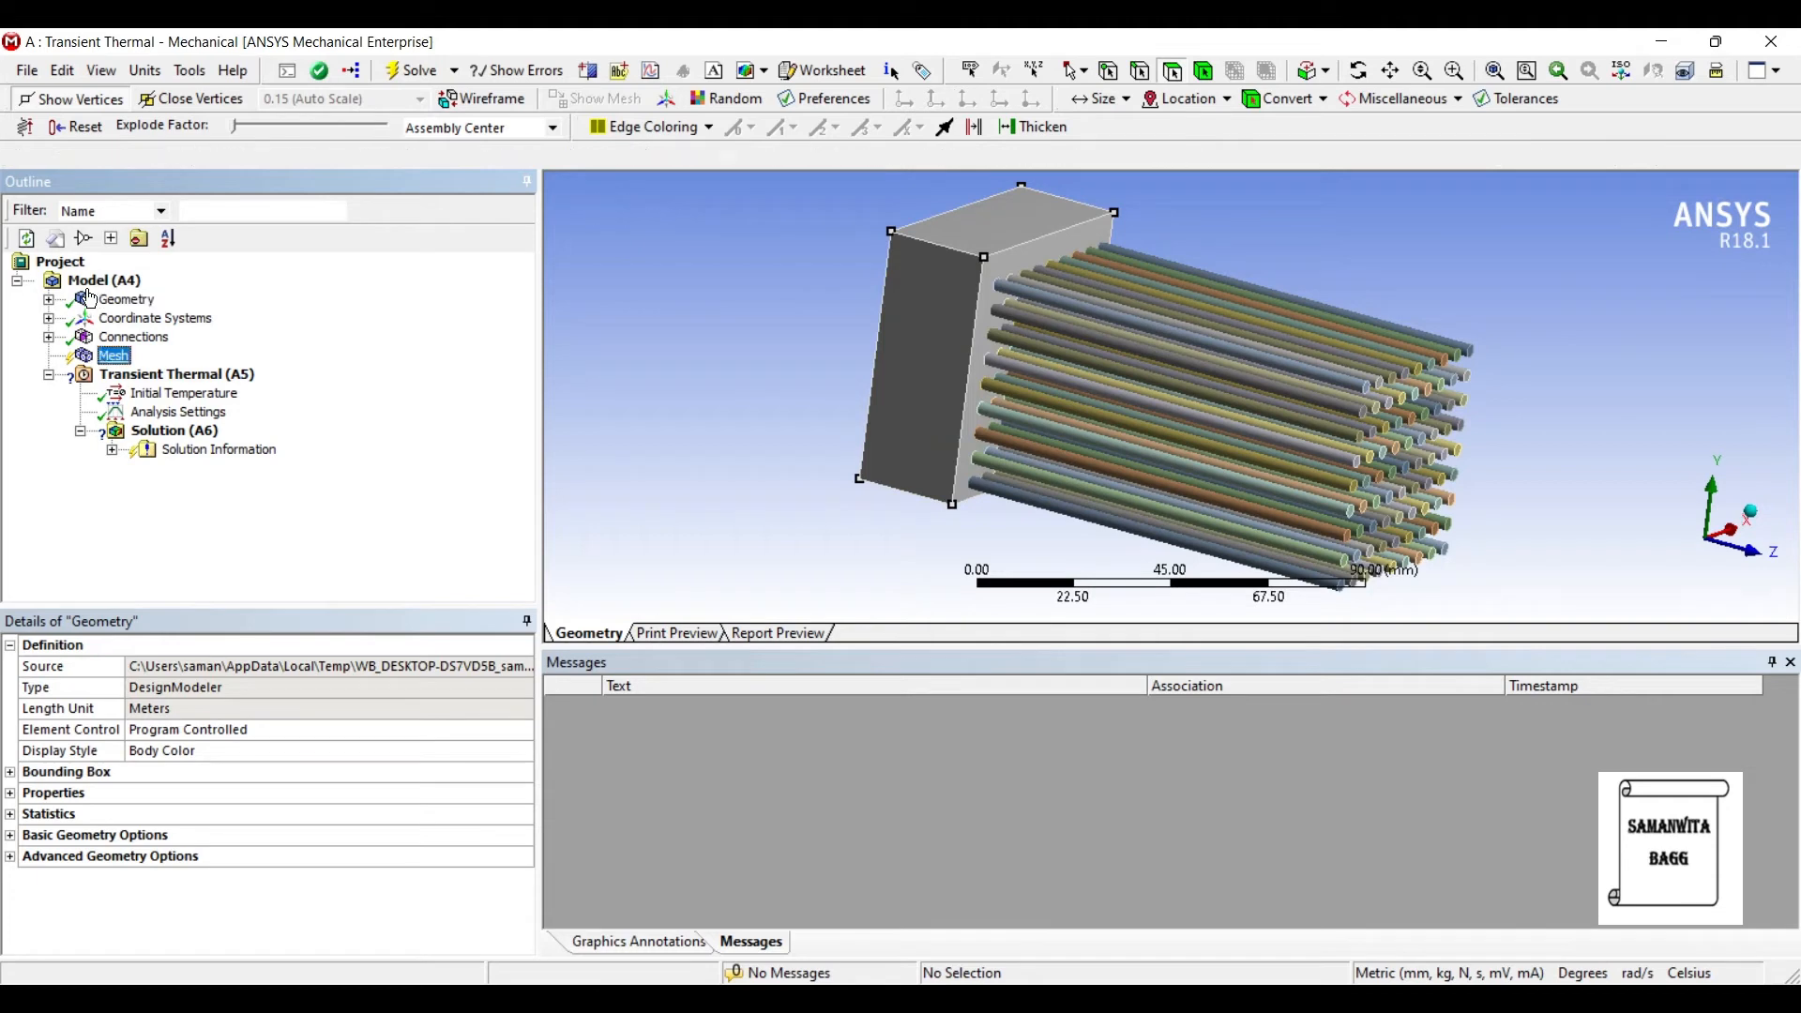
click(112, 355)
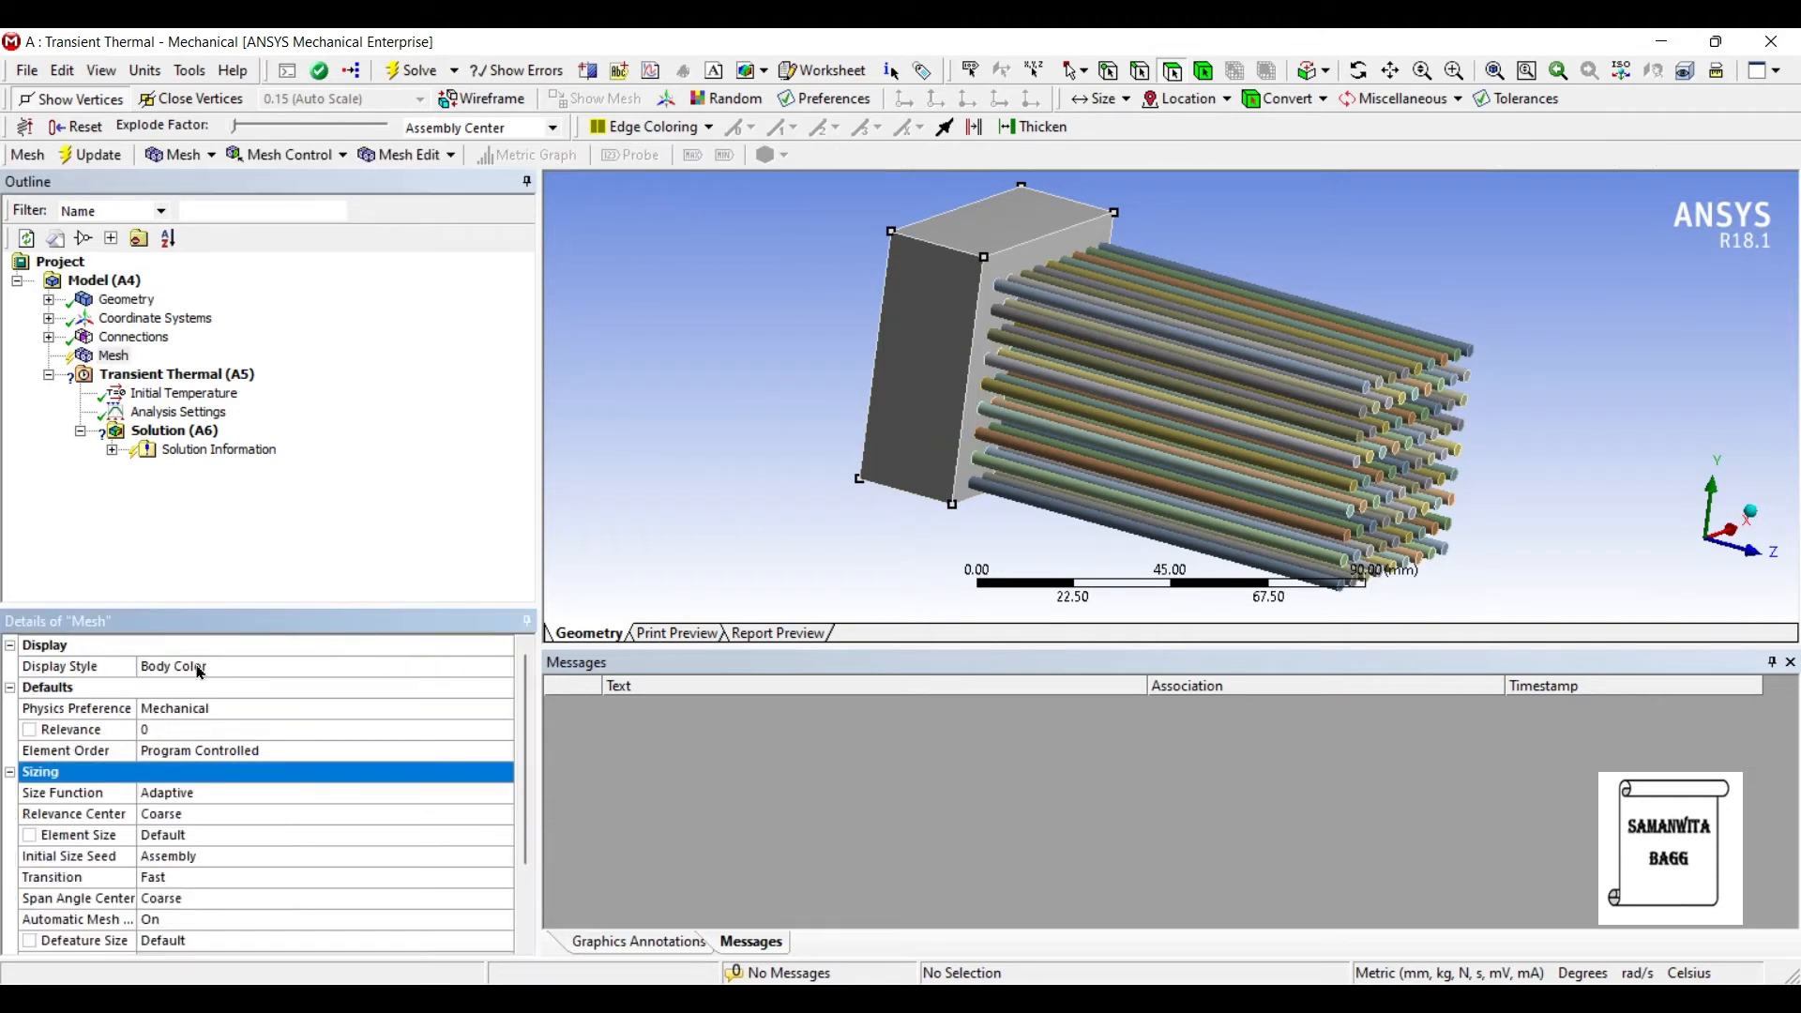
click(501, 812)
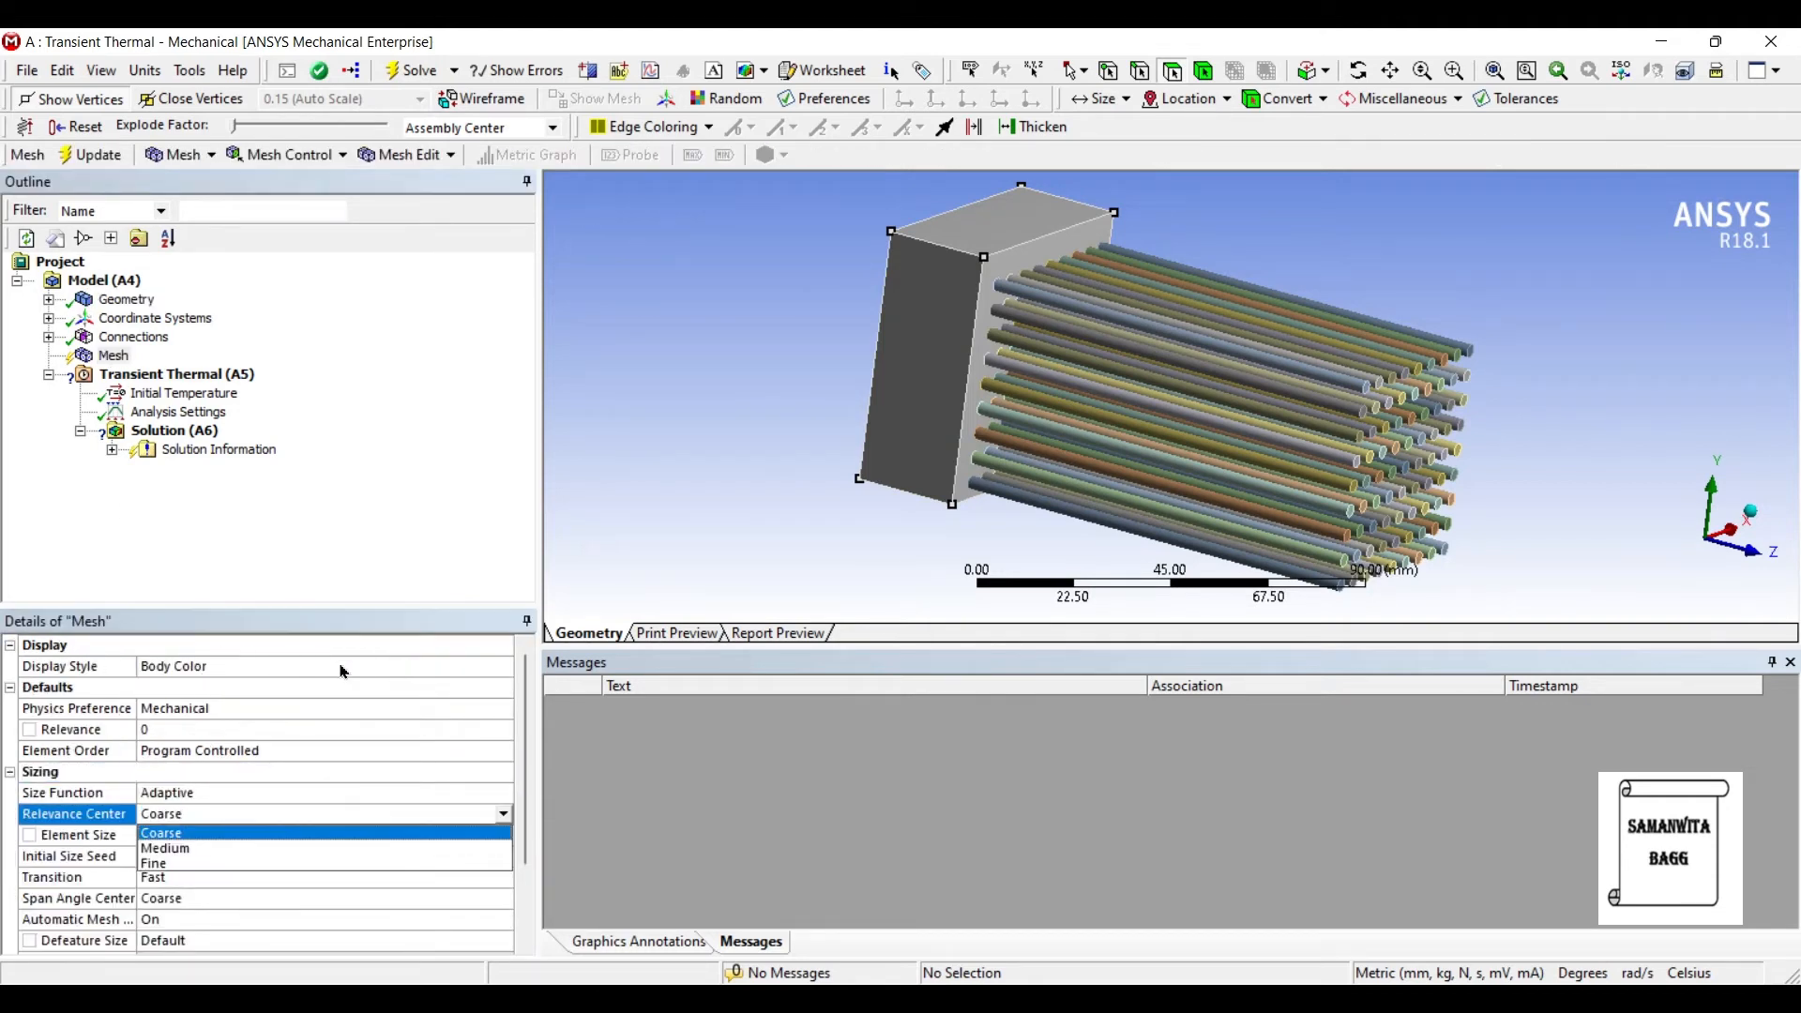
click(152, 863)
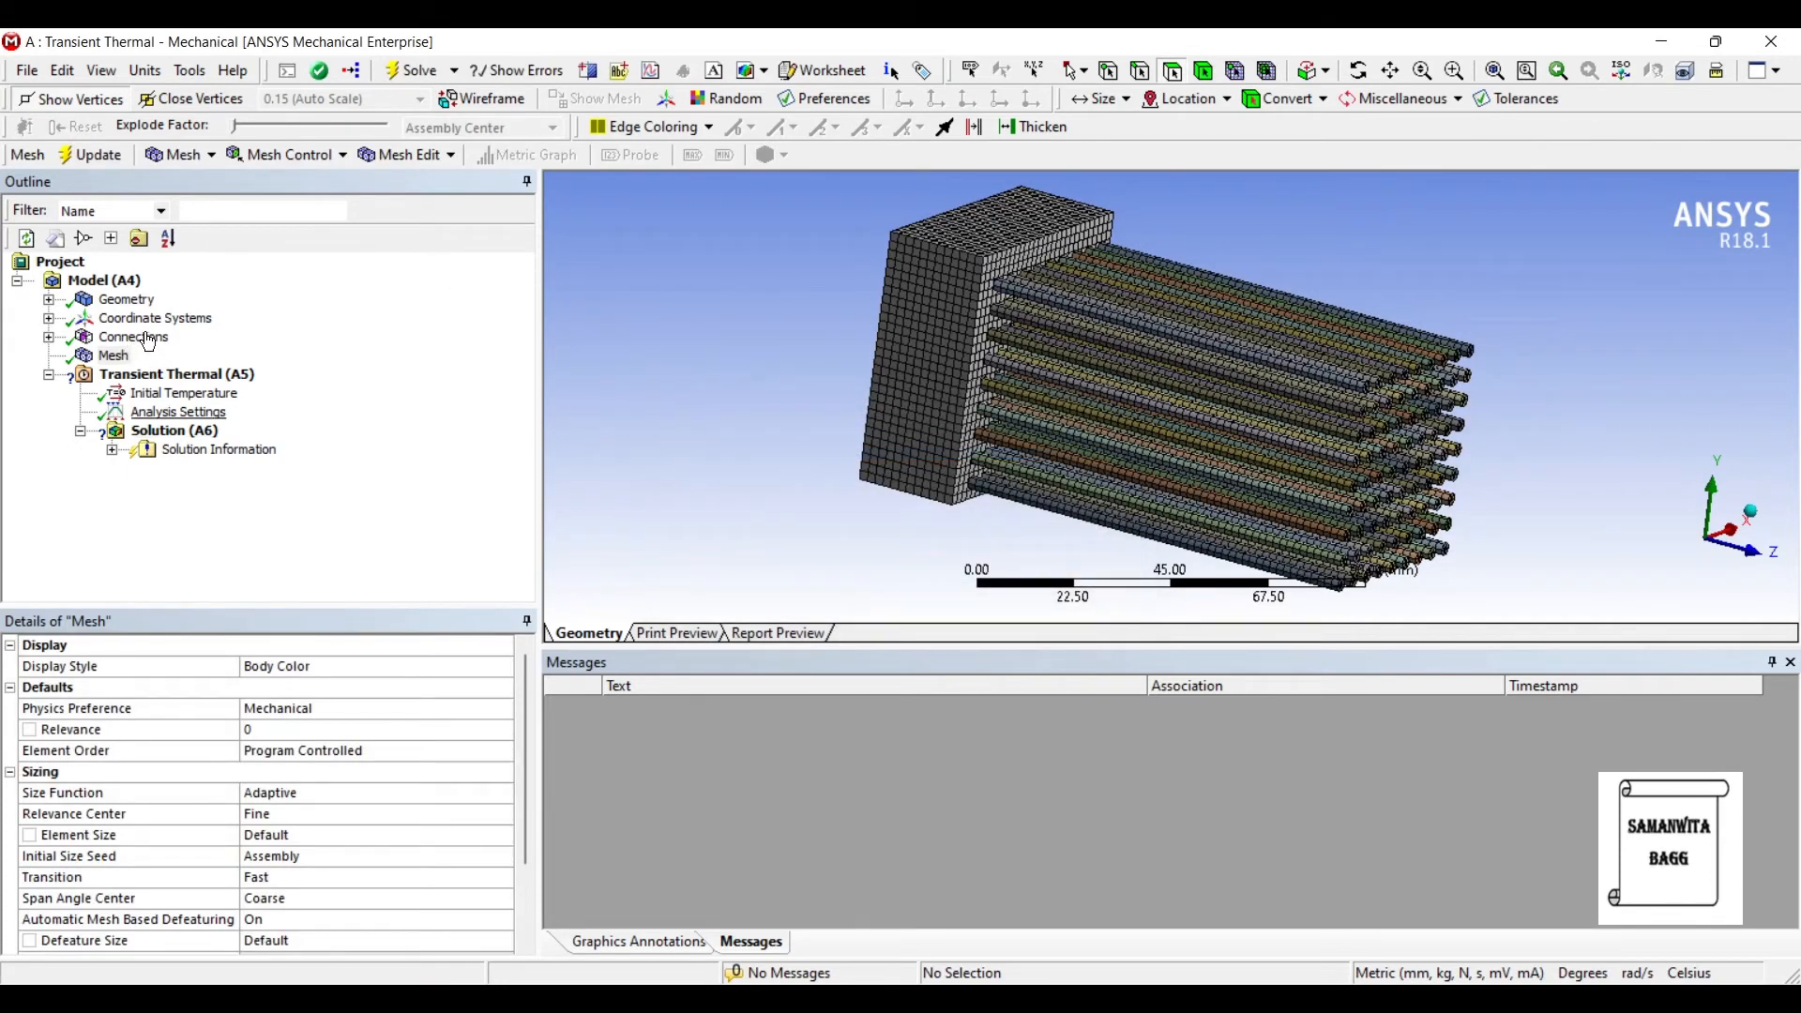
Set Number Of Steps to 15 in the transient Analysis Settings.
click(179, 411)
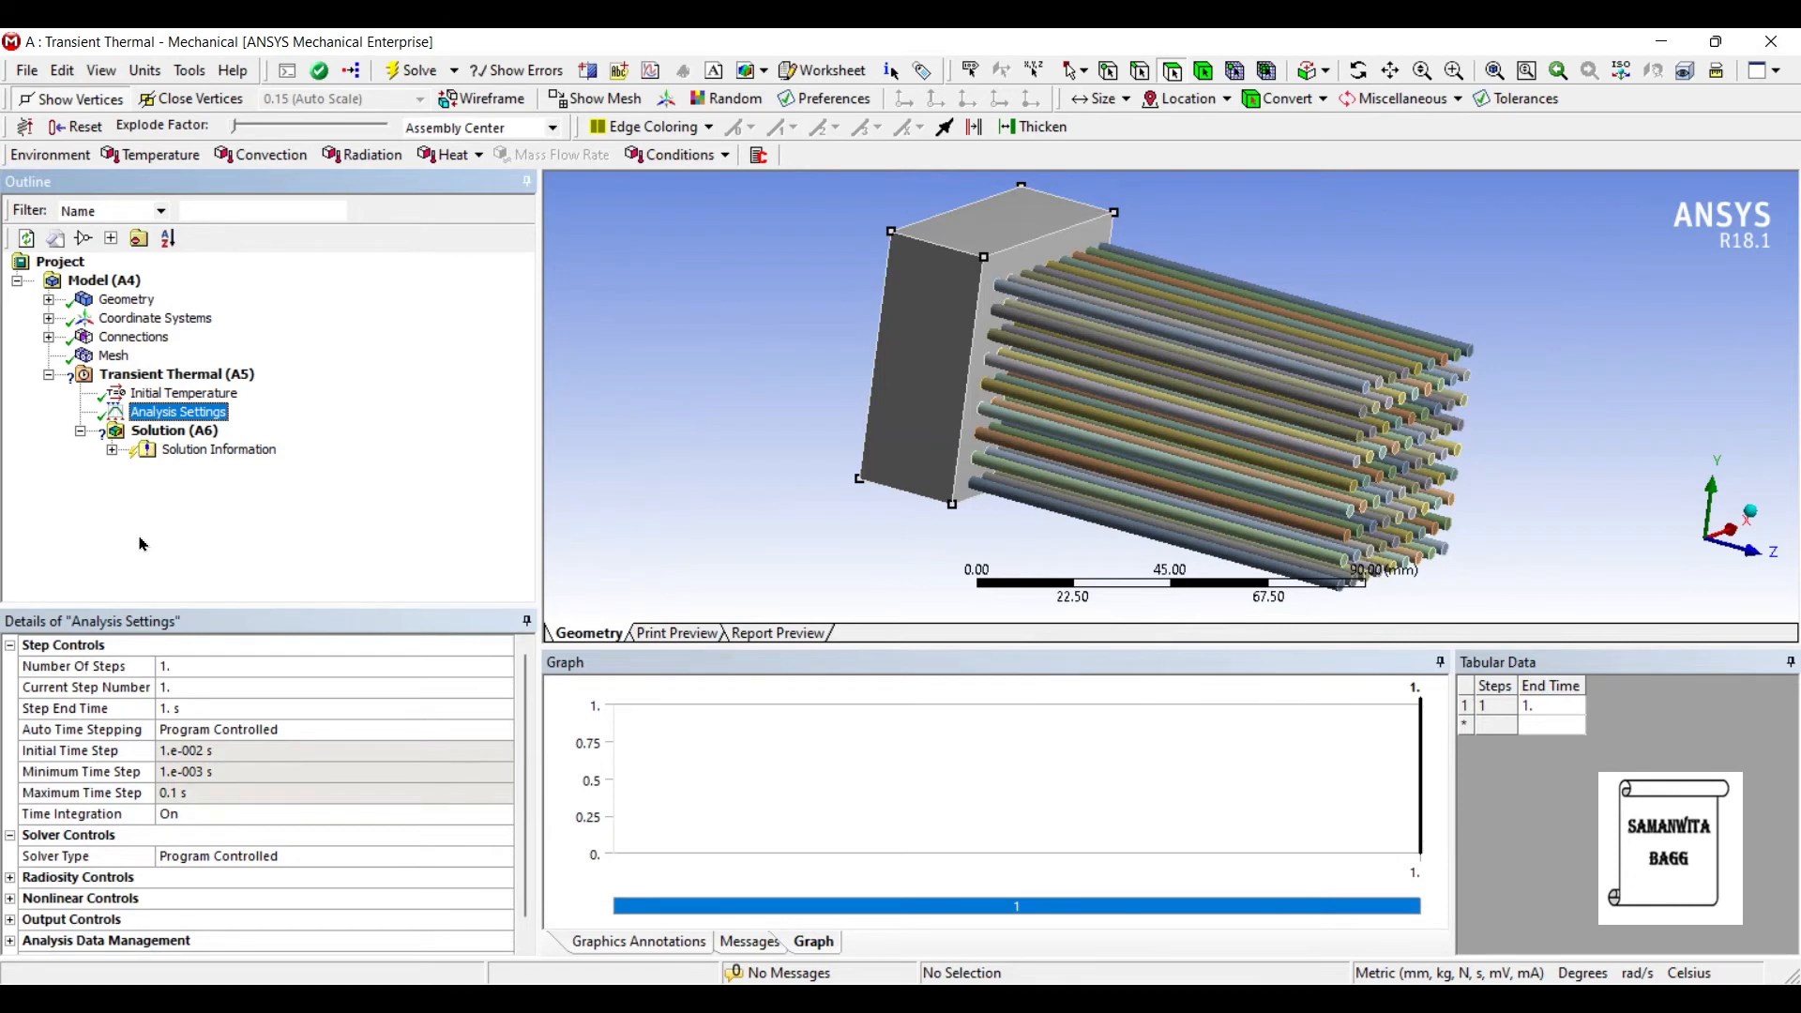
click(334, 666)
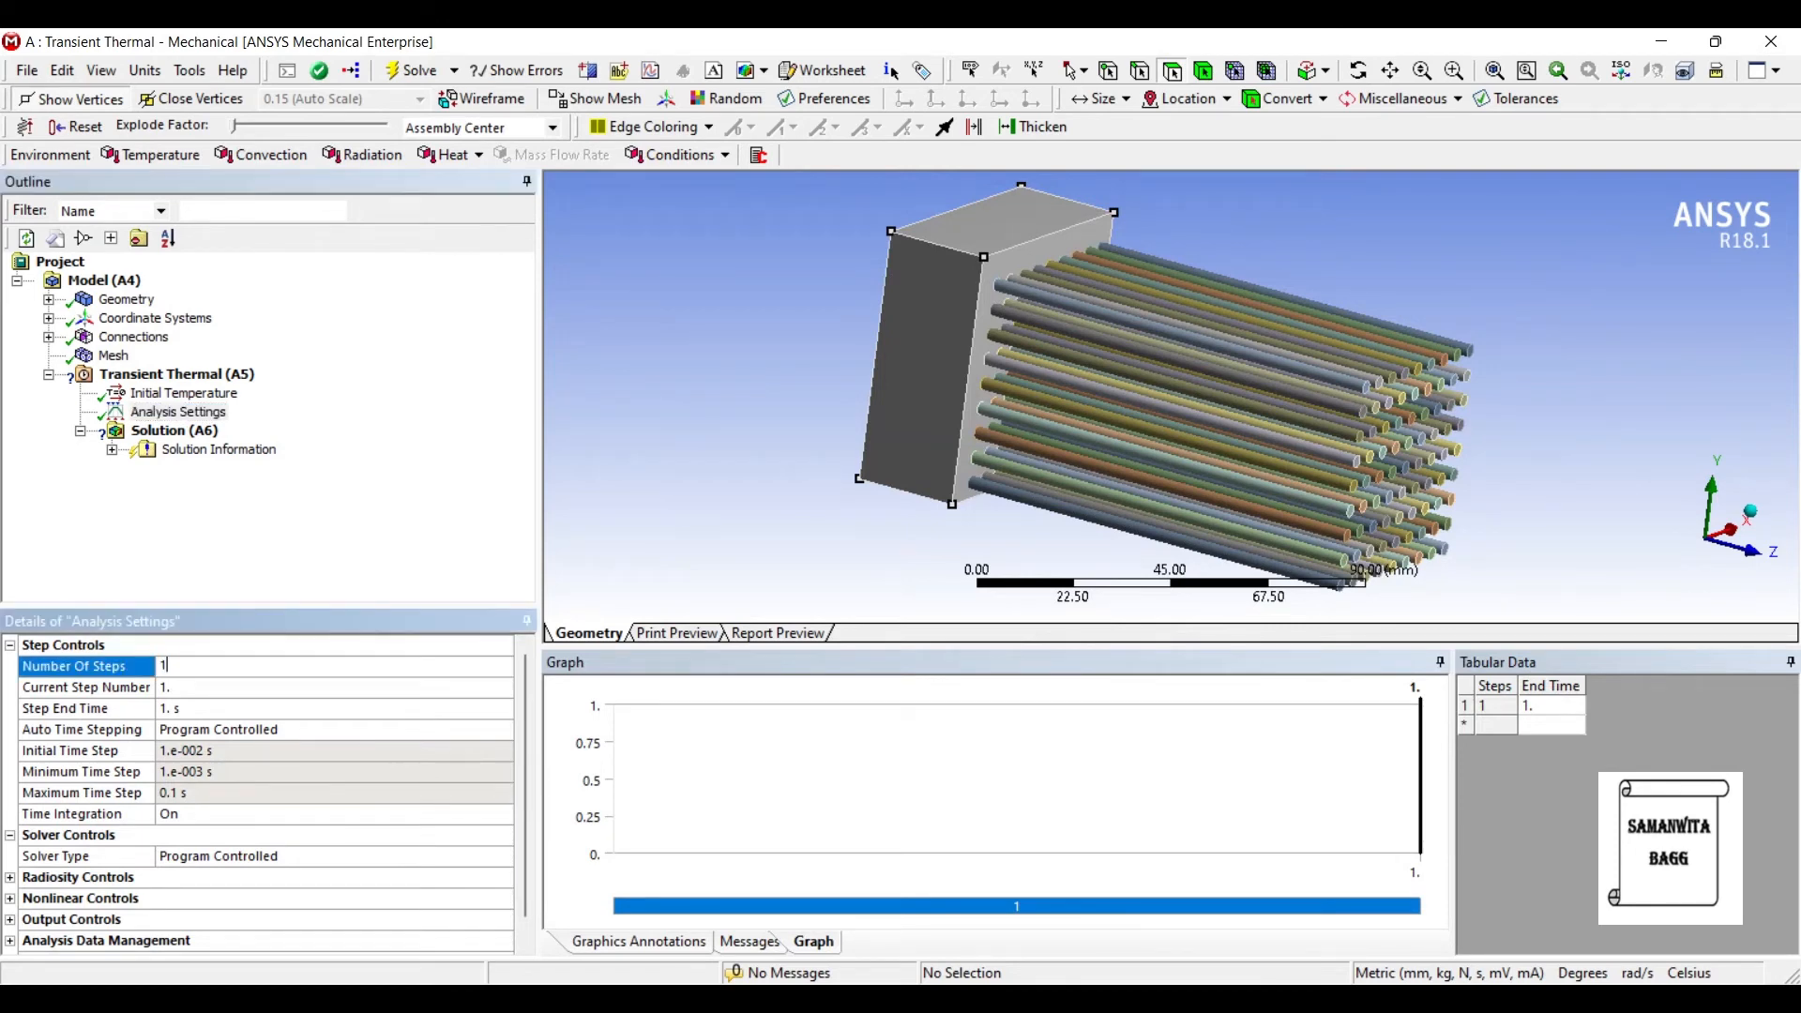
text(15.)
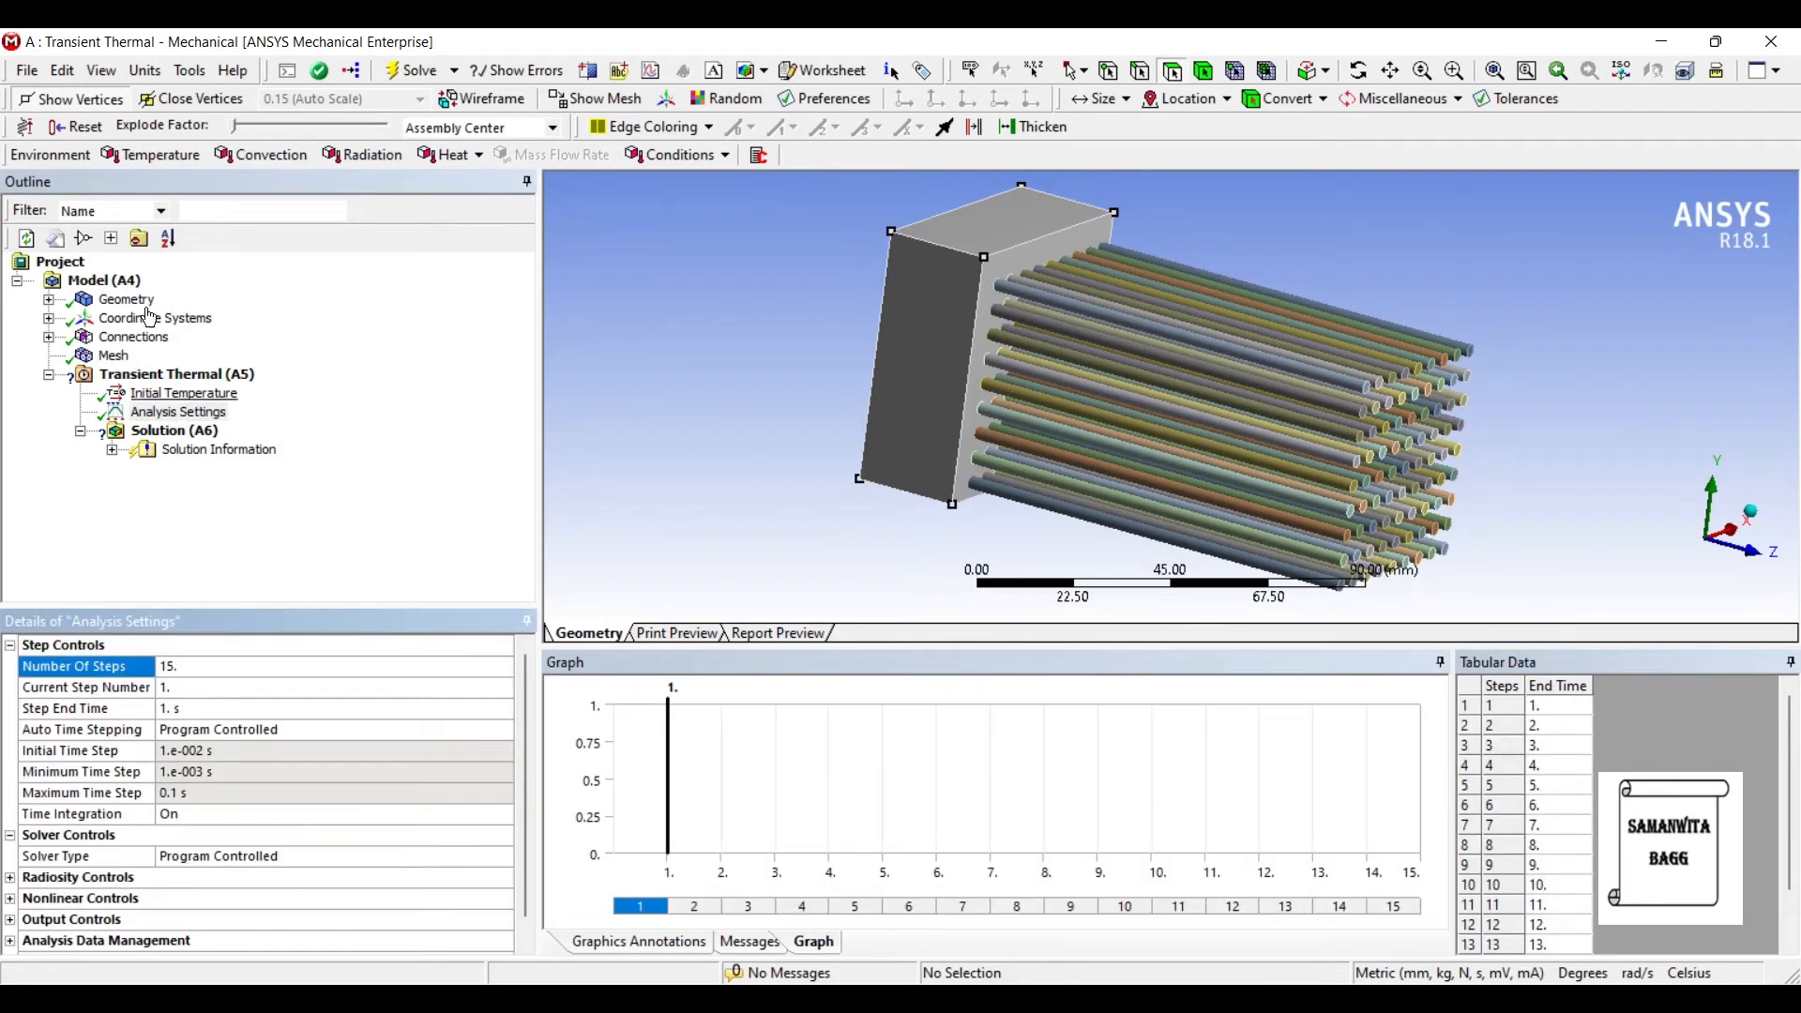
click(176, 373)
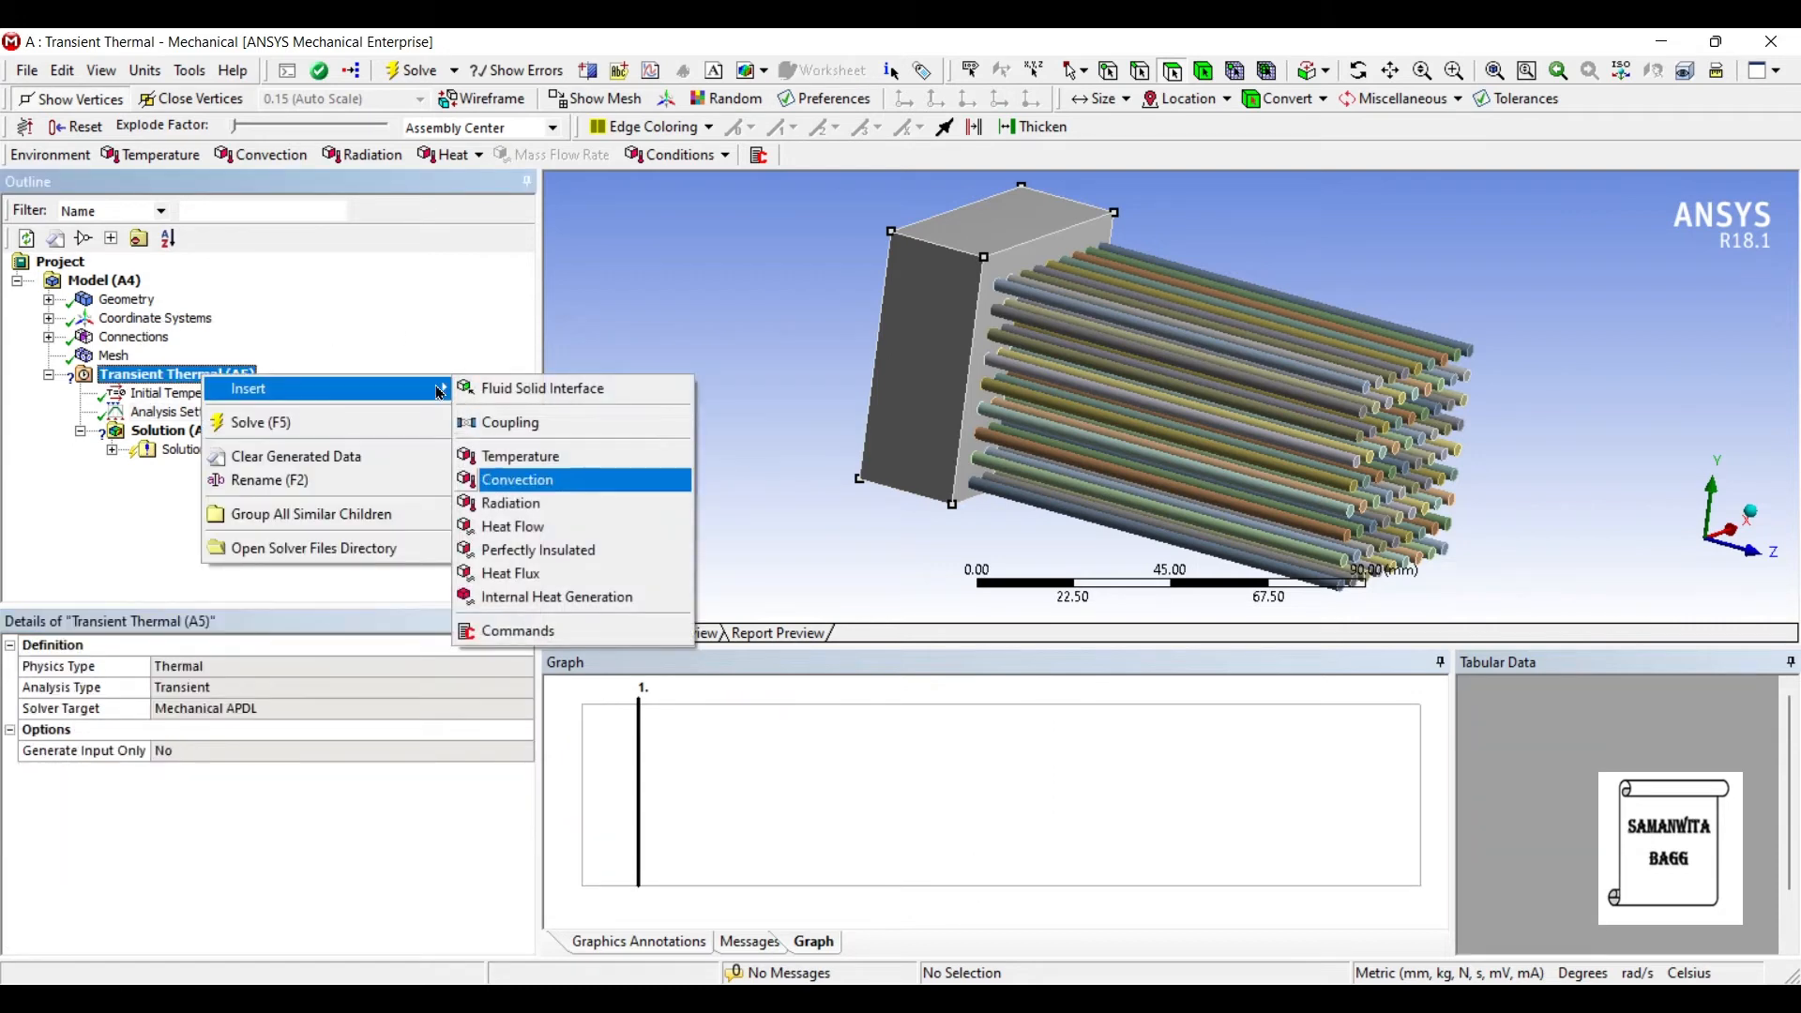
Apply a 500 °C temperature load to the fin-side wall face across all load steps.
click(520, 455)
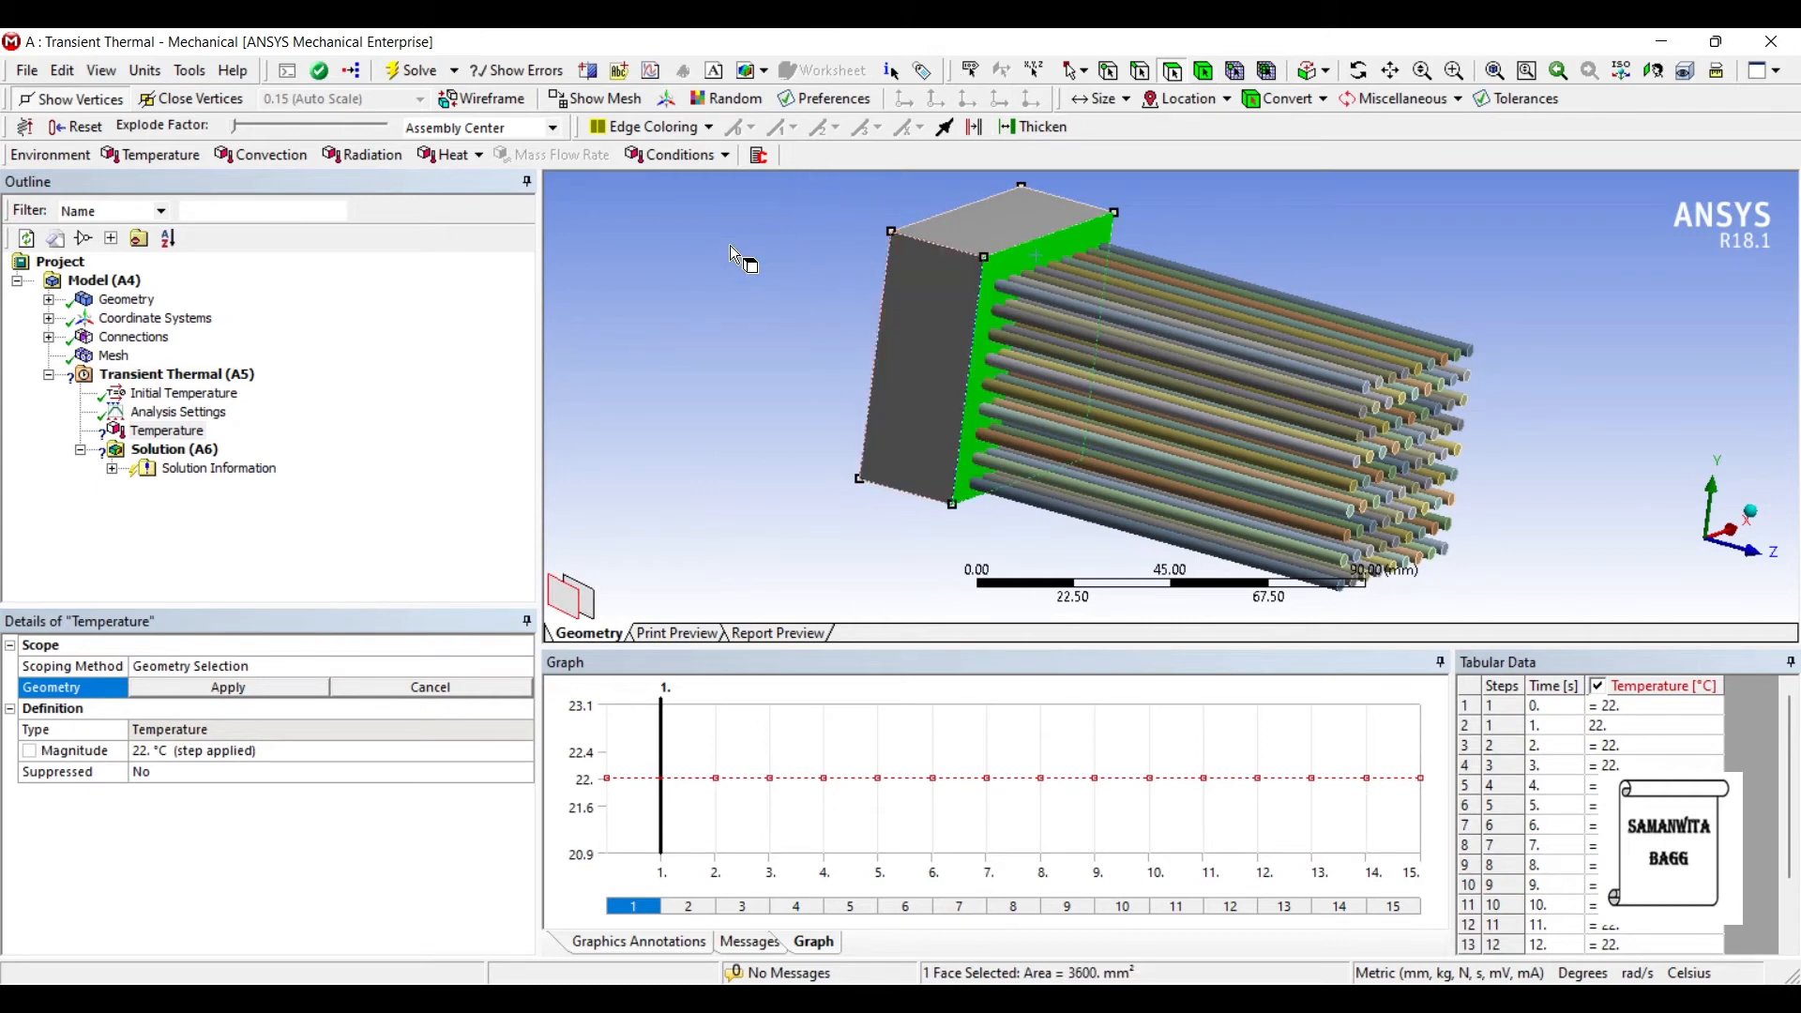
click(227, 687)
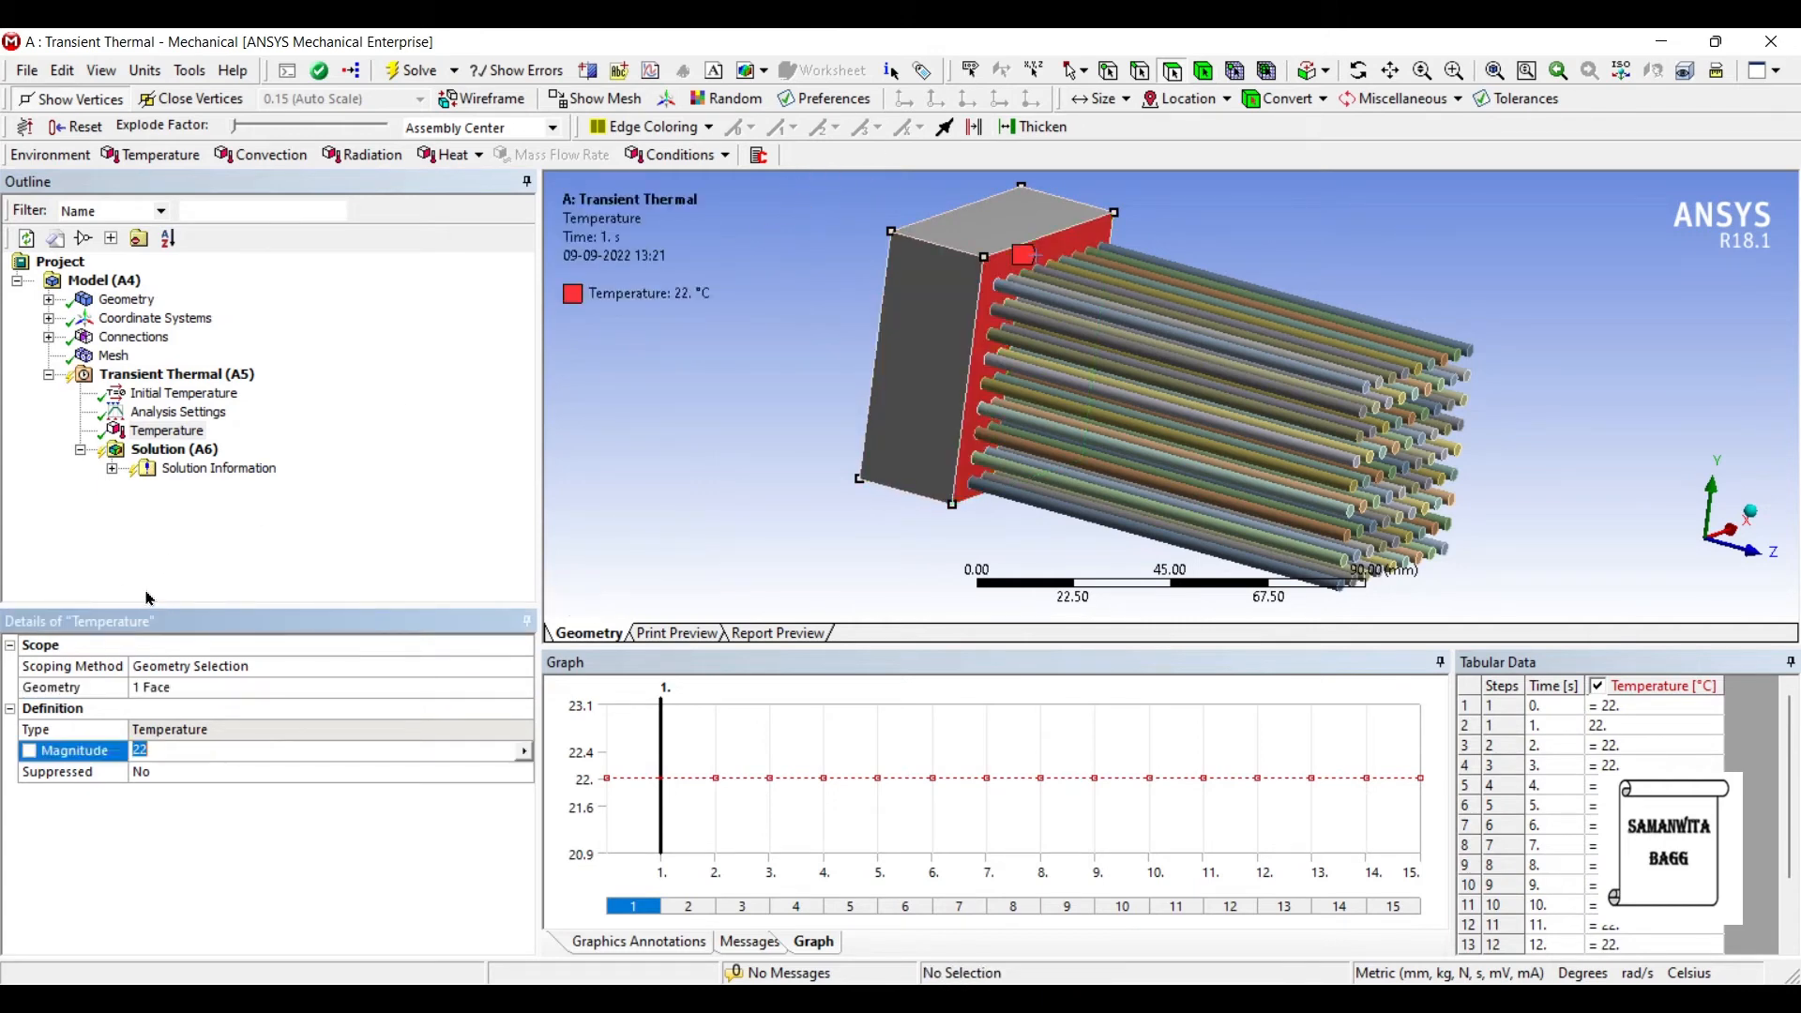
text(500. °C (step applied)
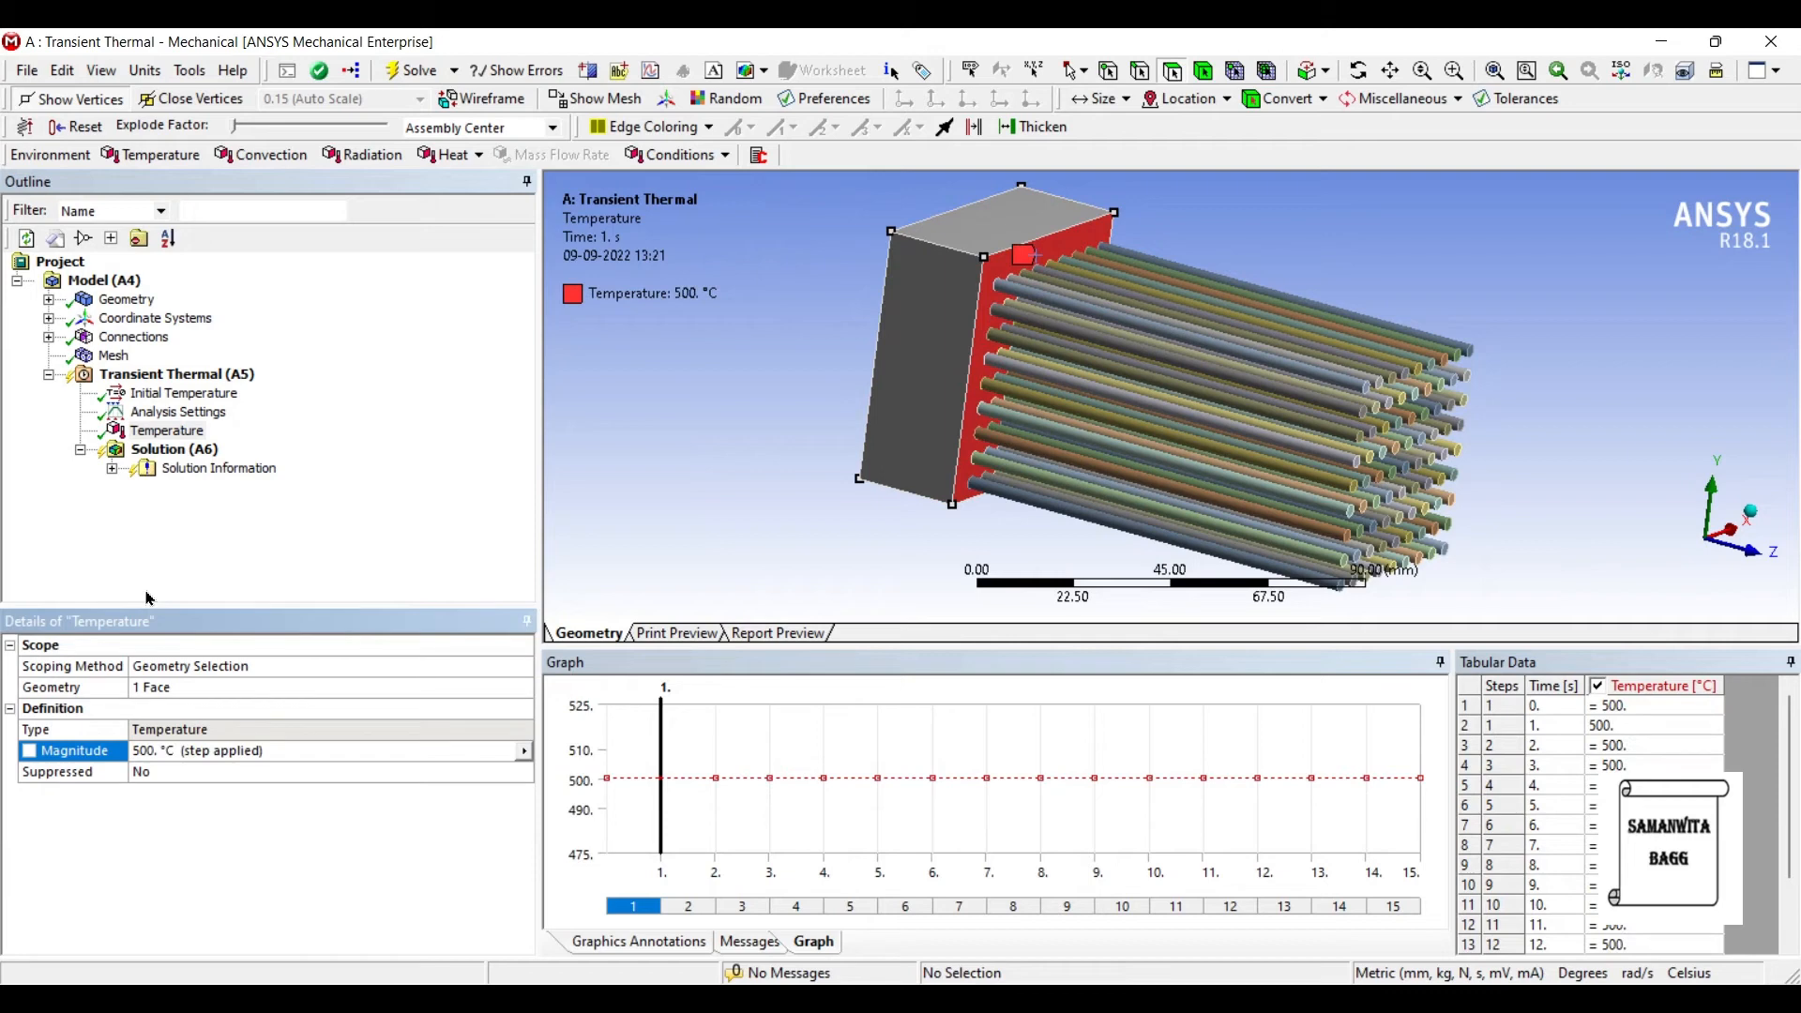
click(184, 392)
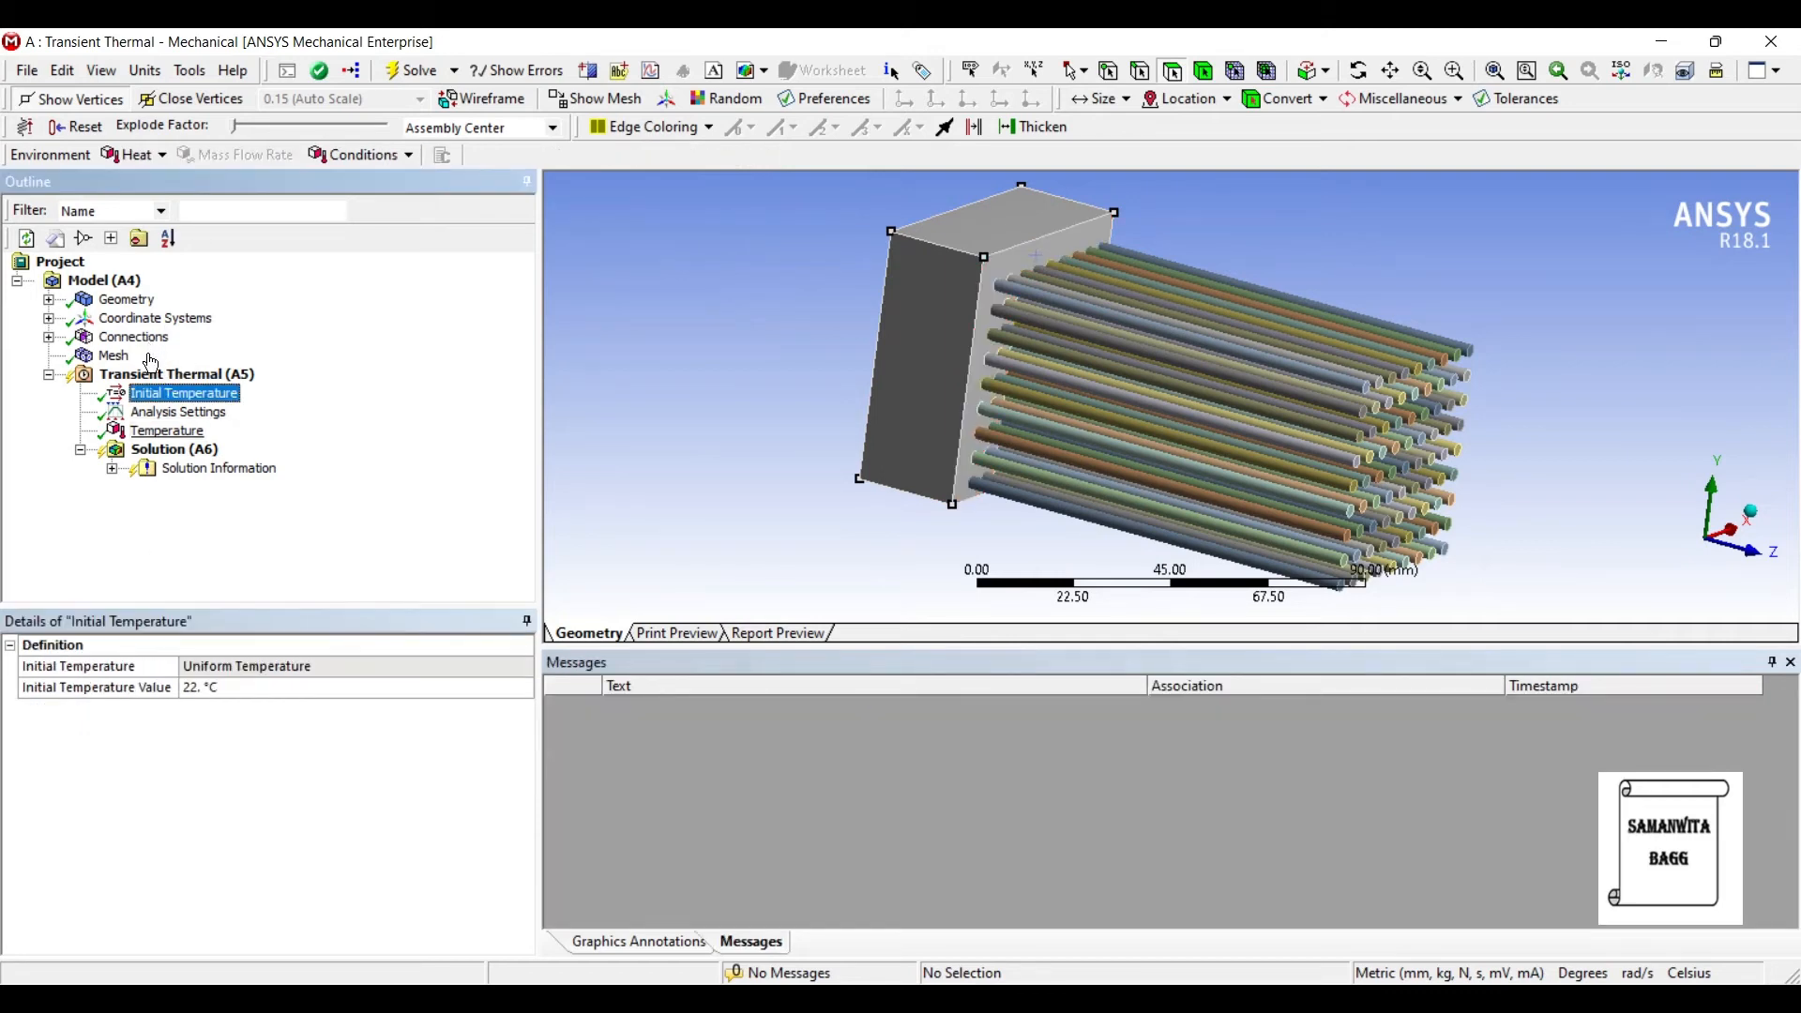
Insert a Temperature result under Solution and solve the transient thermal analysis.
right_click(173, 448)
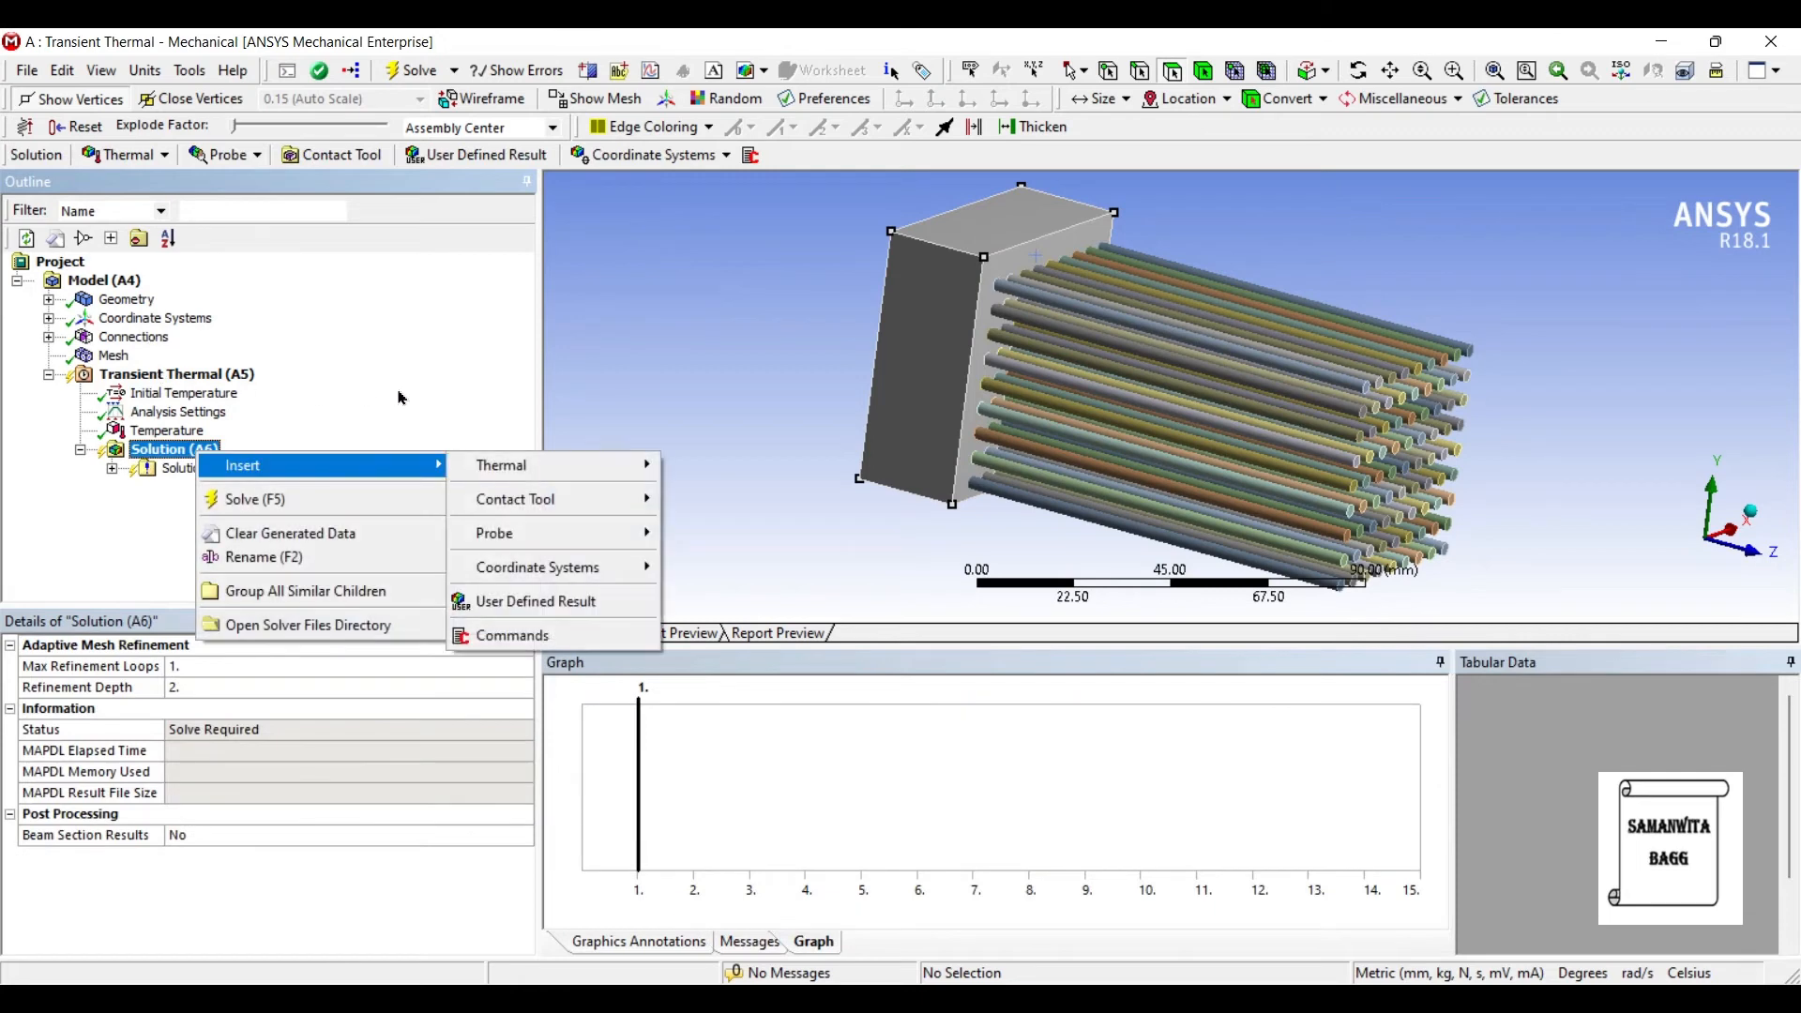
click(499, 465)
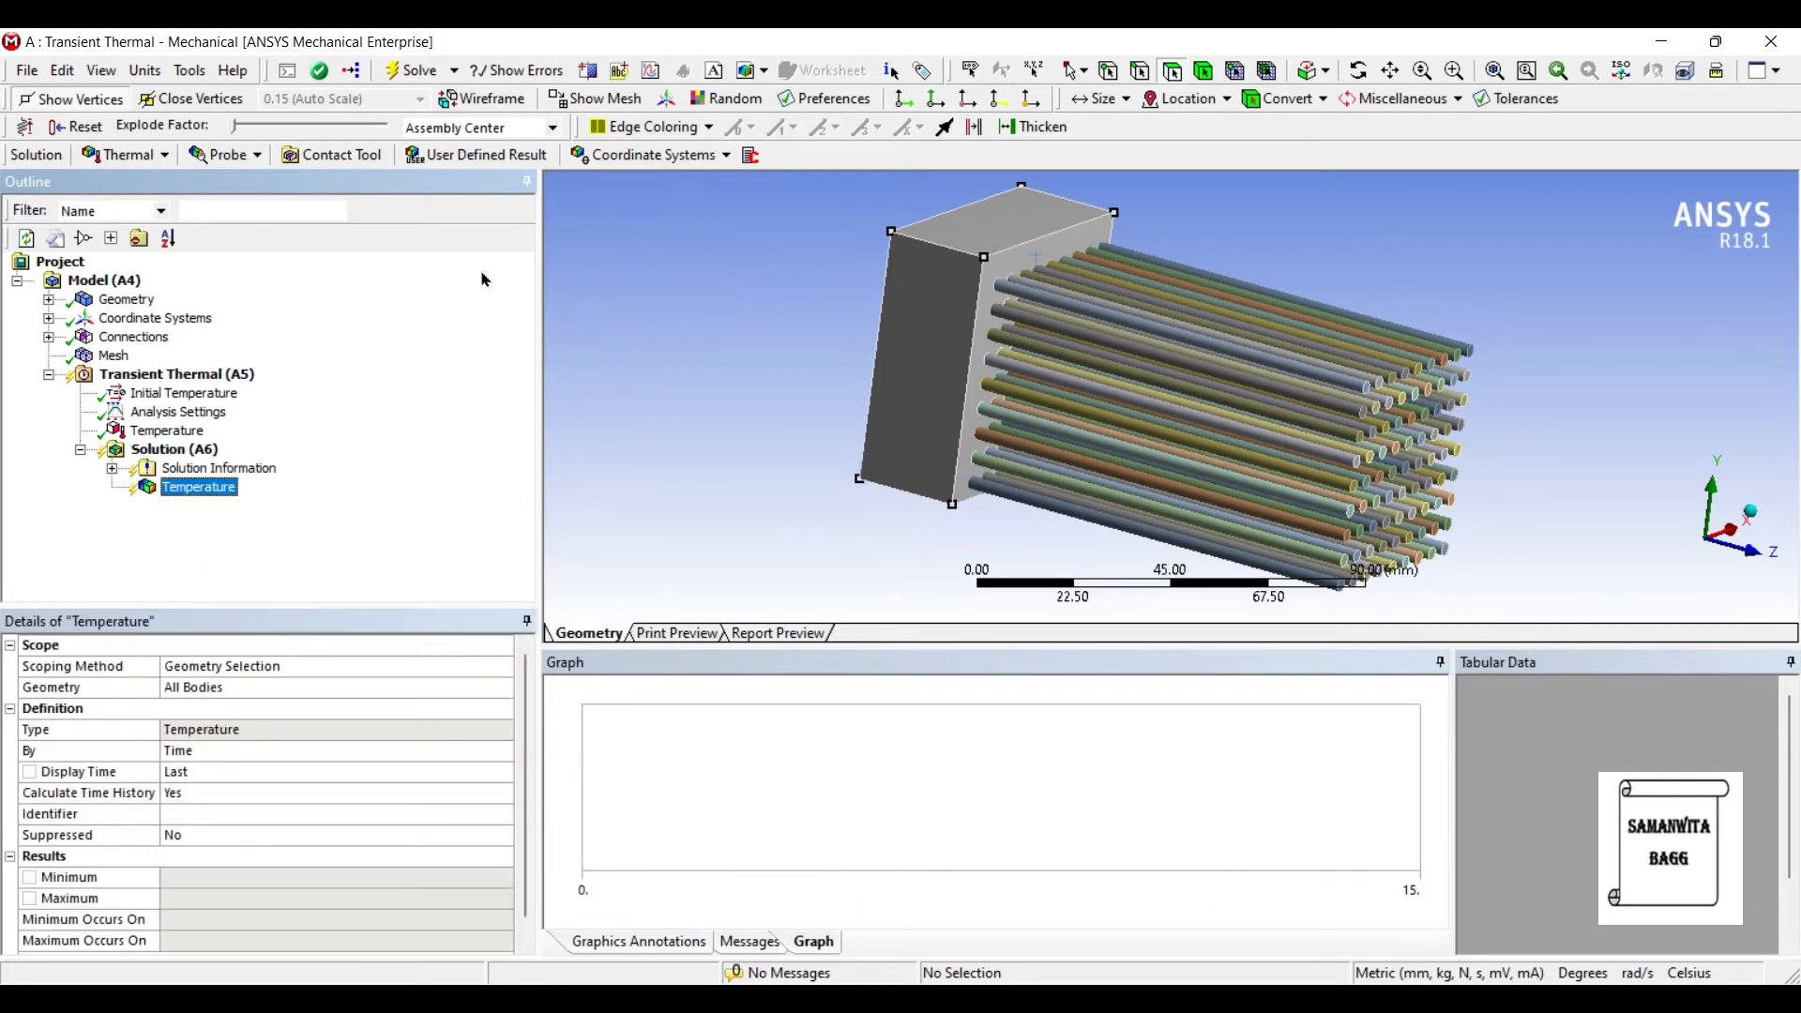
click(172, 449)
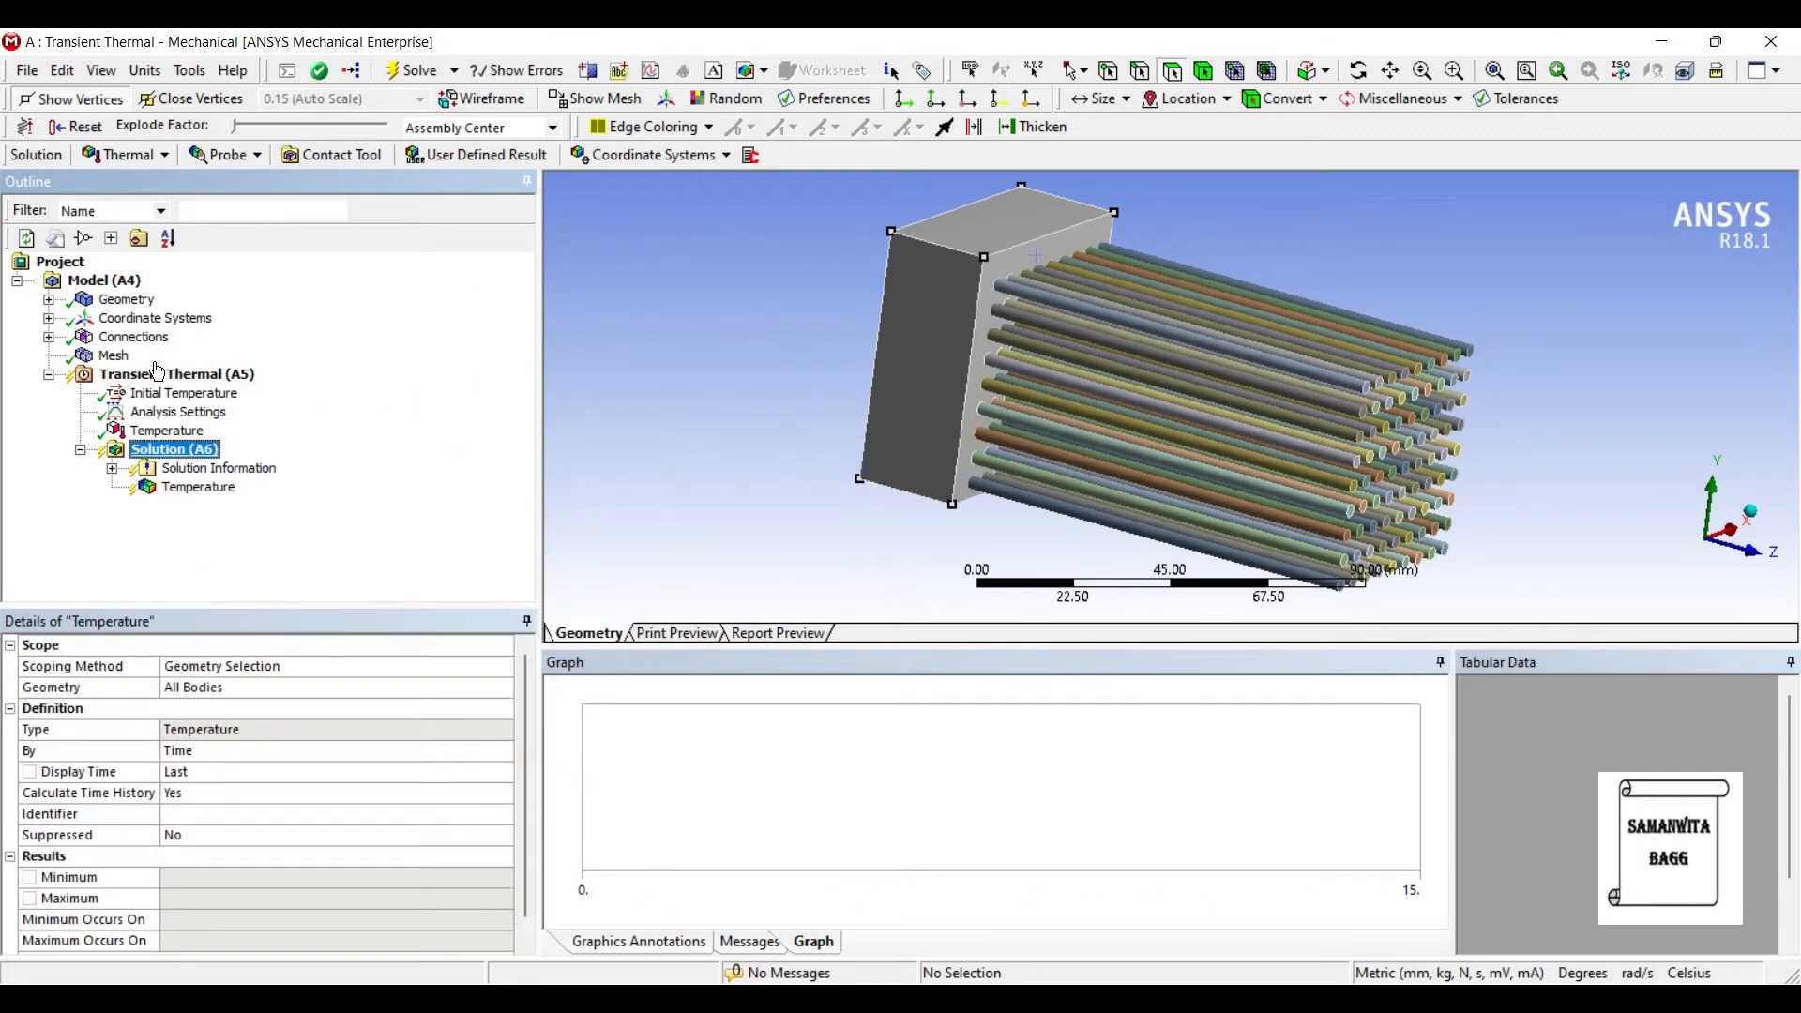
click(173, 449)
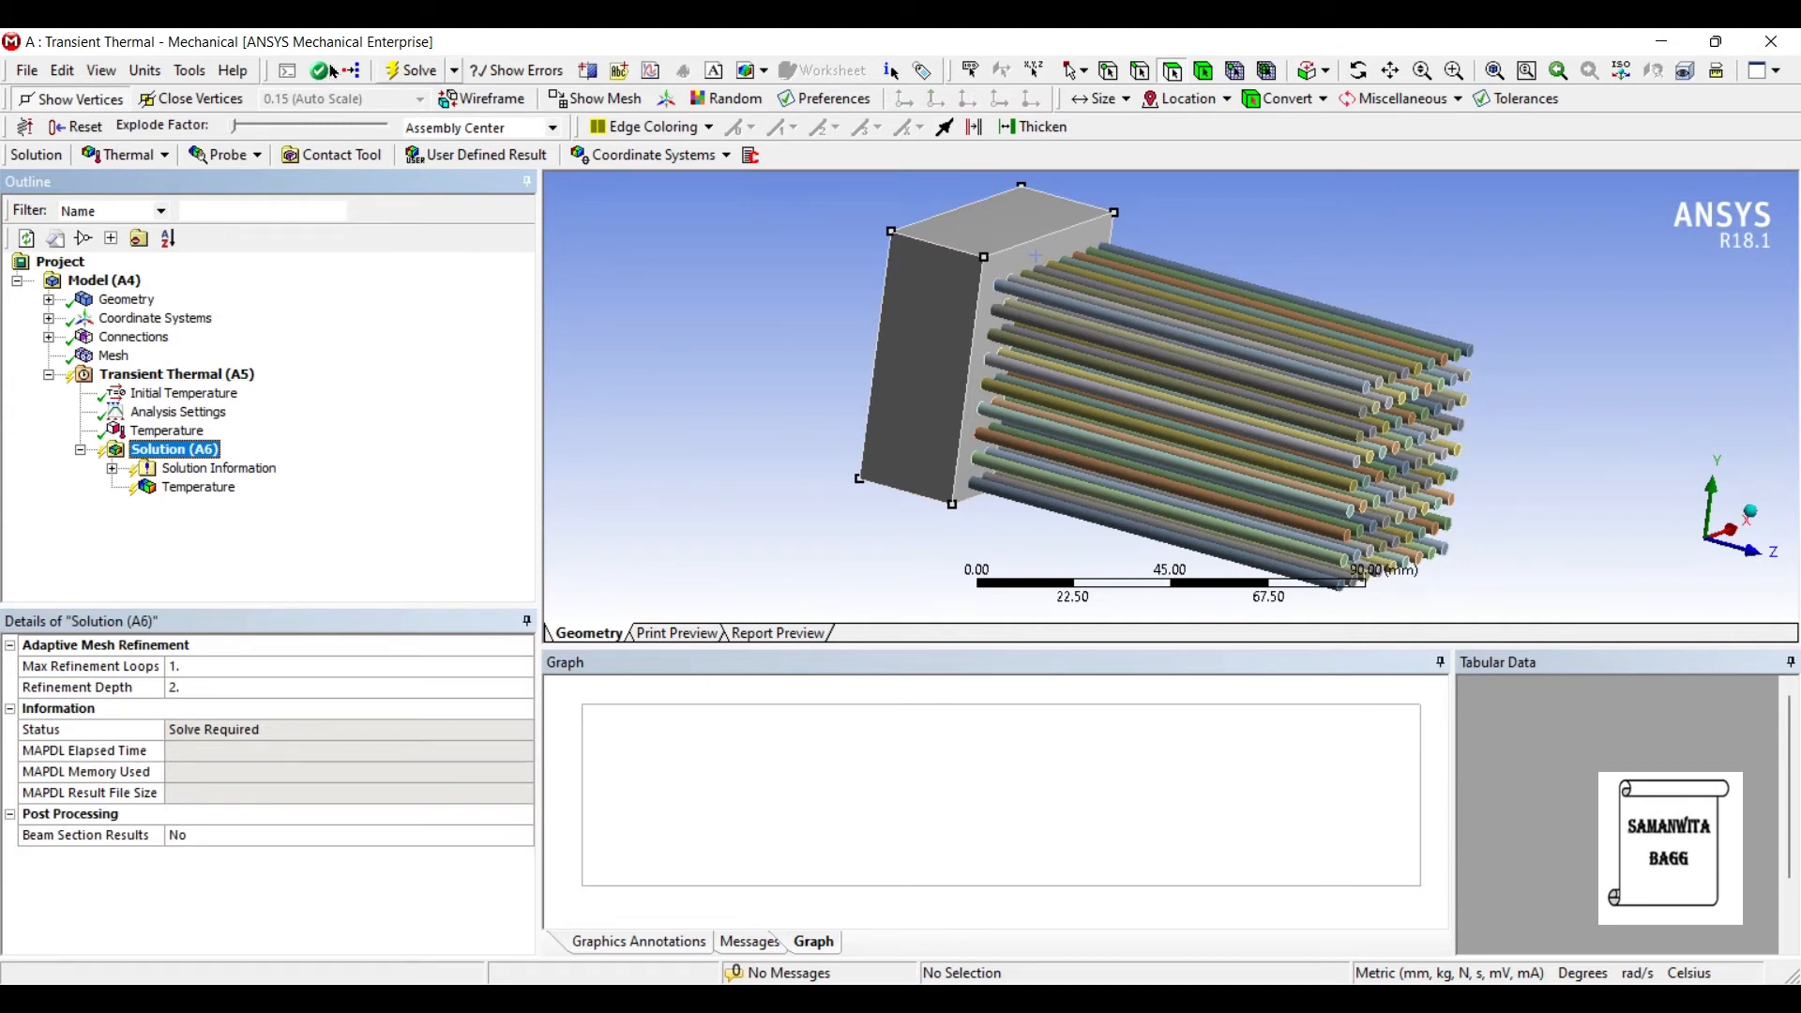
click(411, 69)
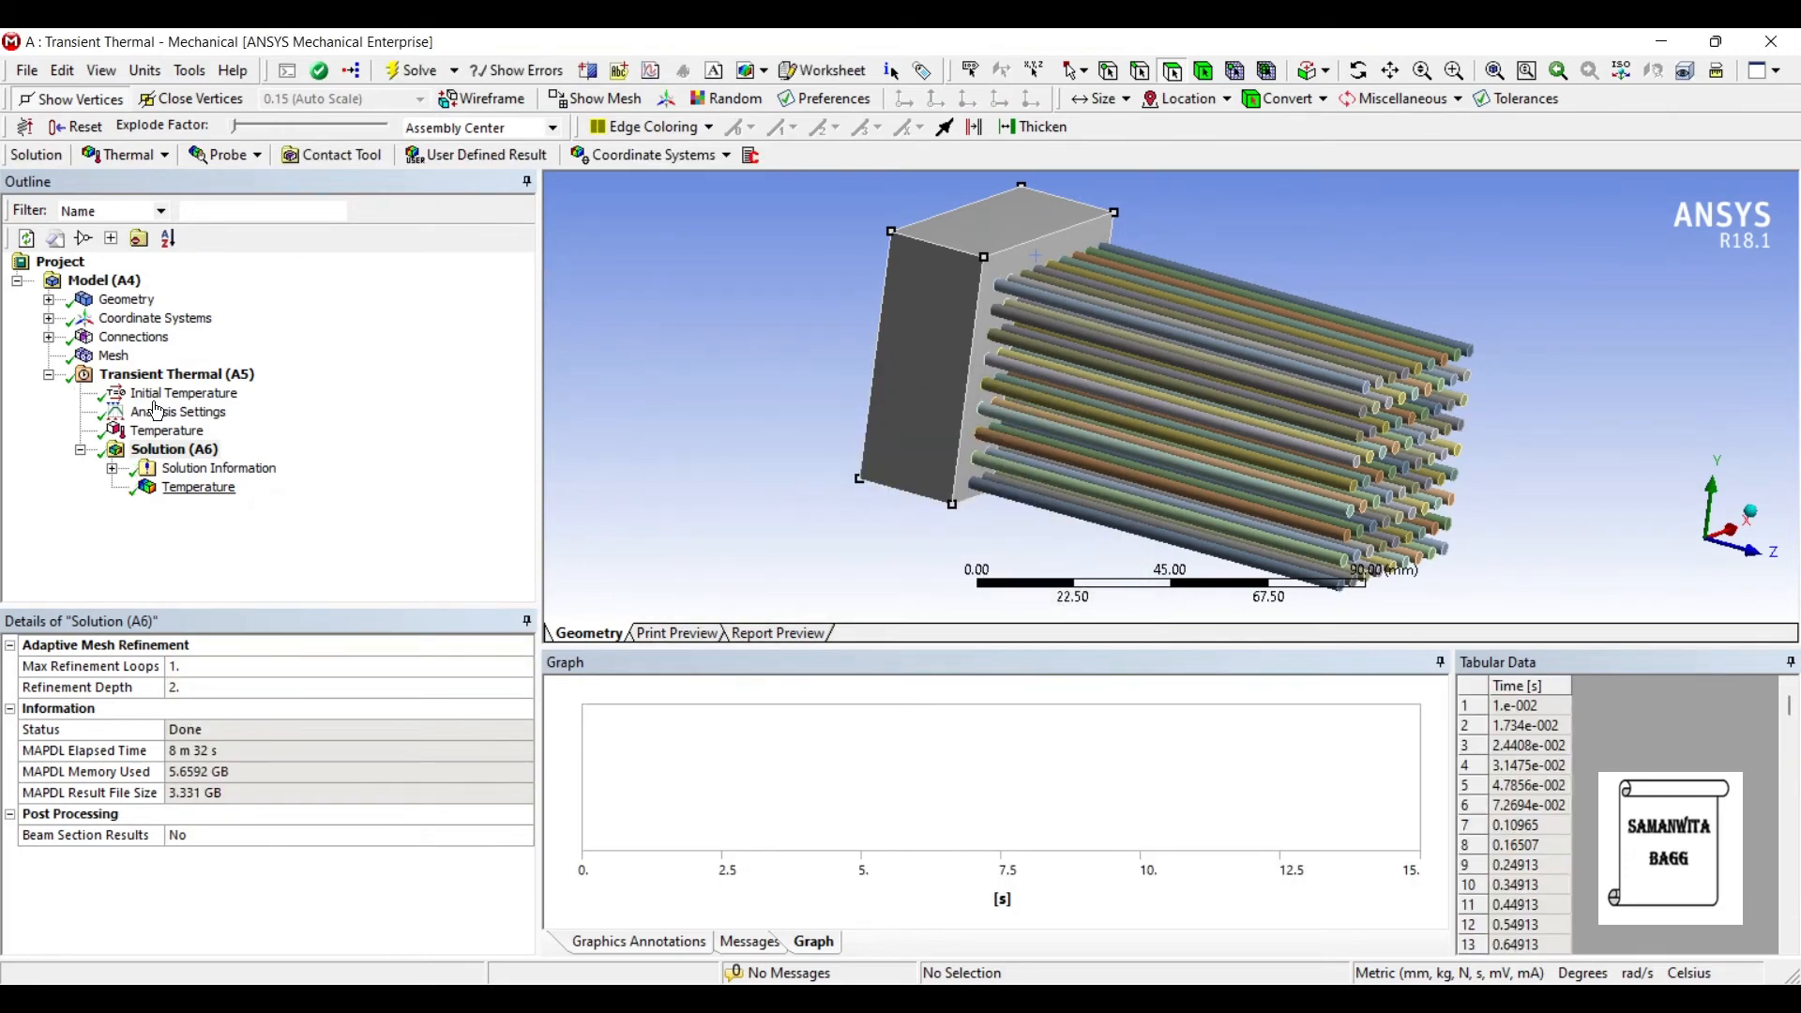
Show the temperature contour (120.46–500 °C at 15 s) and scroll its tabular history data.
click(197, 486)
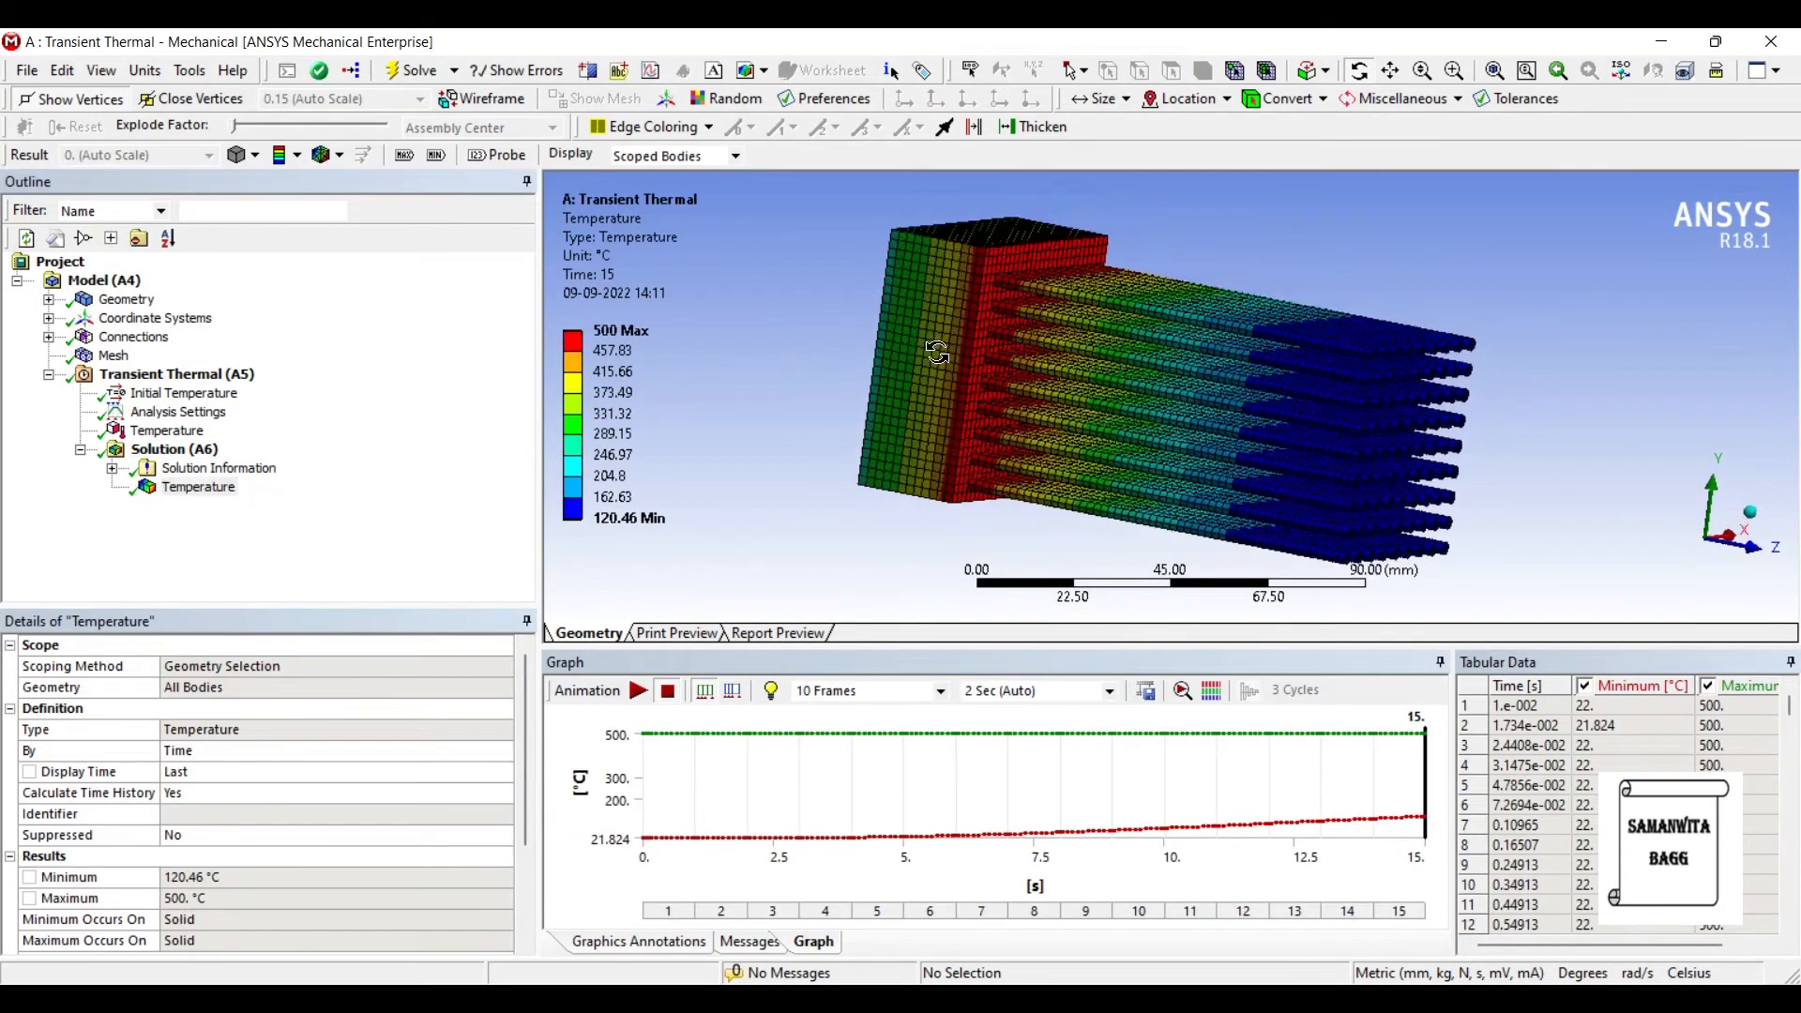
drag(1034, 345, 908, 351)
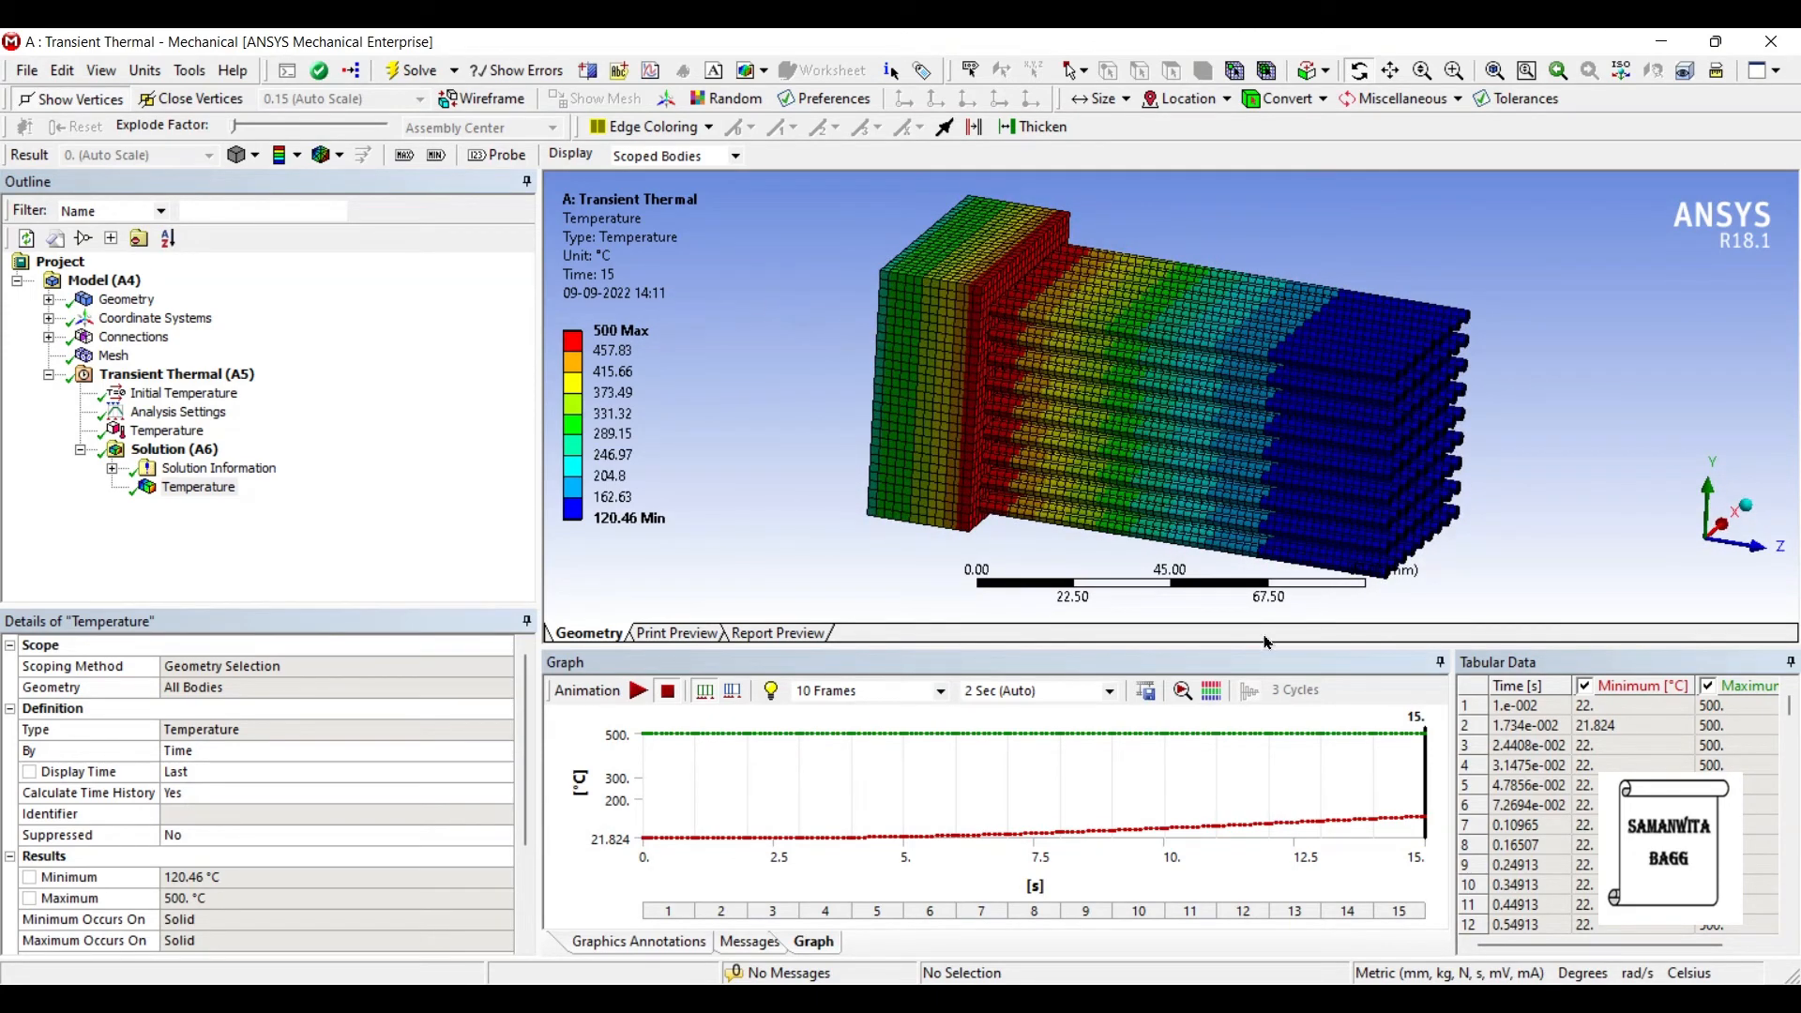
scroll(down, 3)
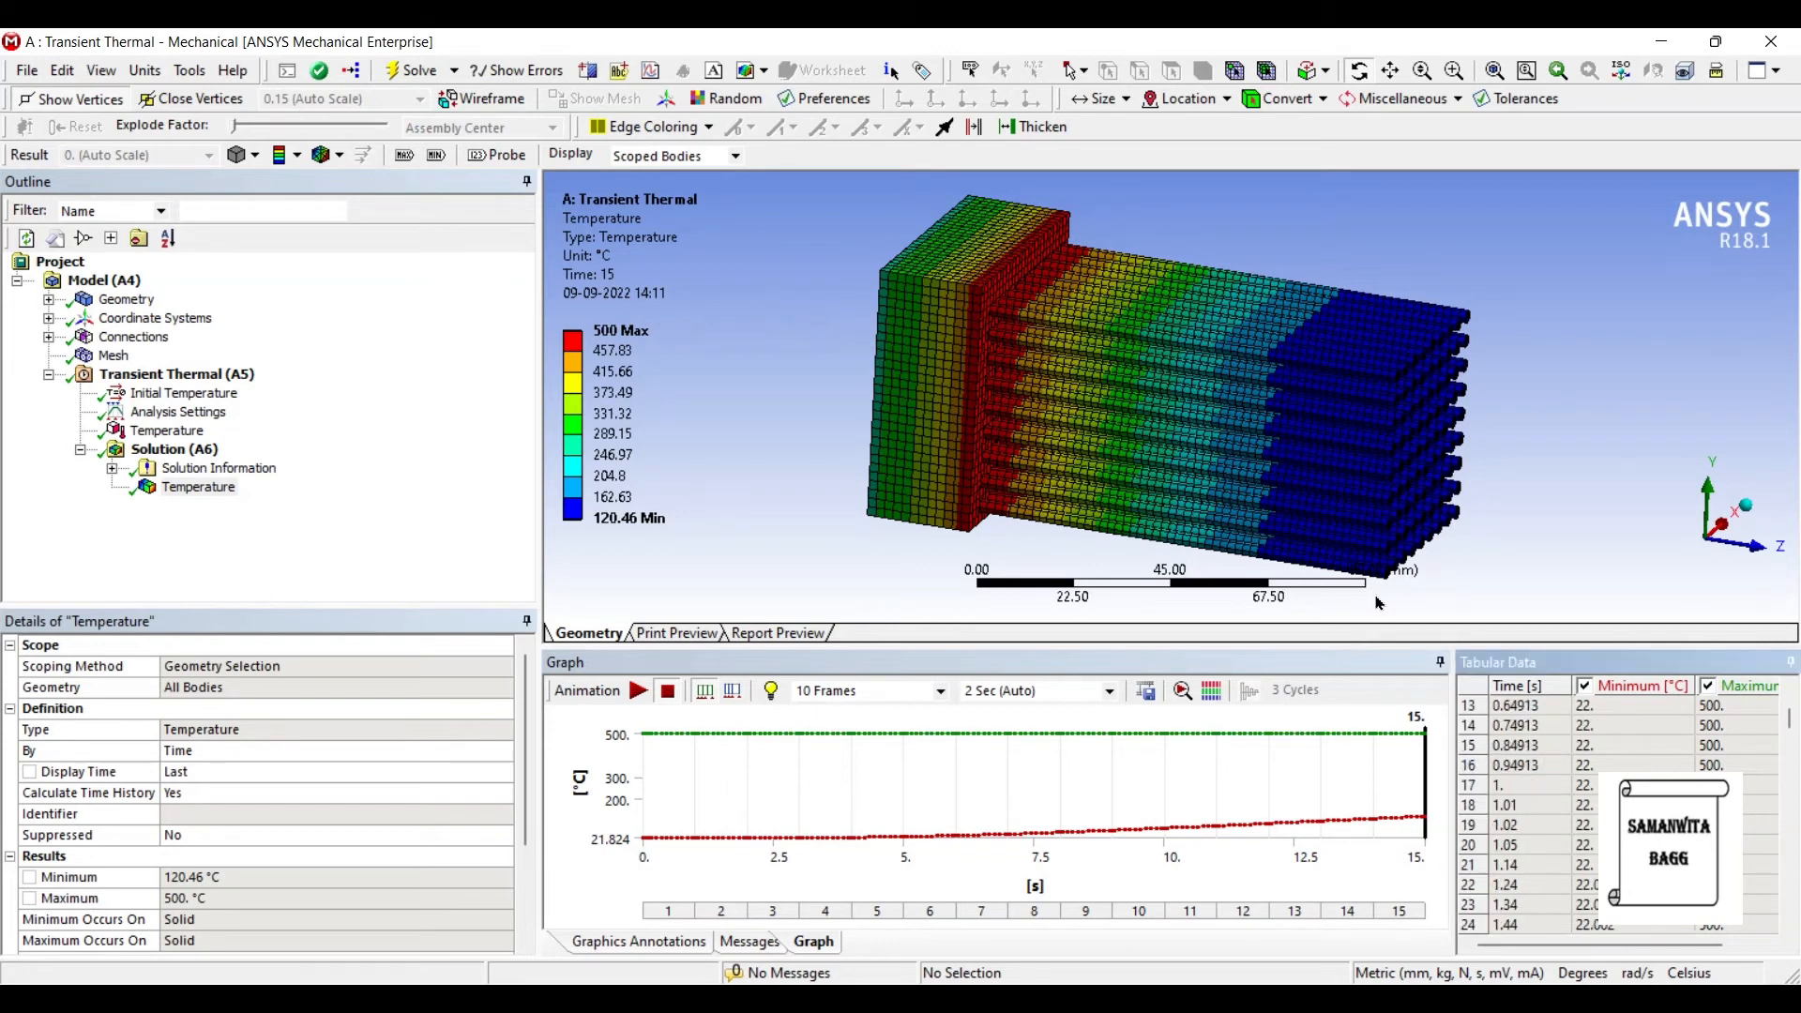
scroll(down, 3)
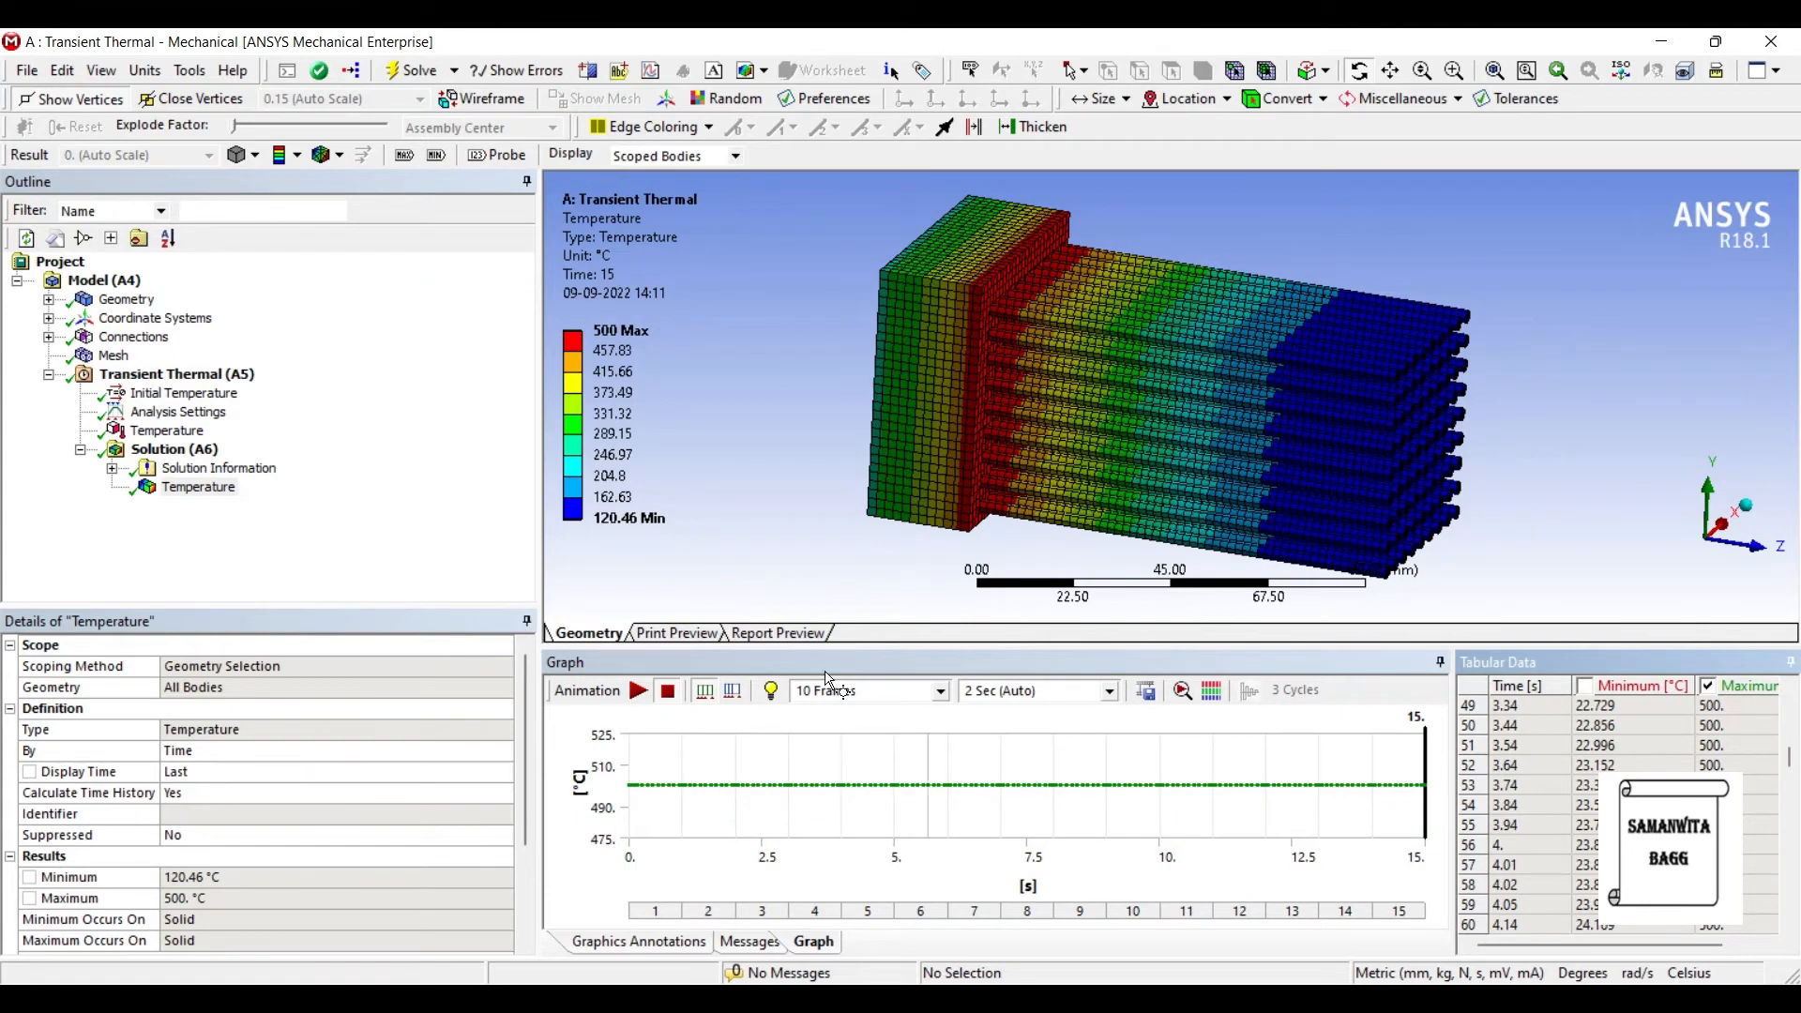
mouse_move(1270, 641)
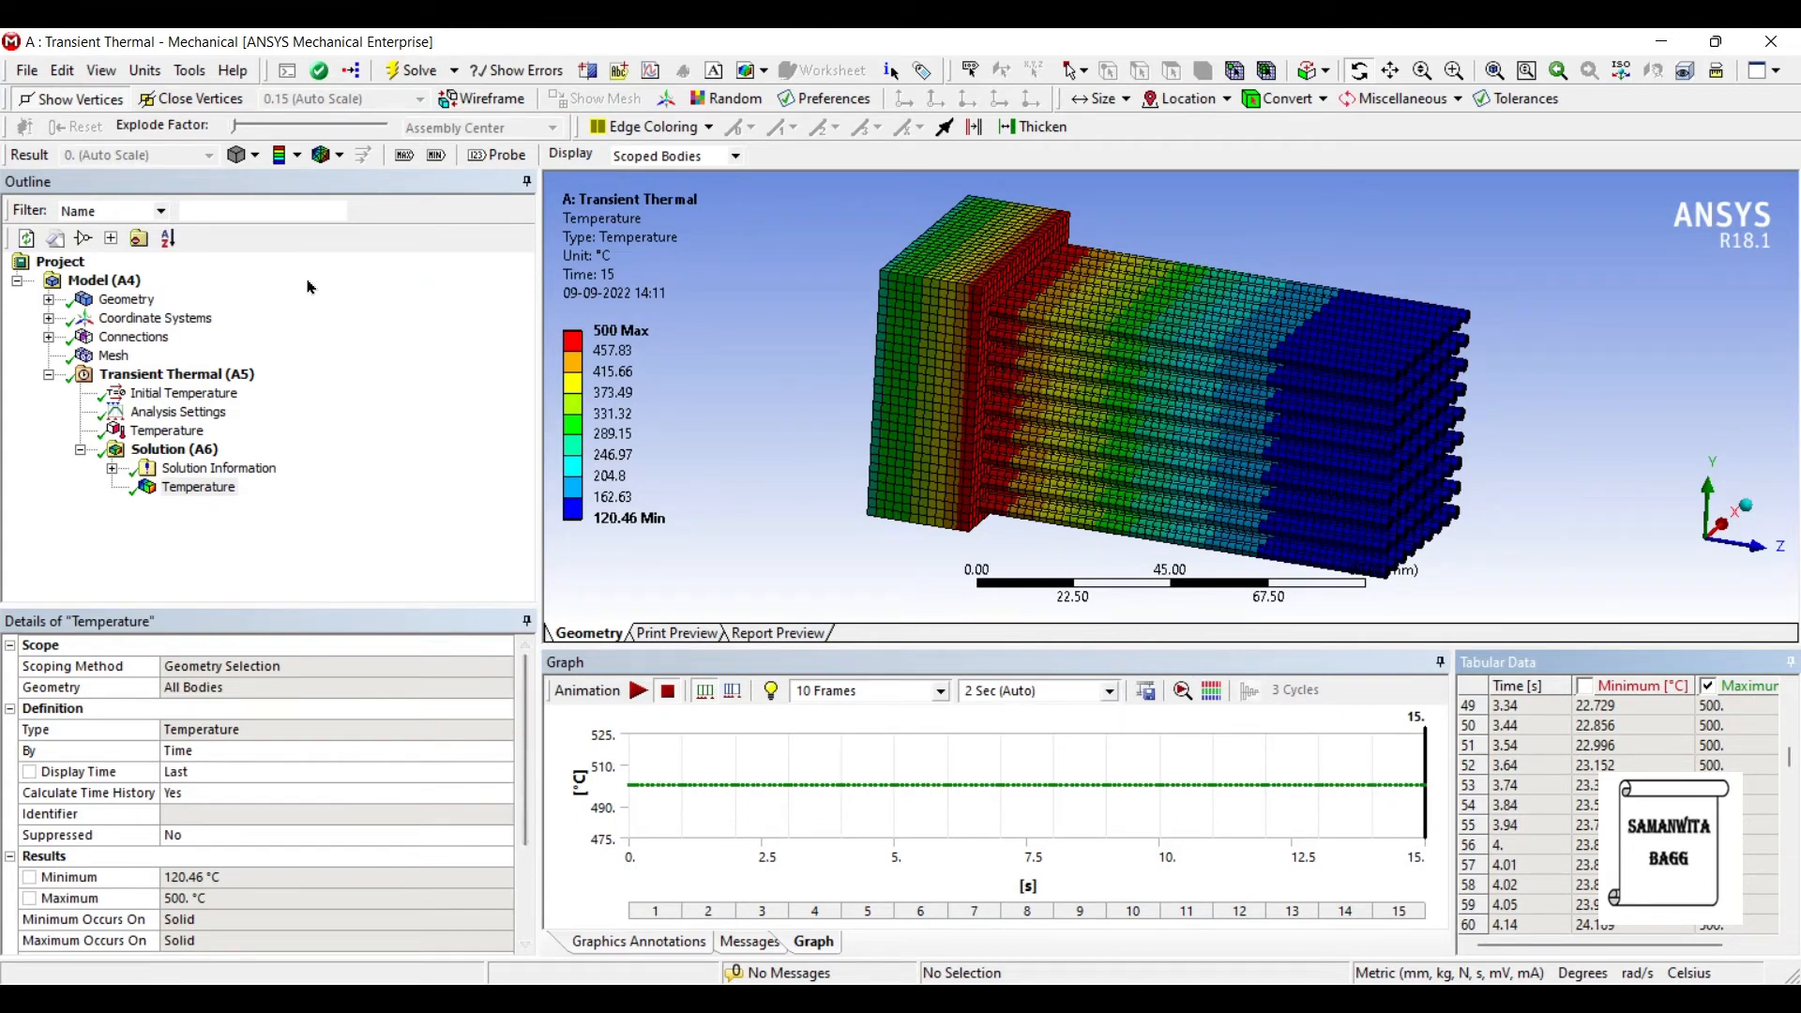
Insert Total Heat Flux and Z-axis Directional Heat Flux results and evaluate them.
click(173, 449)
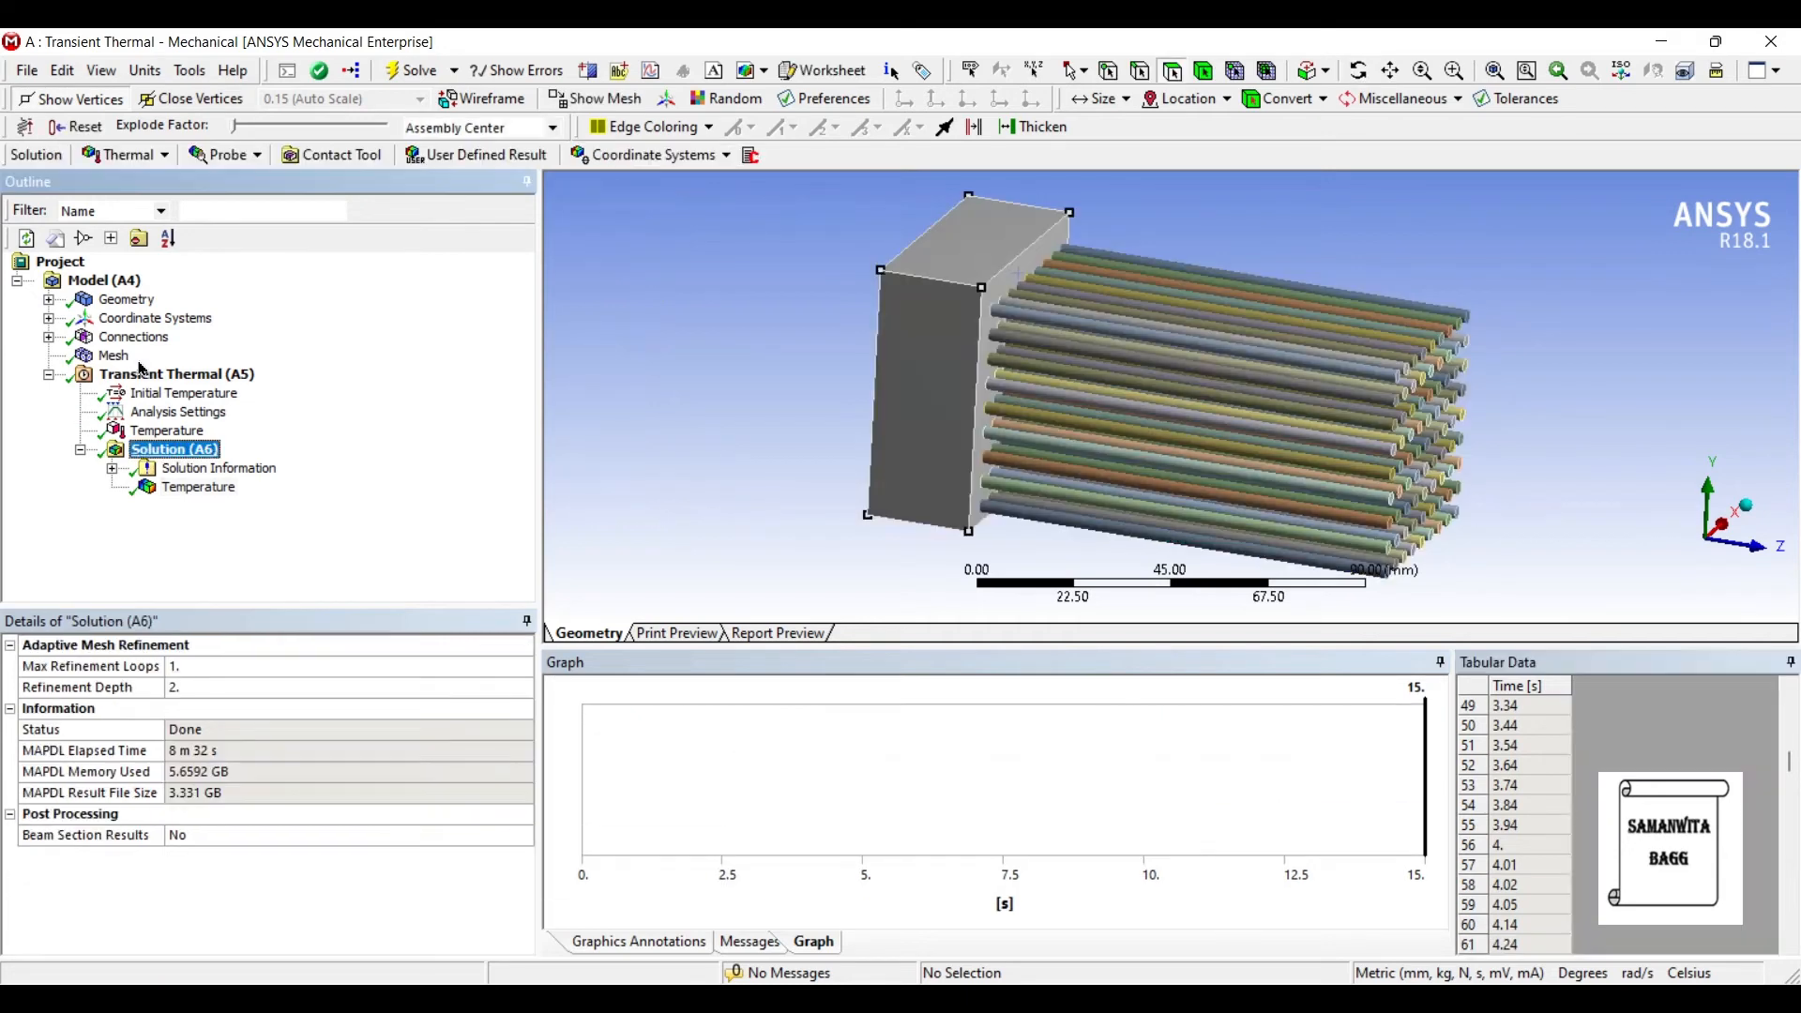
right_click(173, 448)
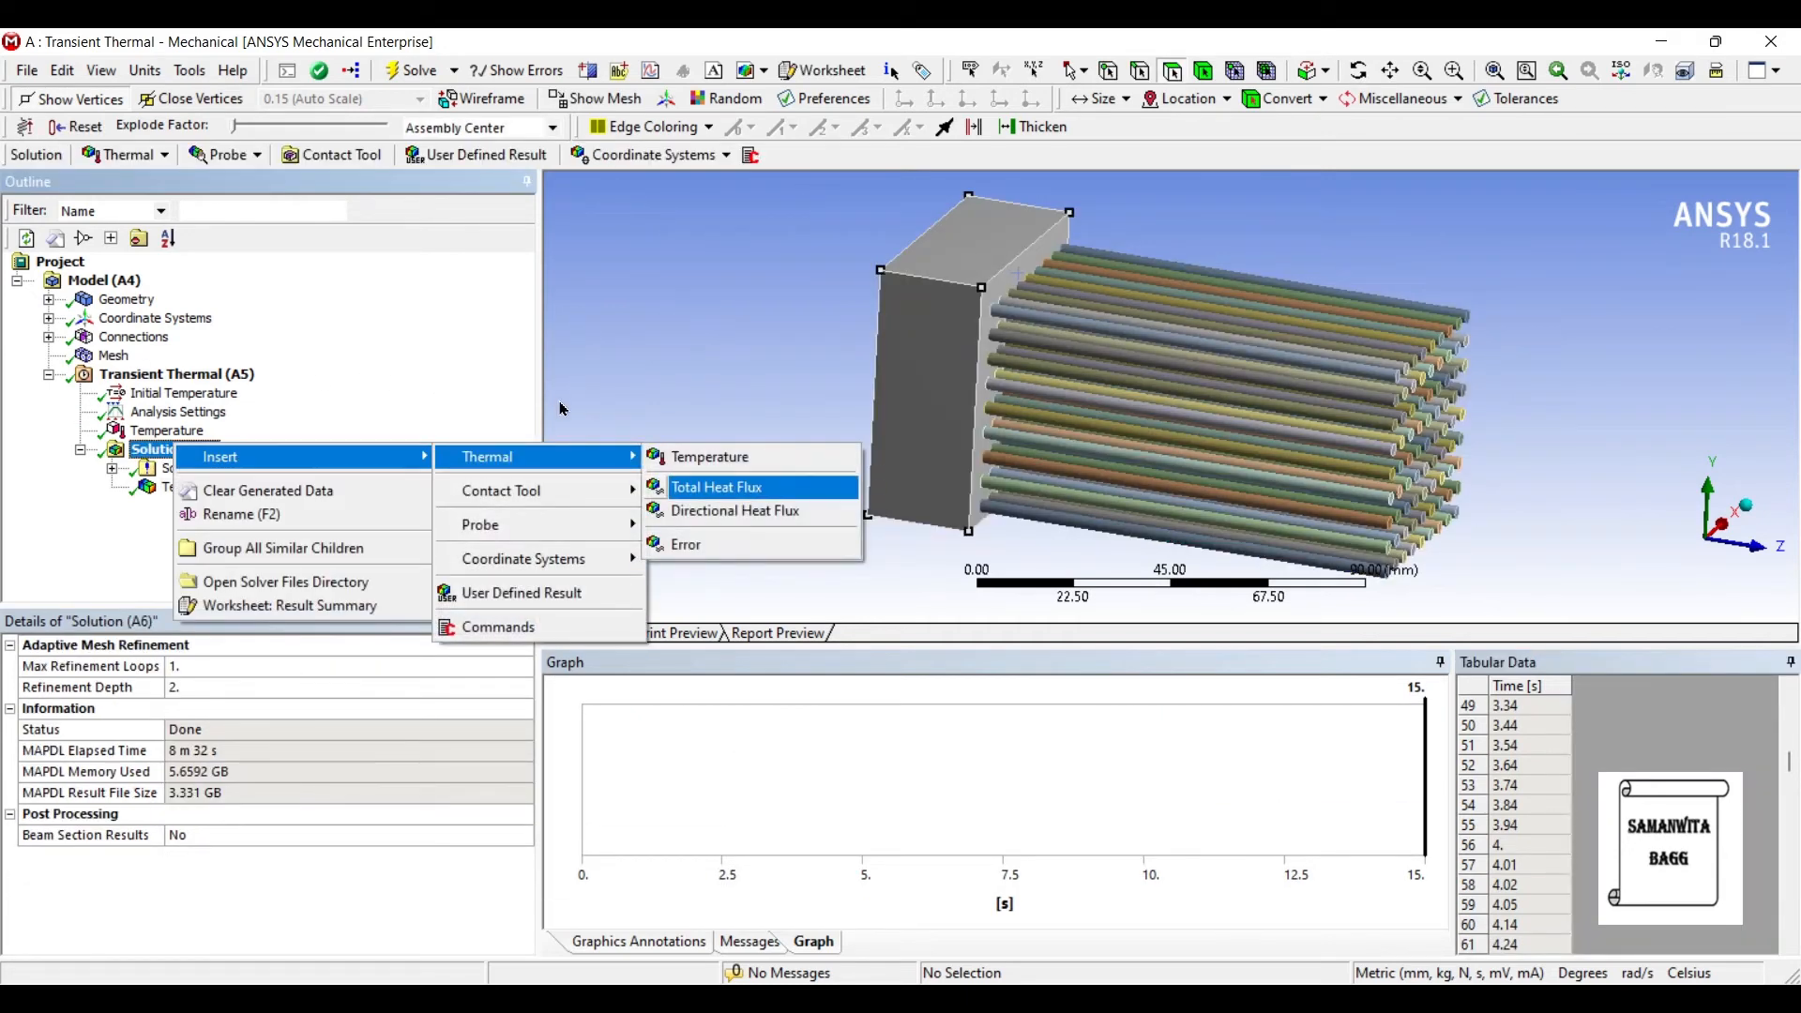
click(716, 487)
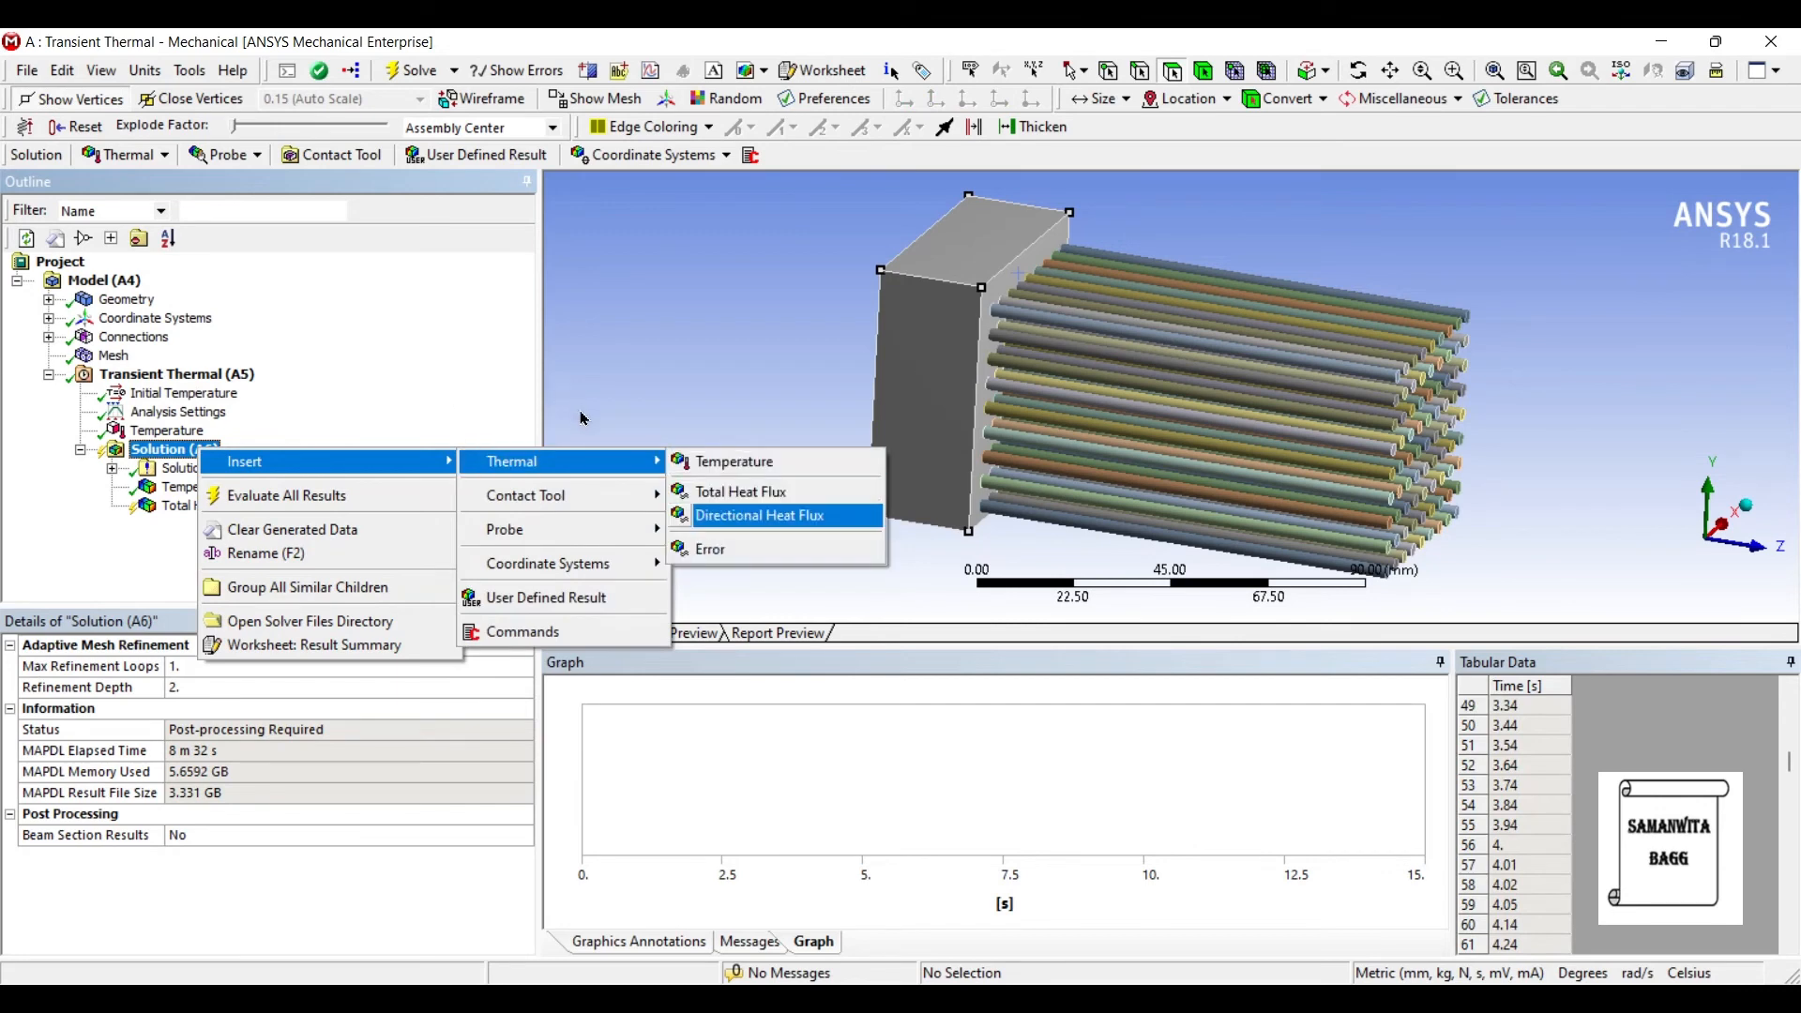
click(760, 514)
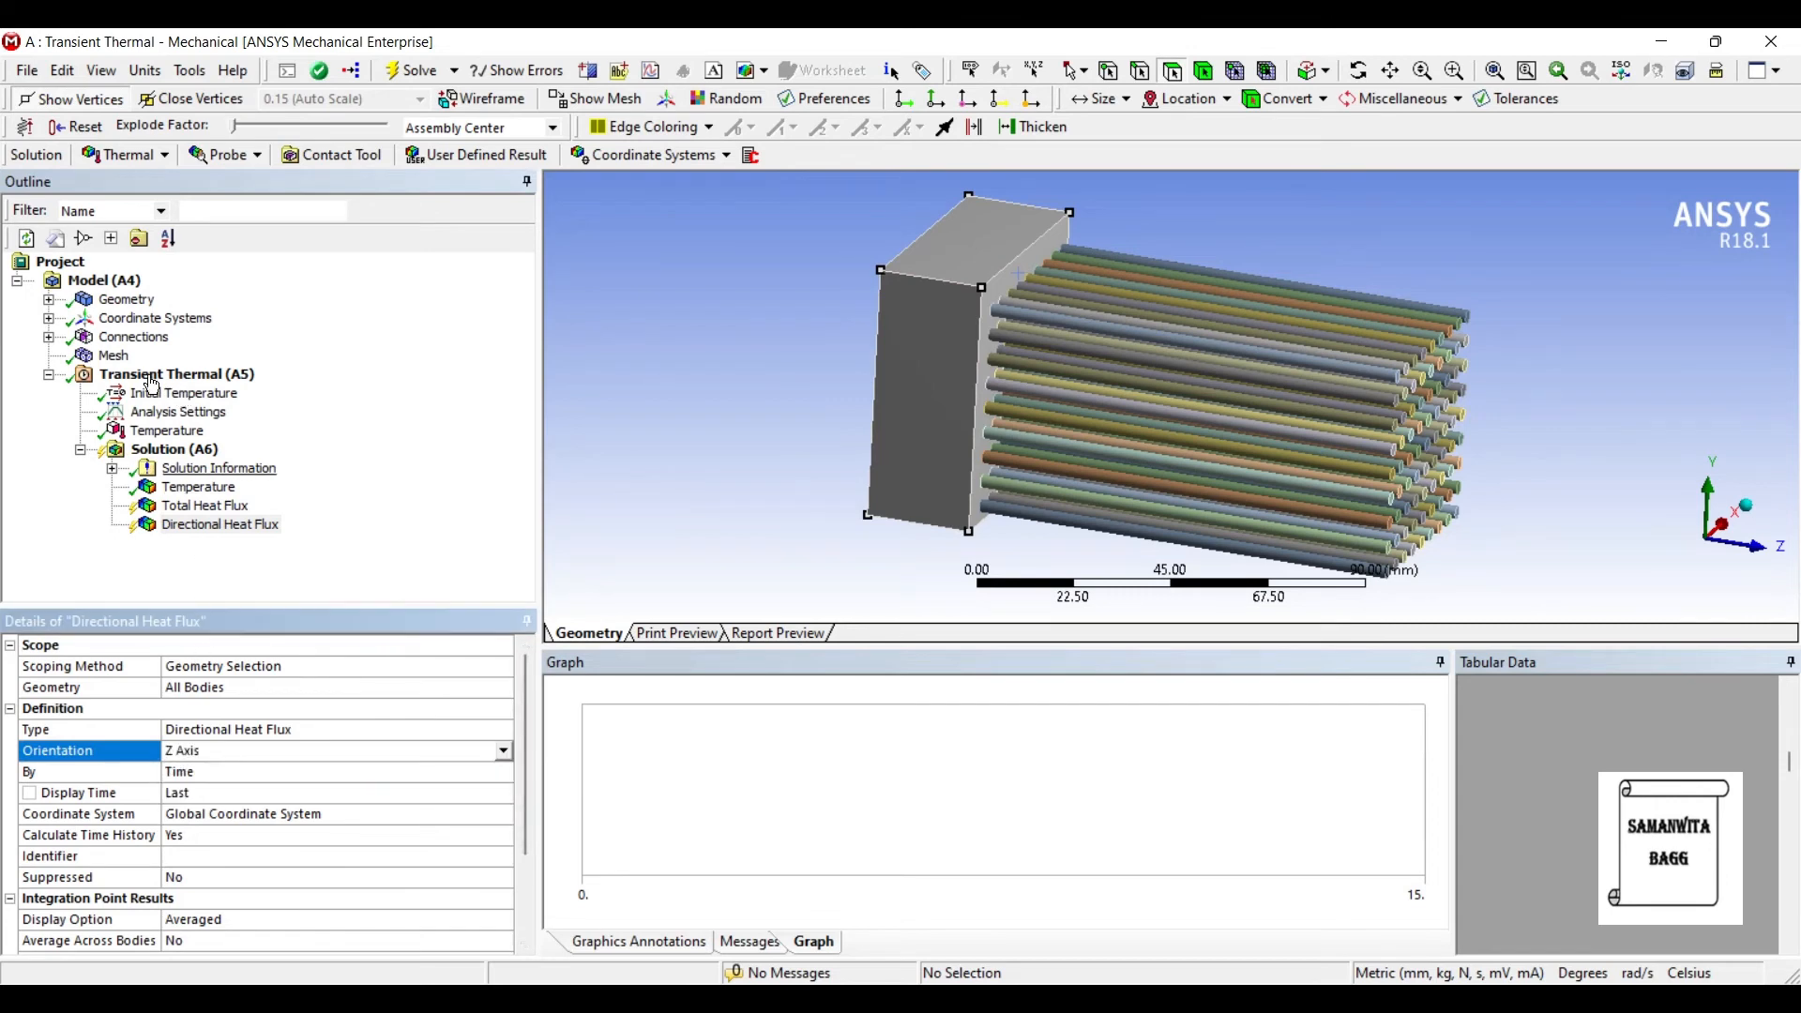
click(414, 69)
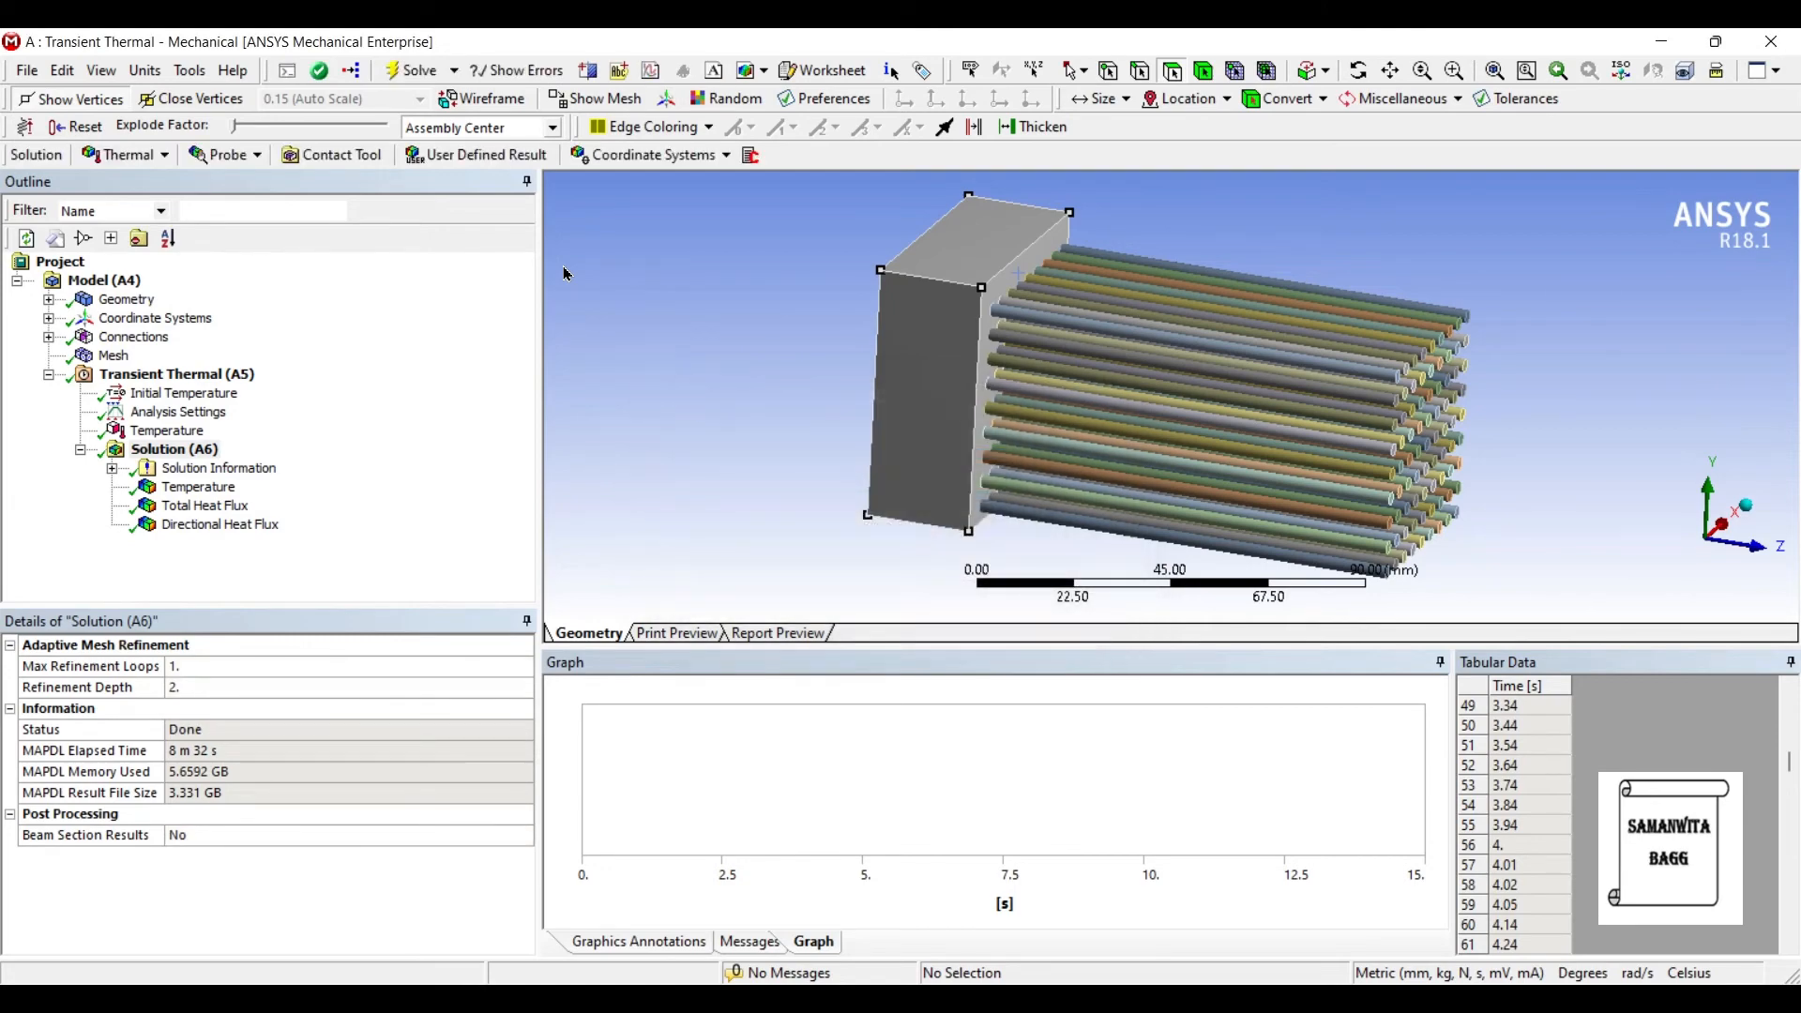
Show the Total Heat Flux contour (3.4794e-5 to 2.474 W/mm²) and review its tabular history.
click(205, 505)
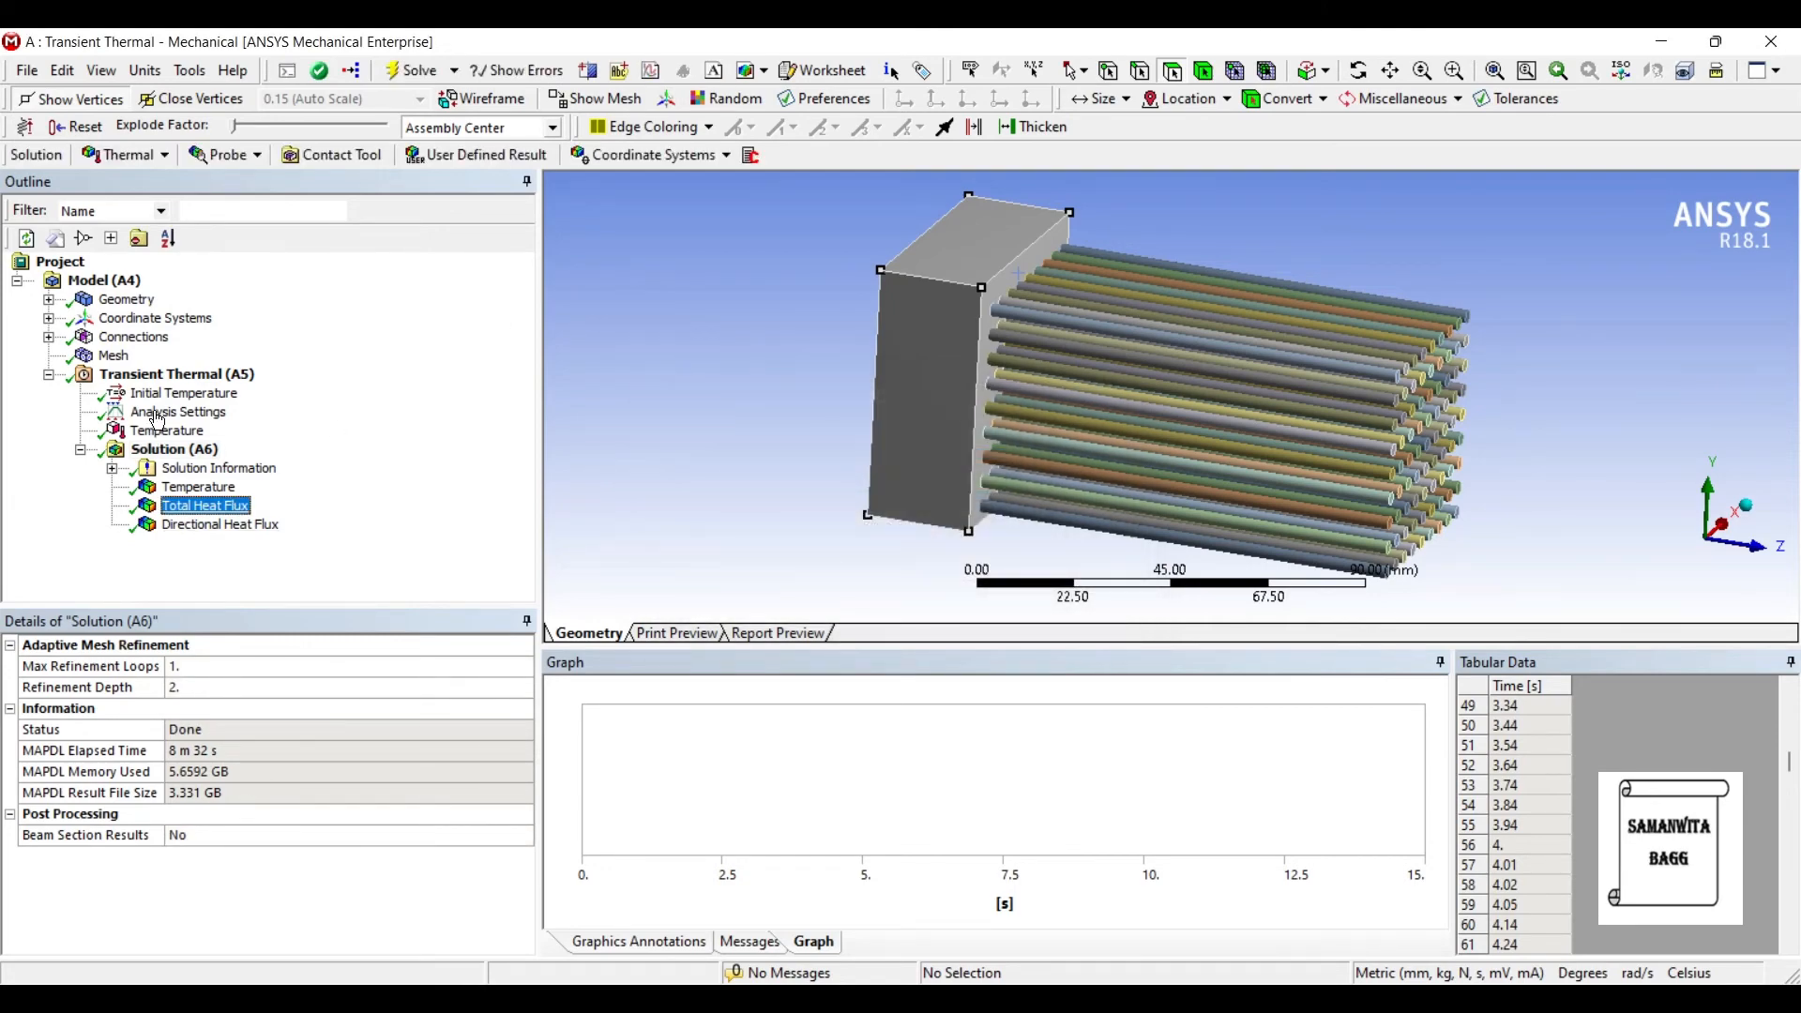
click(205, 505)
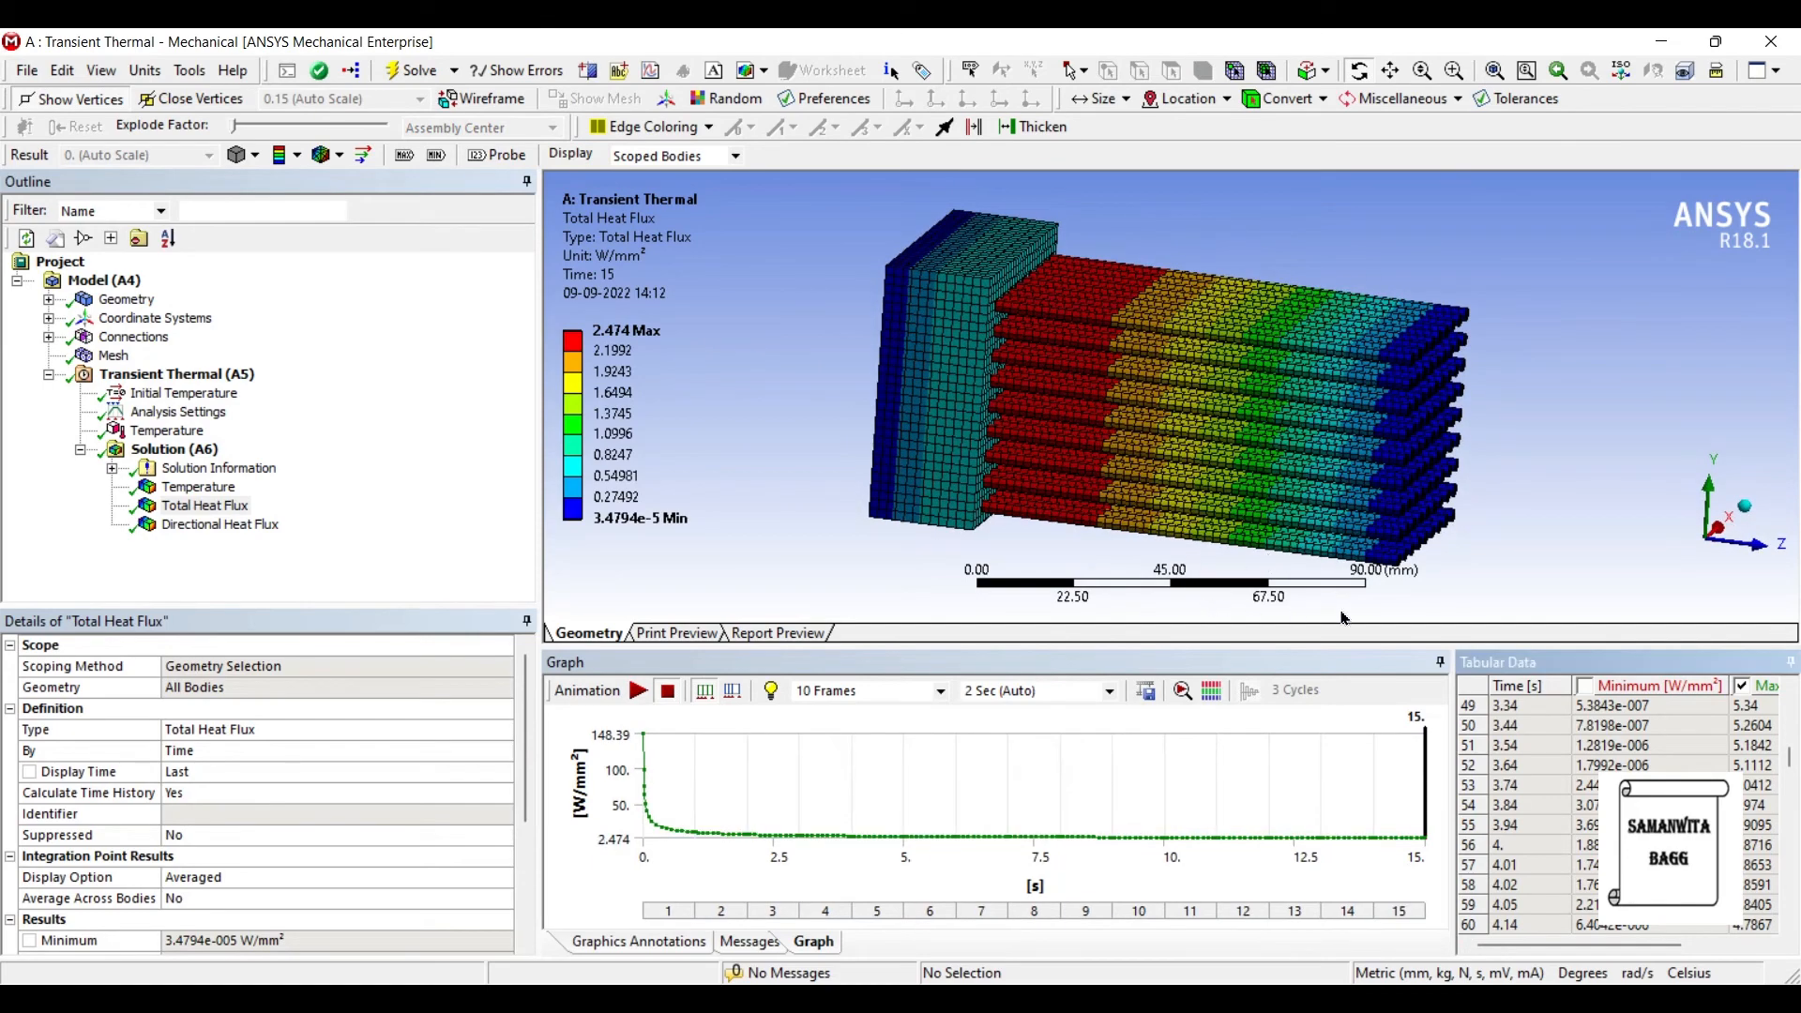
scroll(up, 3)
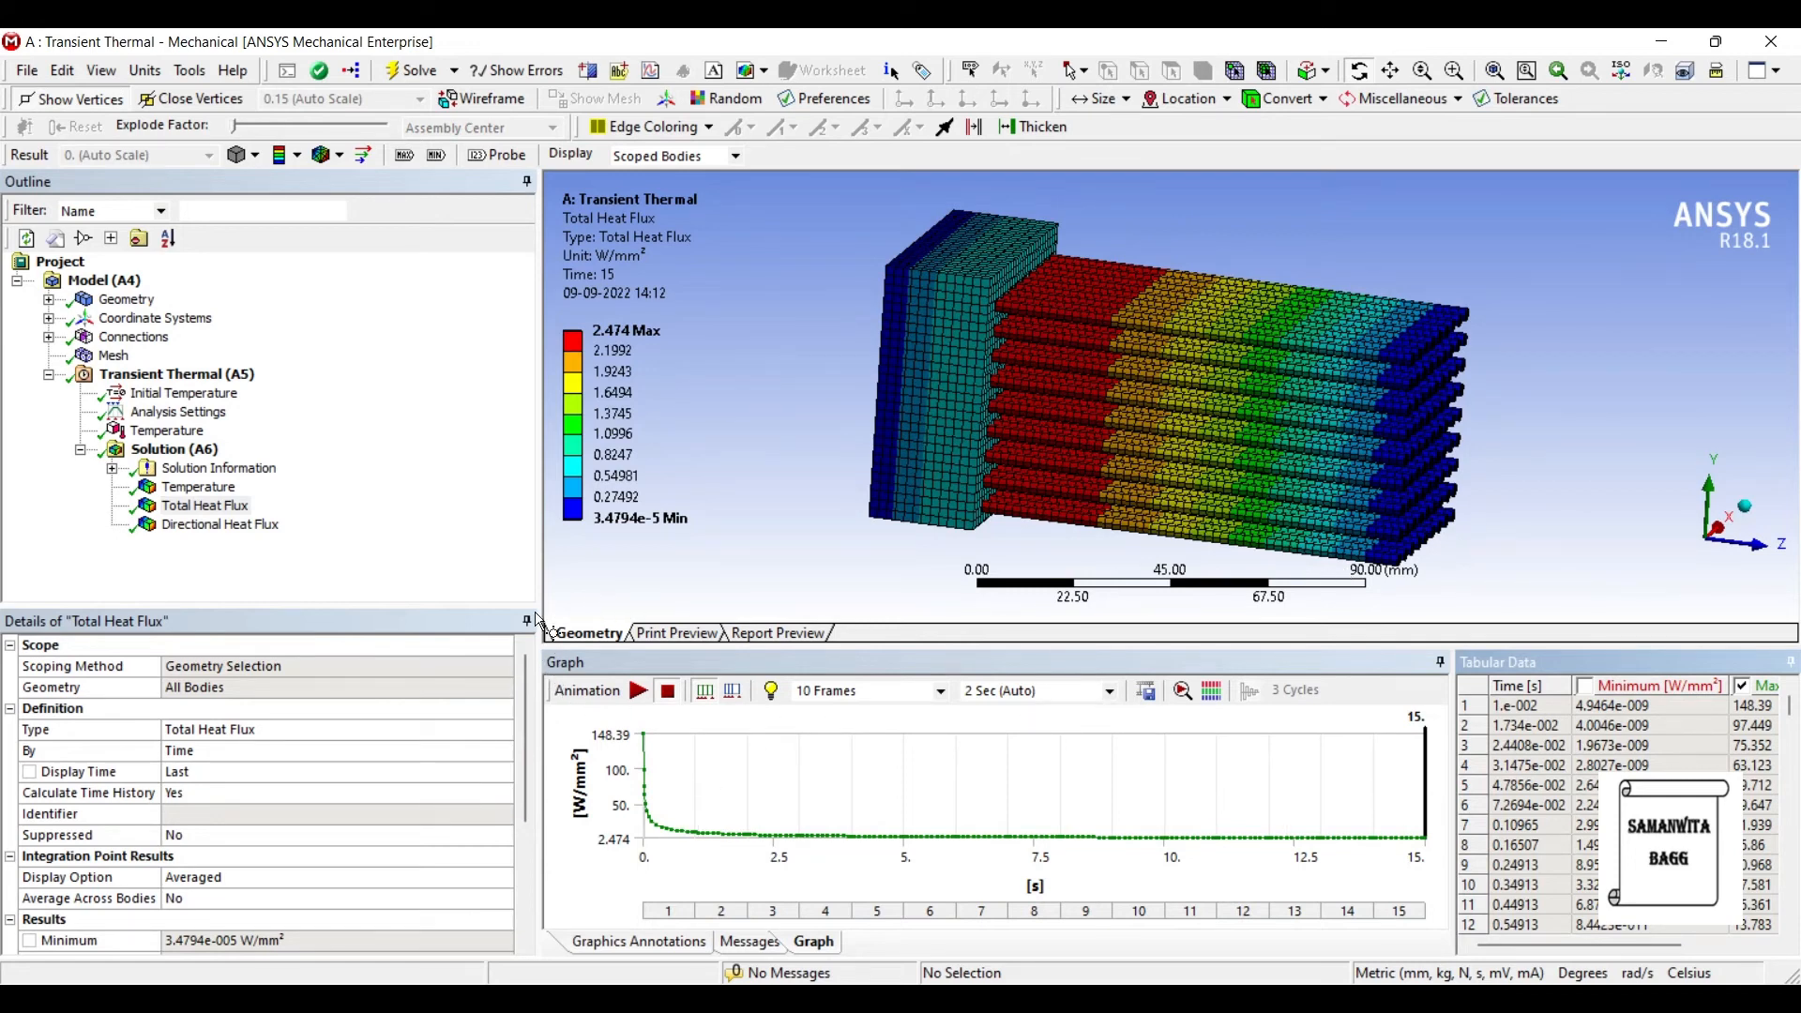
mouse_move(1320, 621)
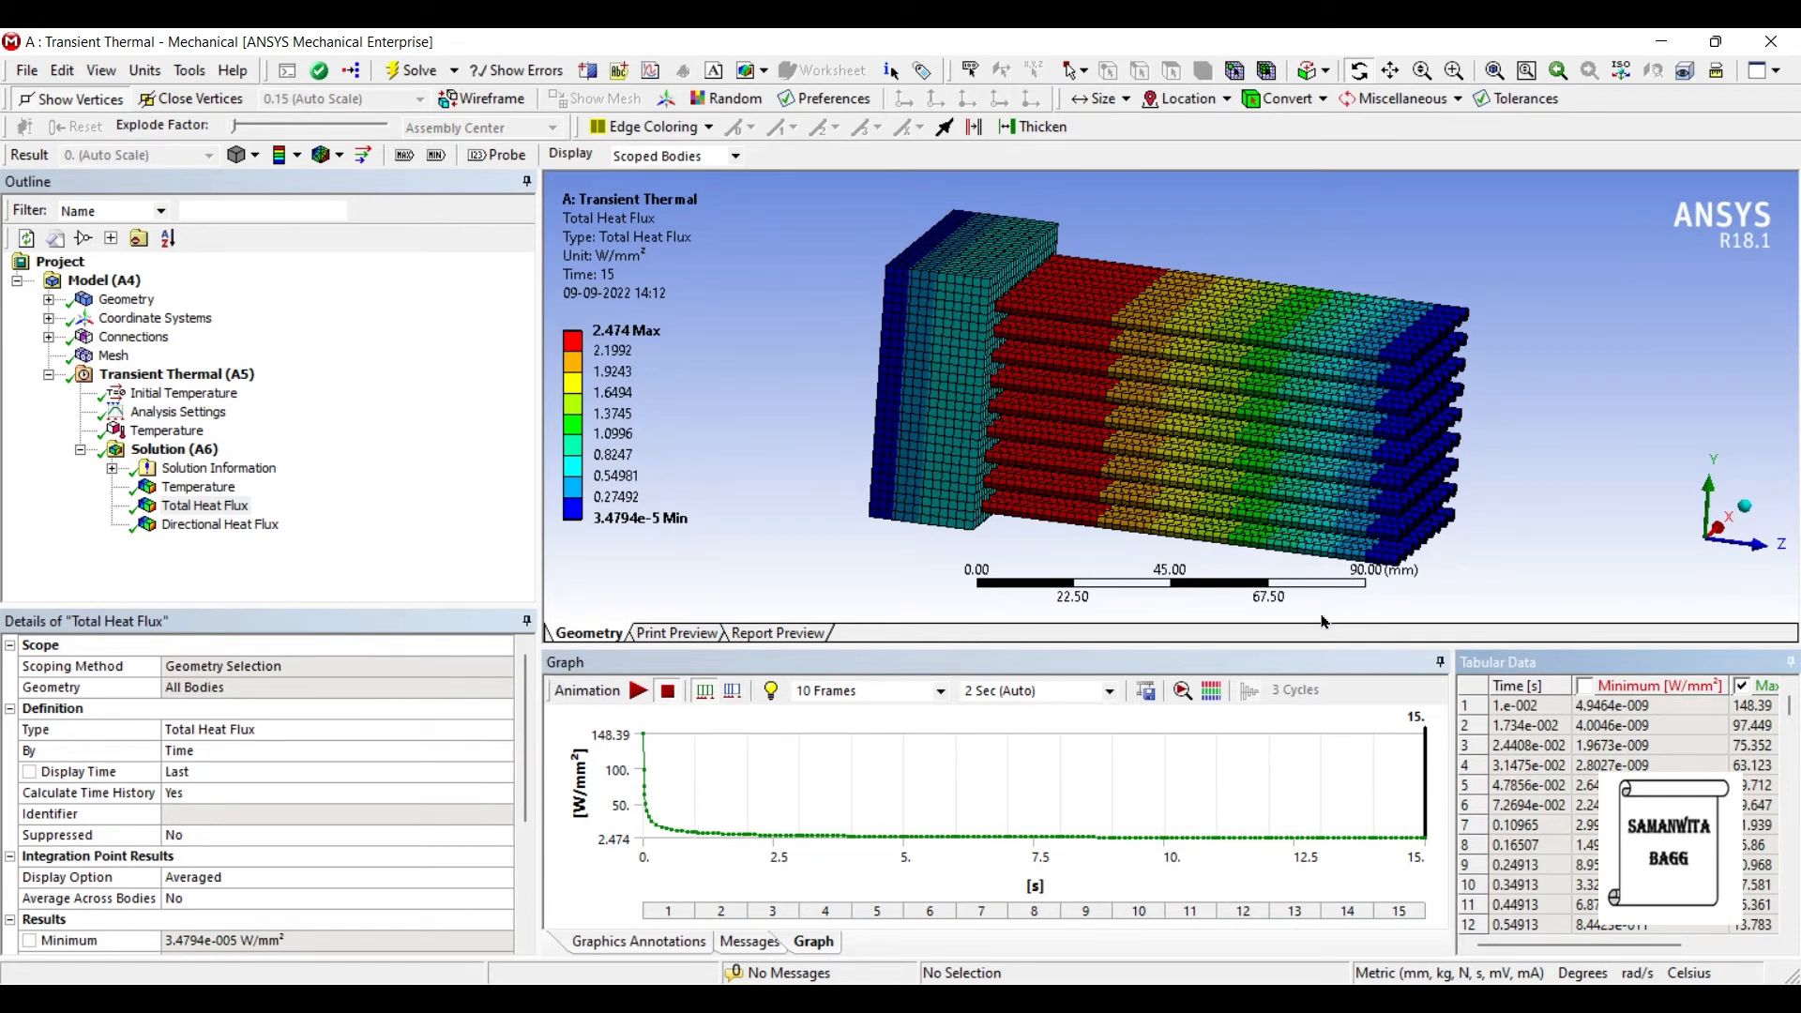
scroll(down, 3)
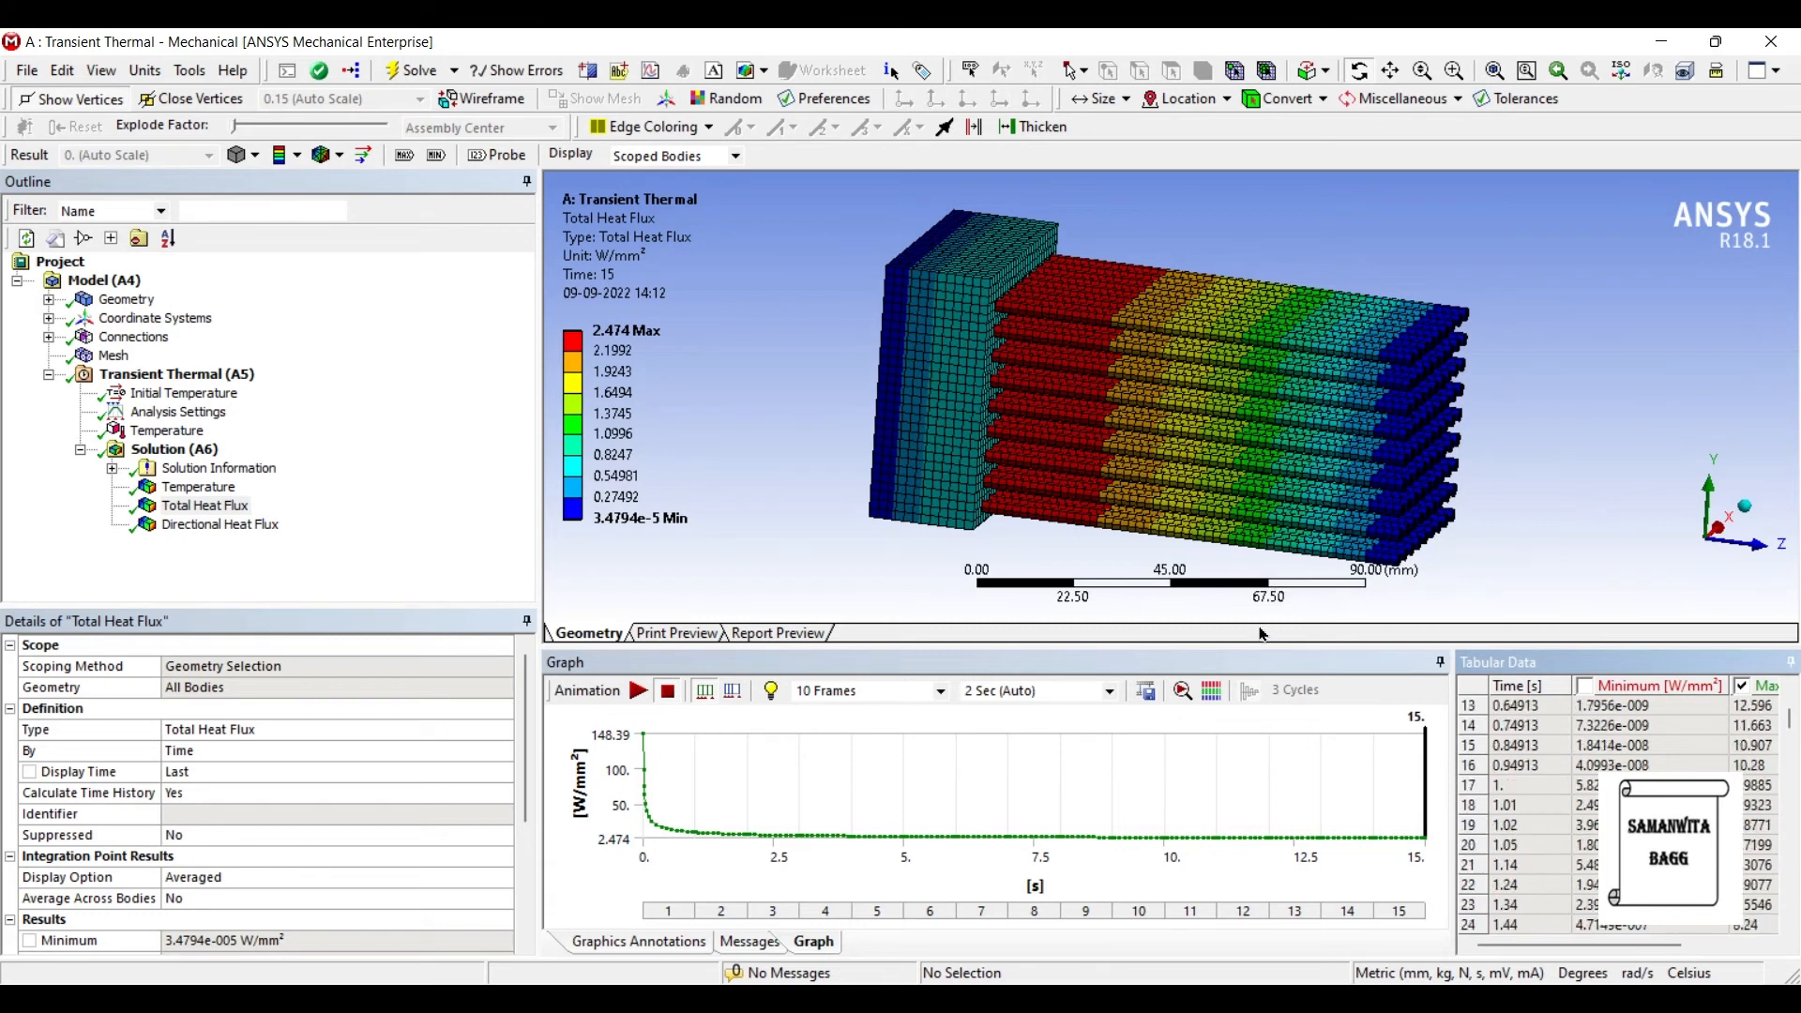
scroll(down, 3)
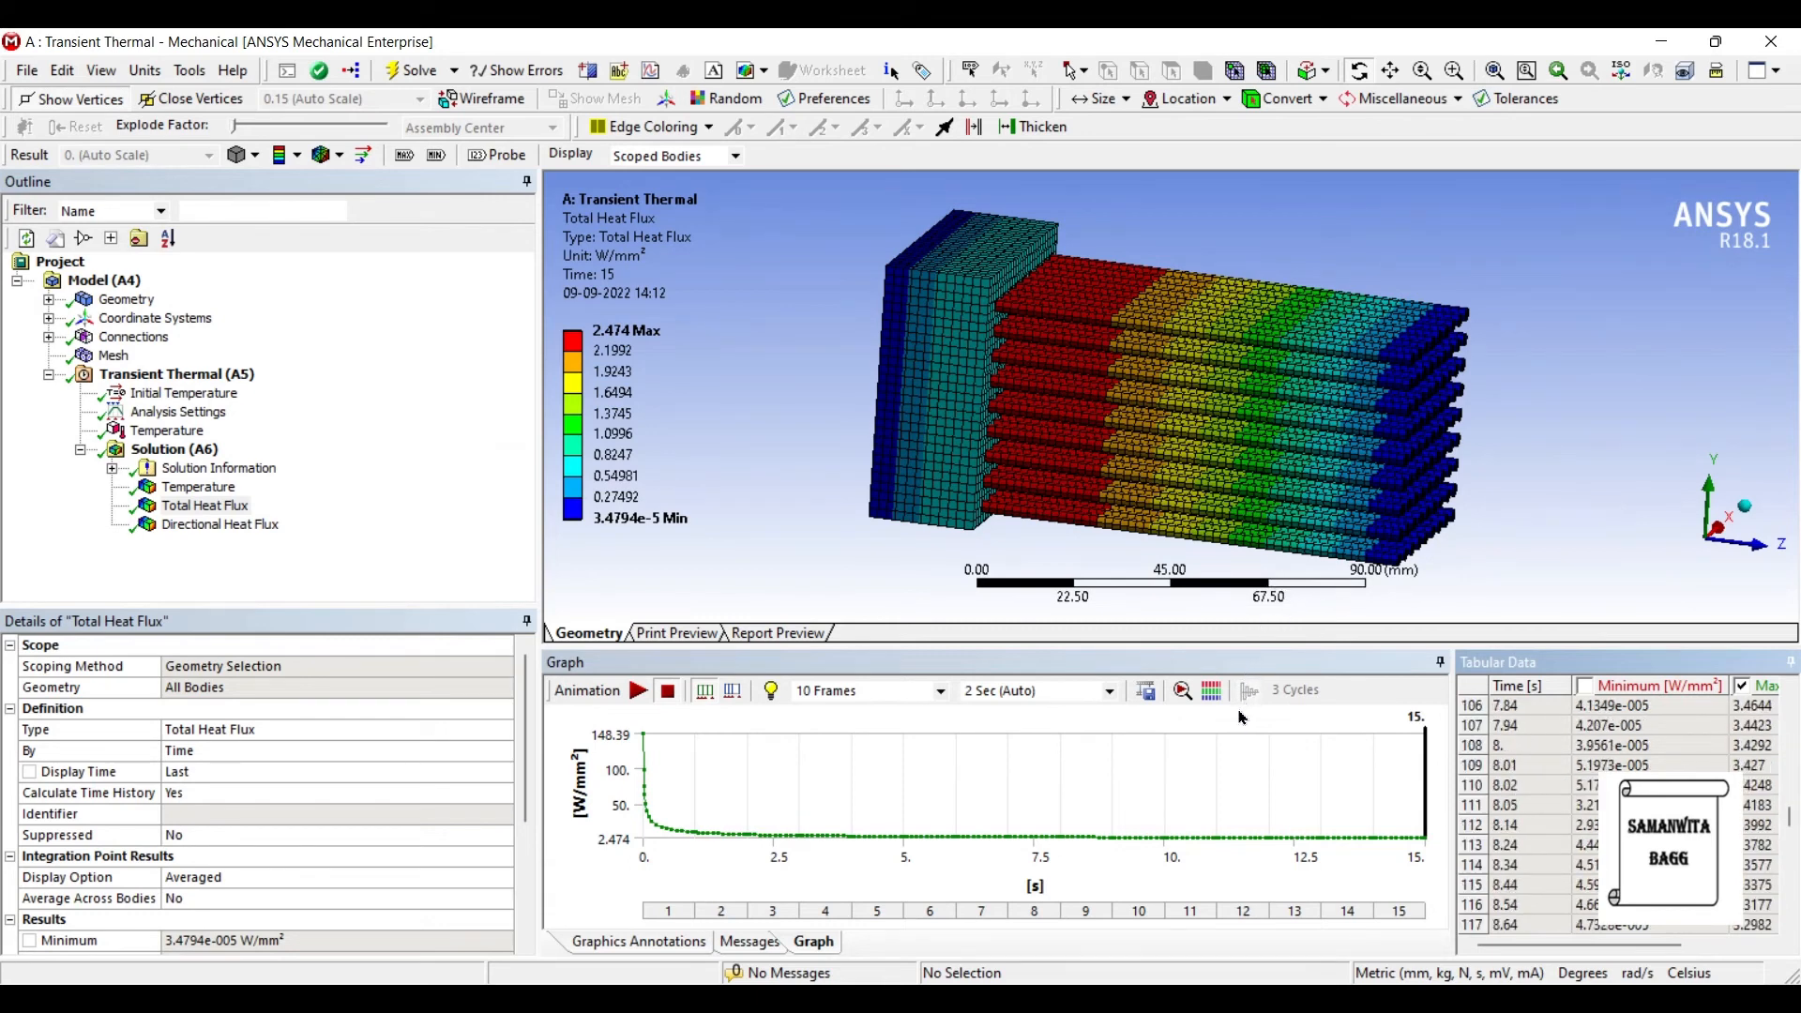
scroll(down, 3)
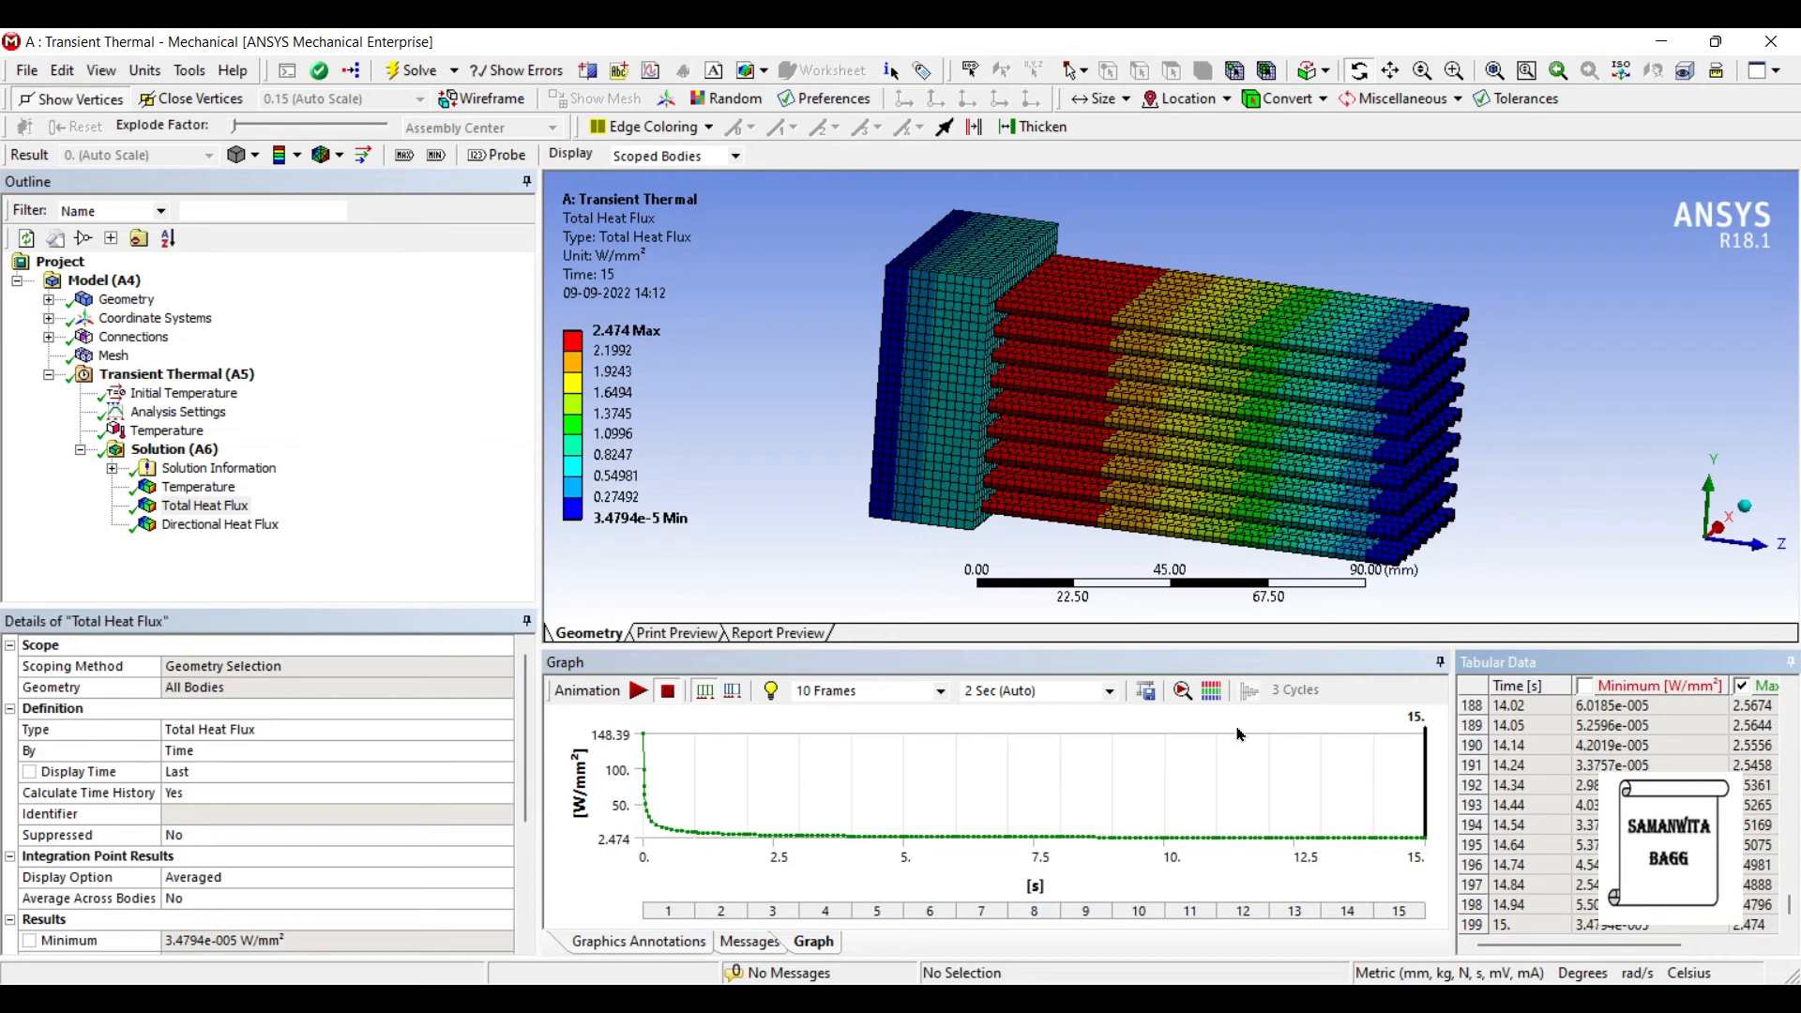
scroll(up, 3)
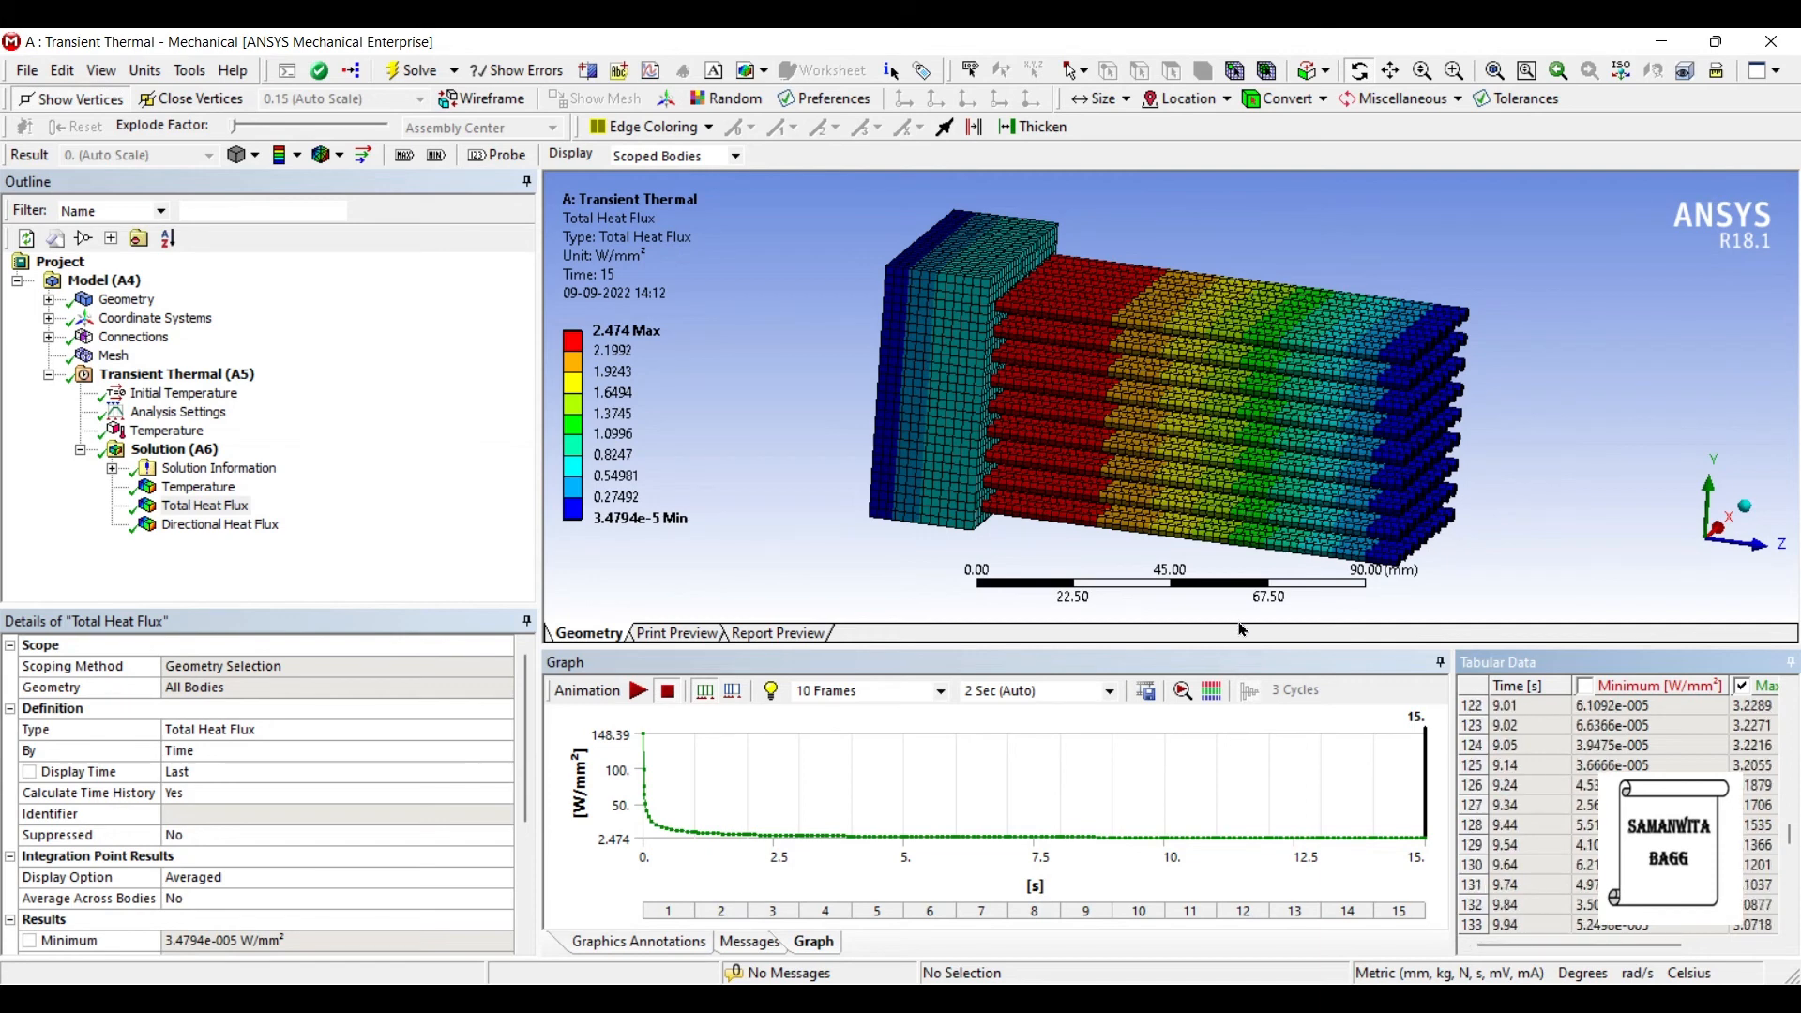
Show the Z-axis Directional Heat Flux contour (-0.81244 to 2.474 W/mm²) with its history graph.
click(220, 524)
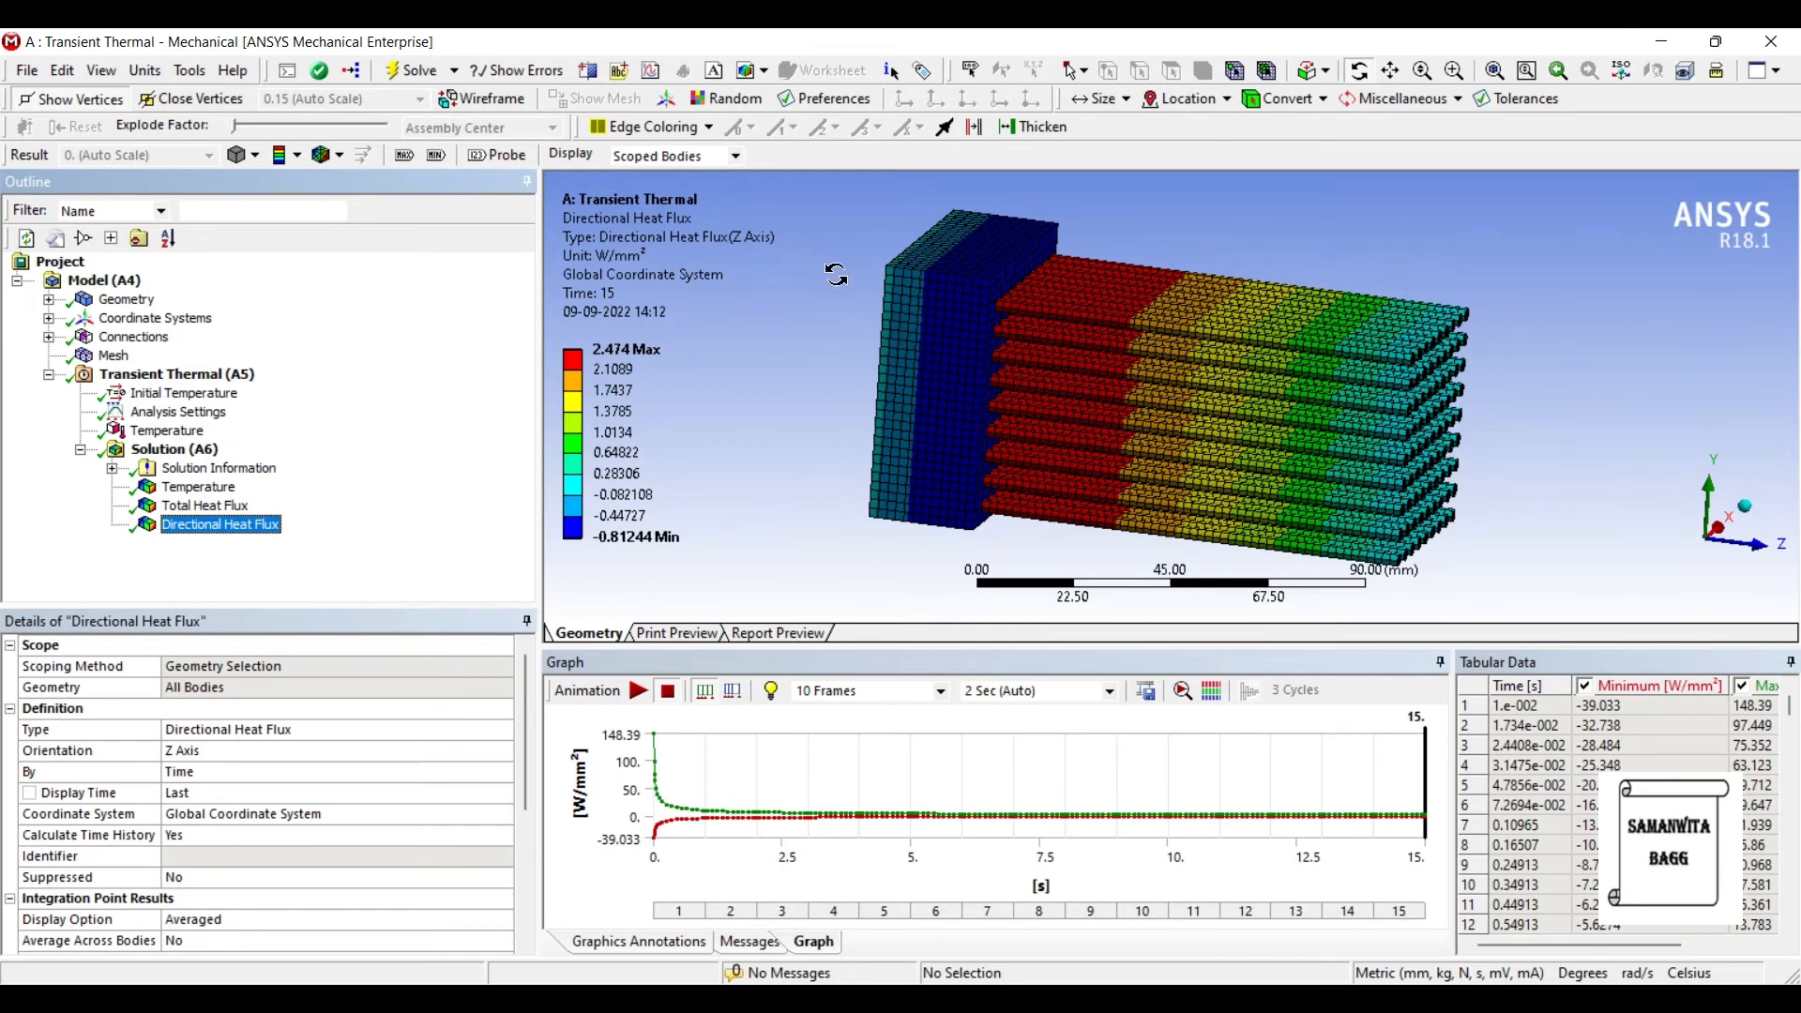
mouse_move(876, 248)
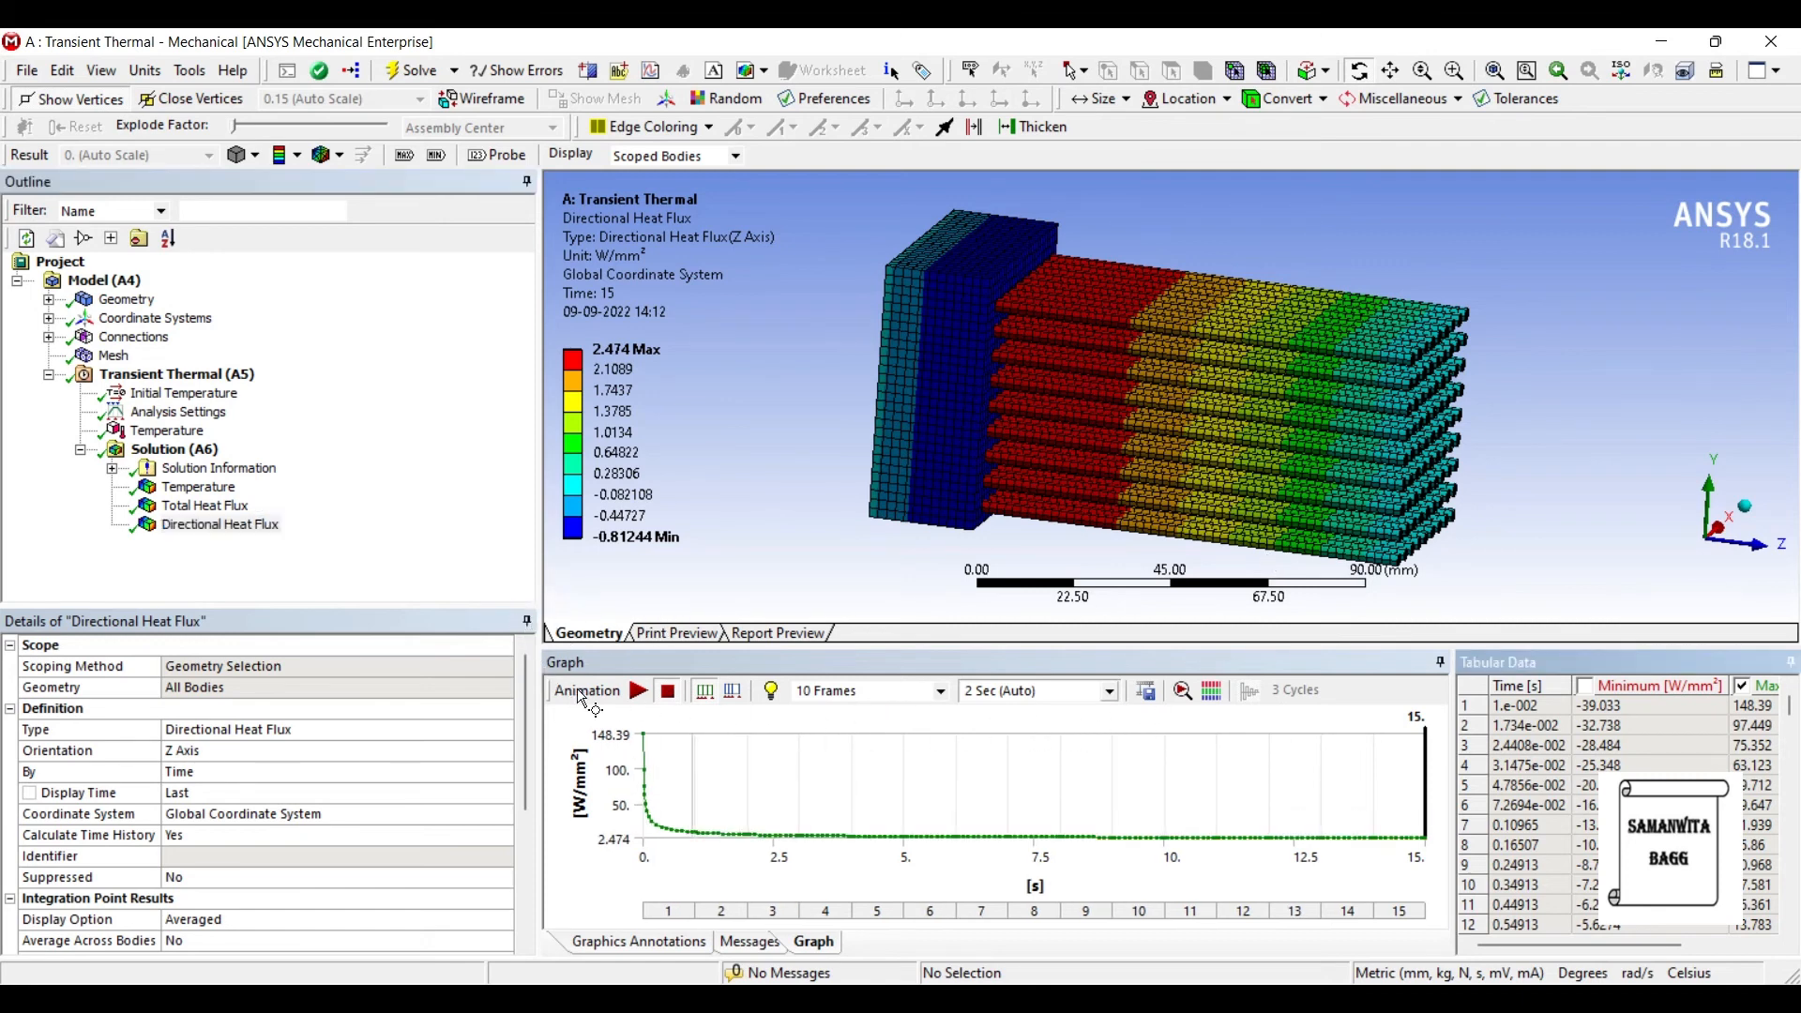
mouse_move(1296, 559)
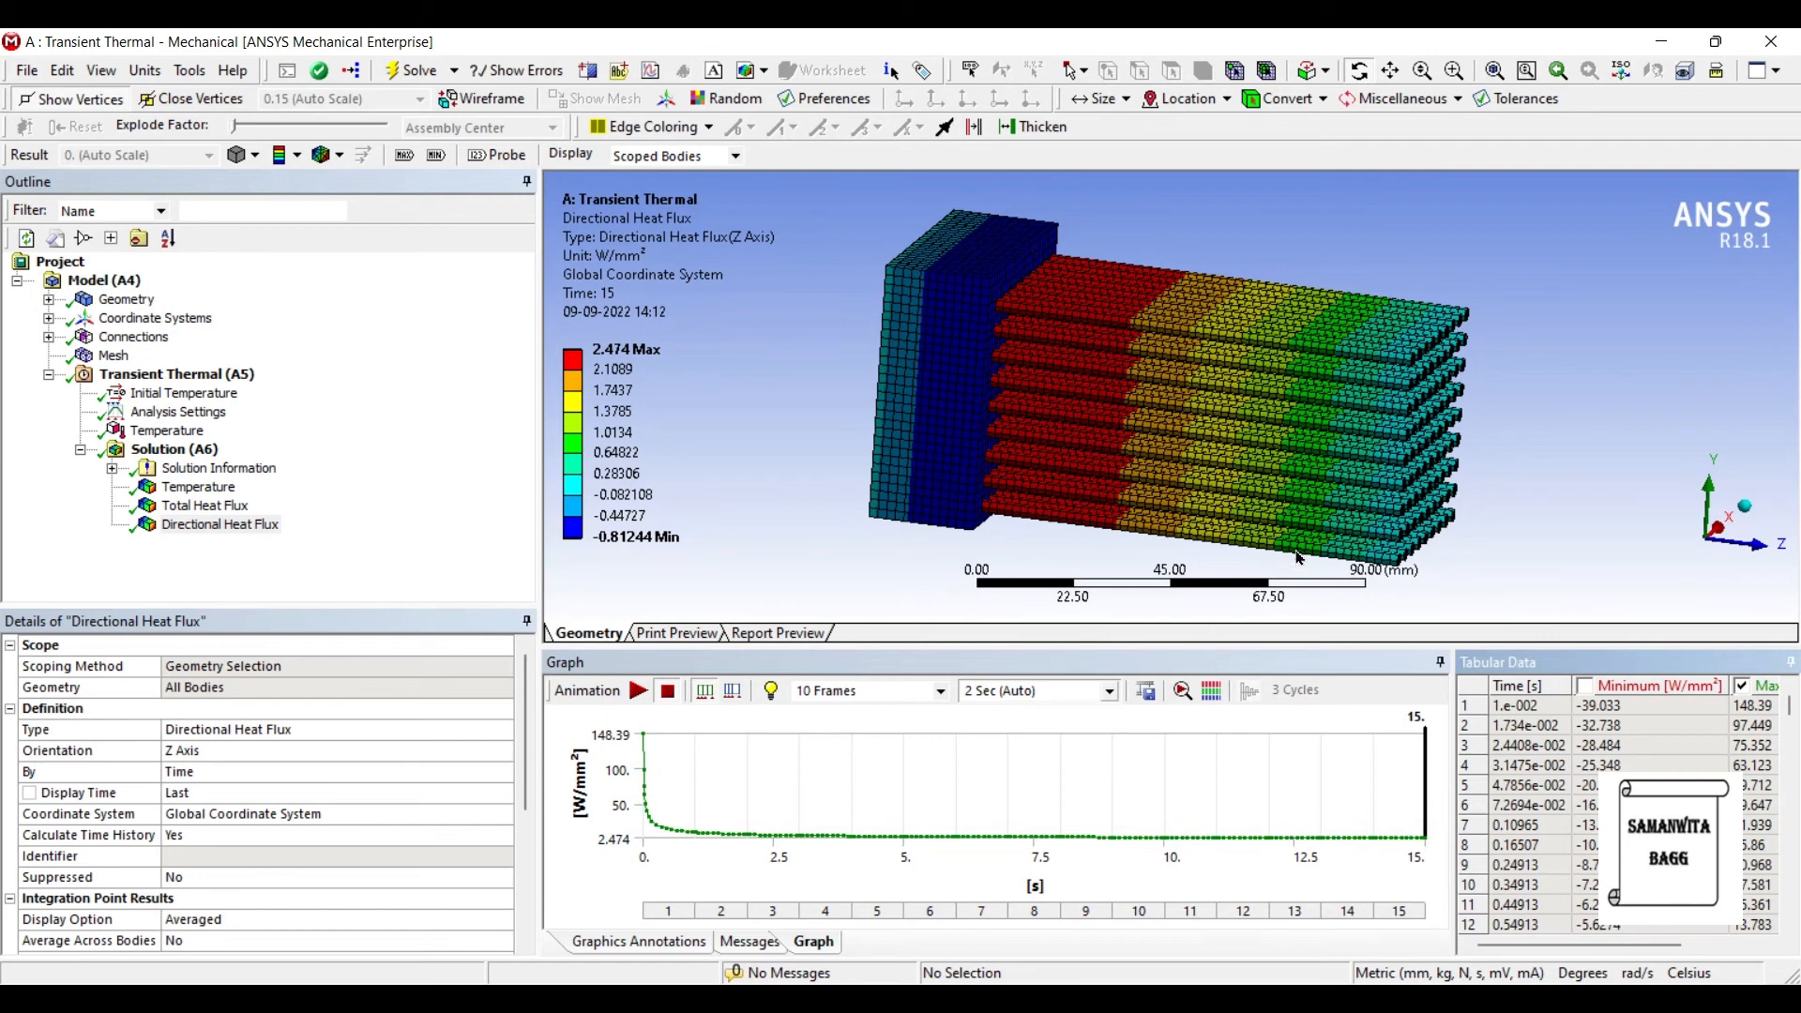
mouse_move(1276, 611)
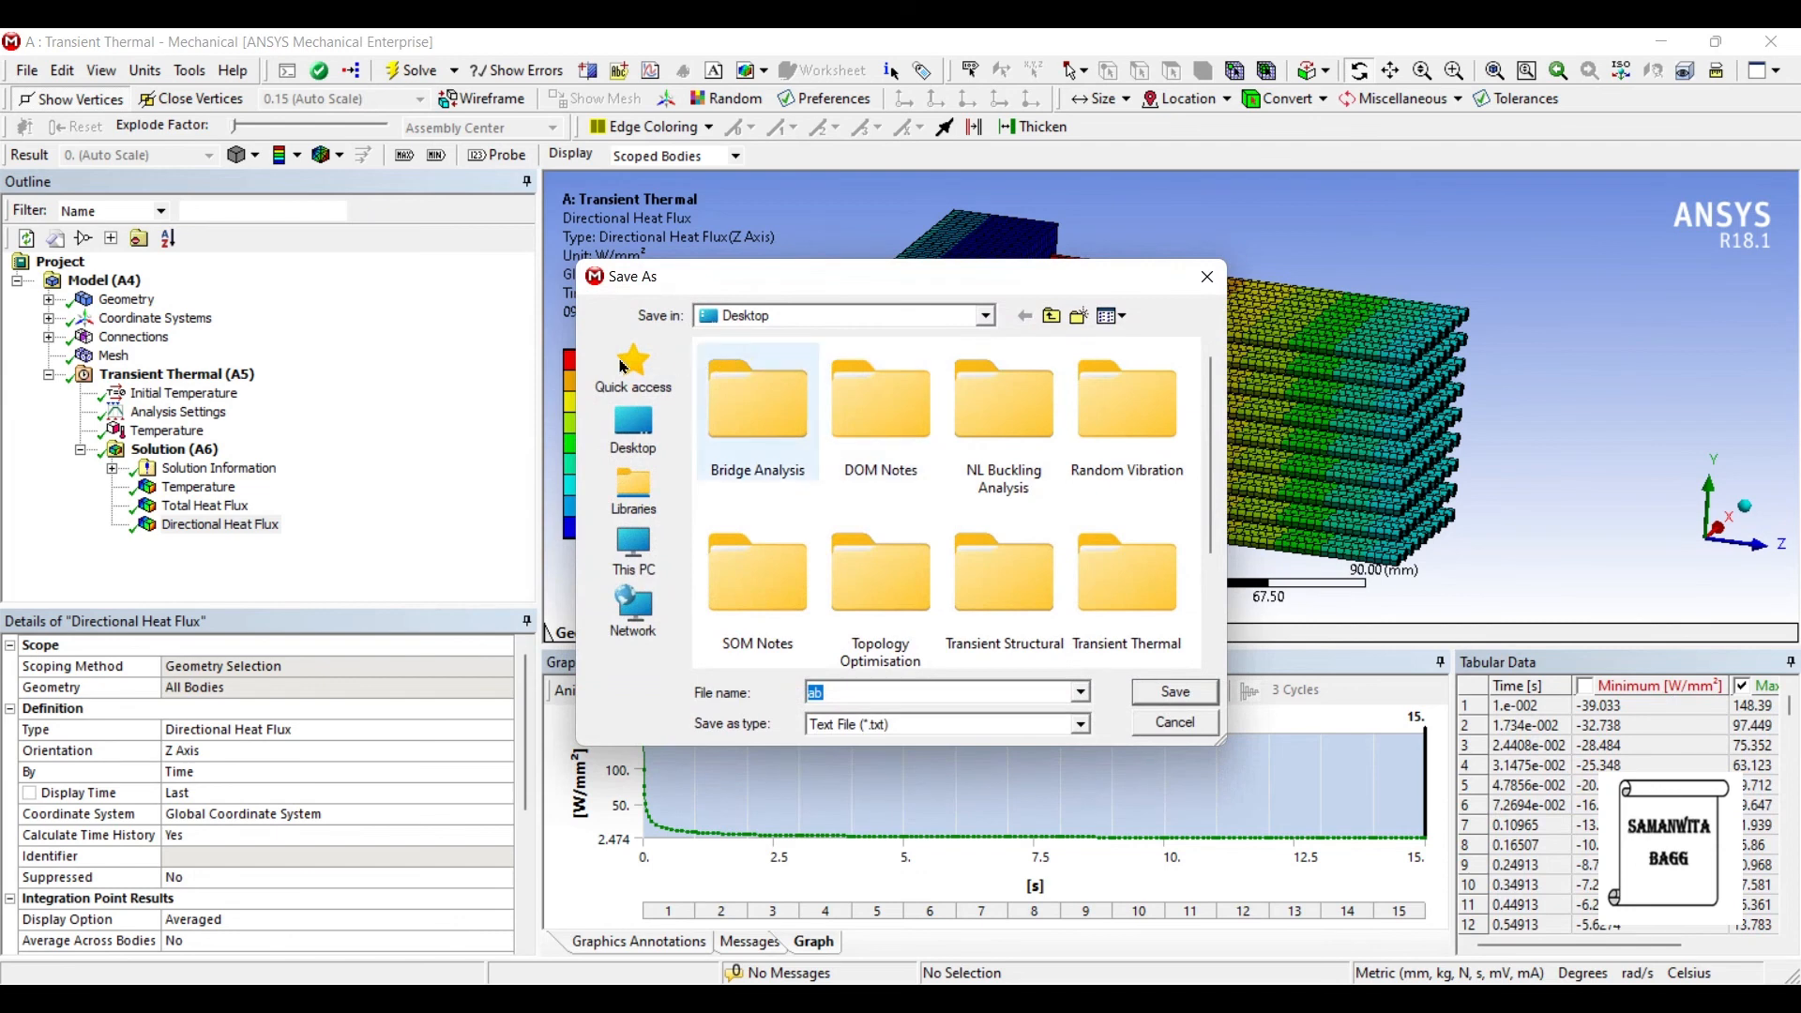
Save the directional heat flux tabular data as text file 'data' in the Transient Thermal folder.
double_click(1125, 574)
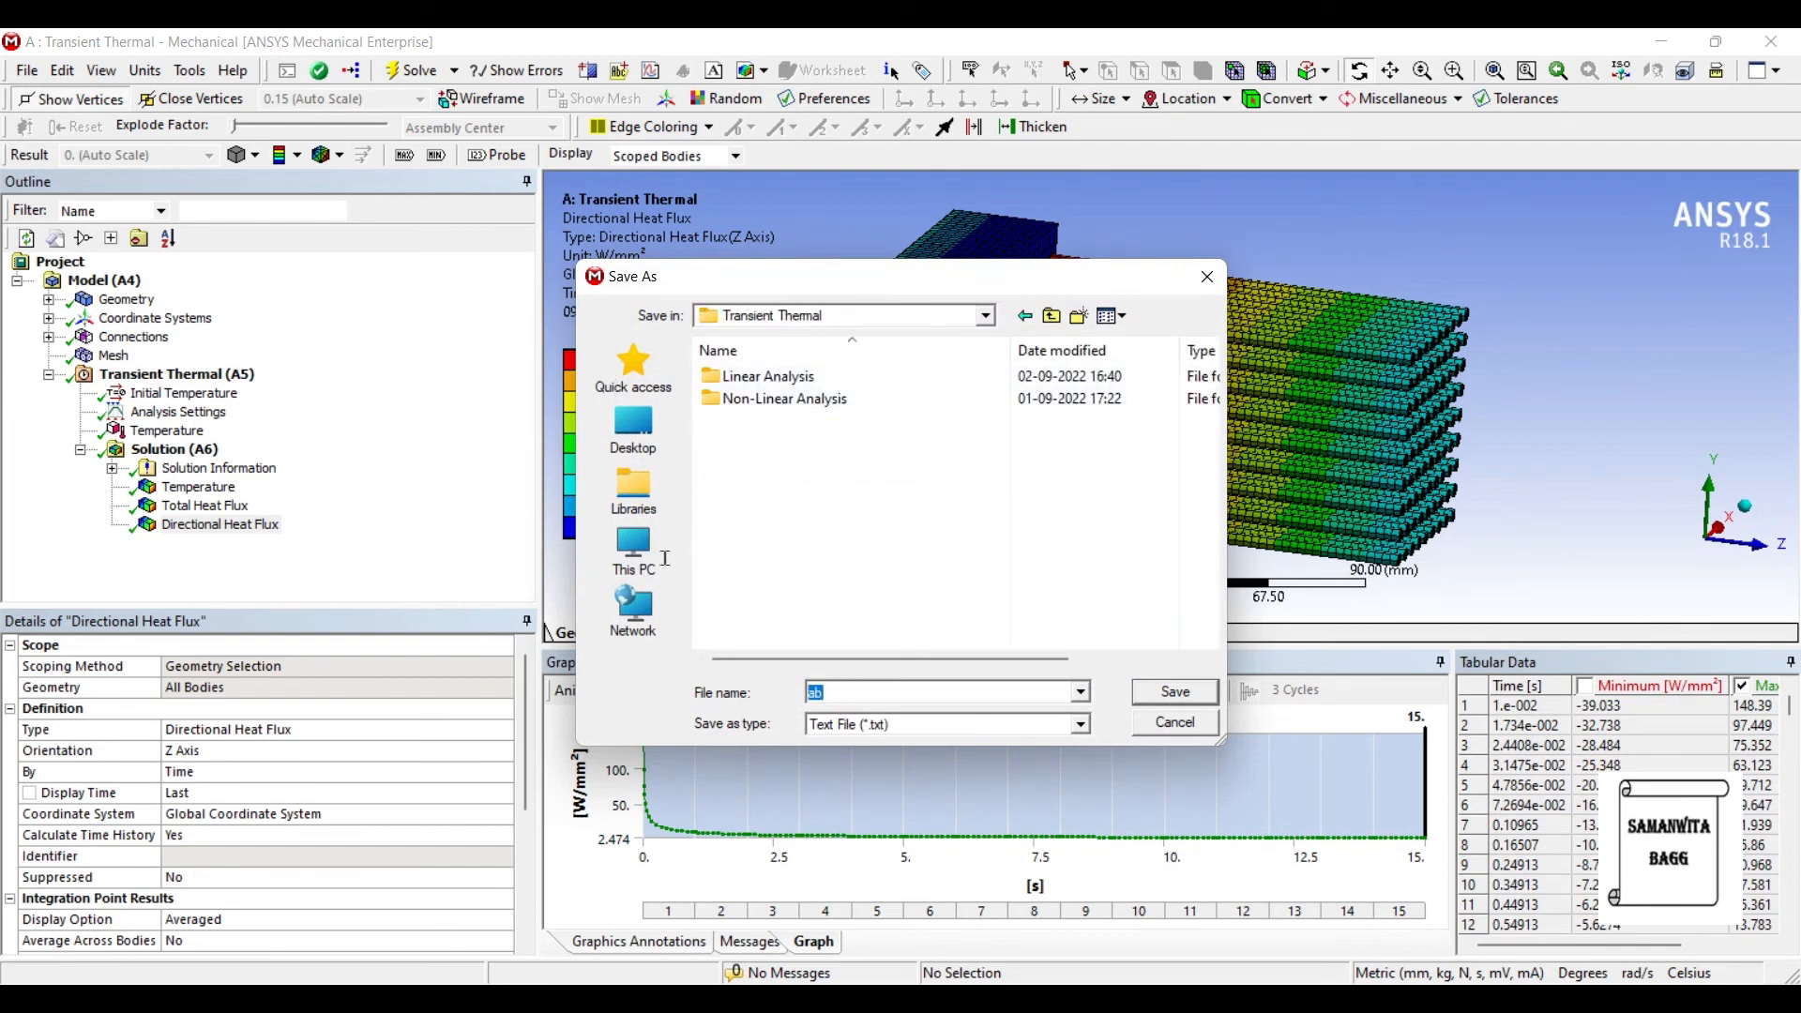
text(data)
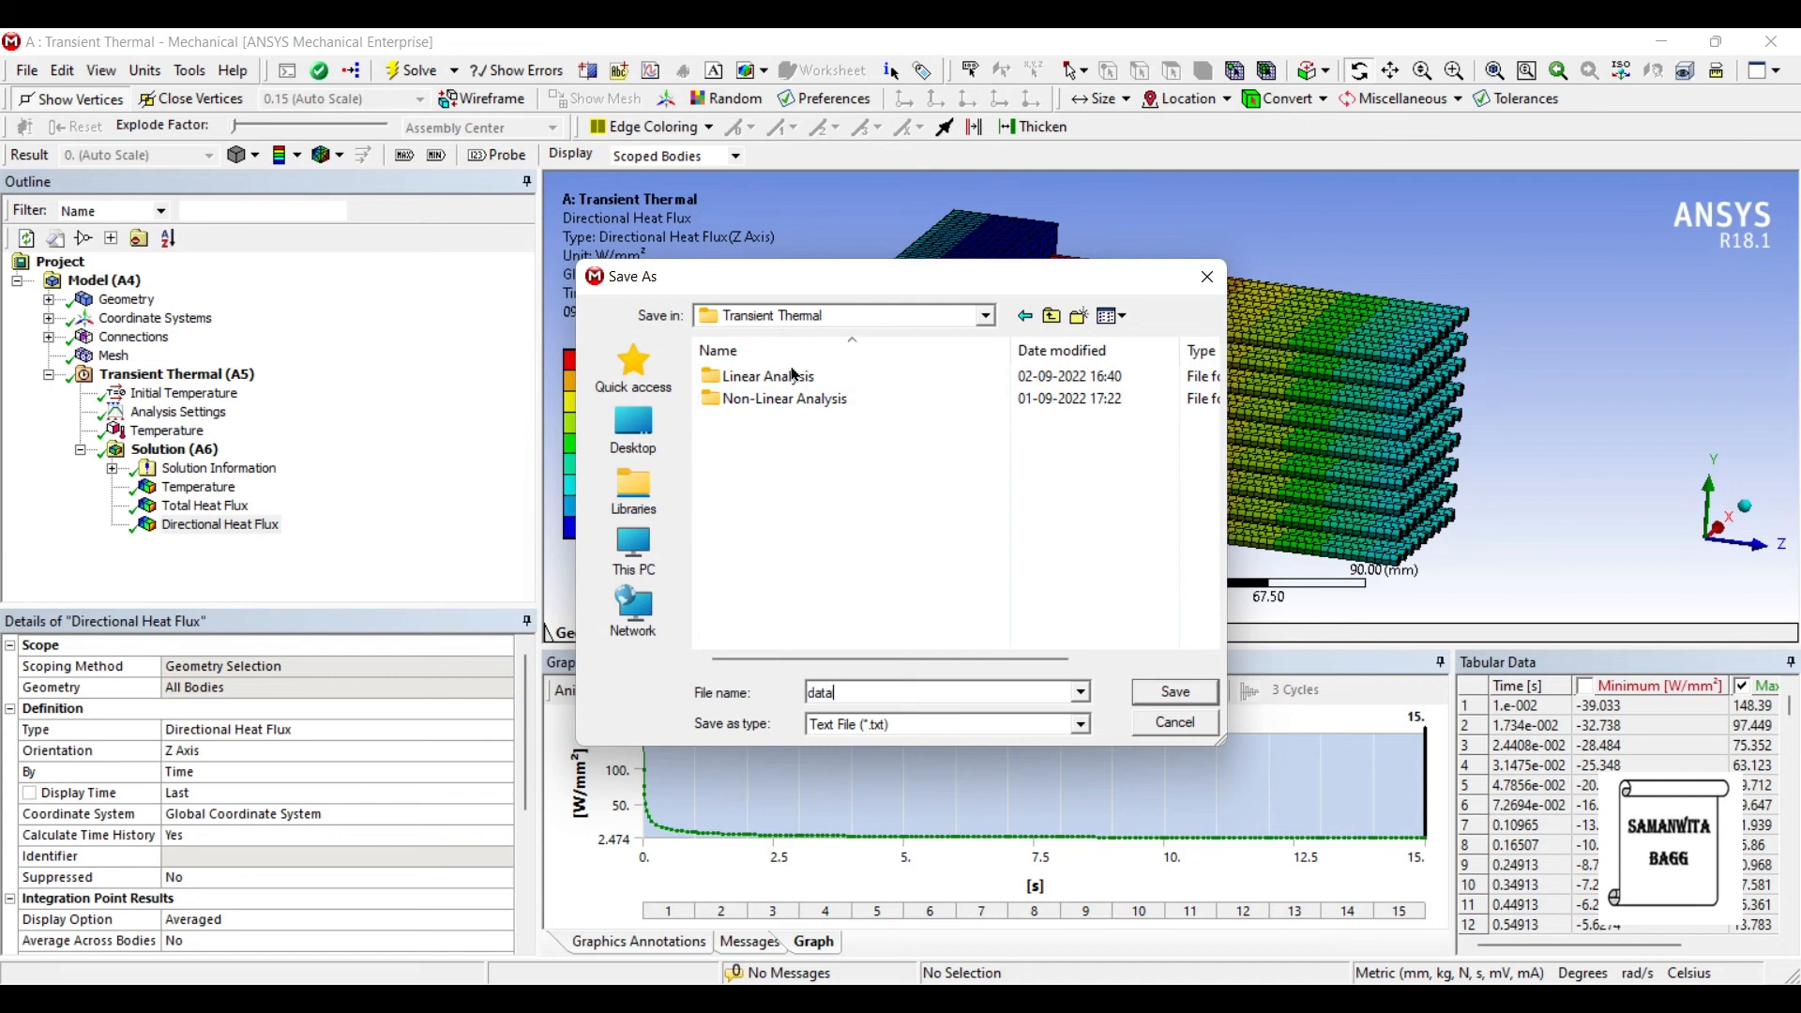
mouse_move(938, 568)
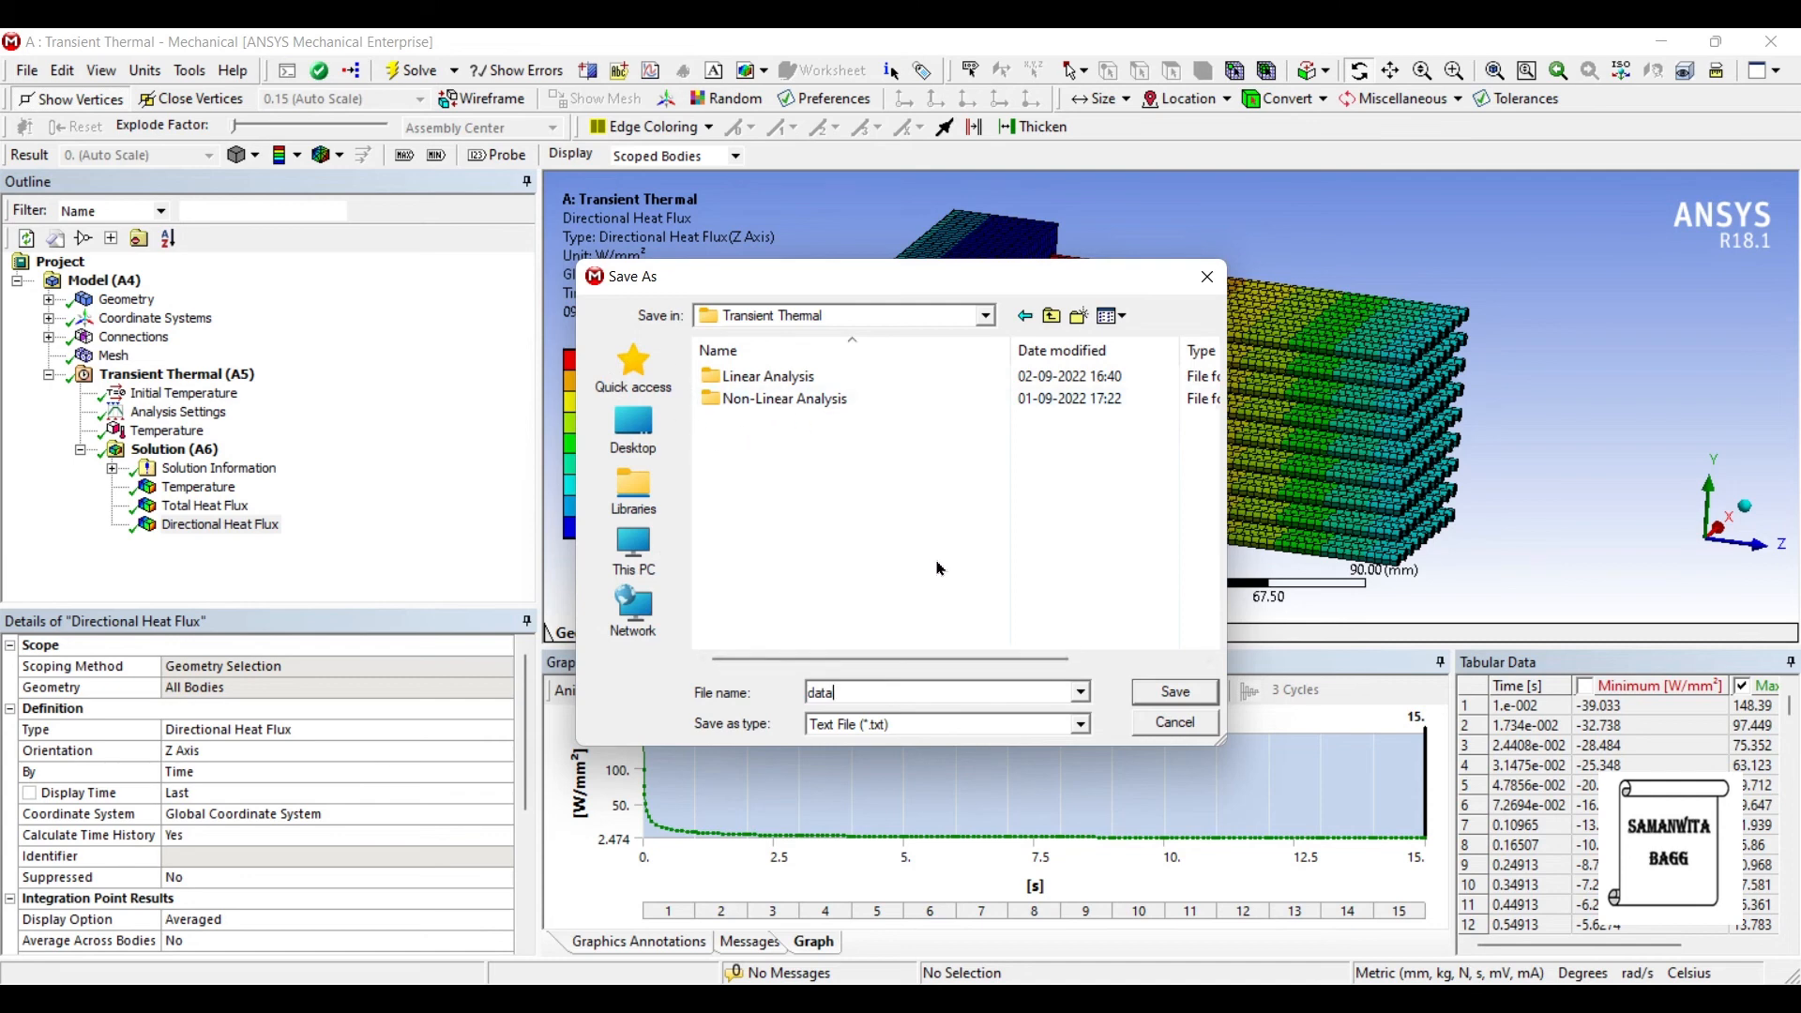
click(1173, 692)
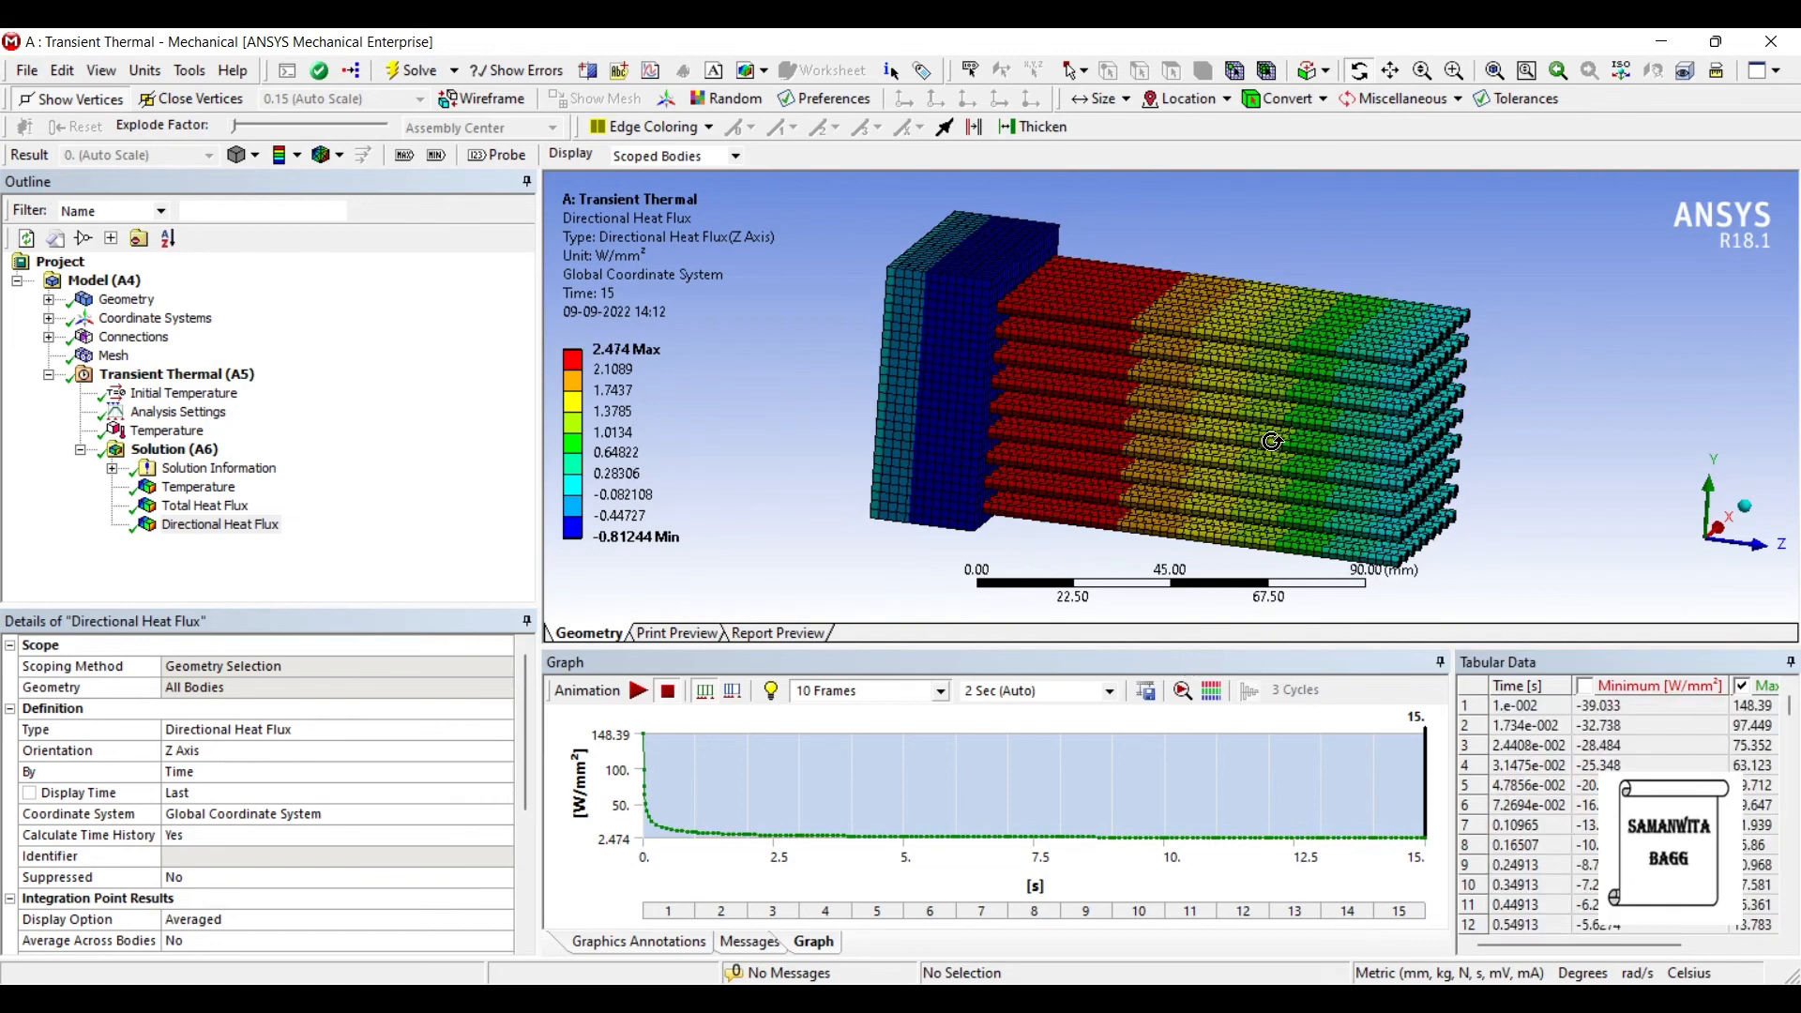
Select the Temperature result under Solution (A6) to show its 120.46-500 °C contour and history.
click(197, 486)
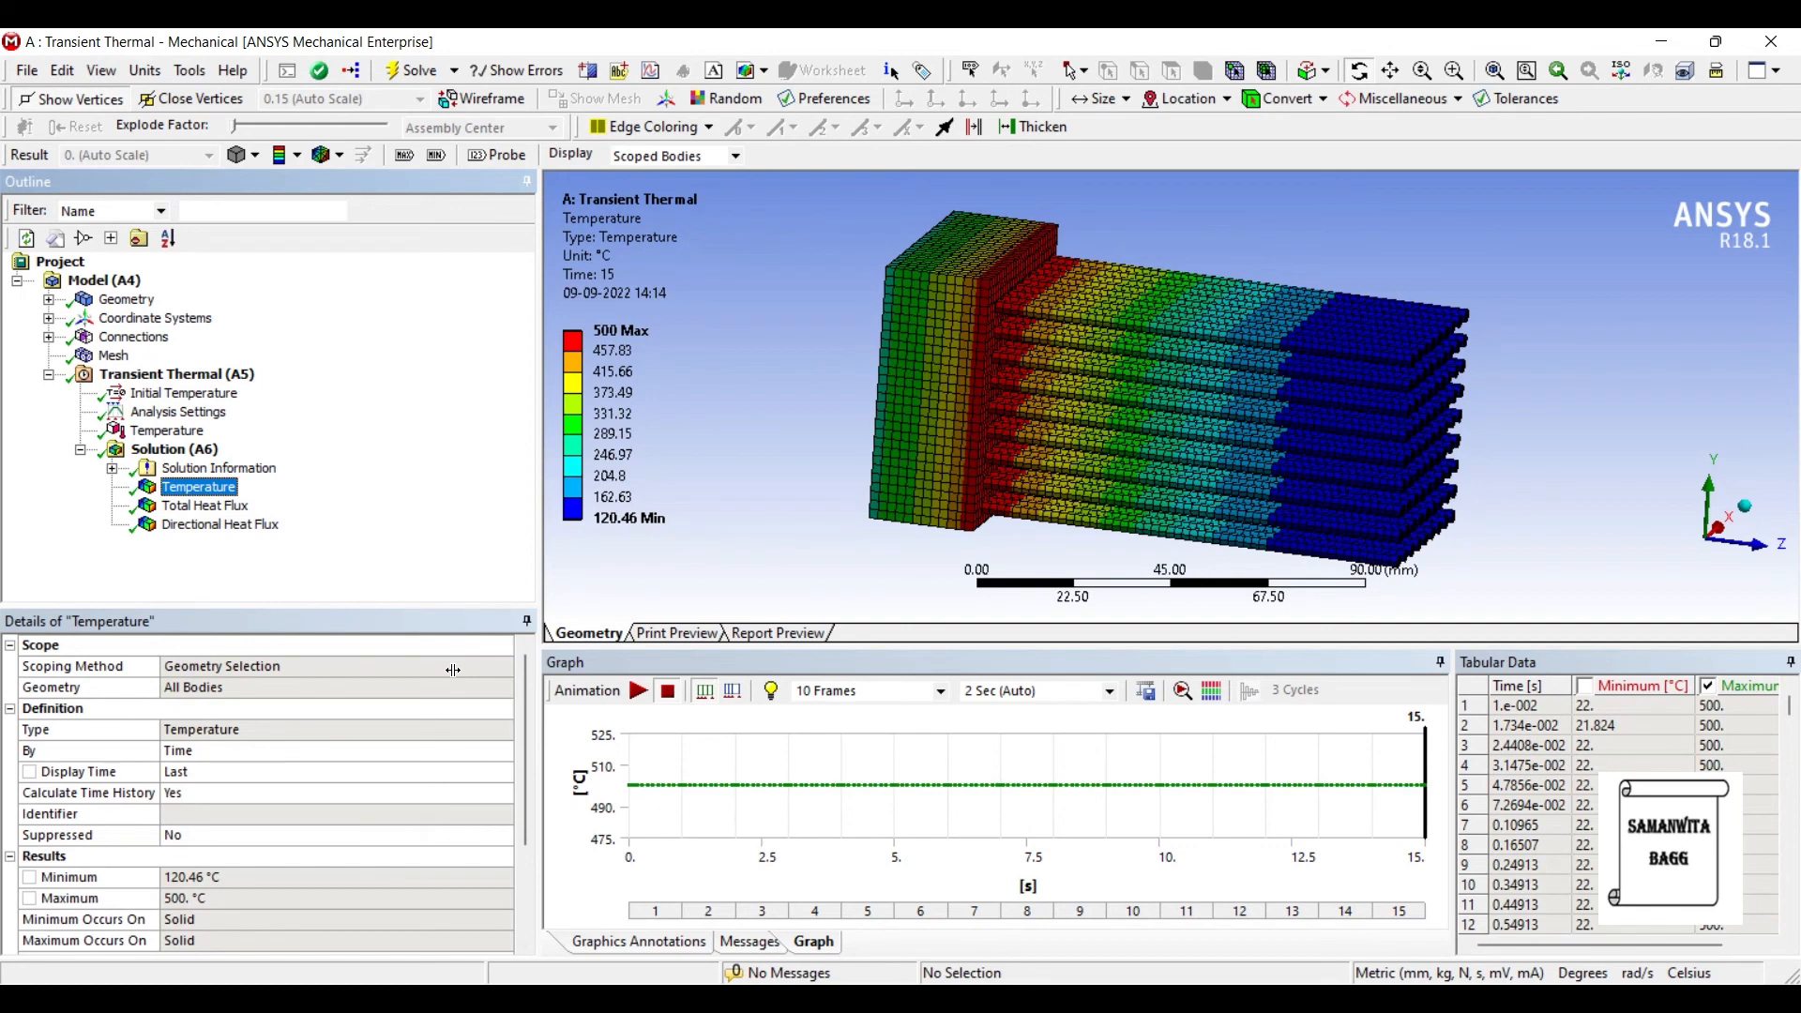